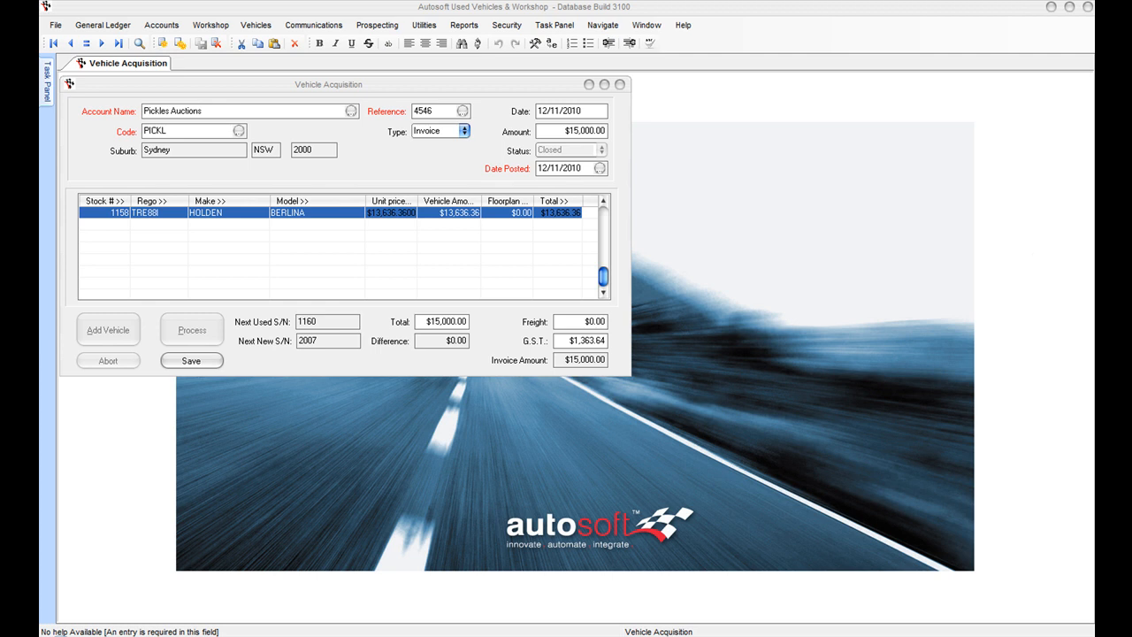
mouse_move(700, 170)
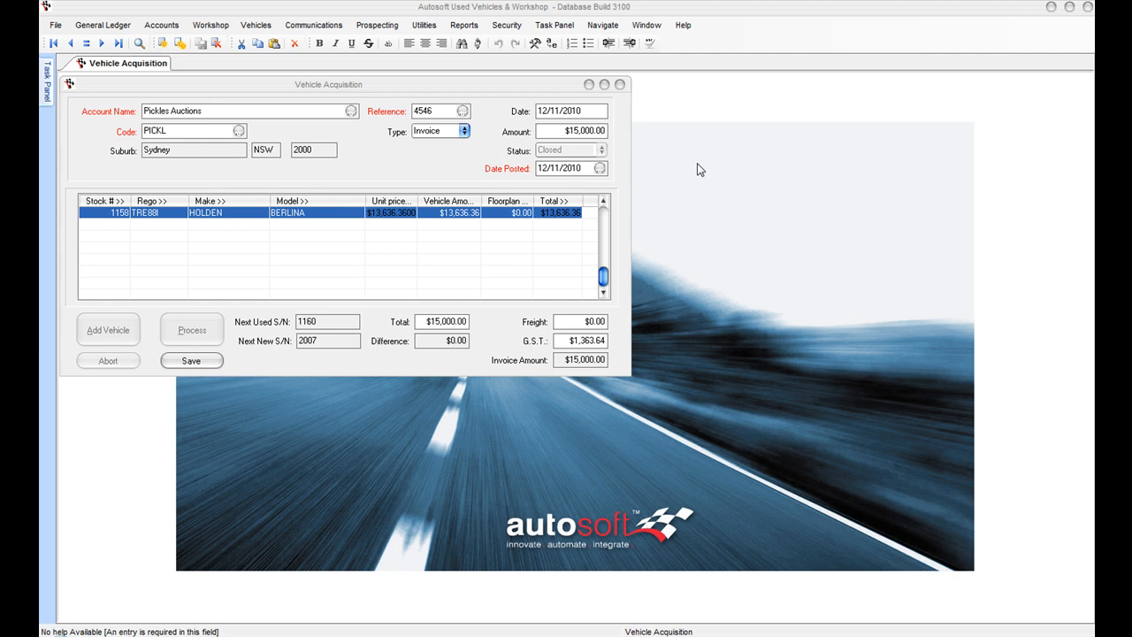
mouse_move(301, 94)
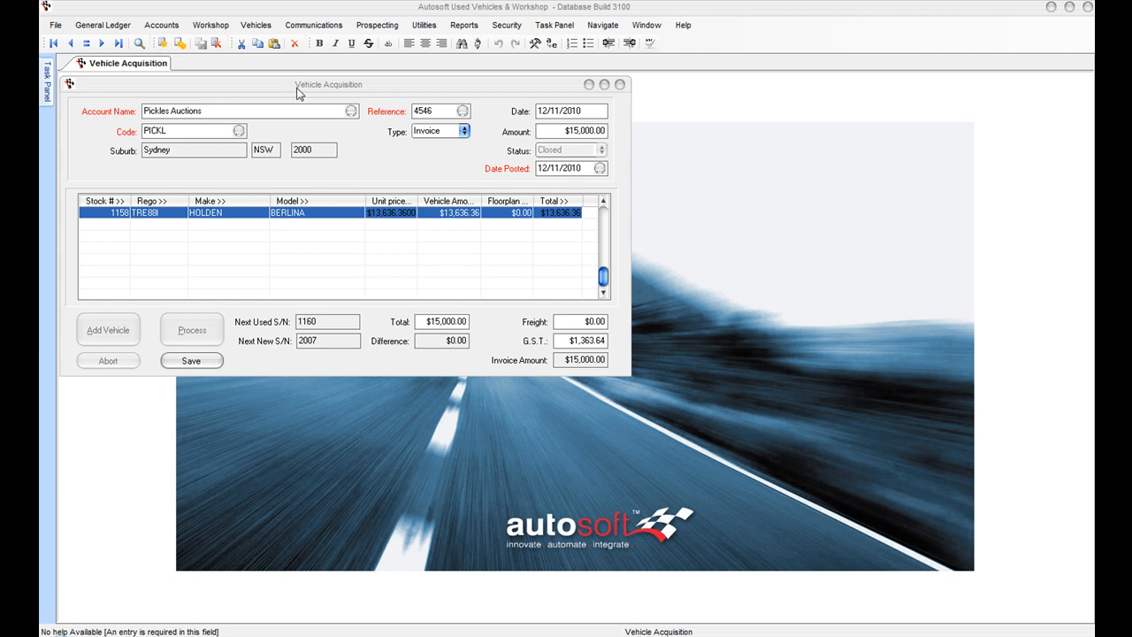
mouse_move(411, 111)
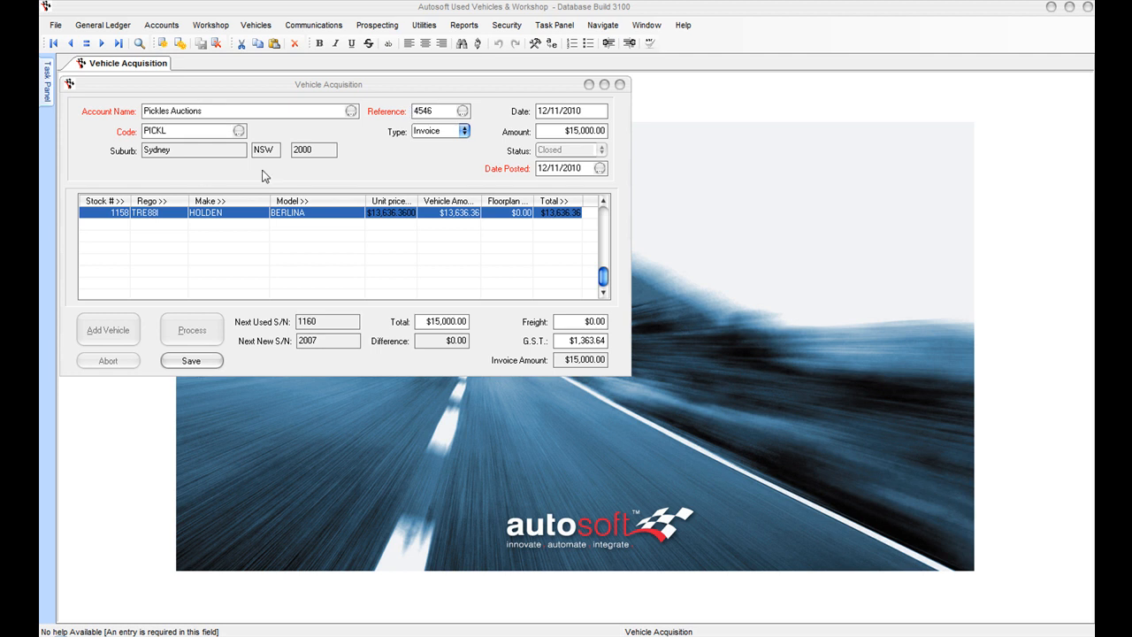
Step: Add a new vehicle line to the Pickles Auctions acquisition invoice
click(174, 131)
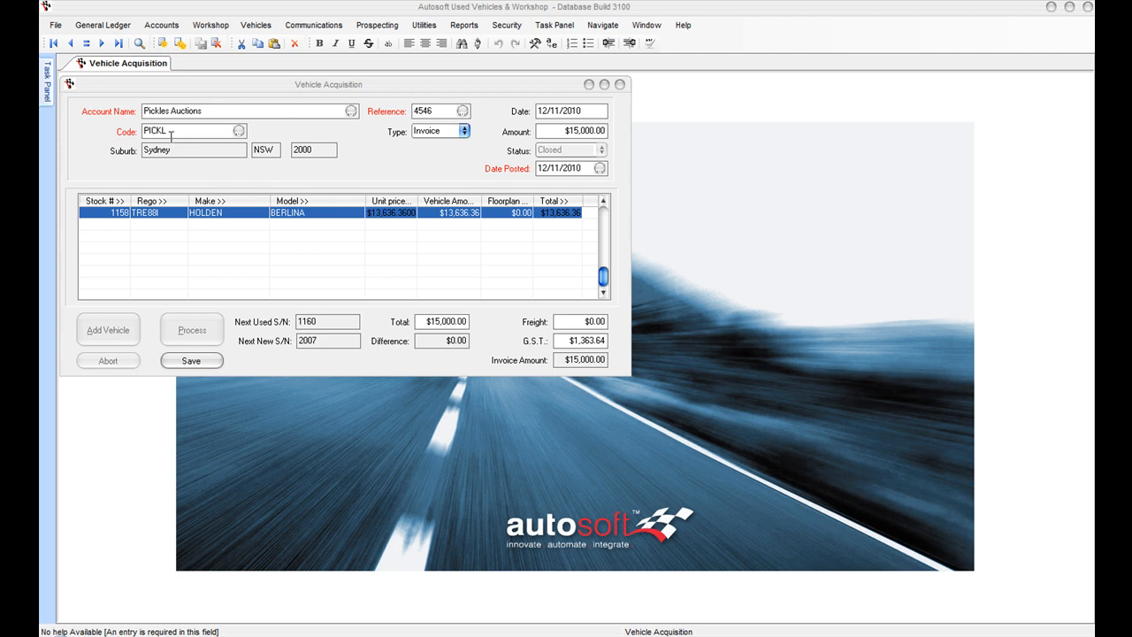
mouse_move(361, 244)
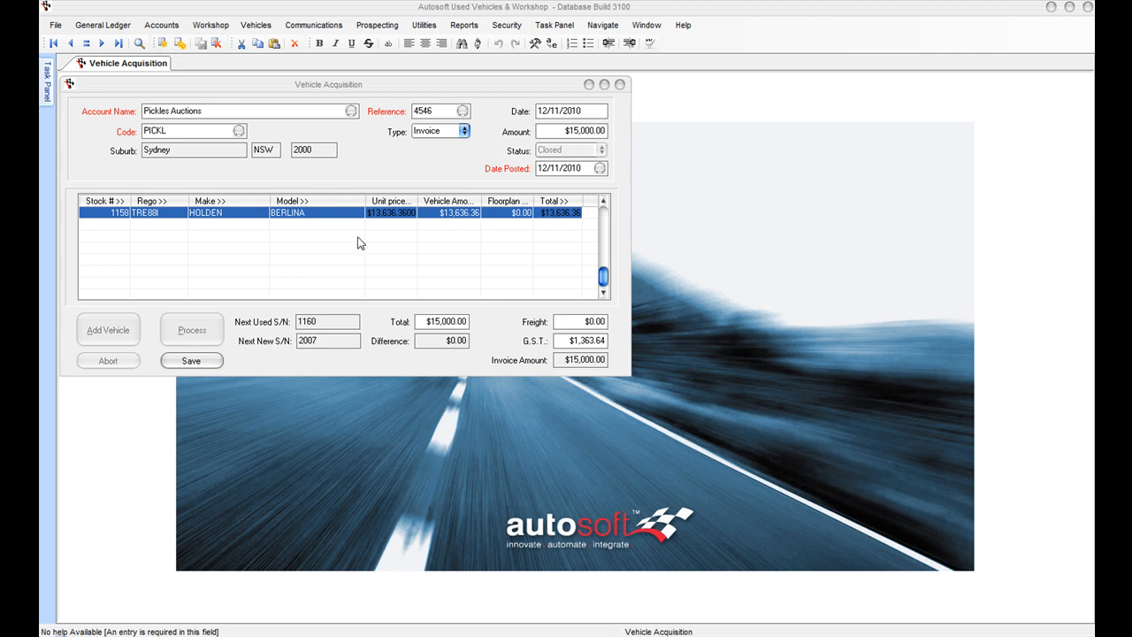
mouse_move(385, 248)
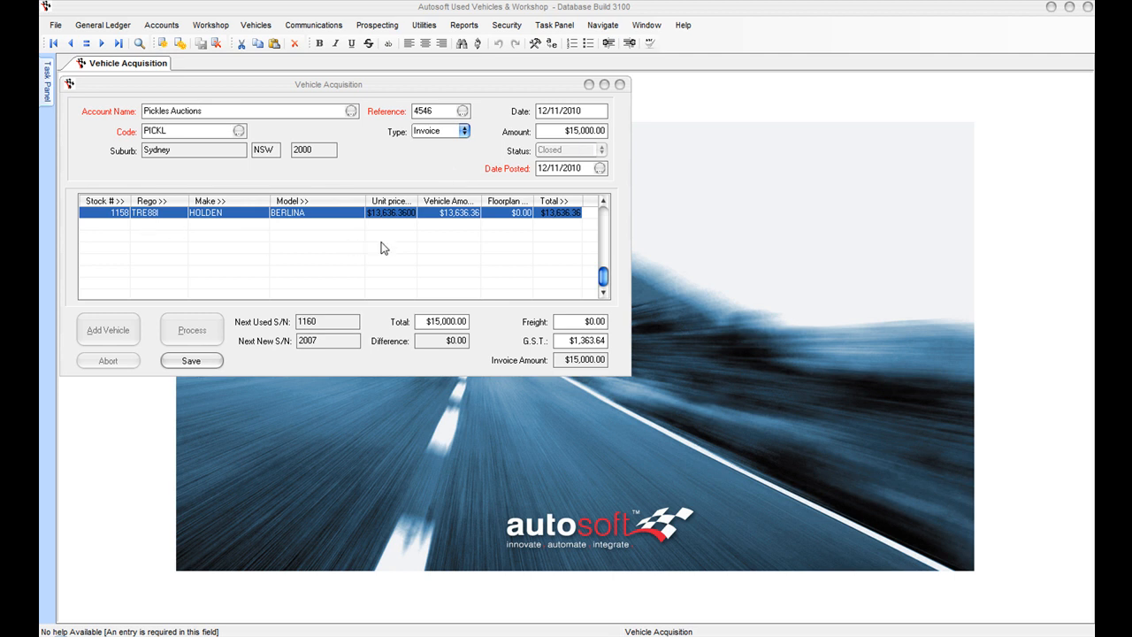
click(108, 329)
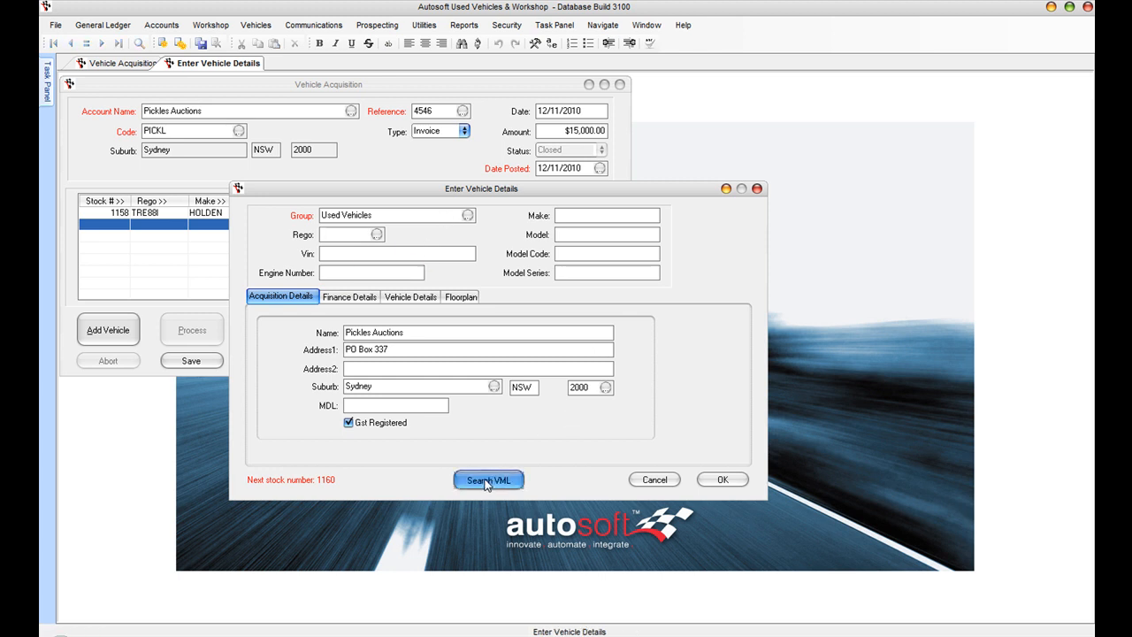
Step: Bring up the PartsPortal VML model search for the new vehicle
click(488, 481)
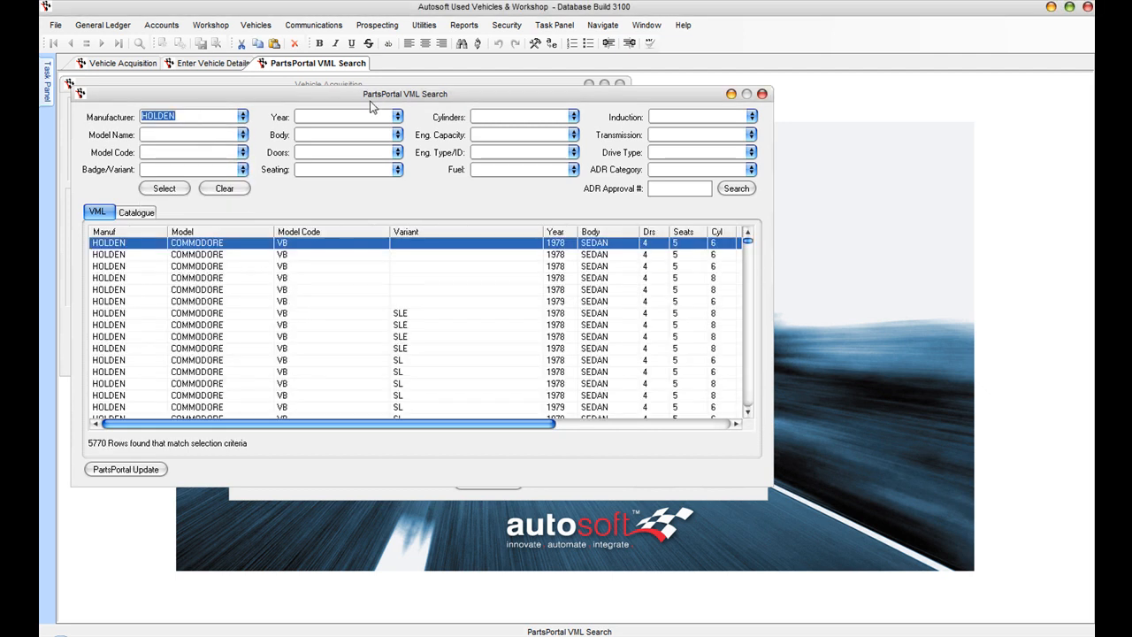
Step: Filter the model search to 2007 Holden Calais and select the V-series L98 sedan
click(396, 117)
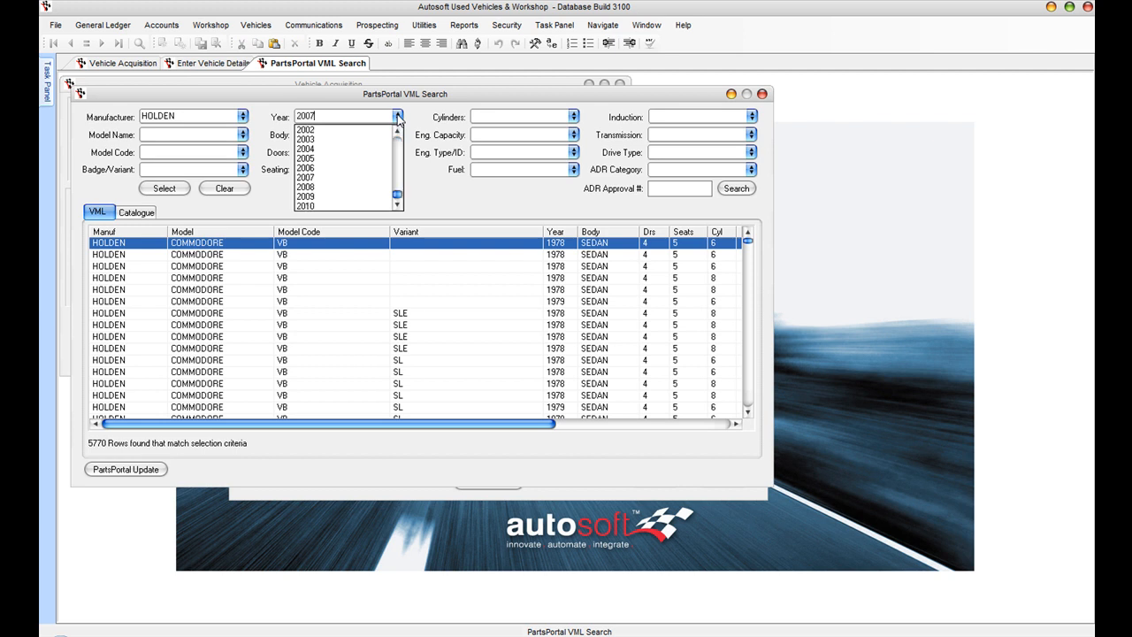
click(305, 177)
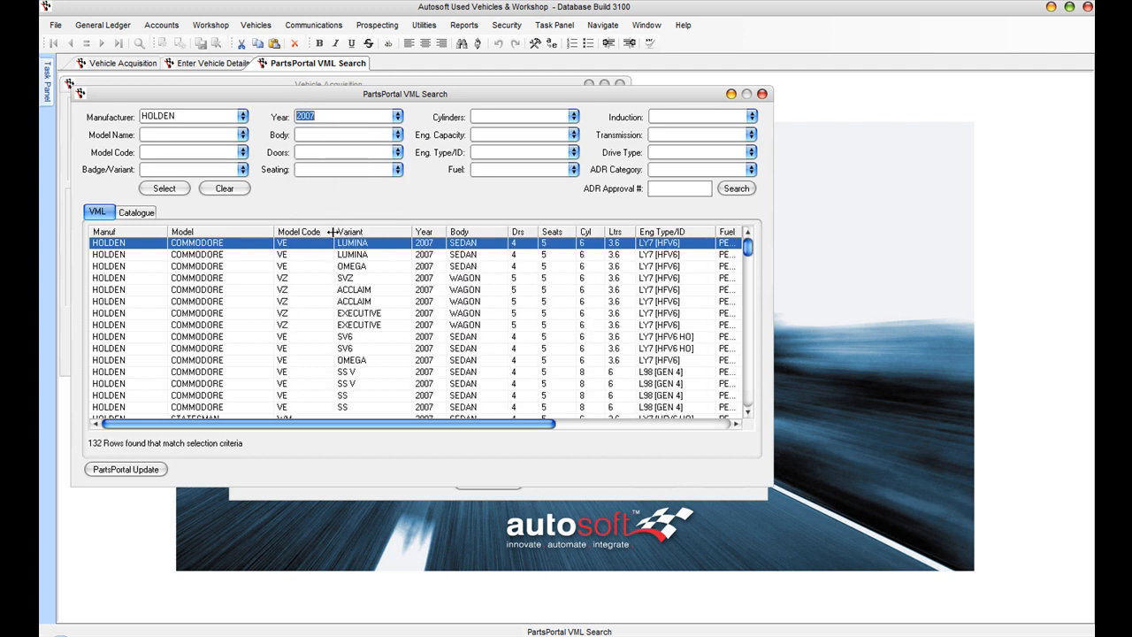
mouse_move(276, 138)
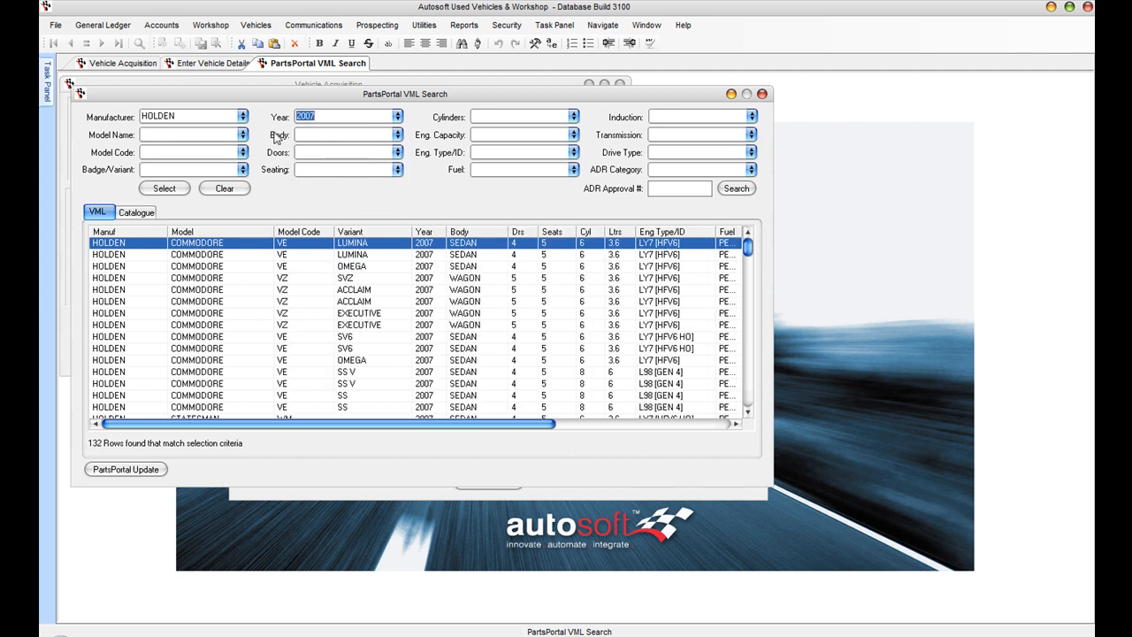
click(244, 134)
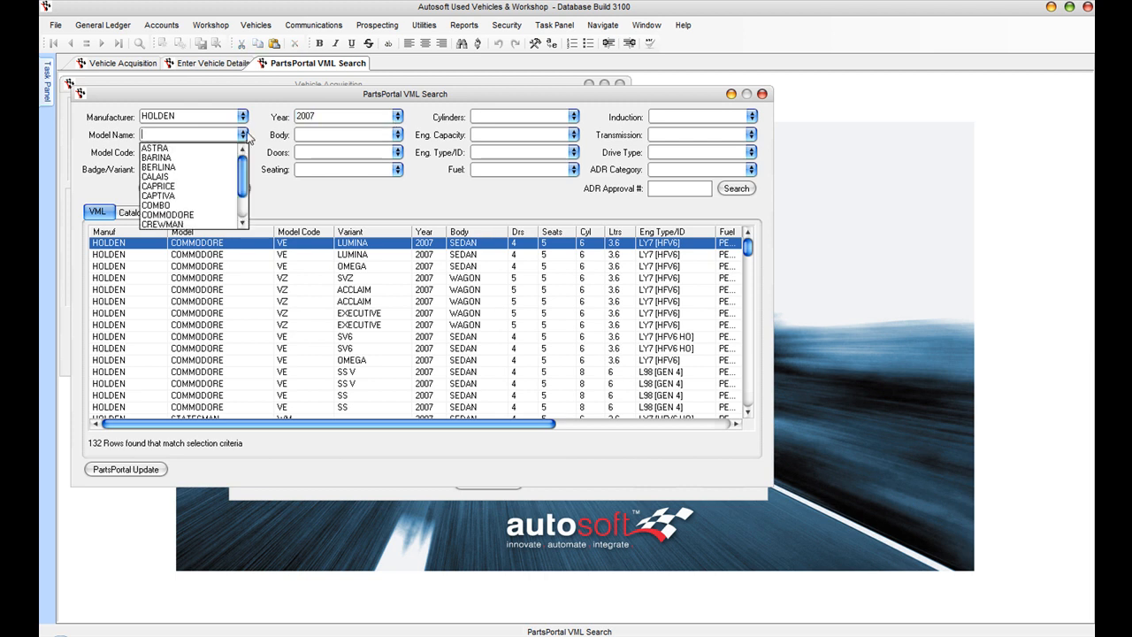
click(156, 166)
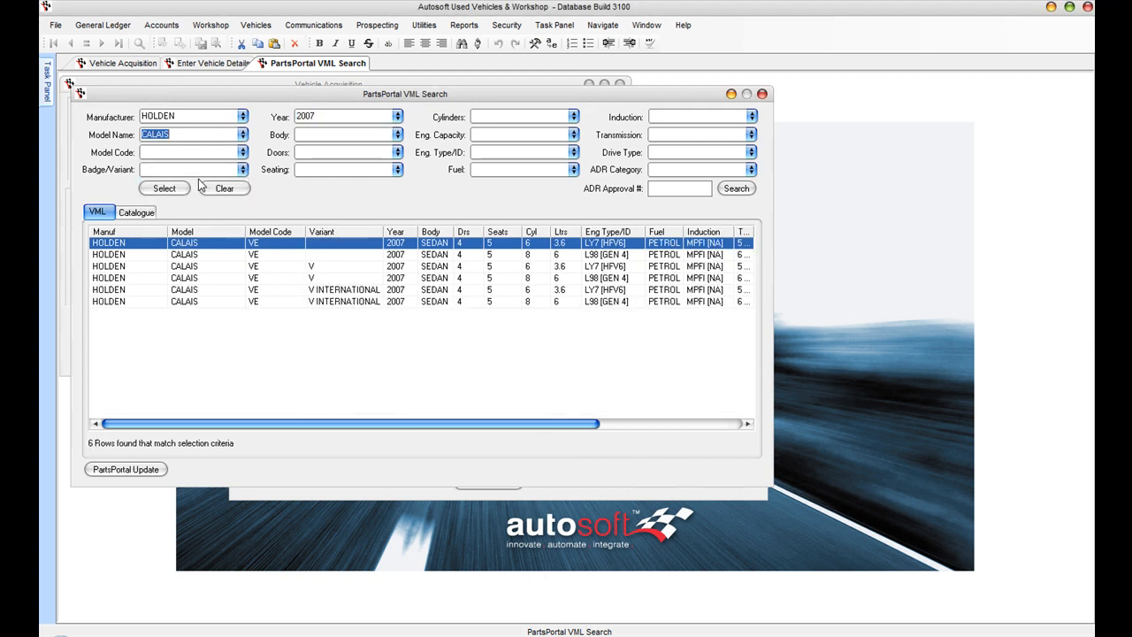
click(353, 266)
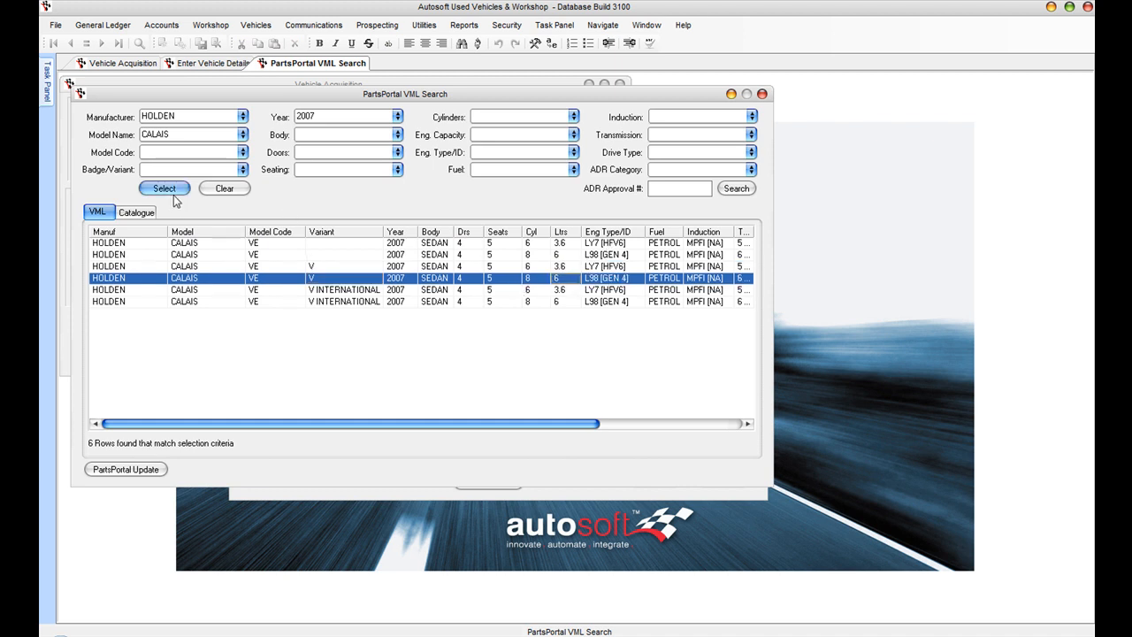
Step: Apply the Calais VE V specs, review Details Page 2, then bring up the red Commodore Acclaim inventory file
click(163, 188)
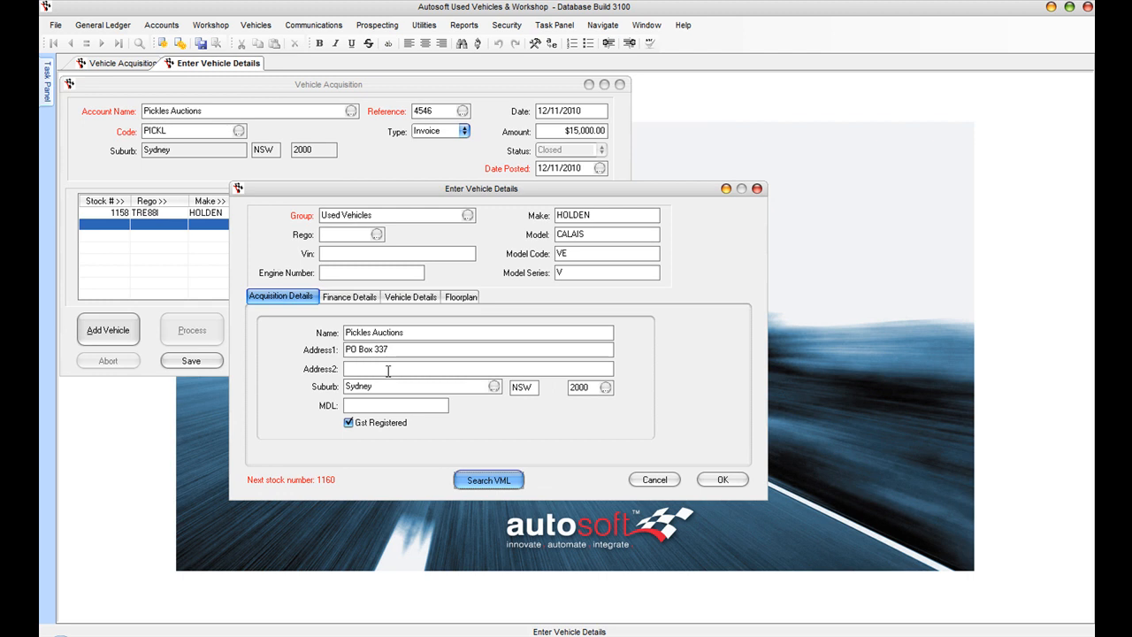
mouse_move(446, 281)
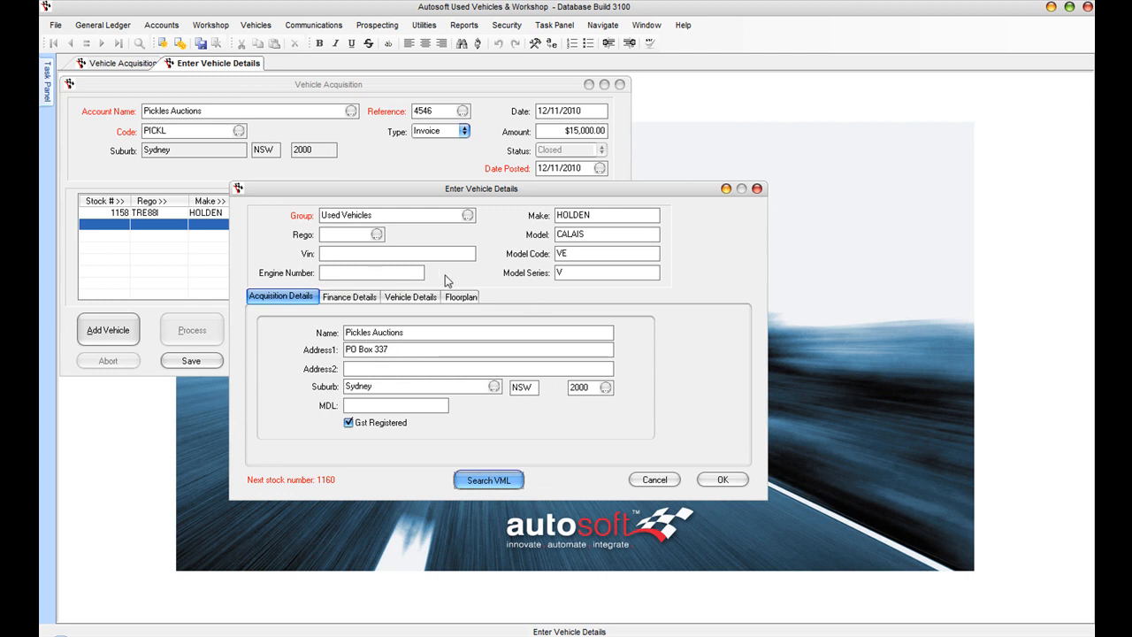
click(410, 297)
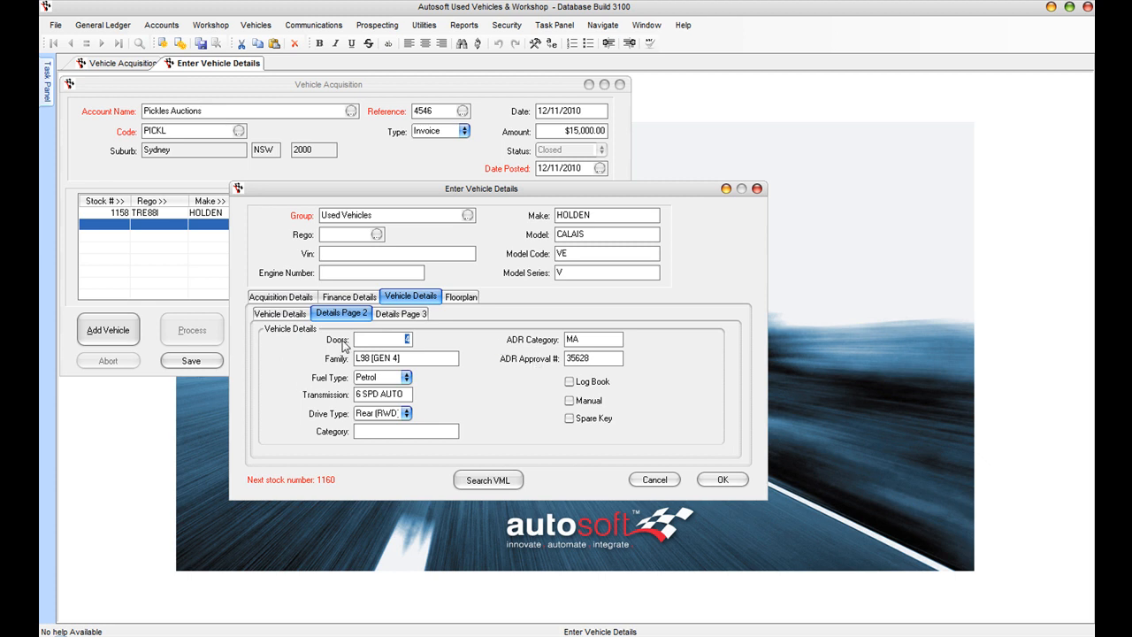
mouse_move(386, 499)
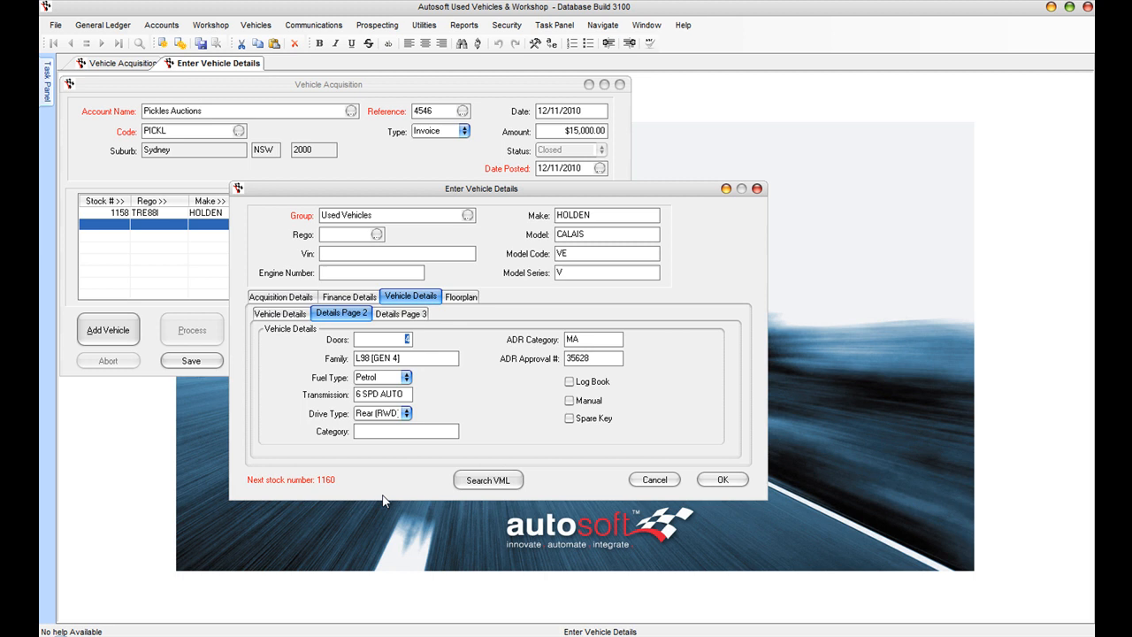
click(721, 479)
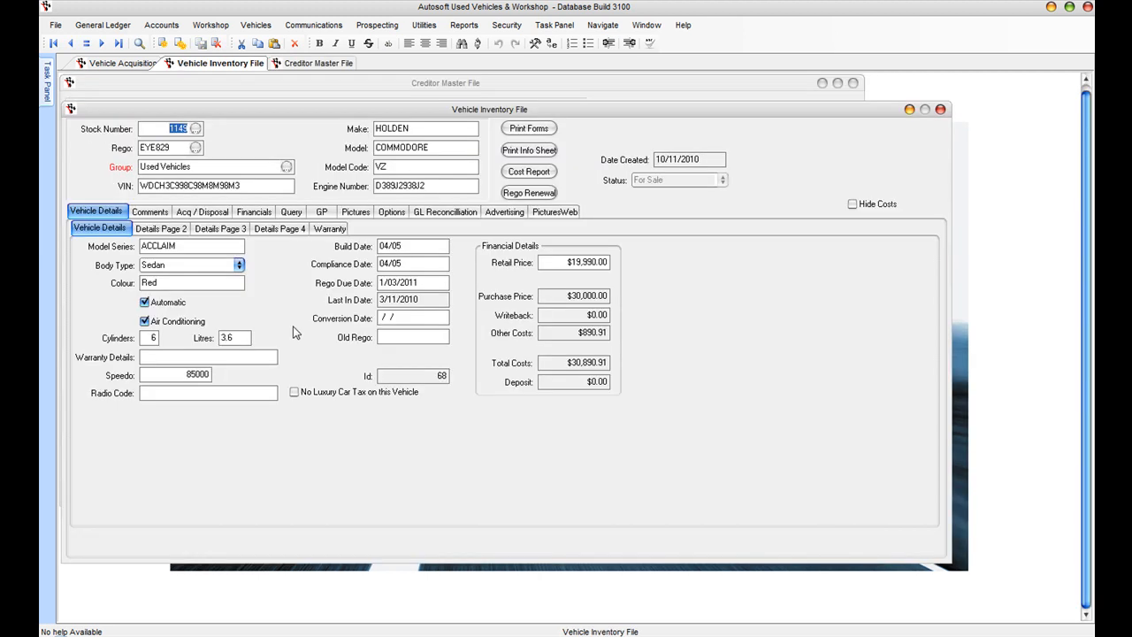
Step: Review the vehicle's Financials cost and gross profit, step to another stock record, then bring up the Report Console
click(255, 212)
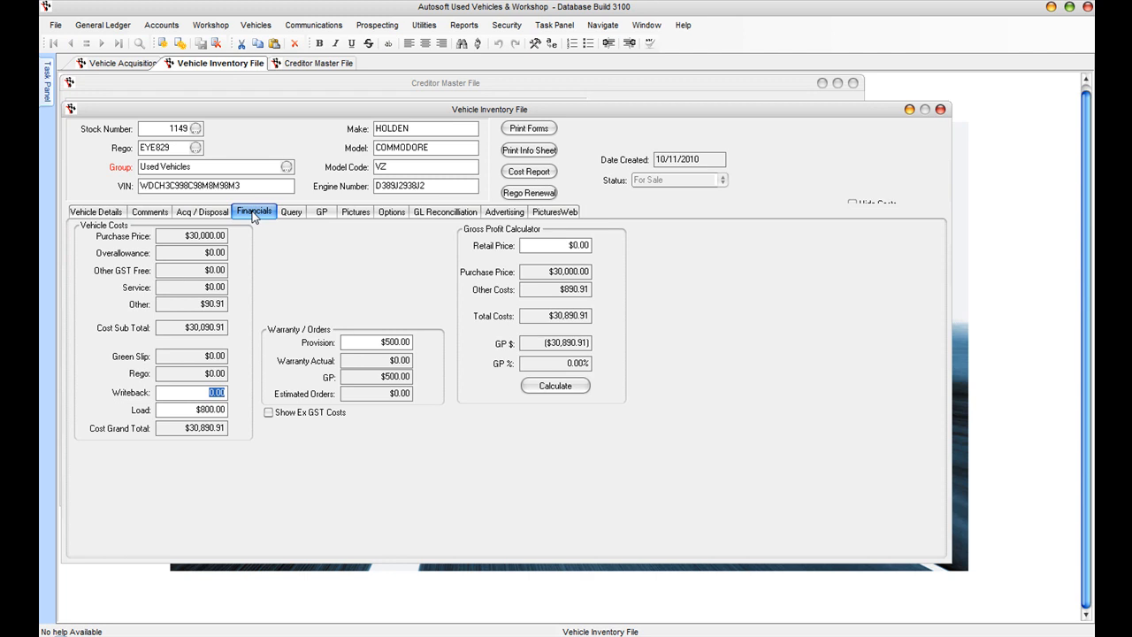
mouse_move(276, 318)
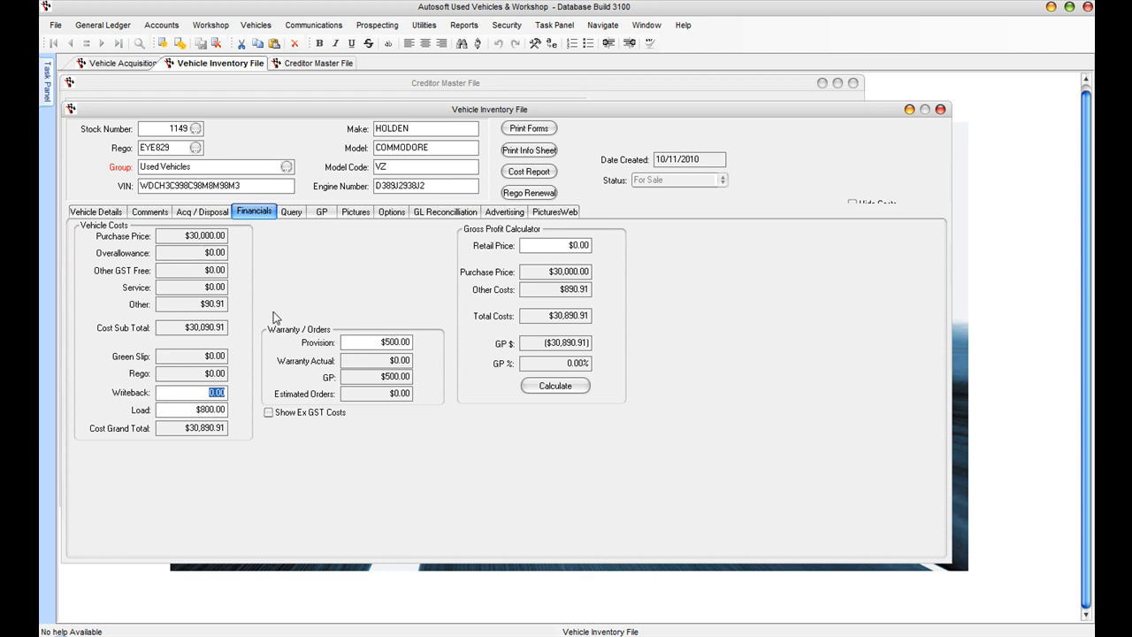
click(101, 43)
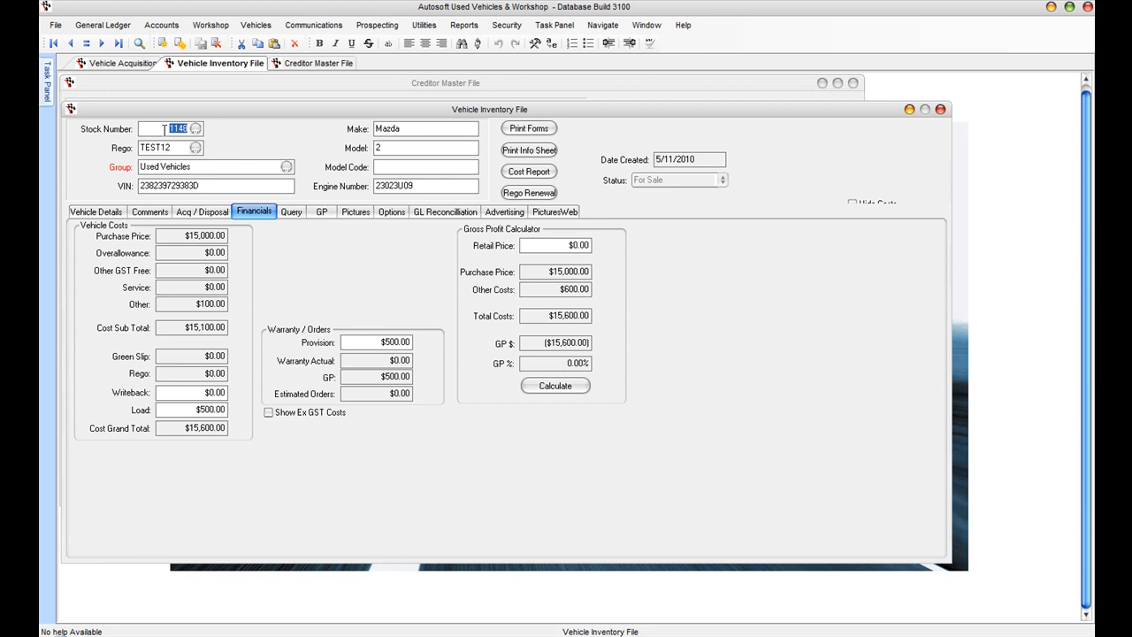
mouse_move(322, 326)
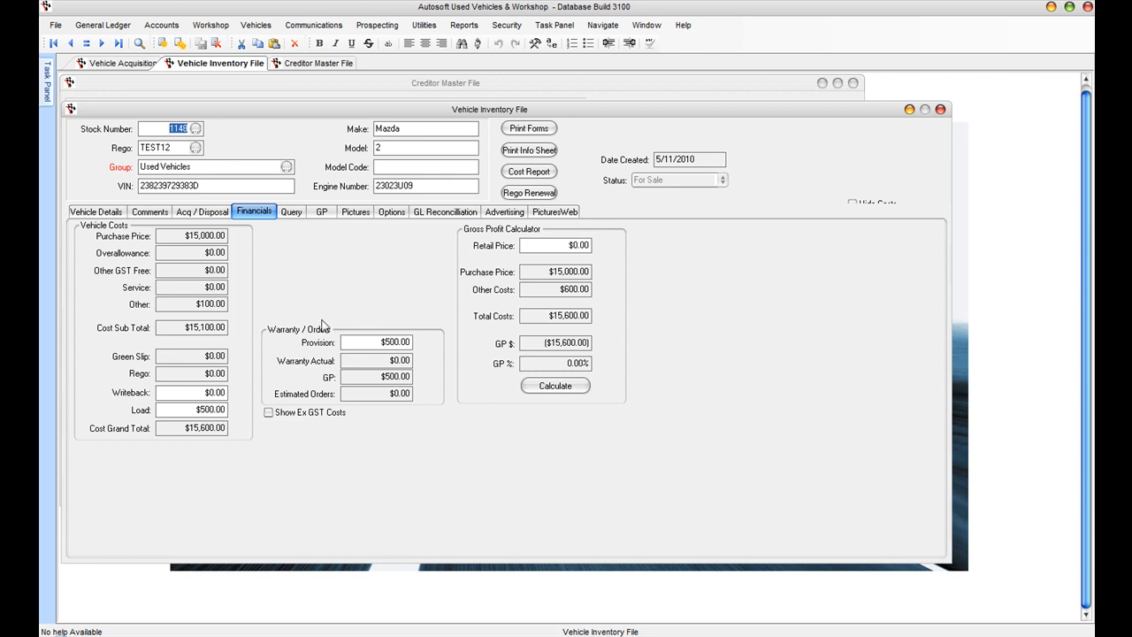
mouse_move(417, 431)
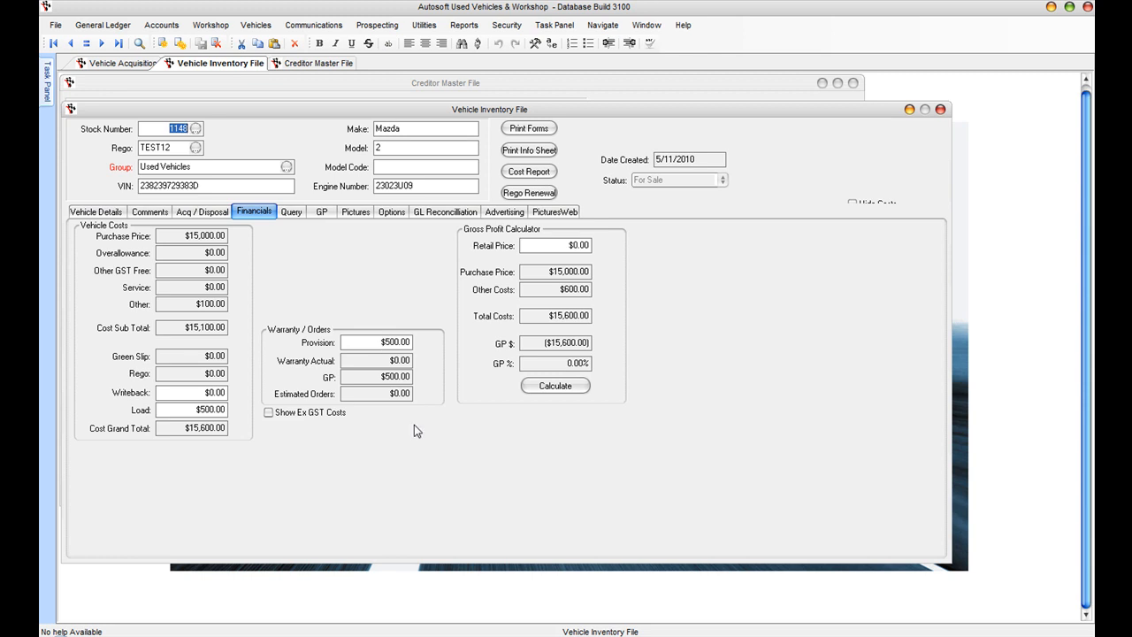
mouse_move(367, 410)
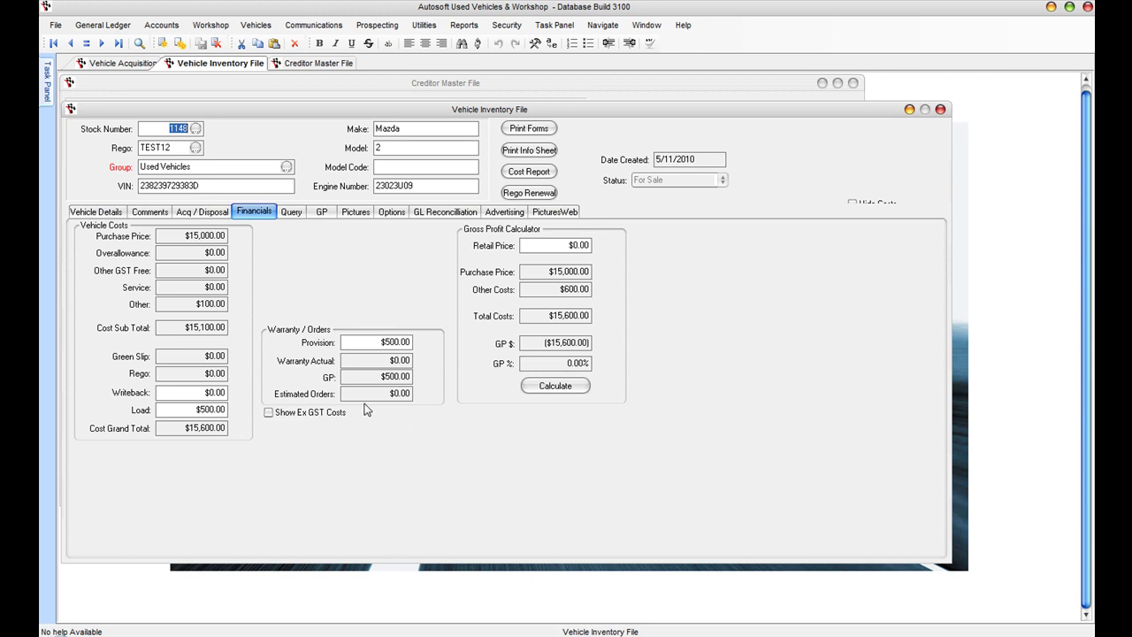
click(322, 212)
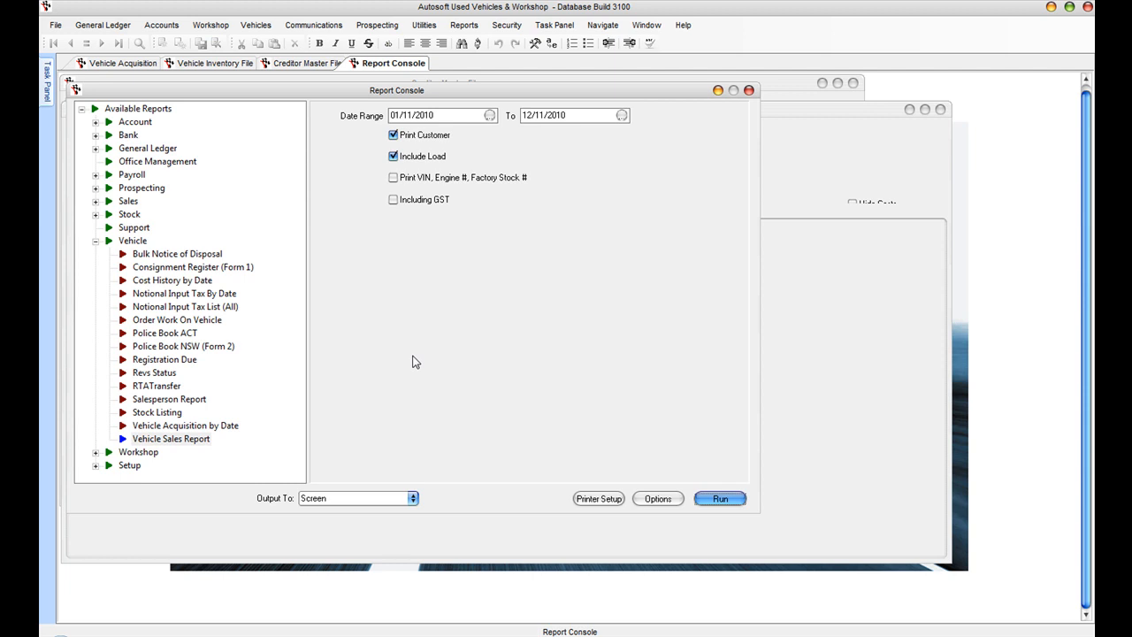
mouse_move(258, 442)
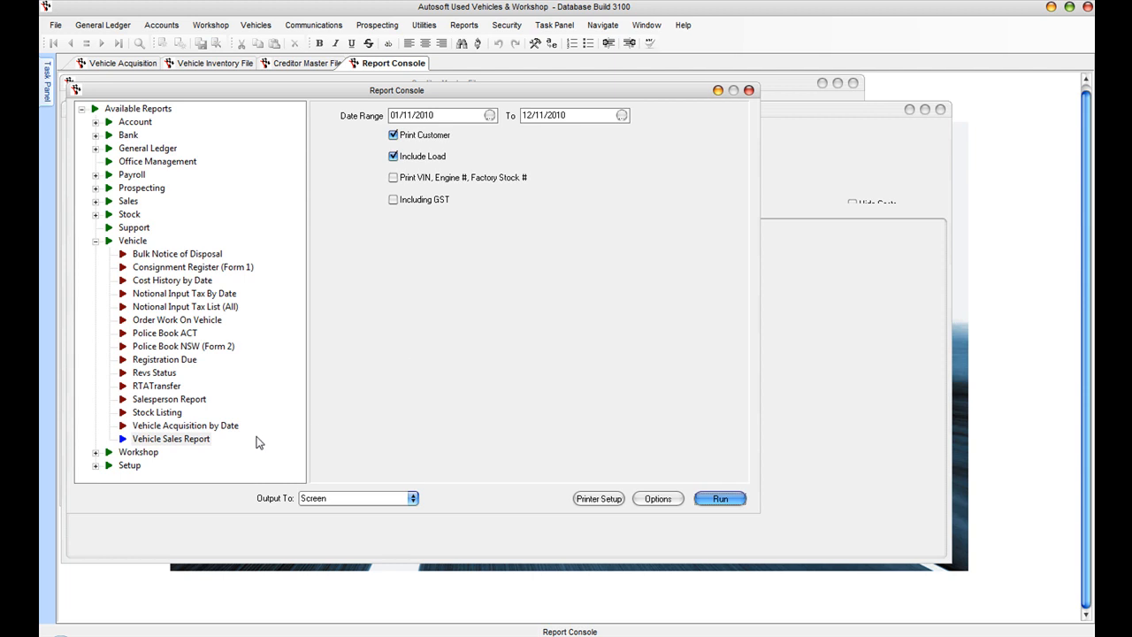
Step: Choose the Vehicle Sales Report in the Report Console
click(718, 499)
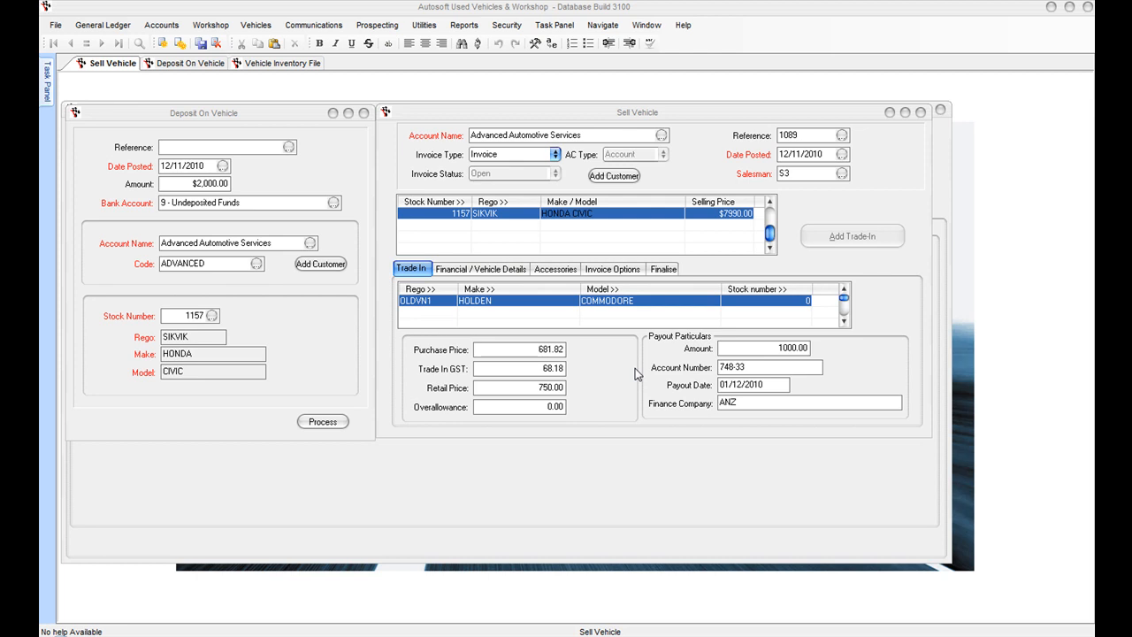
mouse_move(226, 139)
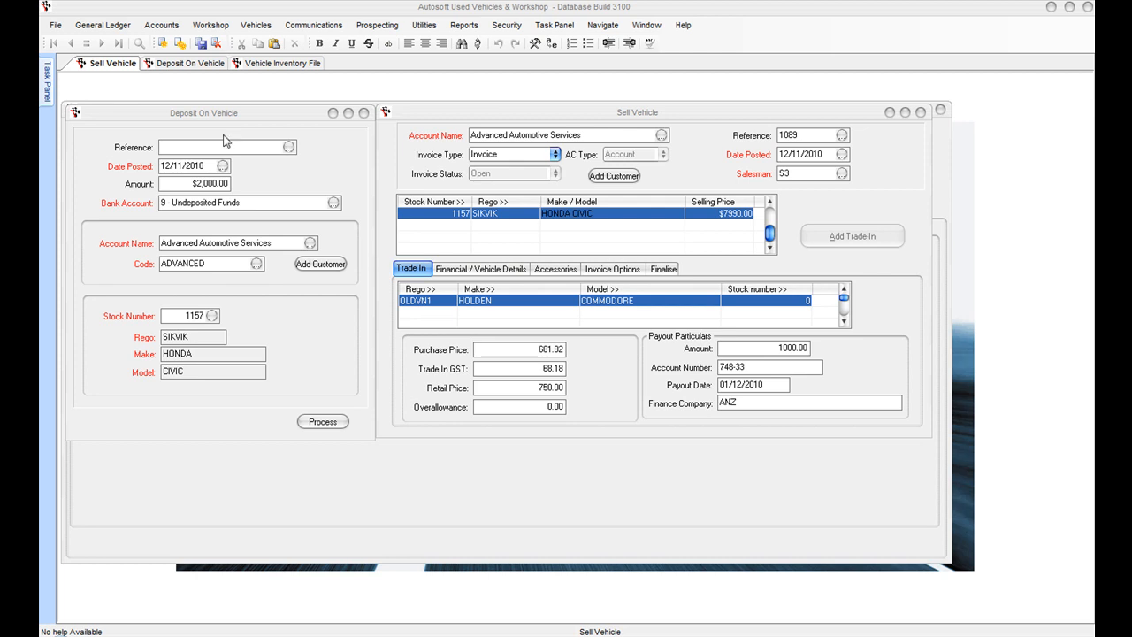
mouse_move(545, 135)
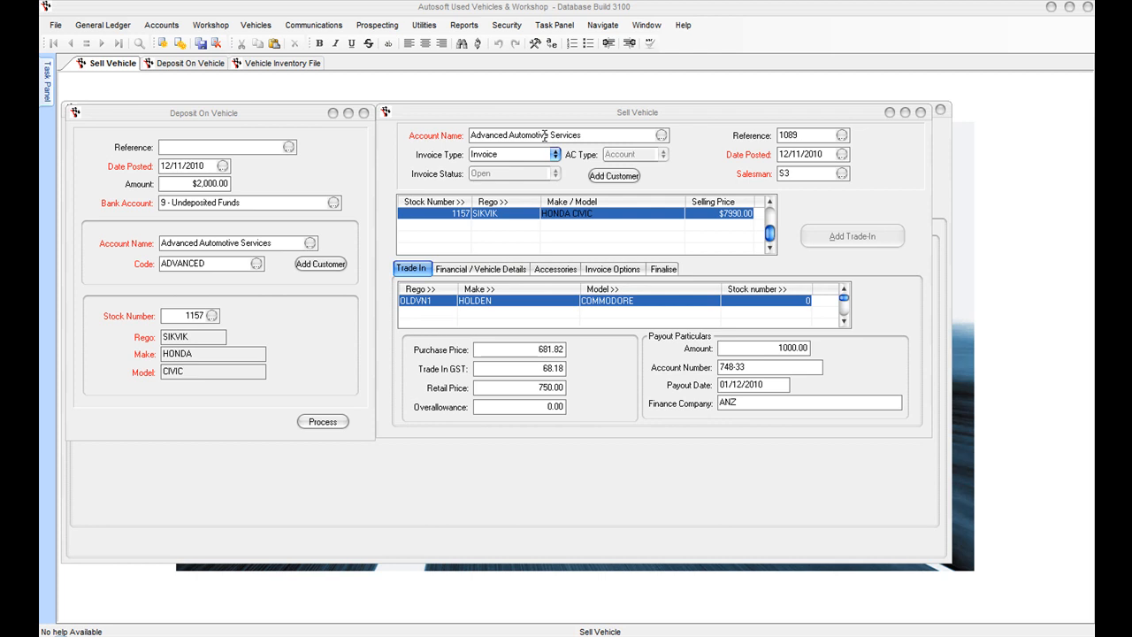
mouse_move(152, 201)
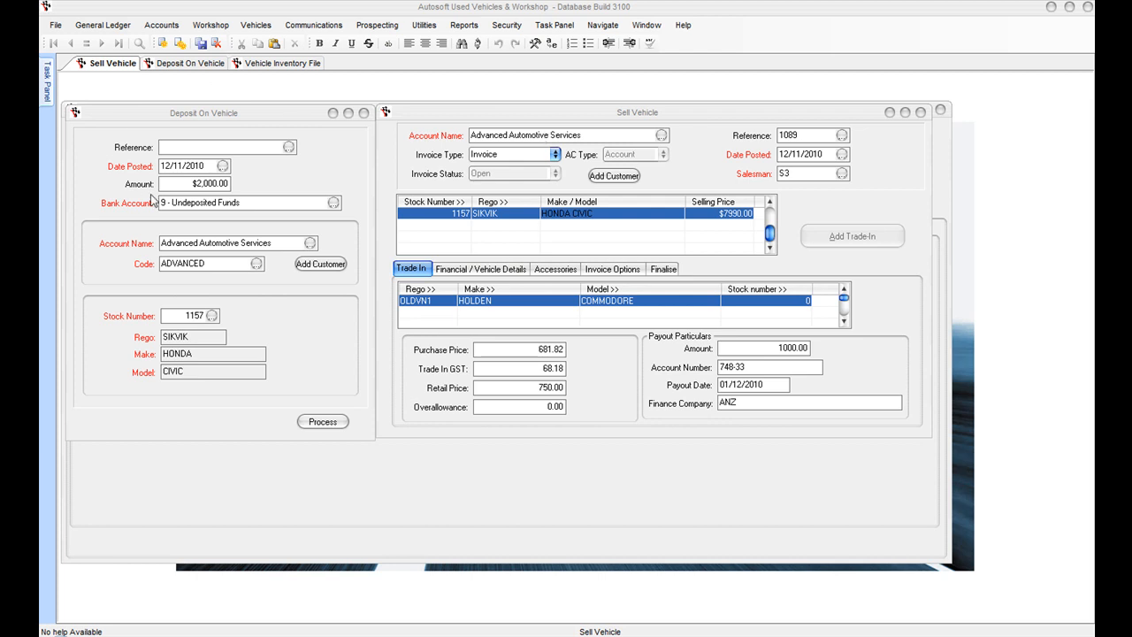
mouse_move(198, 152)
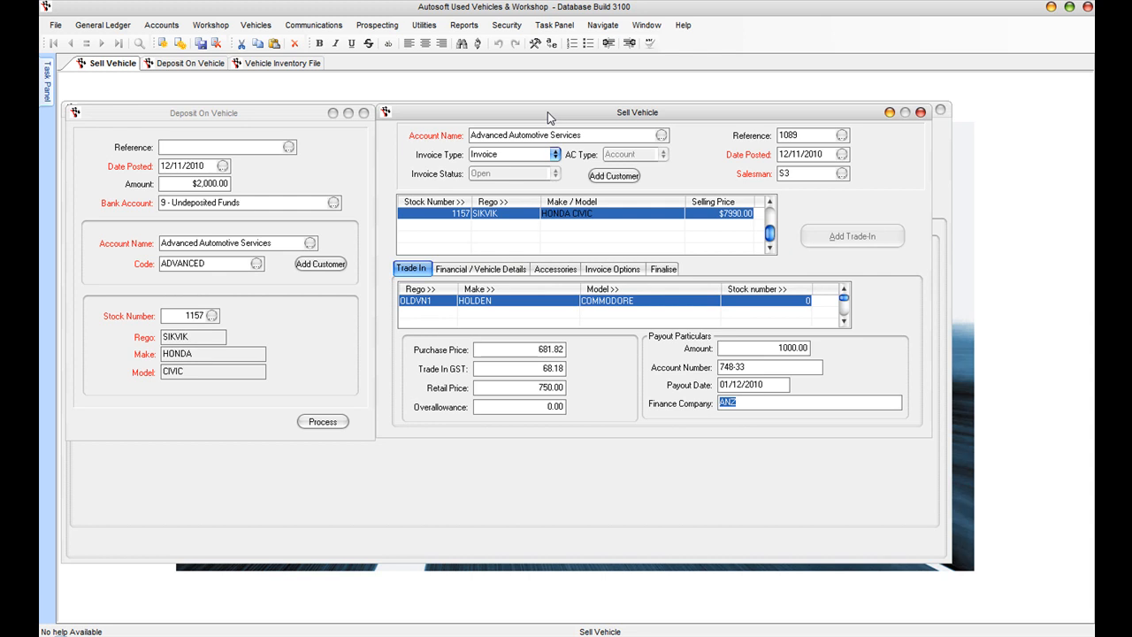
mouse_move(634, 230)
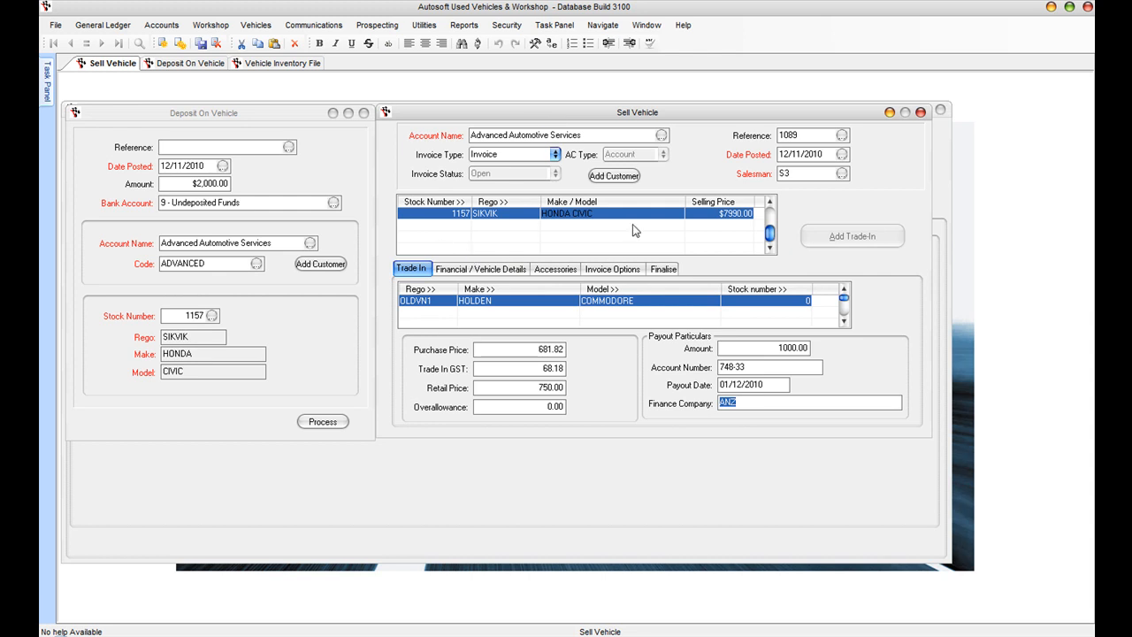
mouse_move(539, 230)
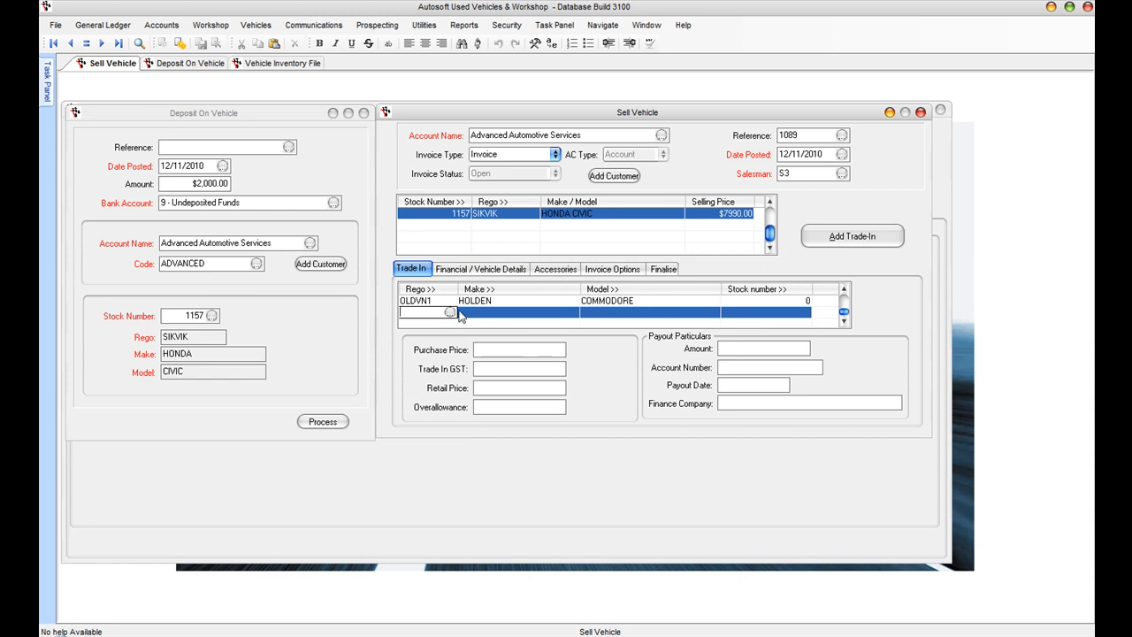
mouse_move(570, 299)
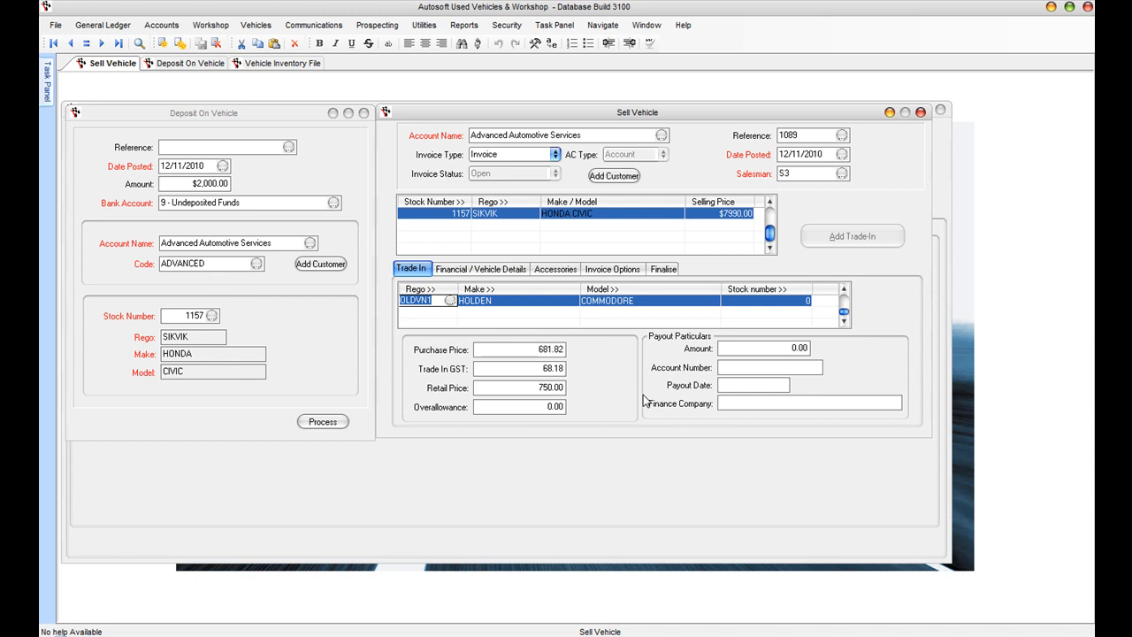
mouse_move(548, 173)
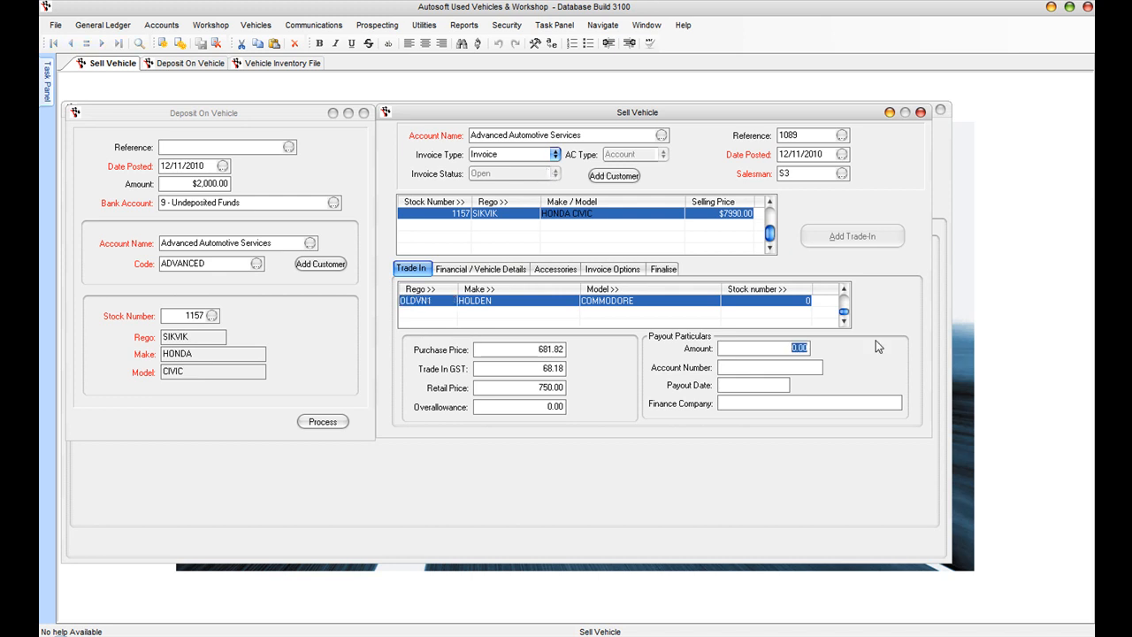
Step: Enter a trade-in payout of 1000.00 and preview tax invoice 1089
text(1000.00)
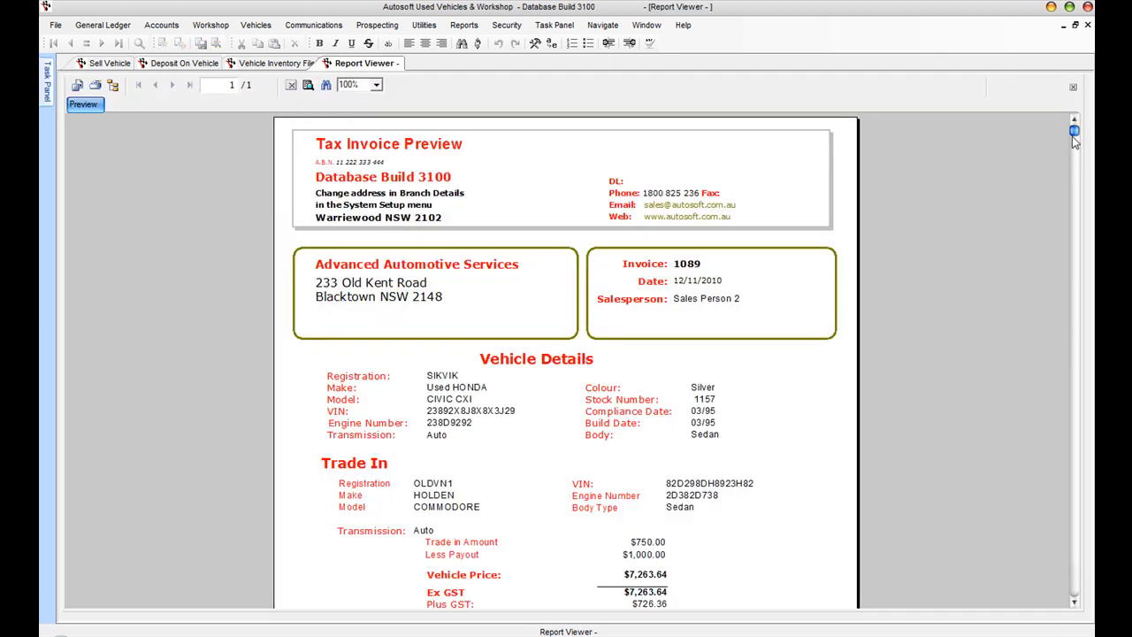
Step: Scroll the invoice preview to its $8,240.00 total and back to the top
scroll(down, 3)
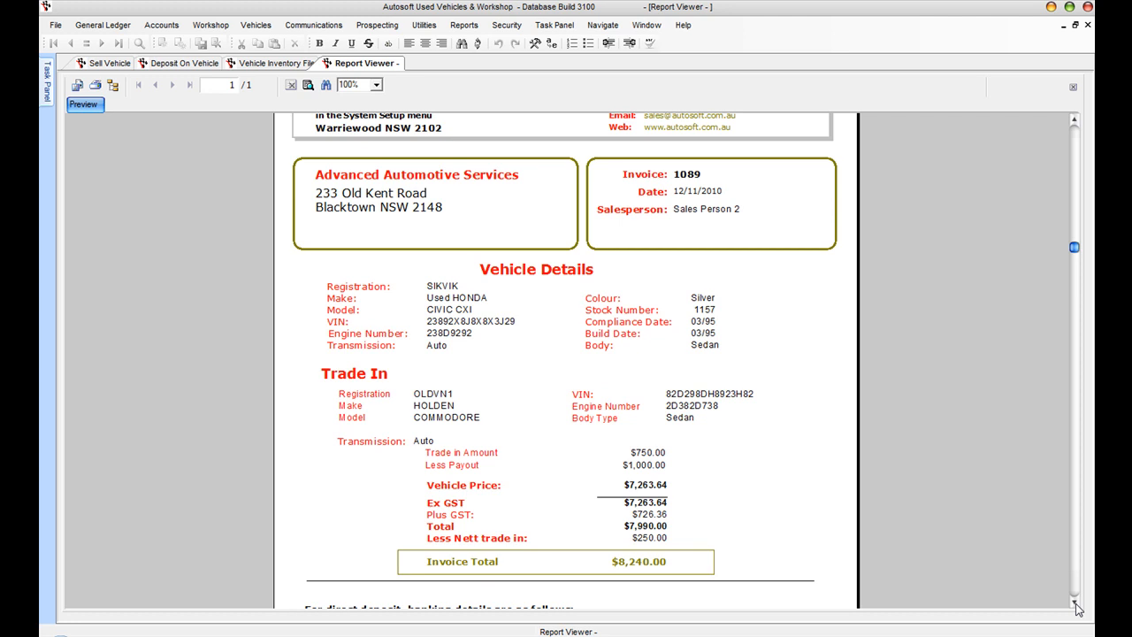
mouse_move(626, 603)
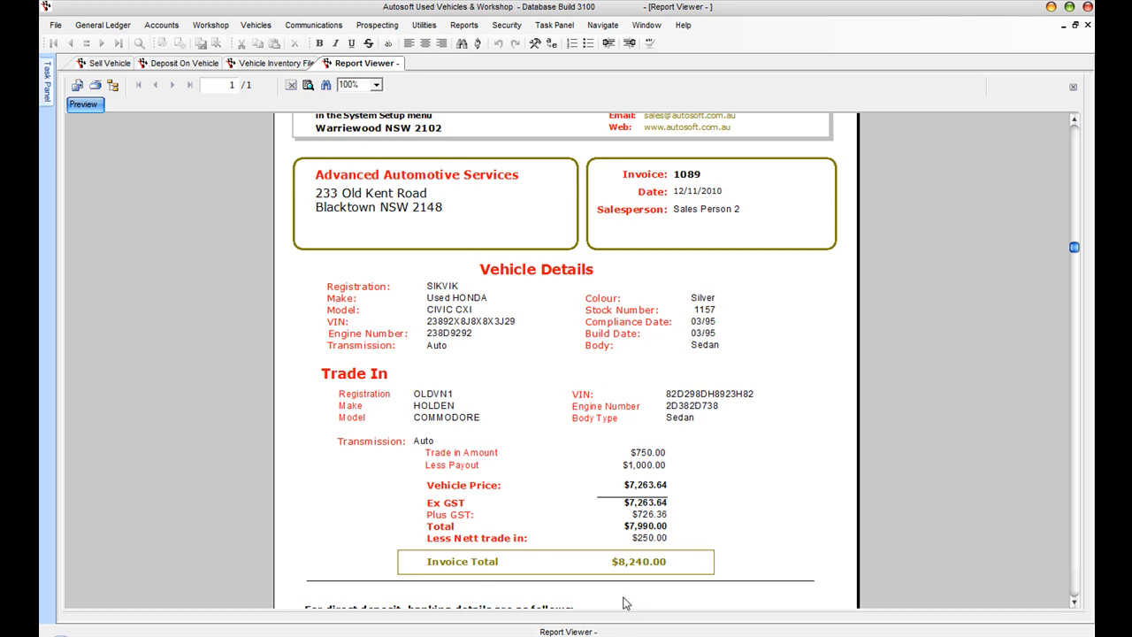
mouse_move(730, 551)
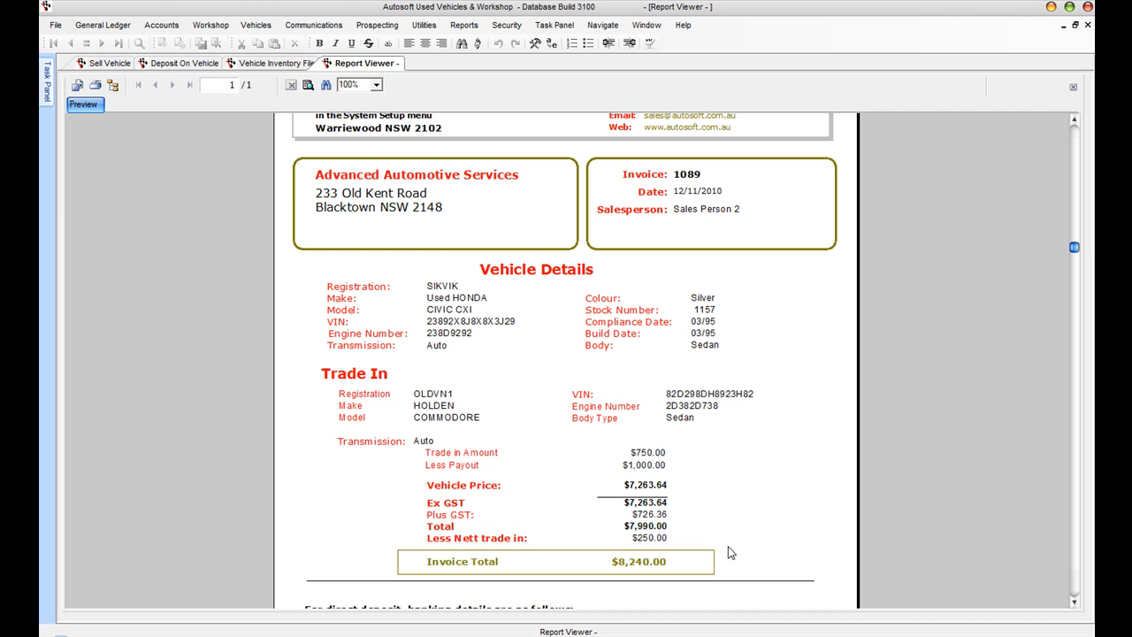
mouse_move(1066, 150)
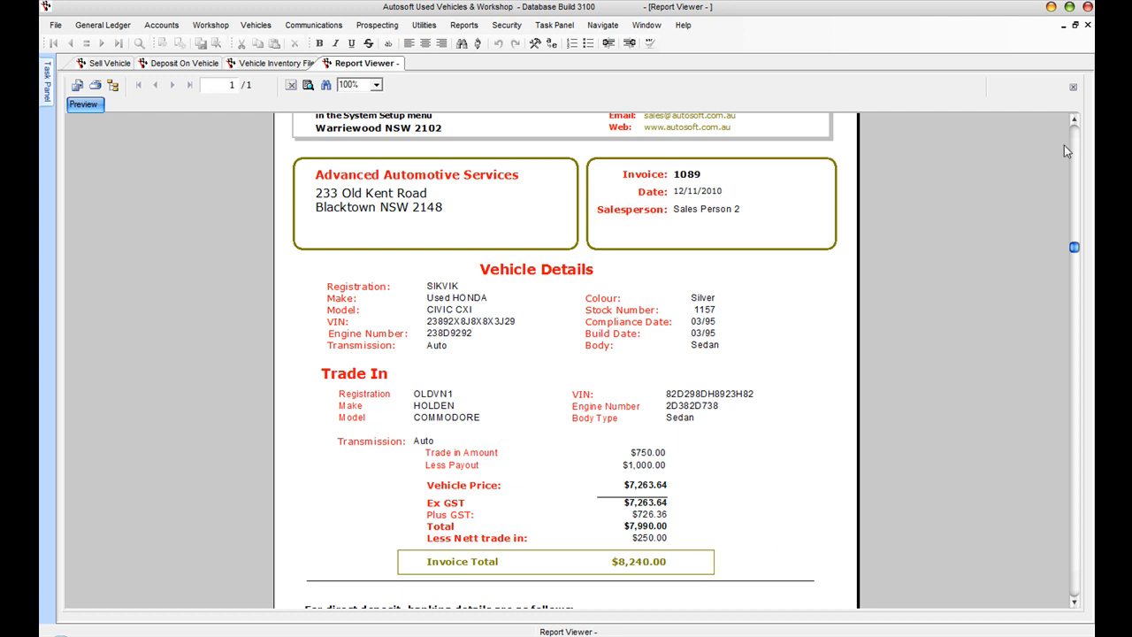
scroll(up, 3)
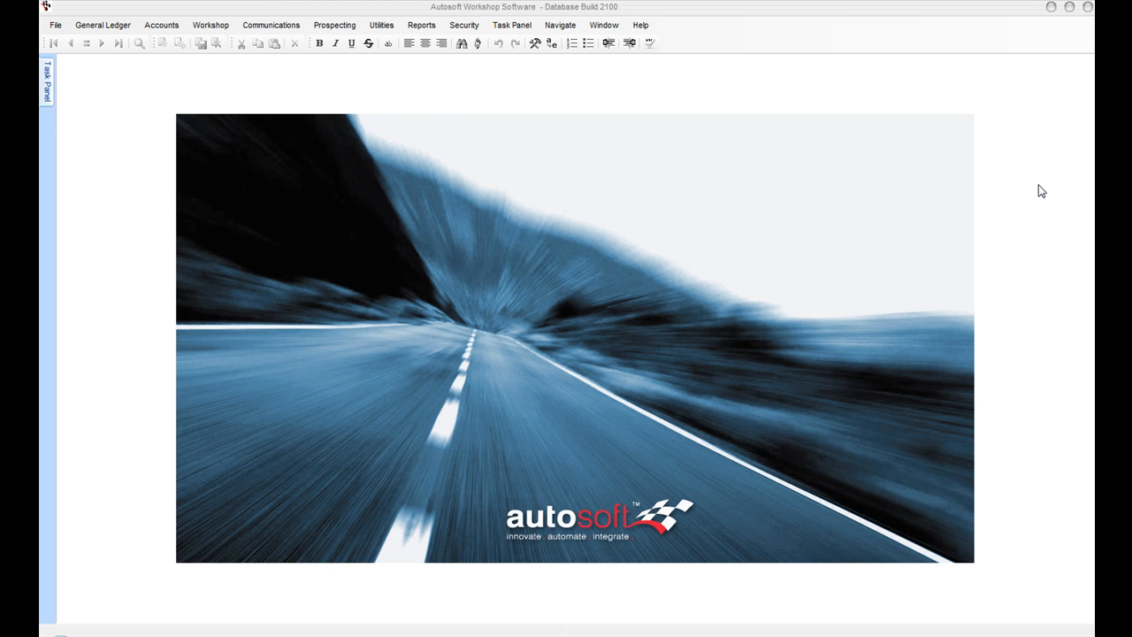
Step: From the Workshop Booking Diary, create a new booking for Wednesday 3/11/2010
click(208, 24)
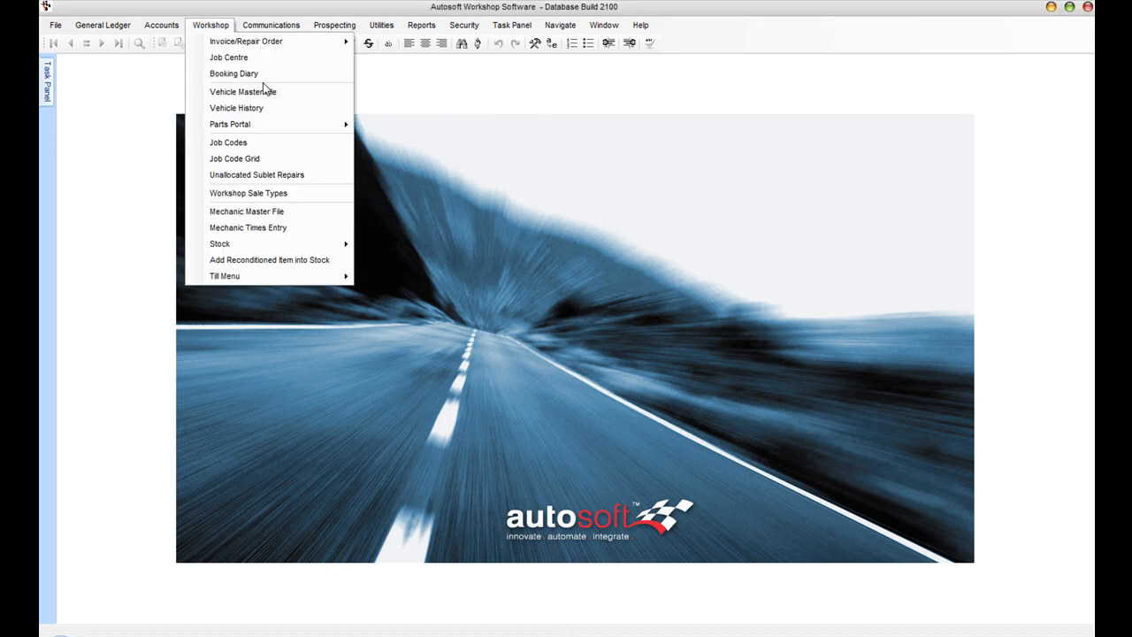
click(490, 149)
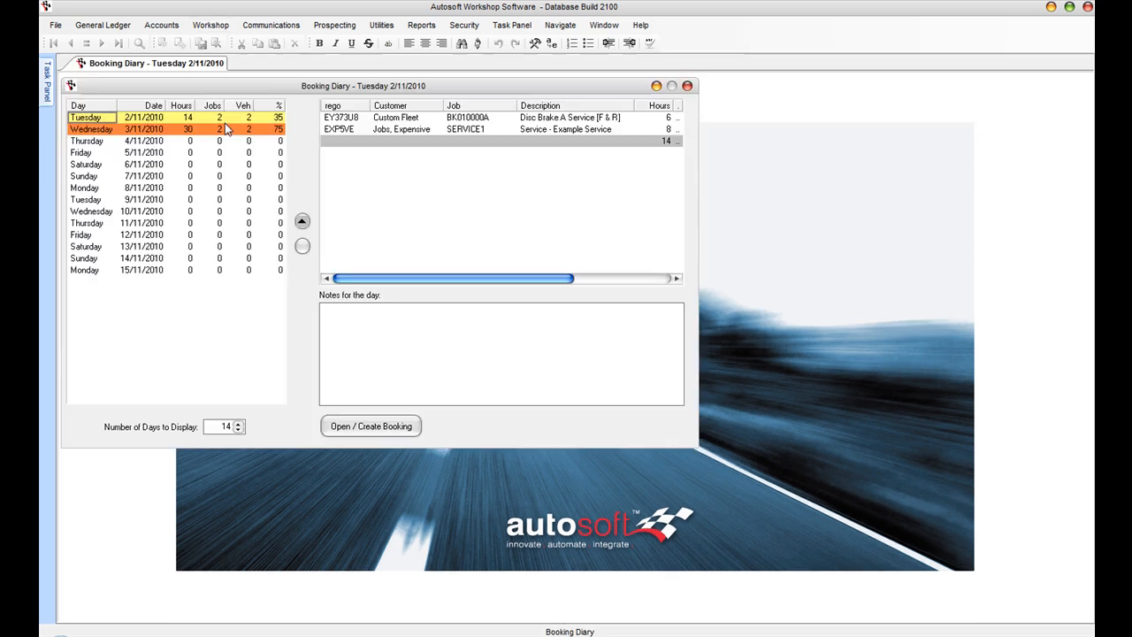
click(91, 127)
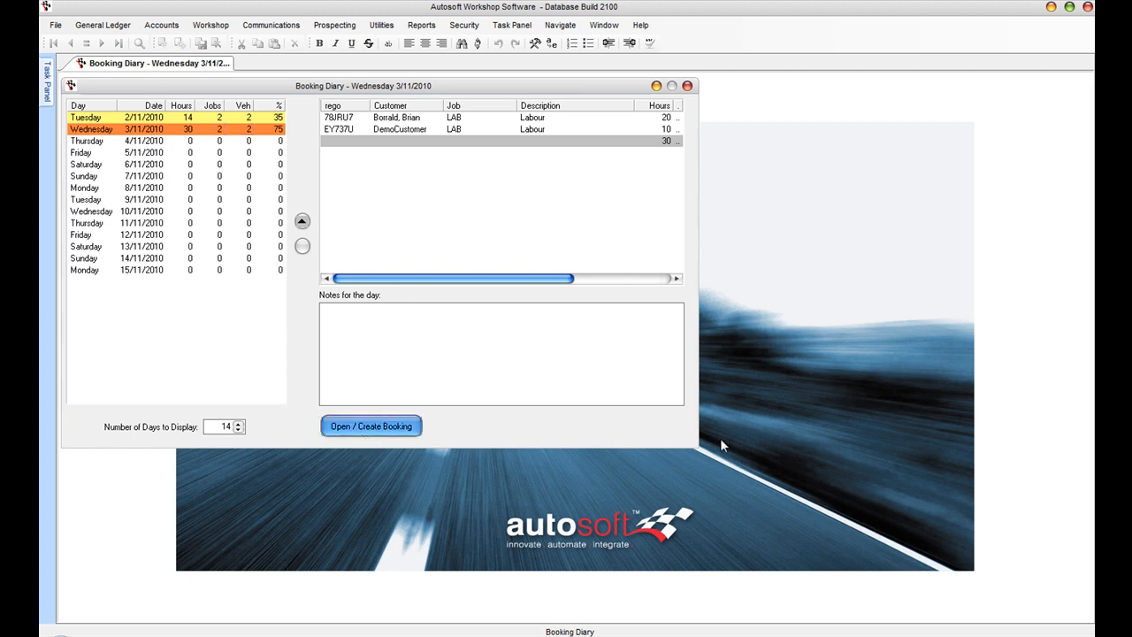
click(371, 425)
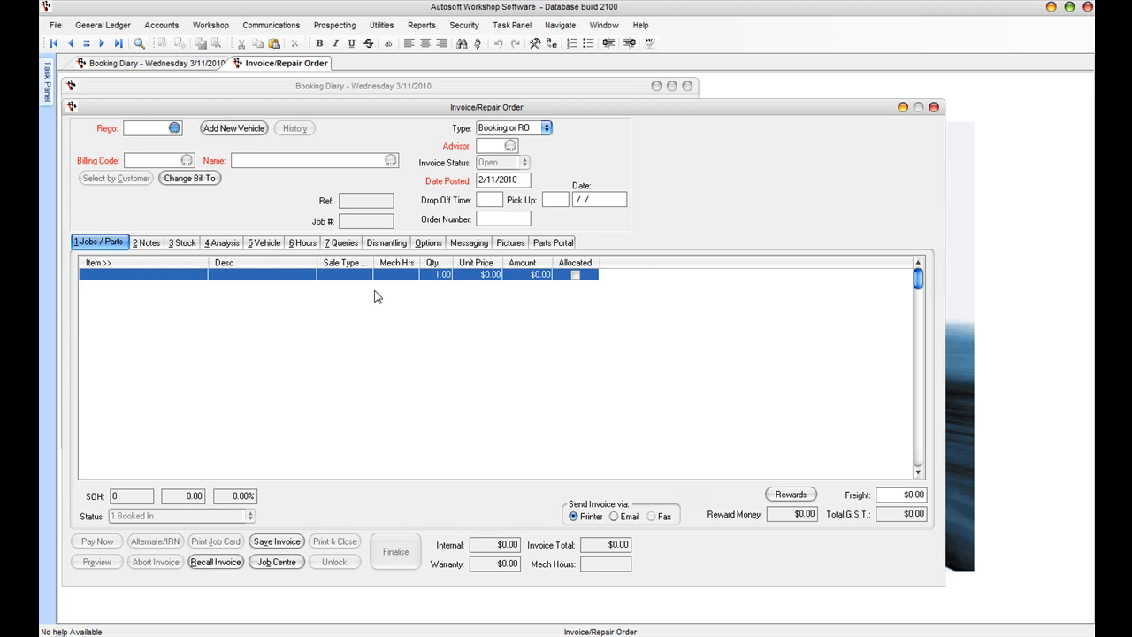
click(174, 128)
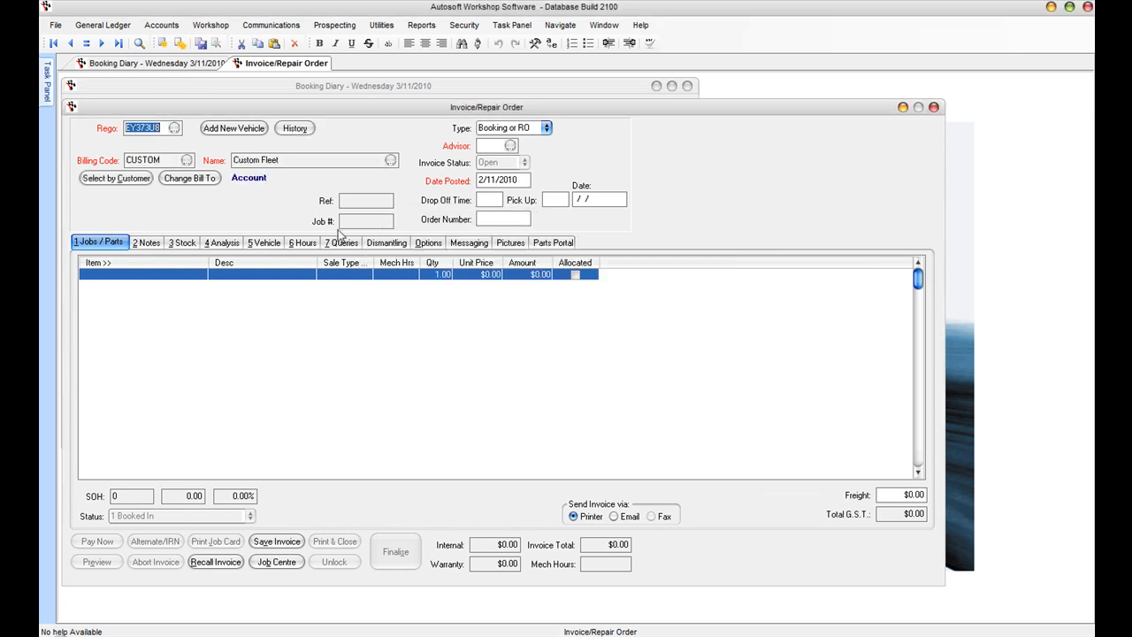
click(234, 127)
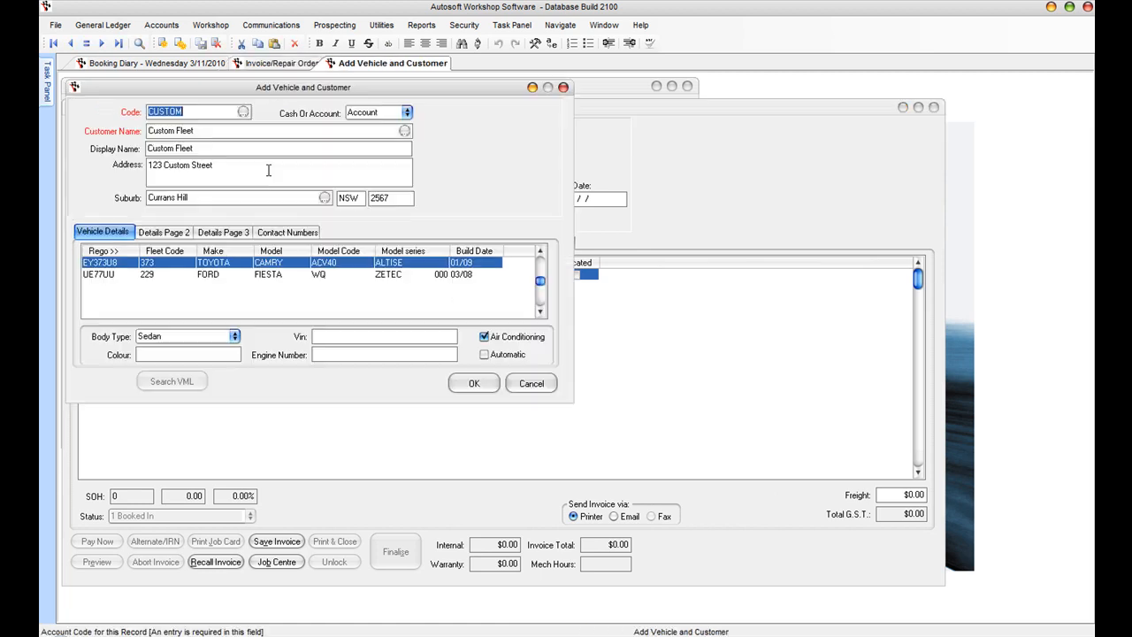
mouse_move(505, 422)
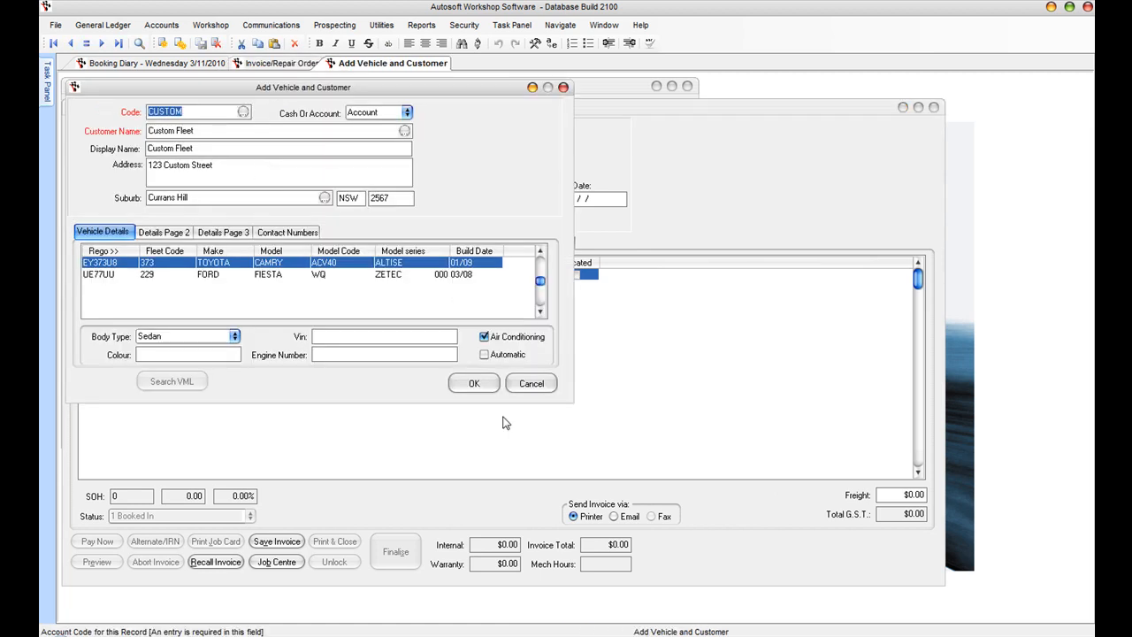
click(474, 382)
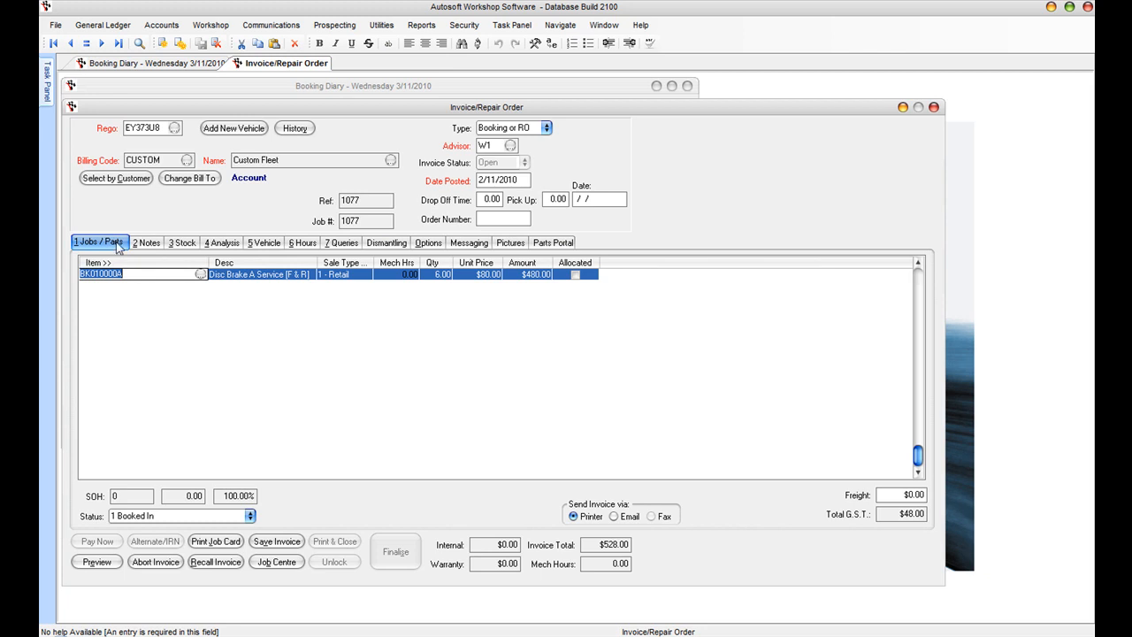
click(145, 242)
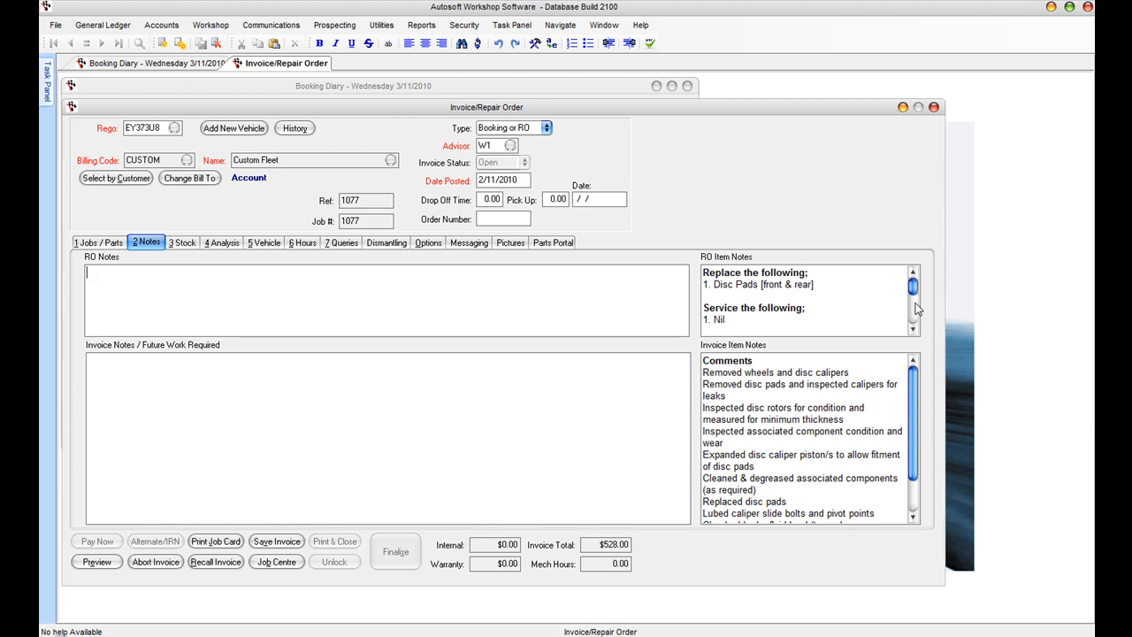
mouse_move(911, 341)
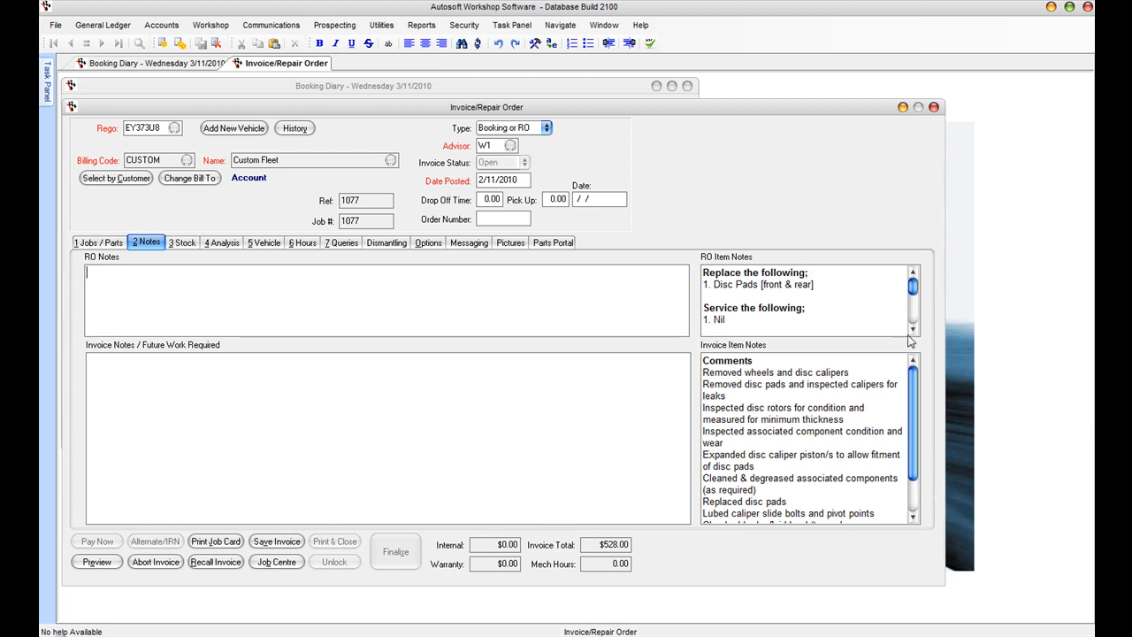
Step: Add the Motor part from Available Selections and switch the item list to Sublet Repairs for labour
click(99, 243)
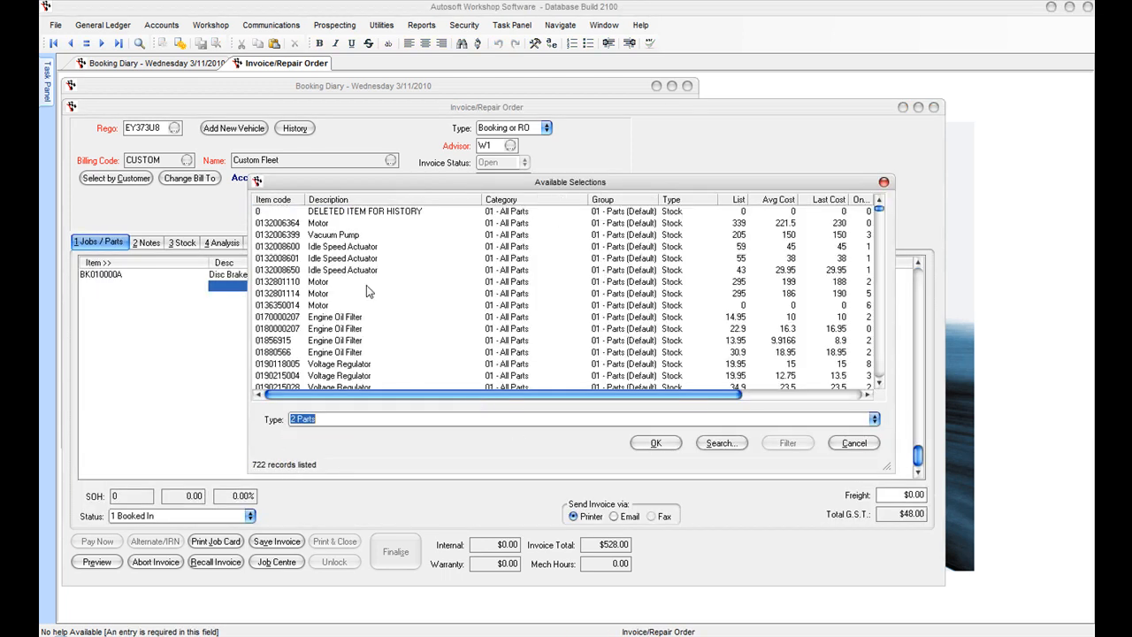
click(656, 442)
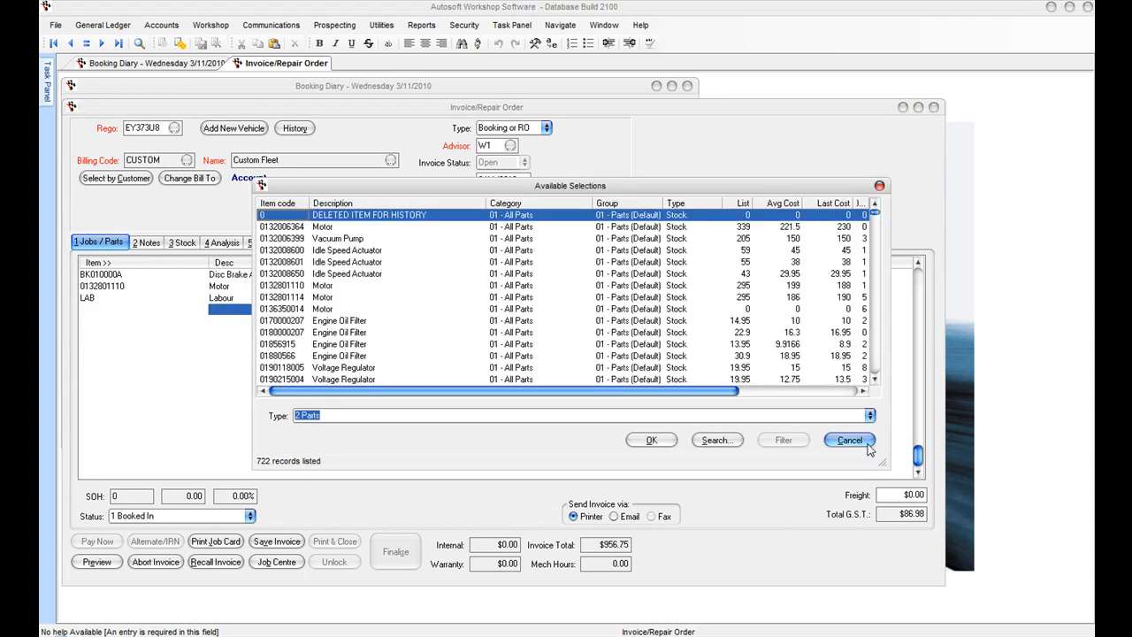
click(870, 413)
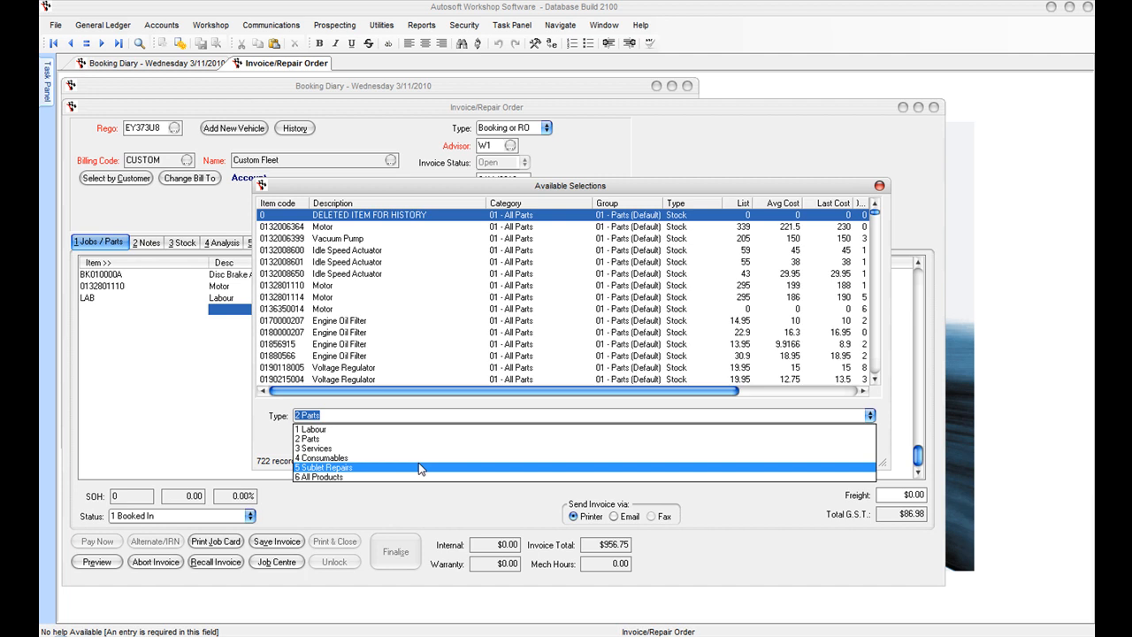
click(327, 467)
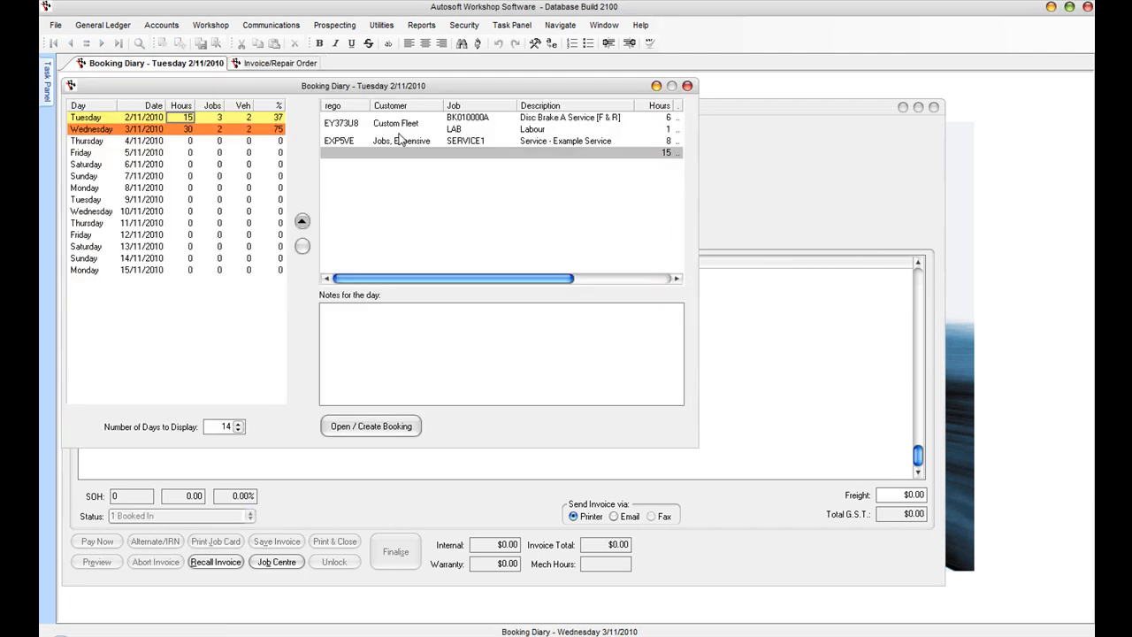
mouse_move(410, 128)
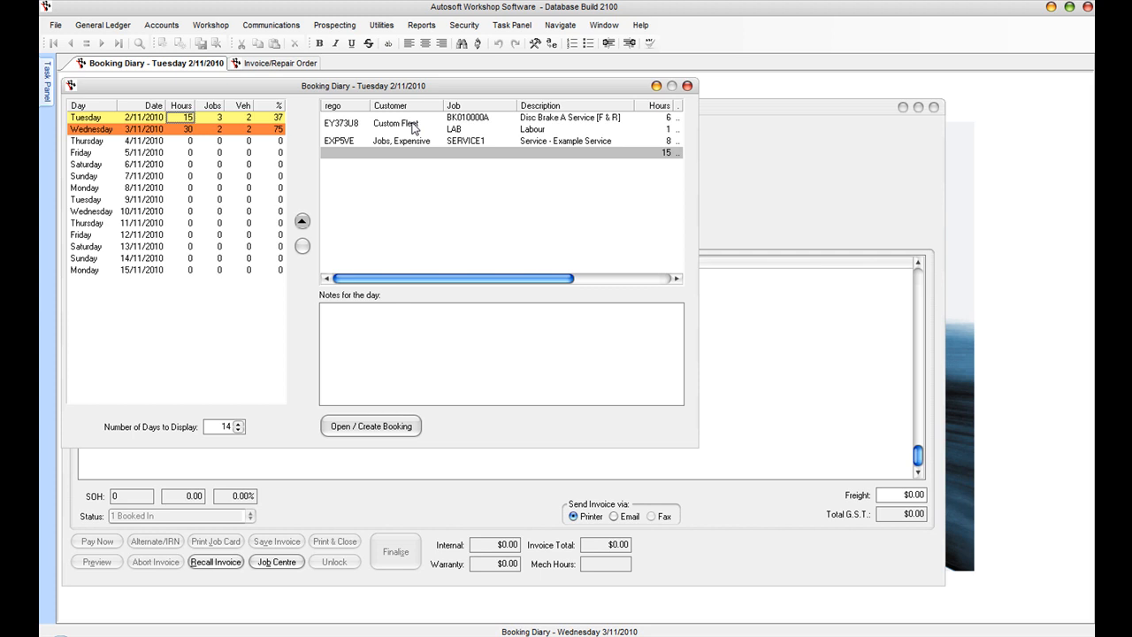
Step: Bring up the Job Control Centre listing booked jobs including Custom Fleet's Camry
click(276, 562)
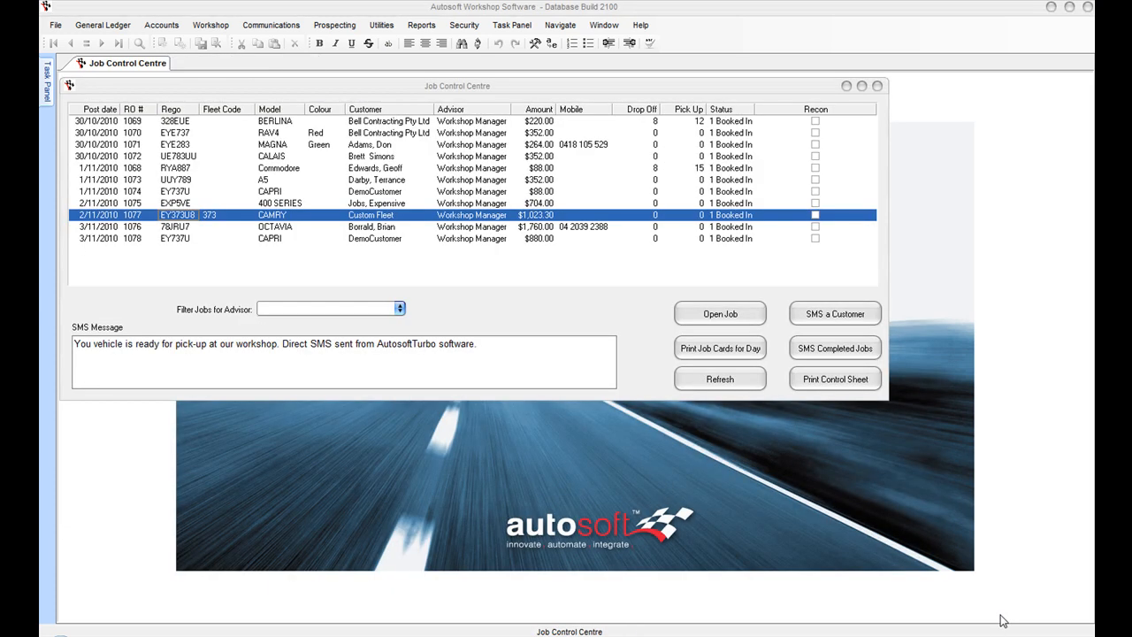
mouse_move(757, 555)
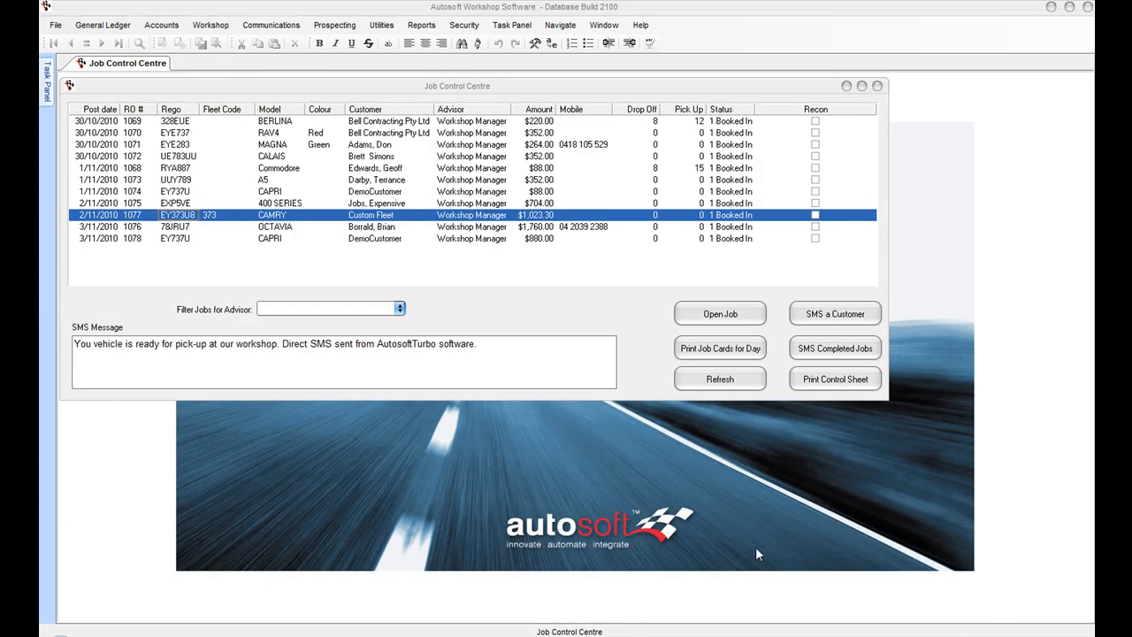
mouse_move(971, 269)
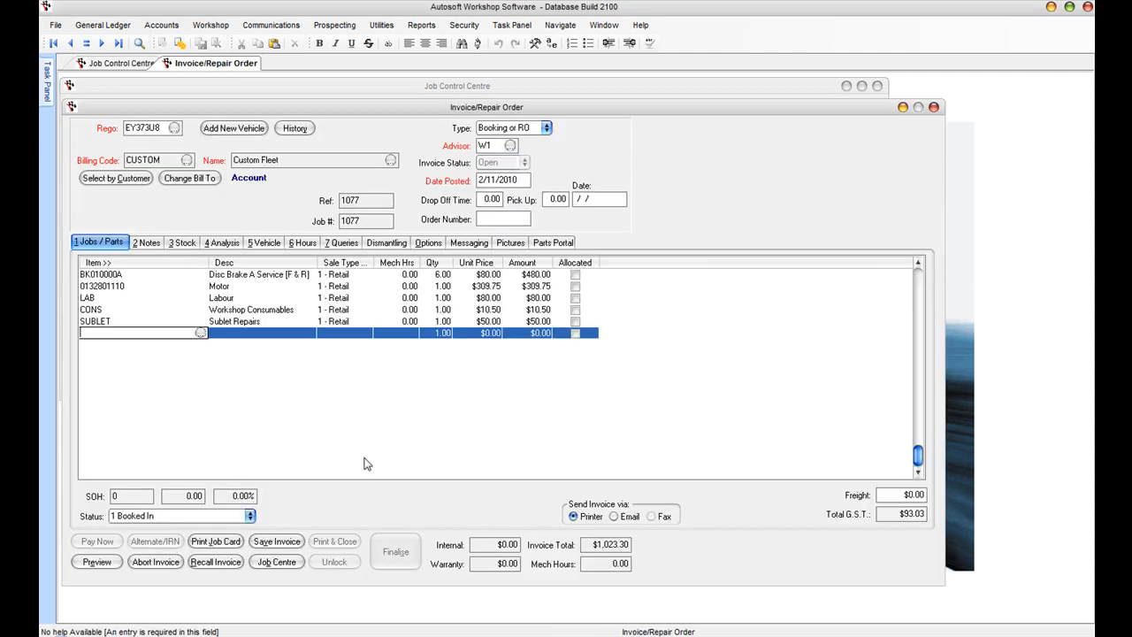
Step: Preview the printable job card for repair order 1077 and scroll through it
click(97, 562)
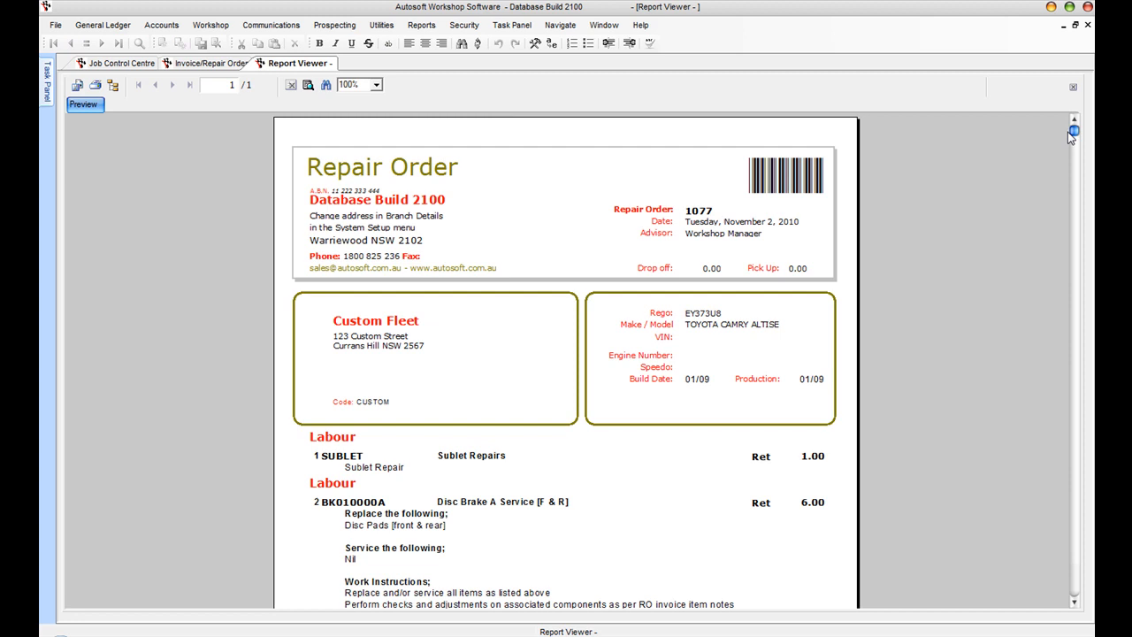
scroll(down, 3)
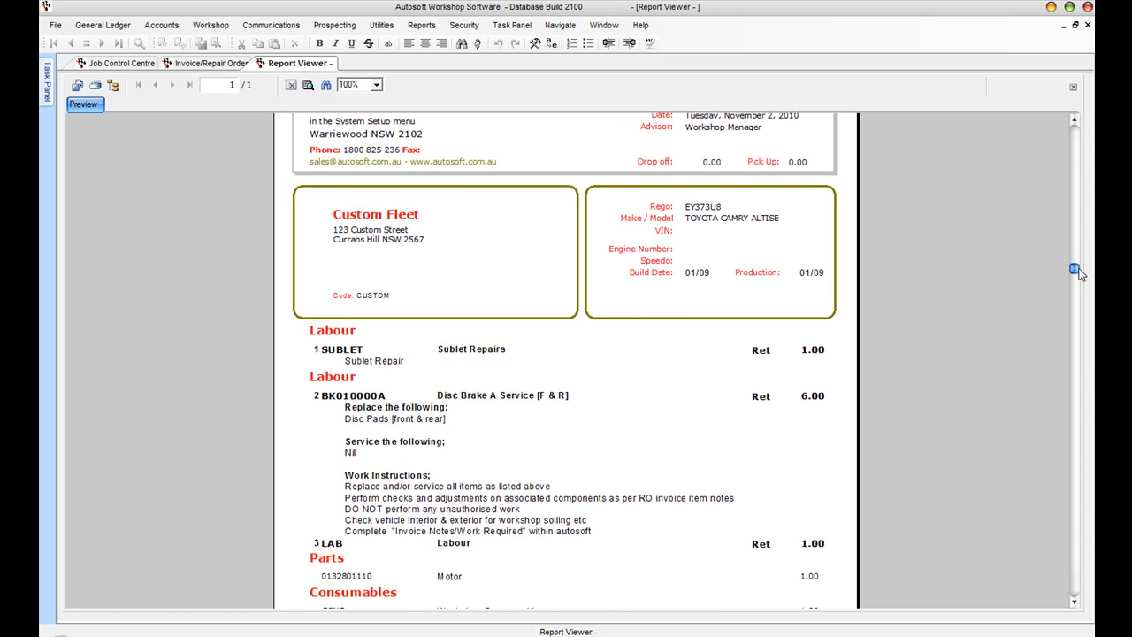
scroll(down, 3)
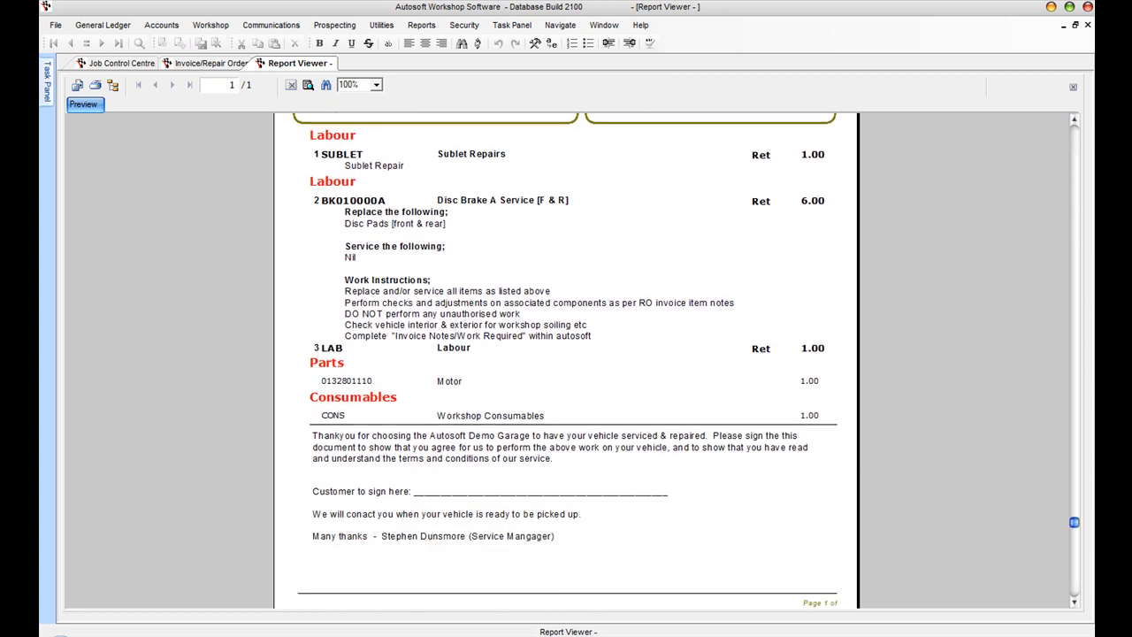
scroll(down, 3)
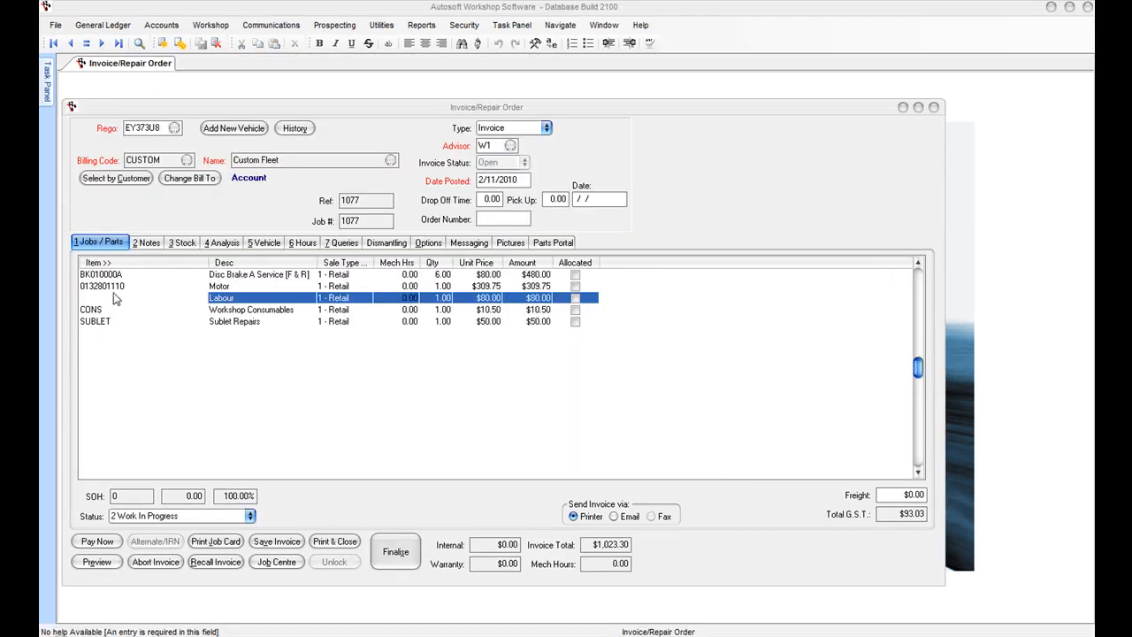
Step: Assign Mechanic 1 to the labour hours entry for 8.00–10.00, giving 2.00 mech hours
click(300, 242)
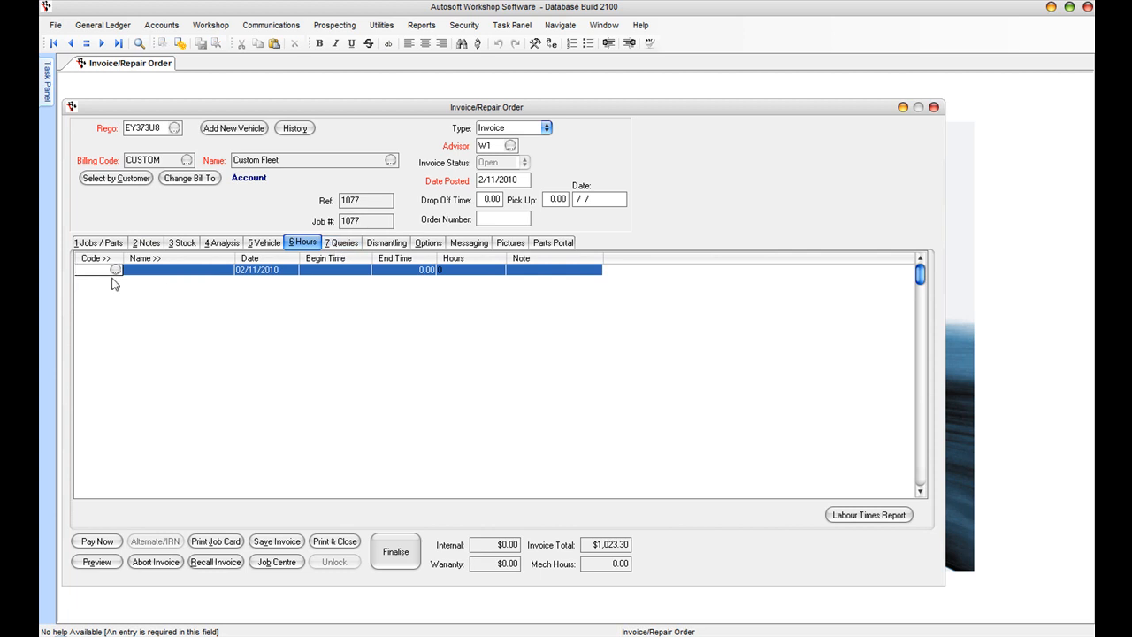
click(115, 269)
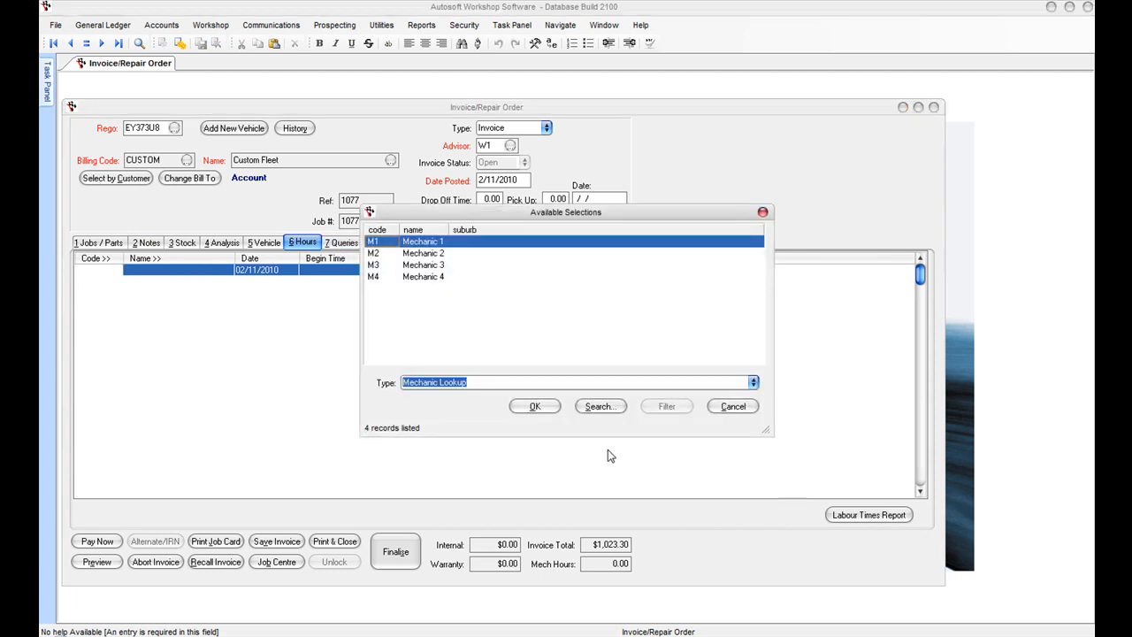
click(534, 405)
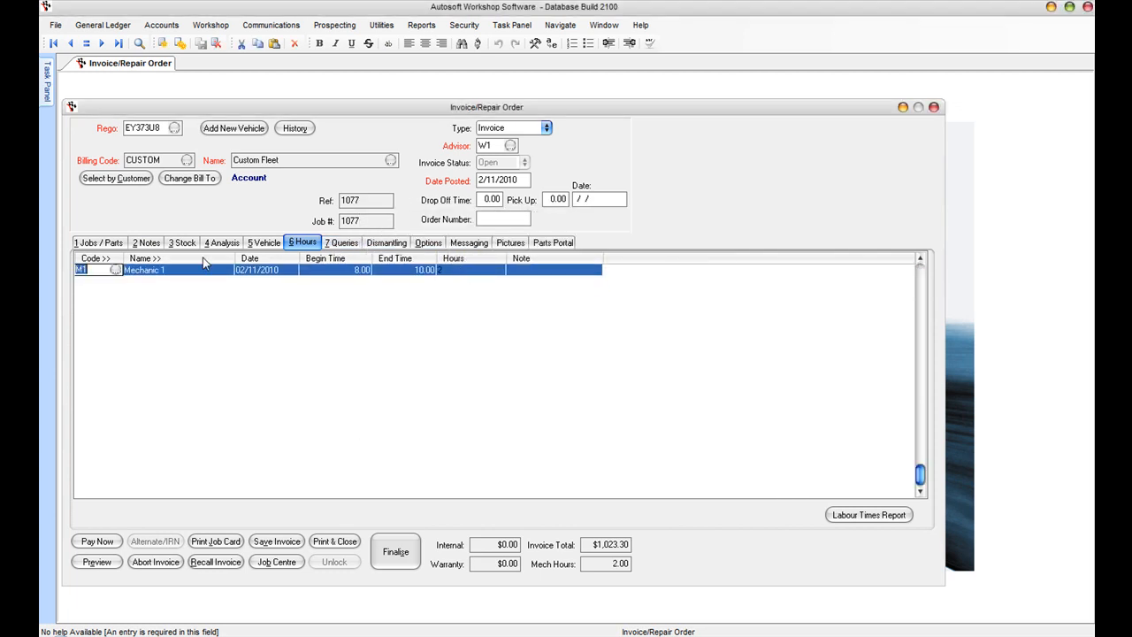
Step: Return to Jobs/Parts and bring up the invoice Notes page
click(99, 241)
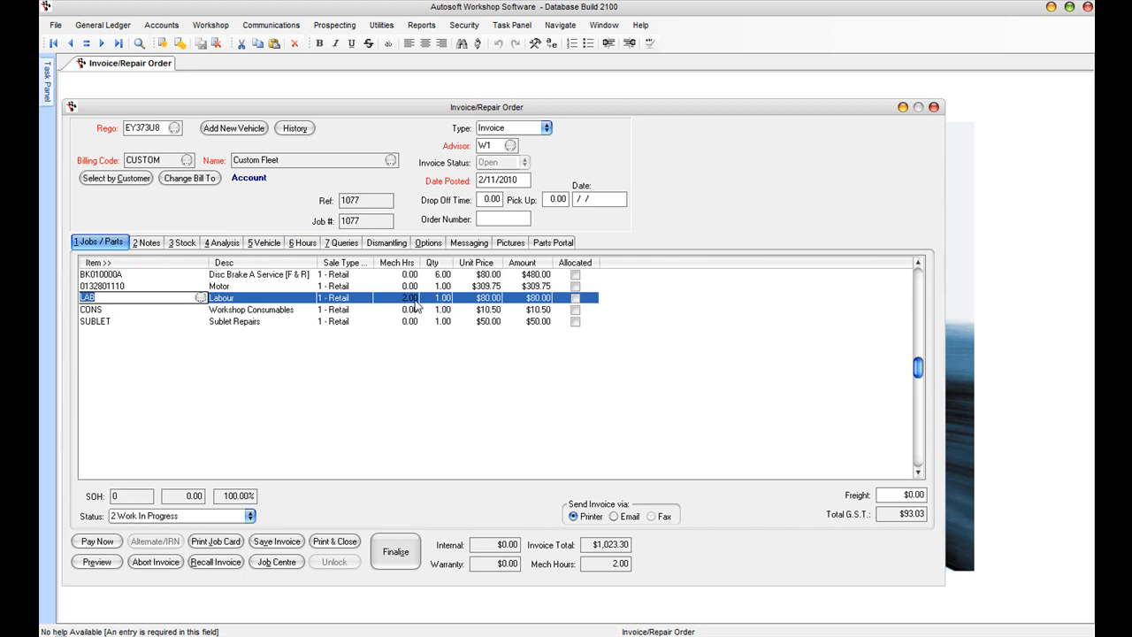
click(145, 242)
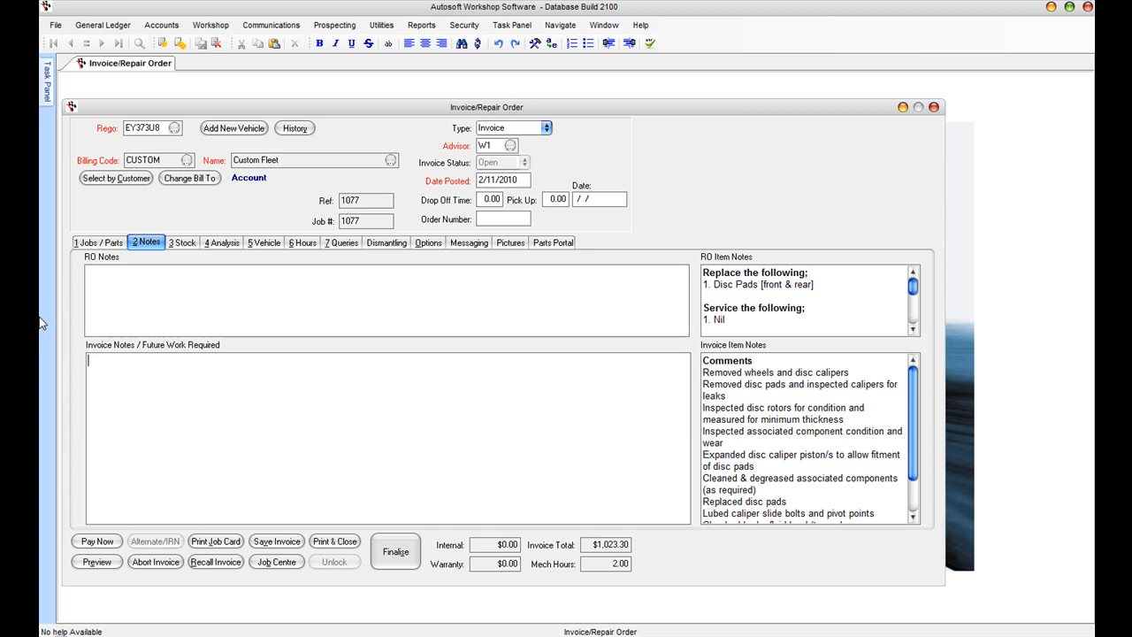
Step: Enter the note 'Rear pads 70% worn will need to check on next service.' and return to Jobs/Parts
text(Rear pads 70% worn will need to check on next service.)
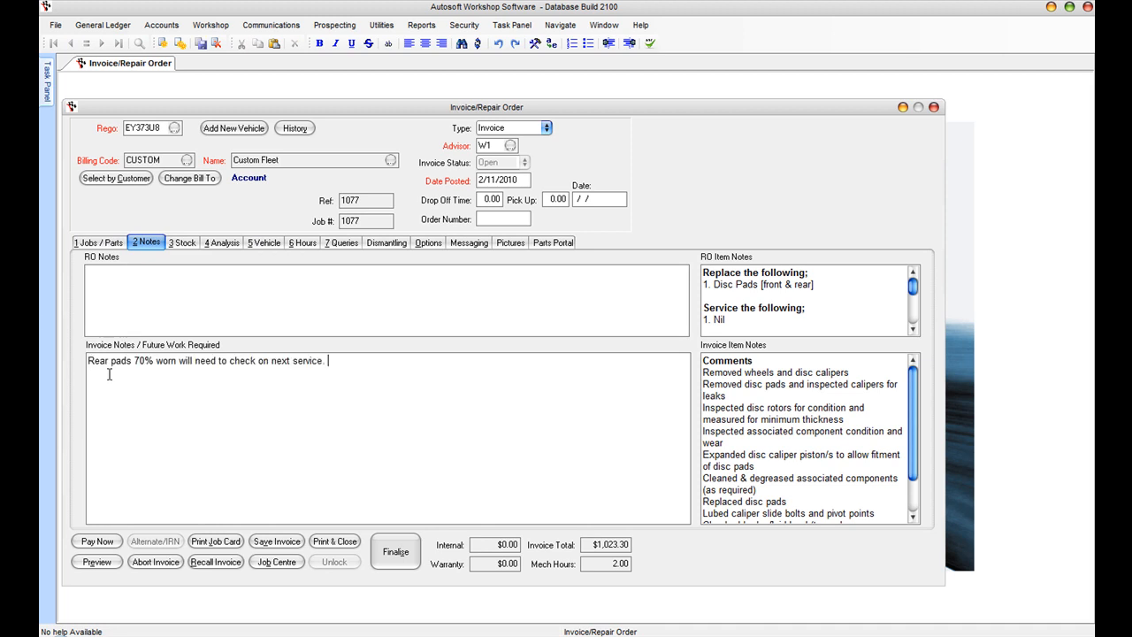
mouse_move(357, 356)
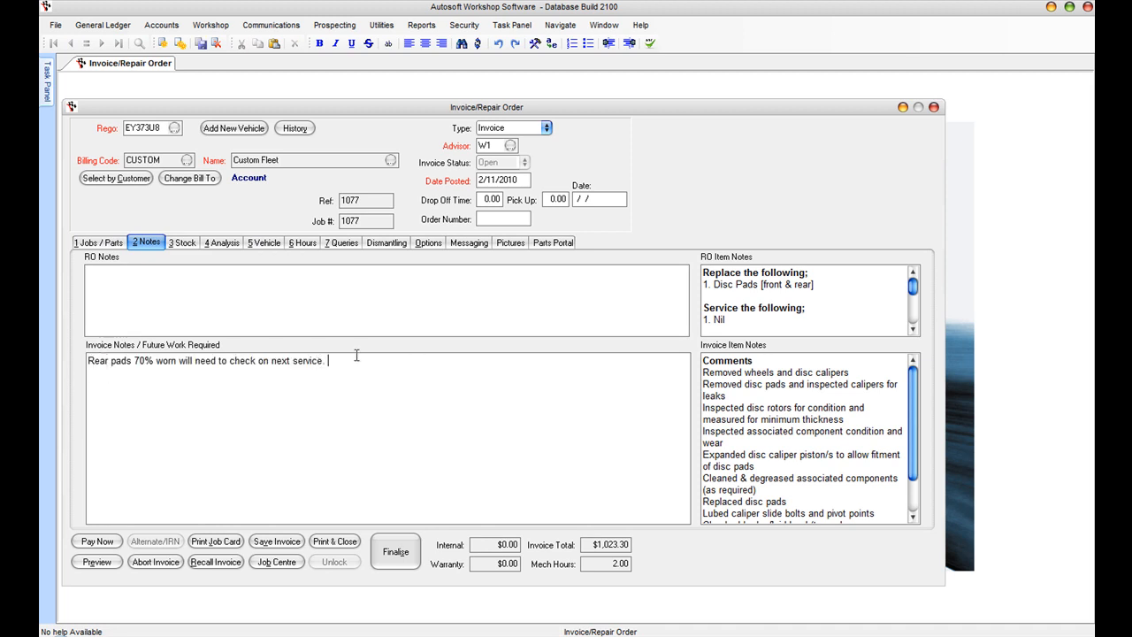
mouse_move(375, 360)
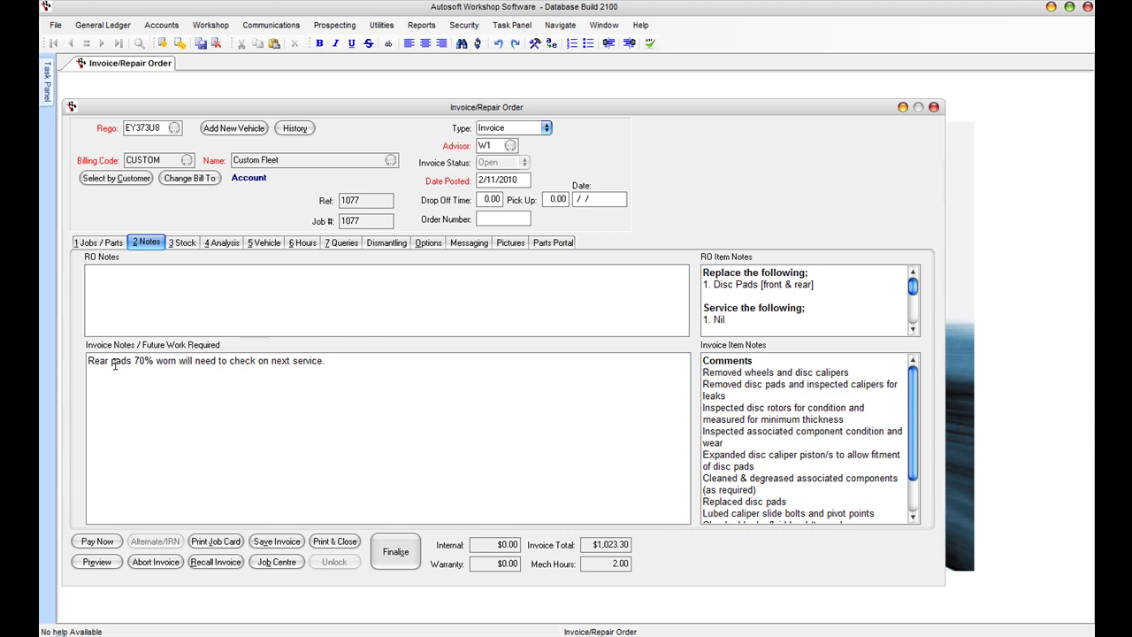
mouse_move(78, 369)
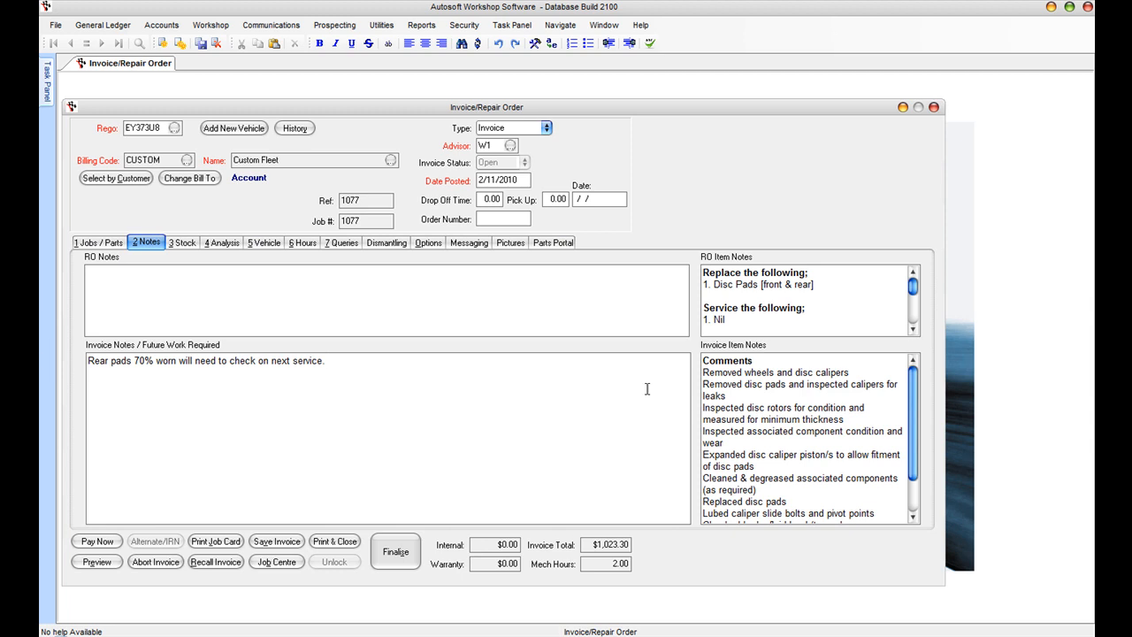
click(397, 552)
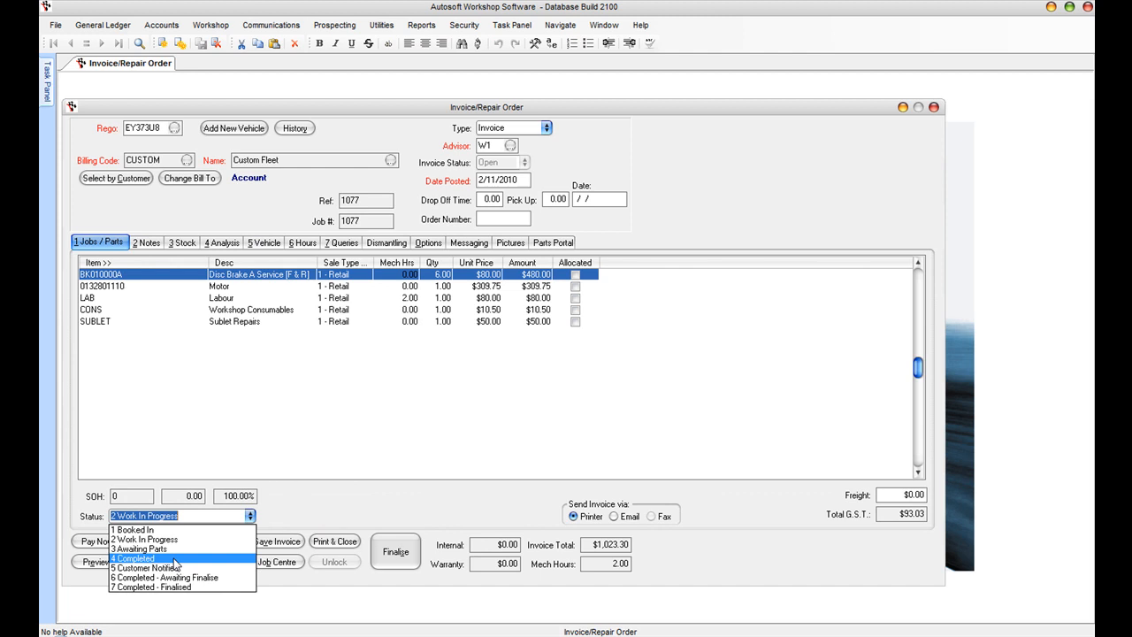
Step: Set job 1077 to 4 Completed, confirm it in the Job Centre and reopen its invoice
click(135, 559)
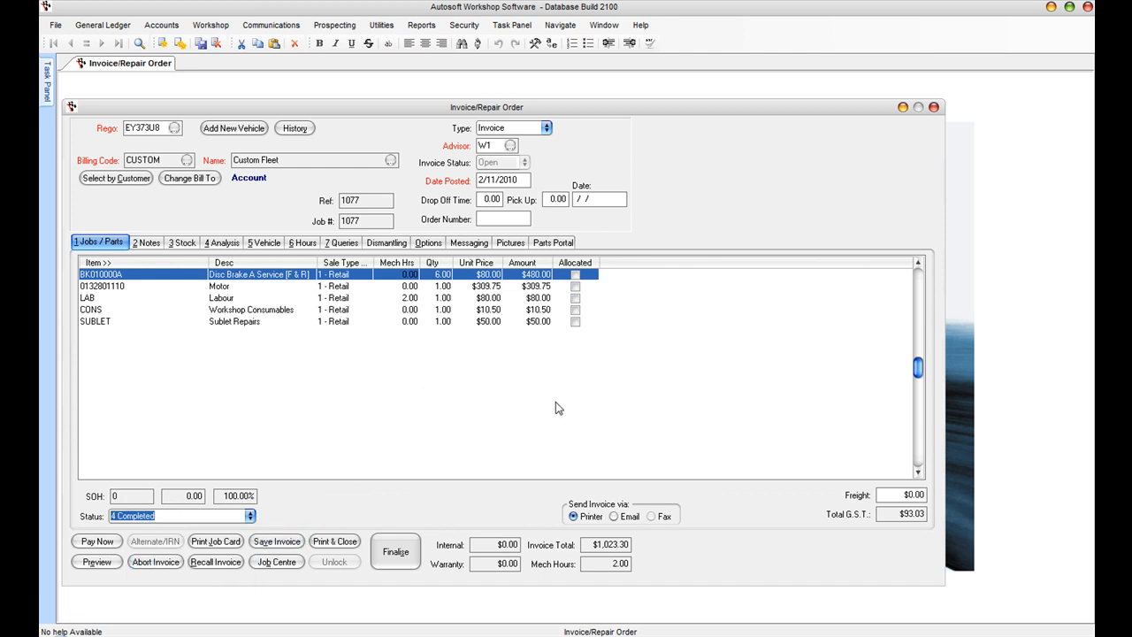
click(276, 562)
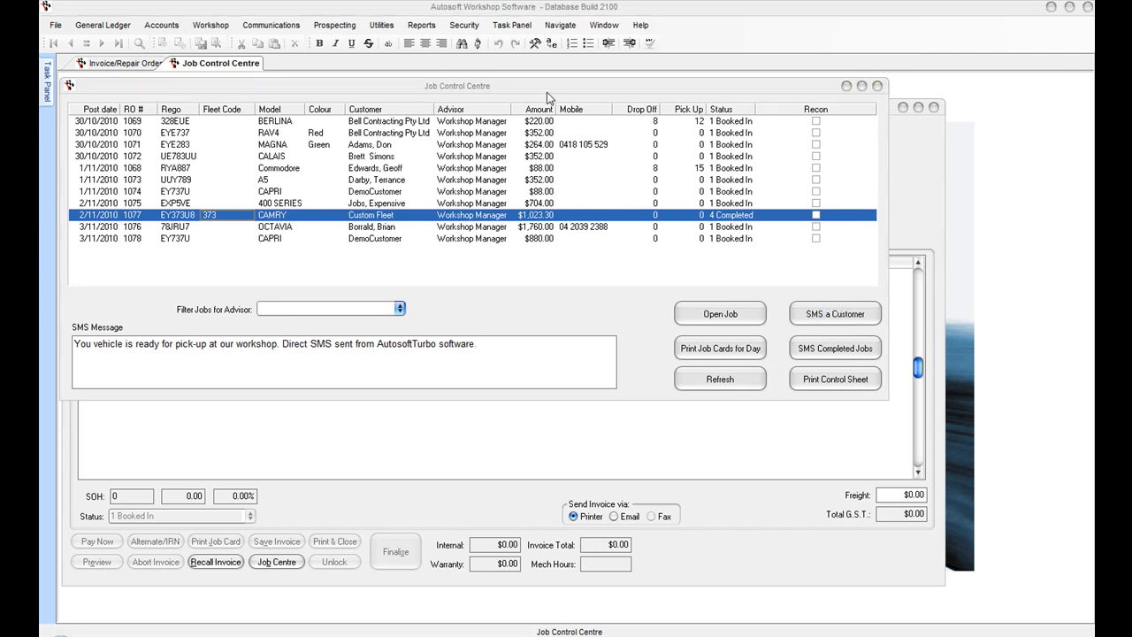
mouse_move(692, 270)
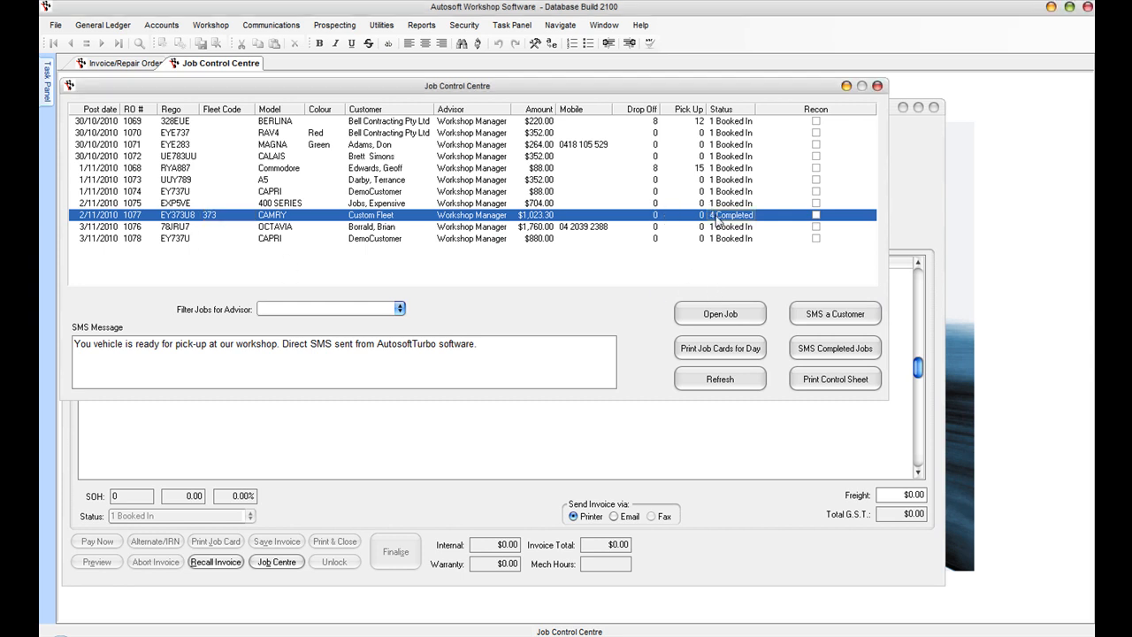
click(719, 313)
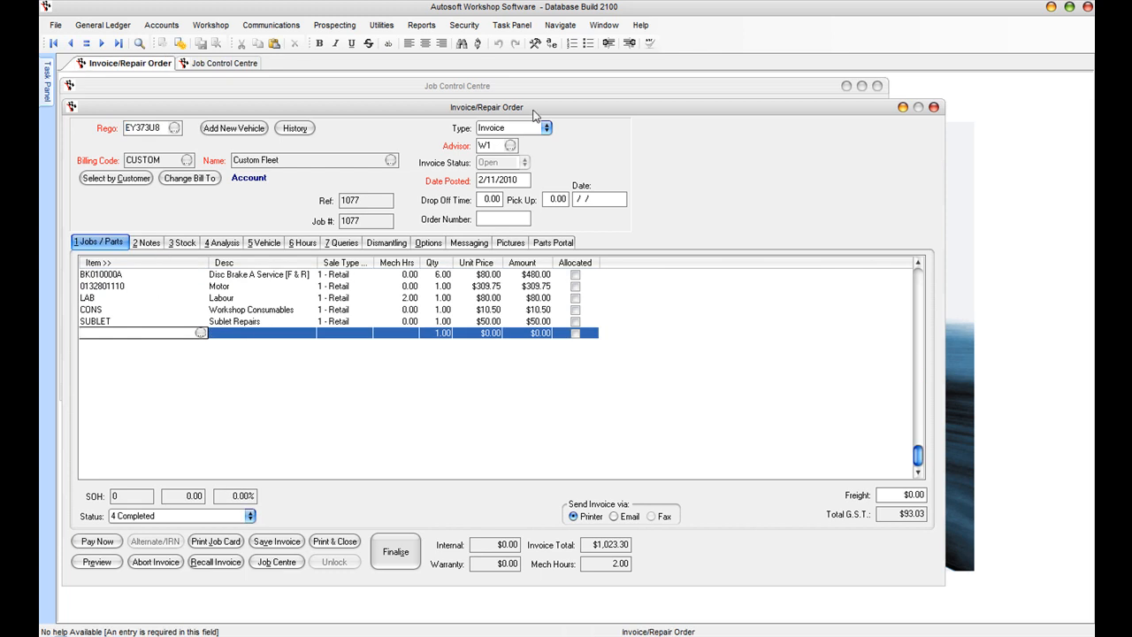
mouse_move(482, 492)
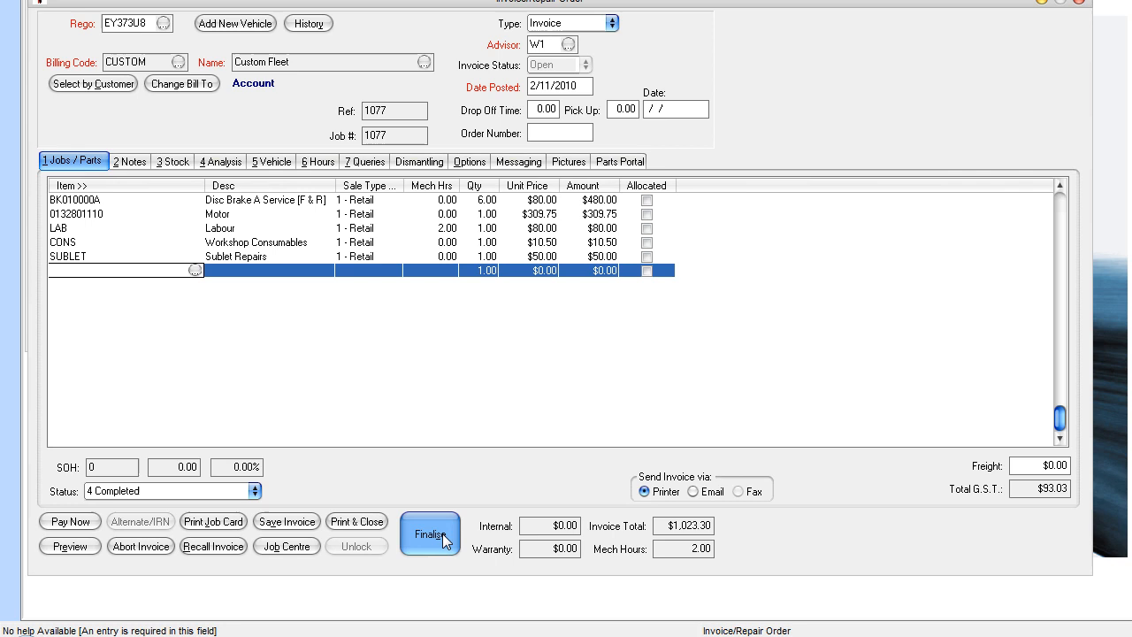
Step: Finalise invoice 1077 to produce the Custom Fleet tax invoice preview
click(430, 534)
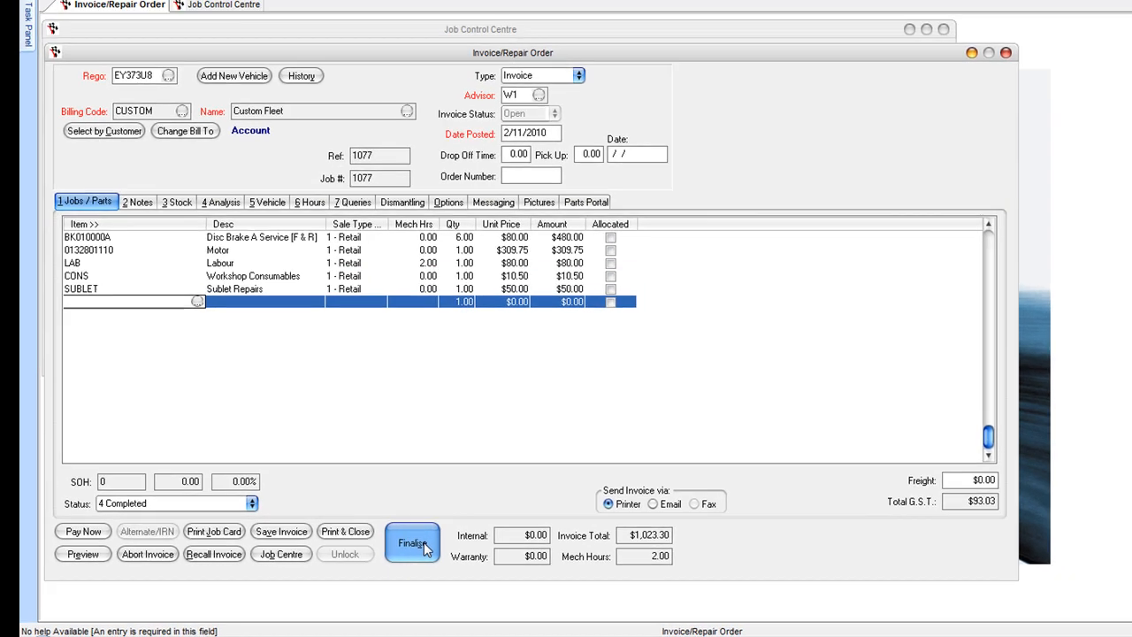
click(81, 554)
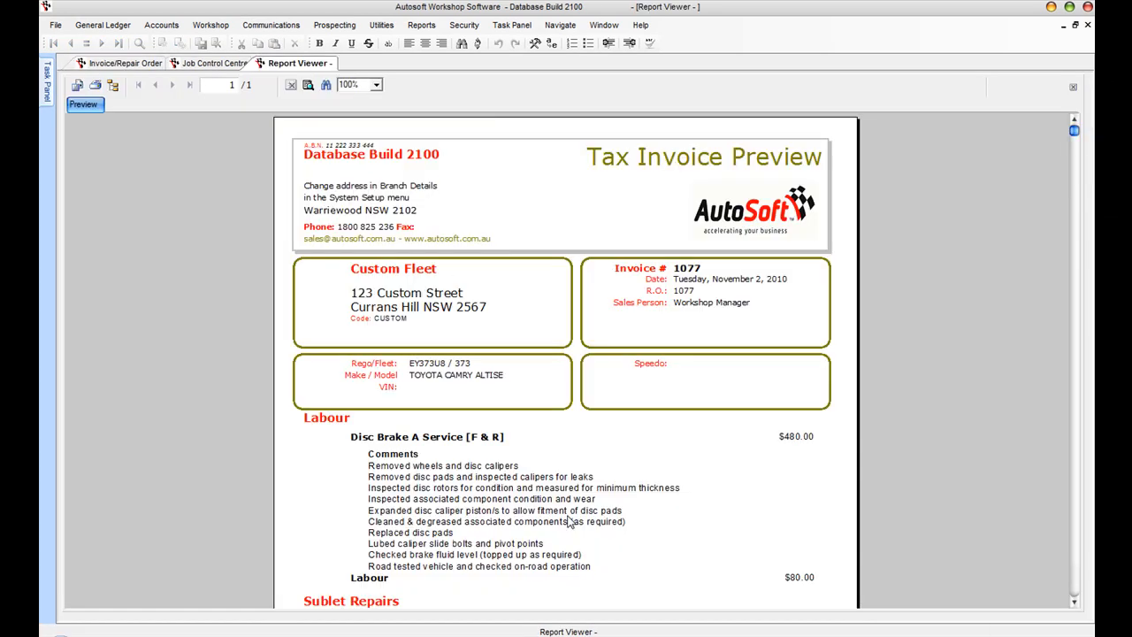
mouse_move(724, 201)
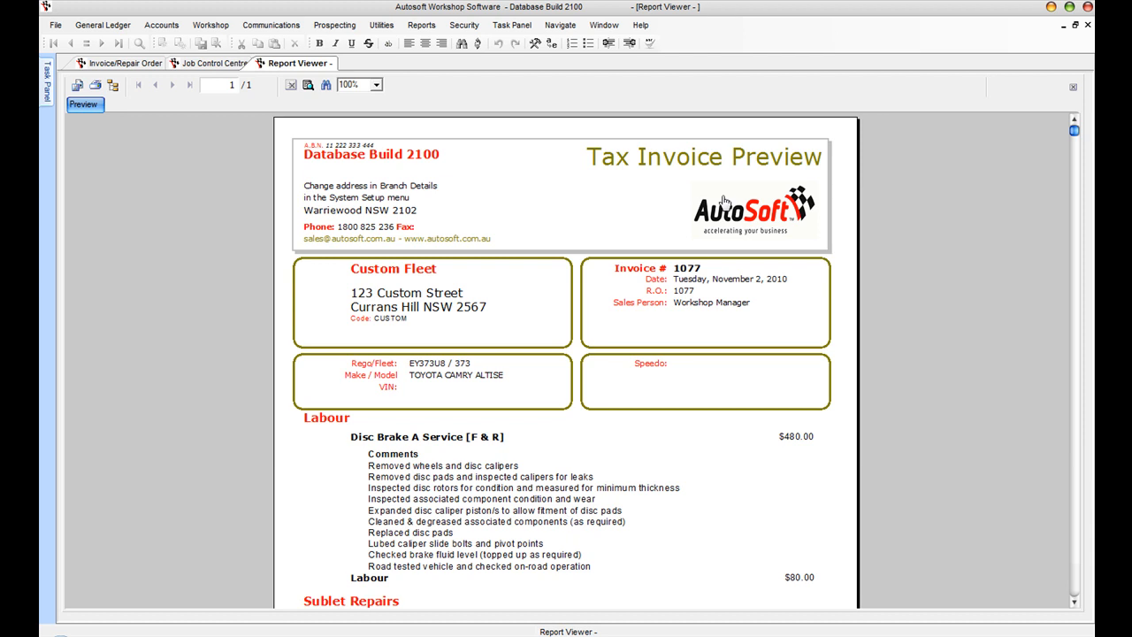
mouse_move(618, 230)
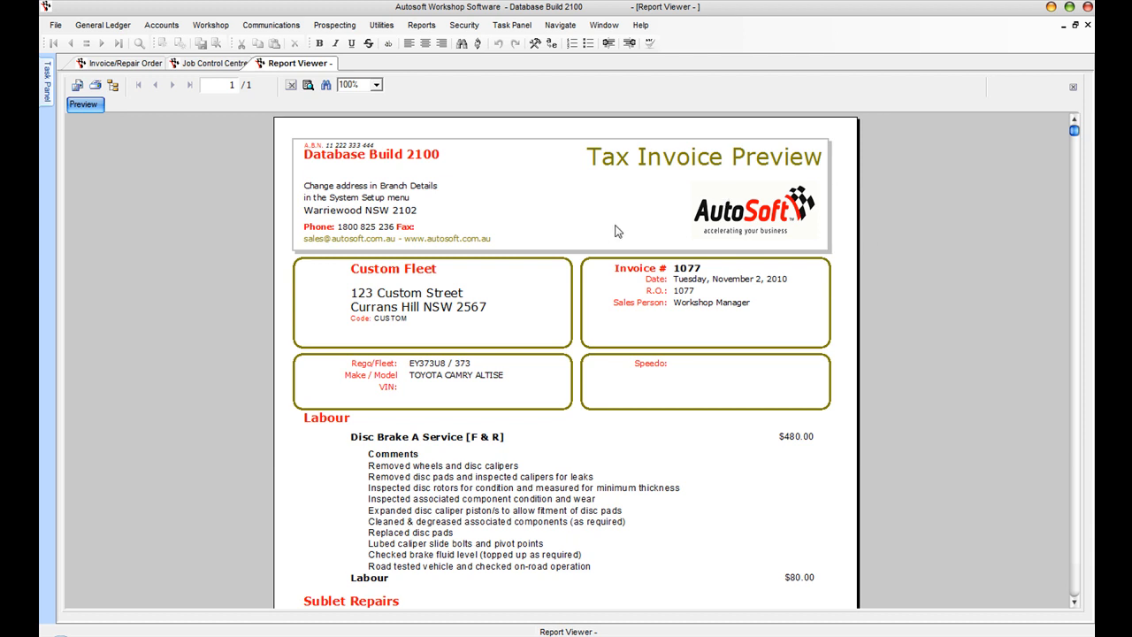
mouse_move(423, 205)
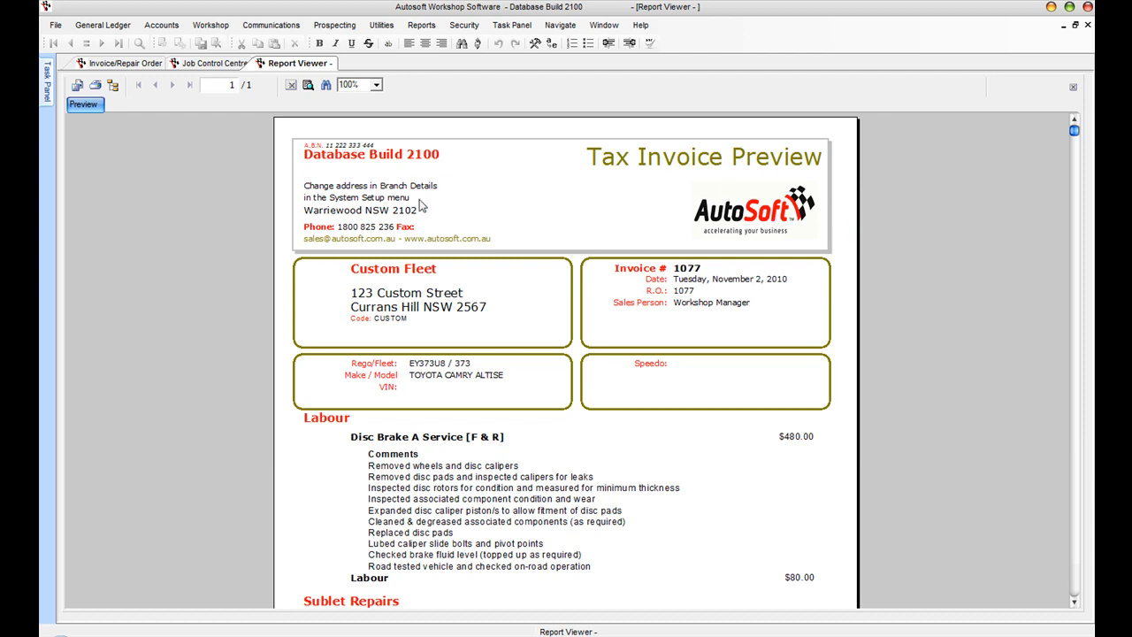
mouse_move(304, 332)
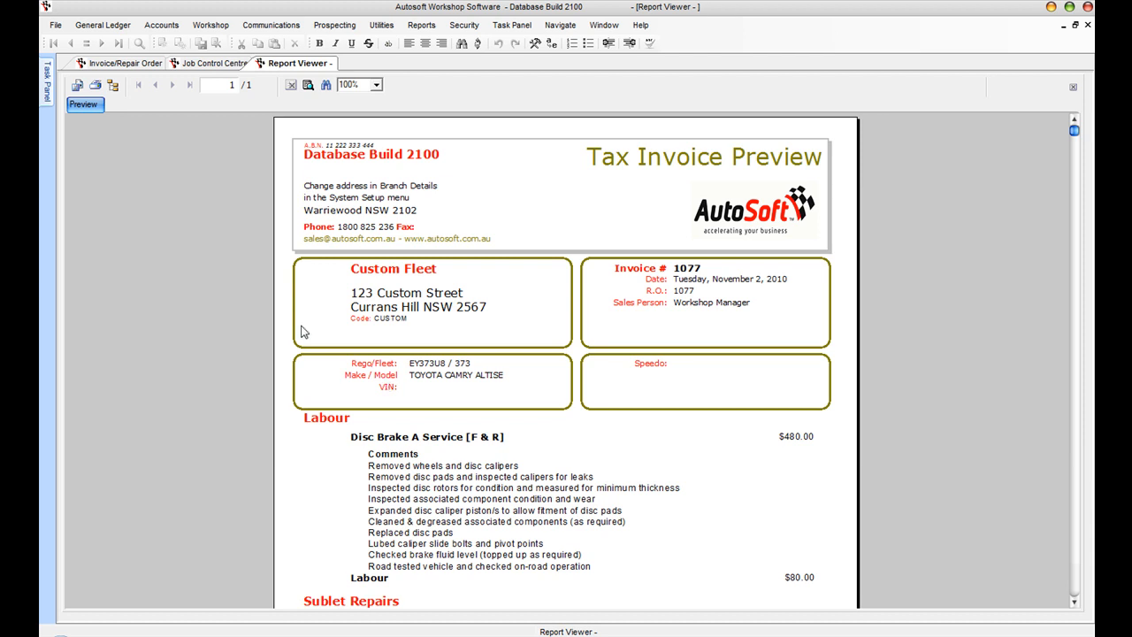
mouse_move(658, 336)
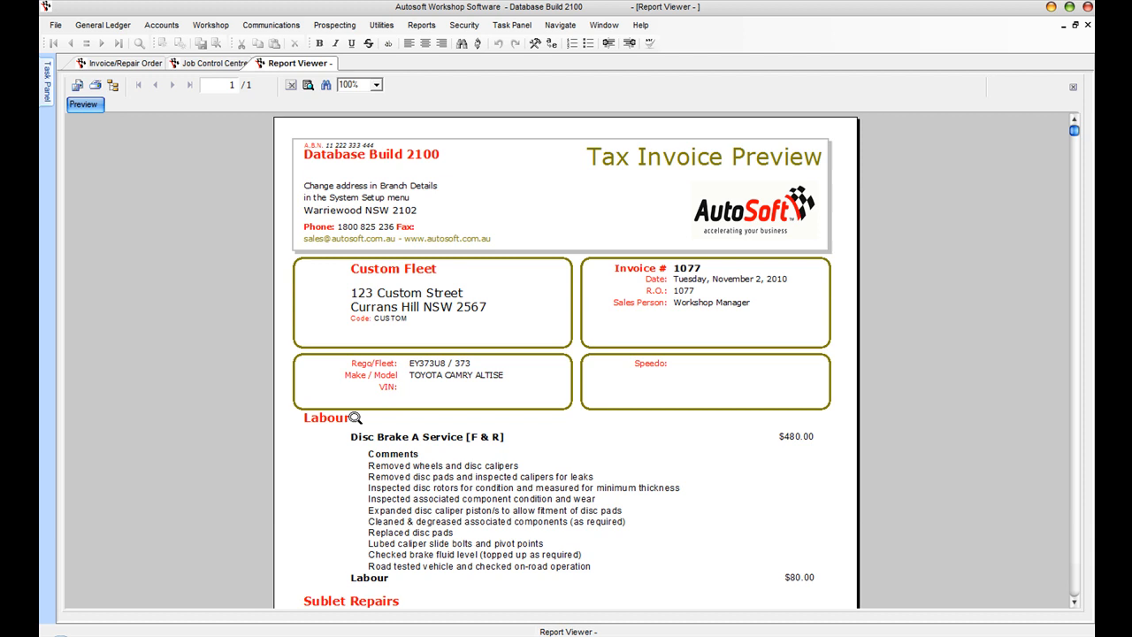
scroll(down, 3)
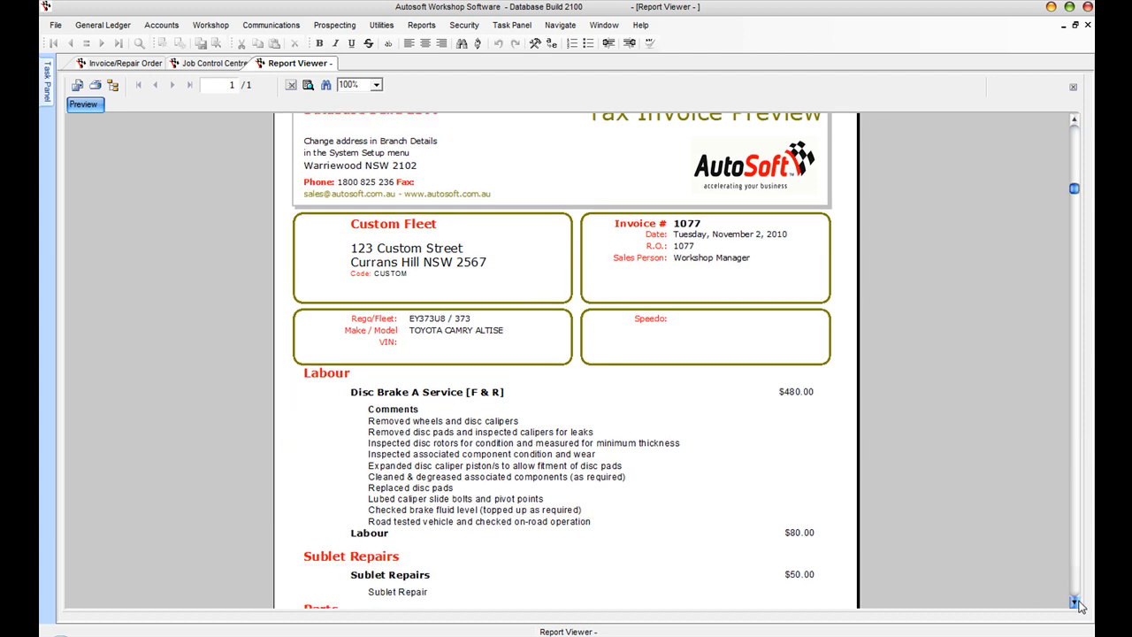
scroll(down, 3)
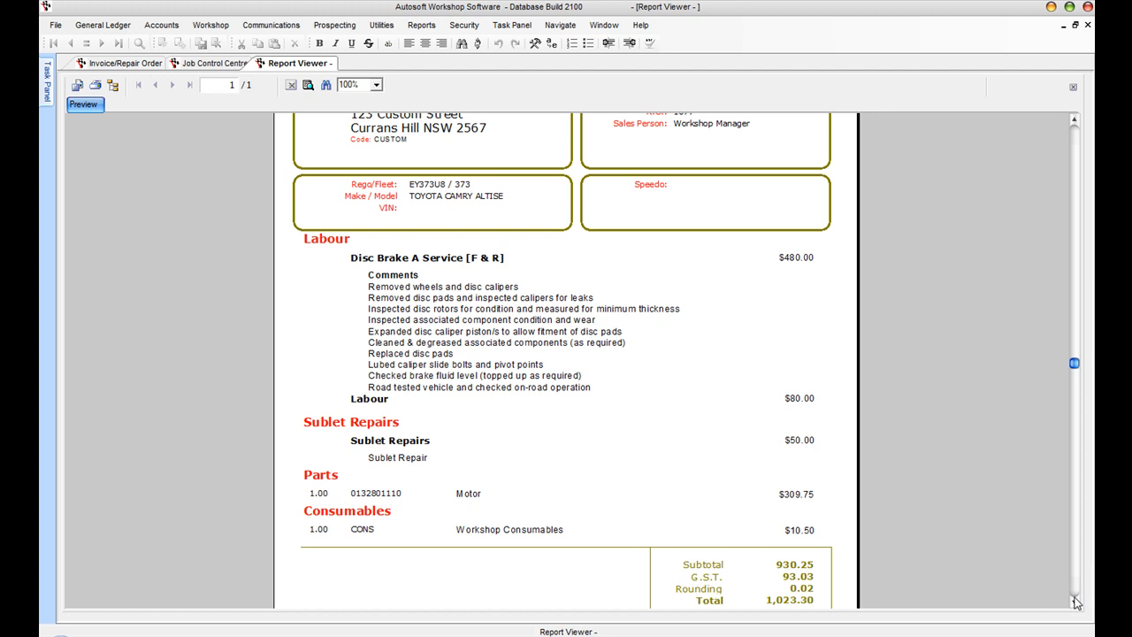
scroll(down, 3)
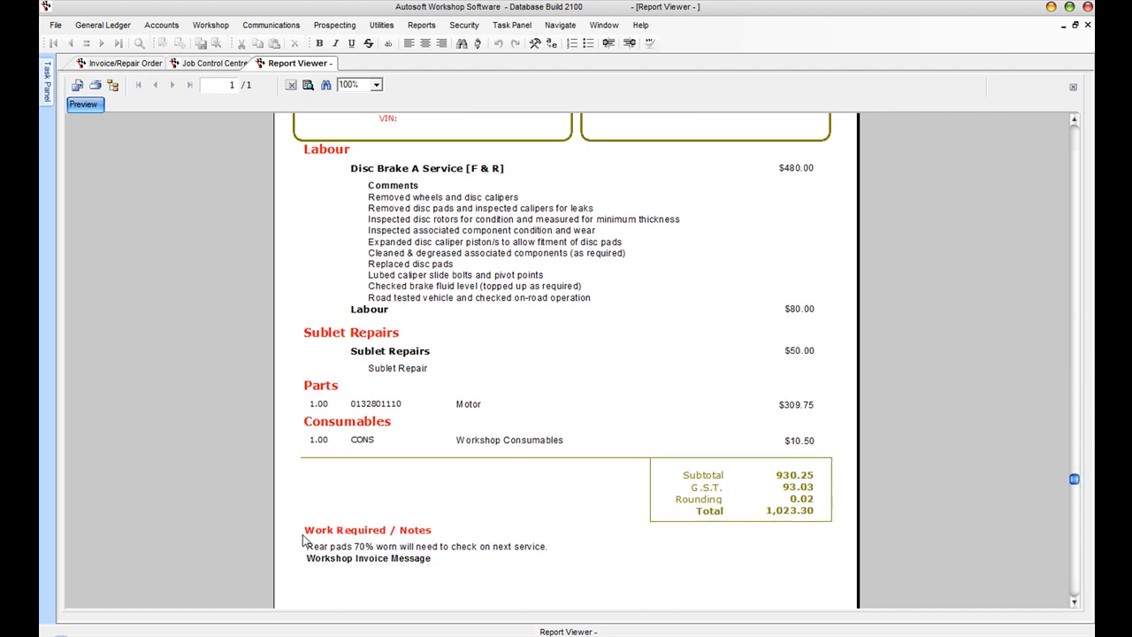
mouse_move(237, 502)
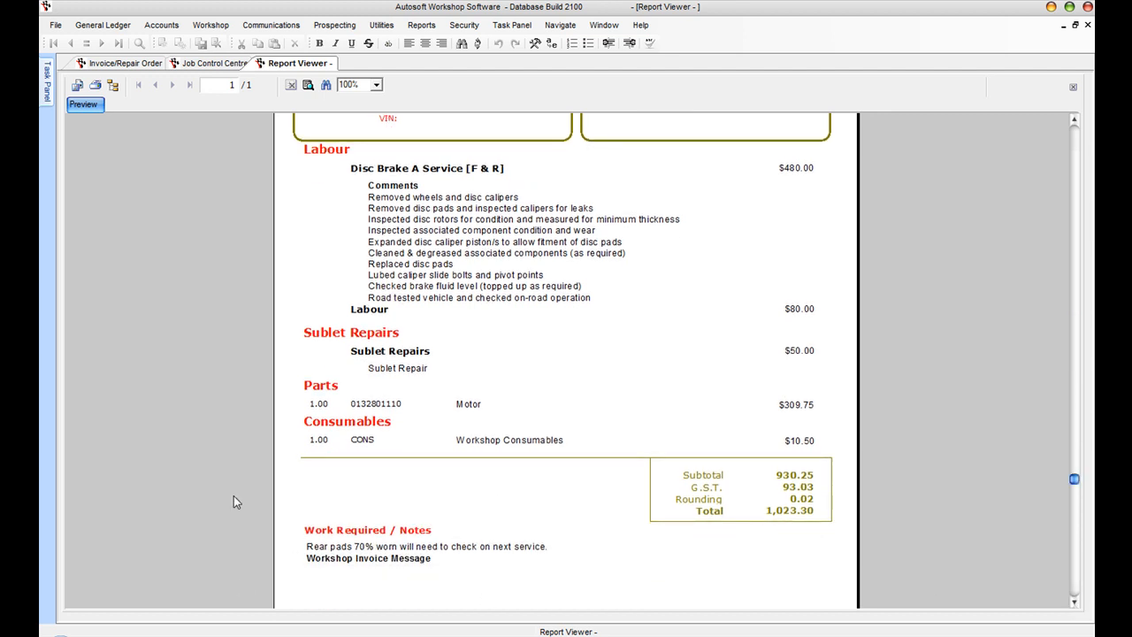
mouse_move(442, 509)
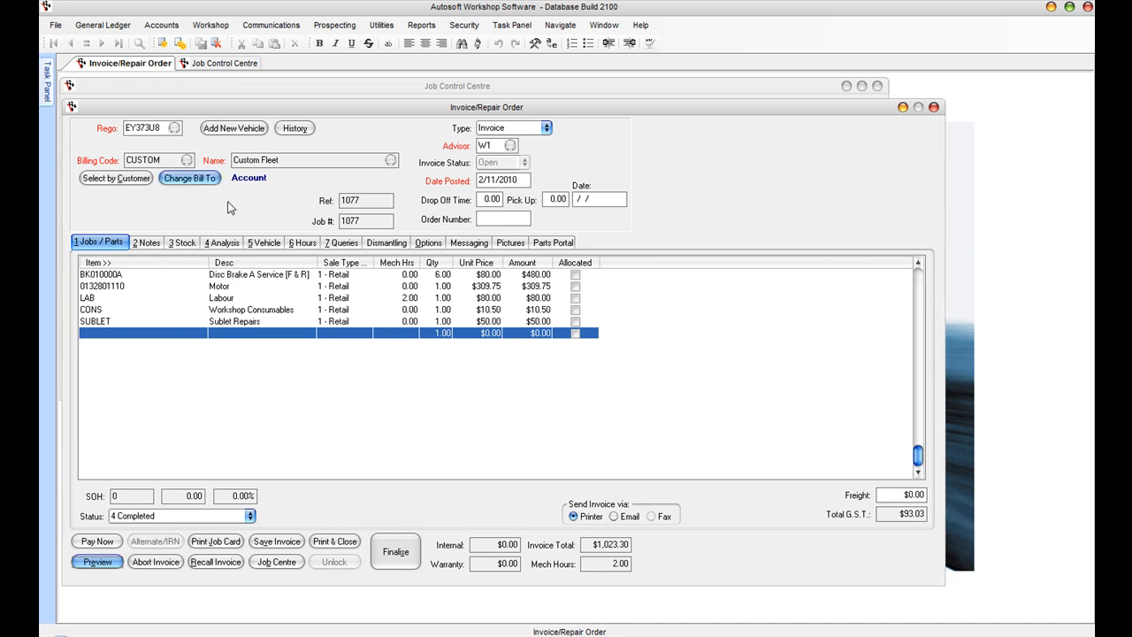
mouse_move(397, 552)
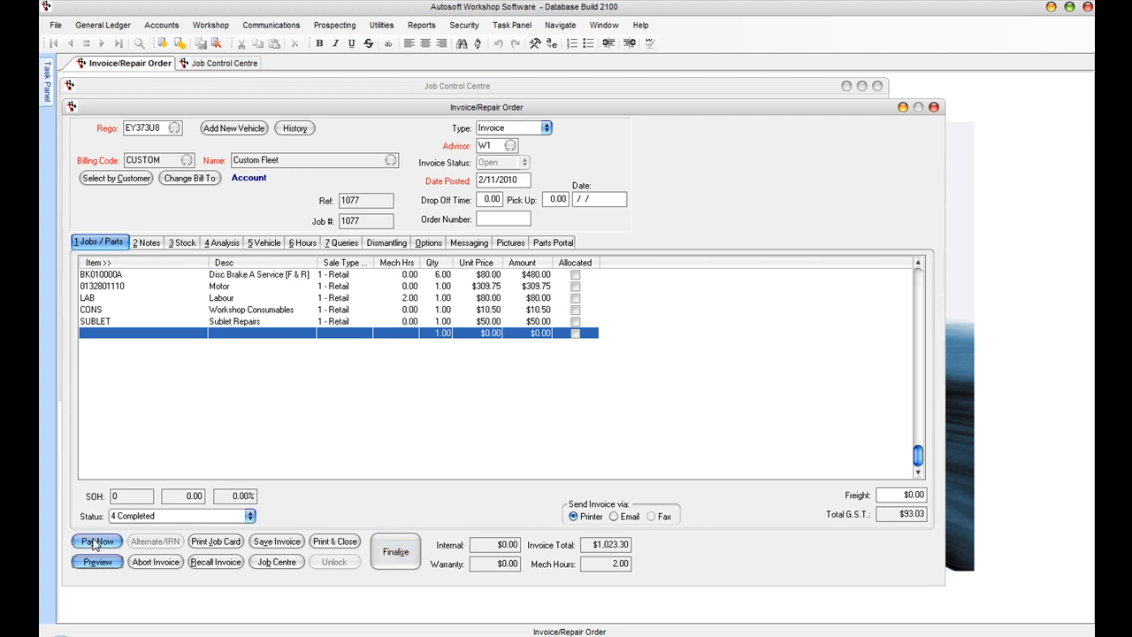
Step: Record the $1,023.30 Eftpos payment, confirm the speedo, skip Page Setup and go to Vehicle History
click(97, 541)
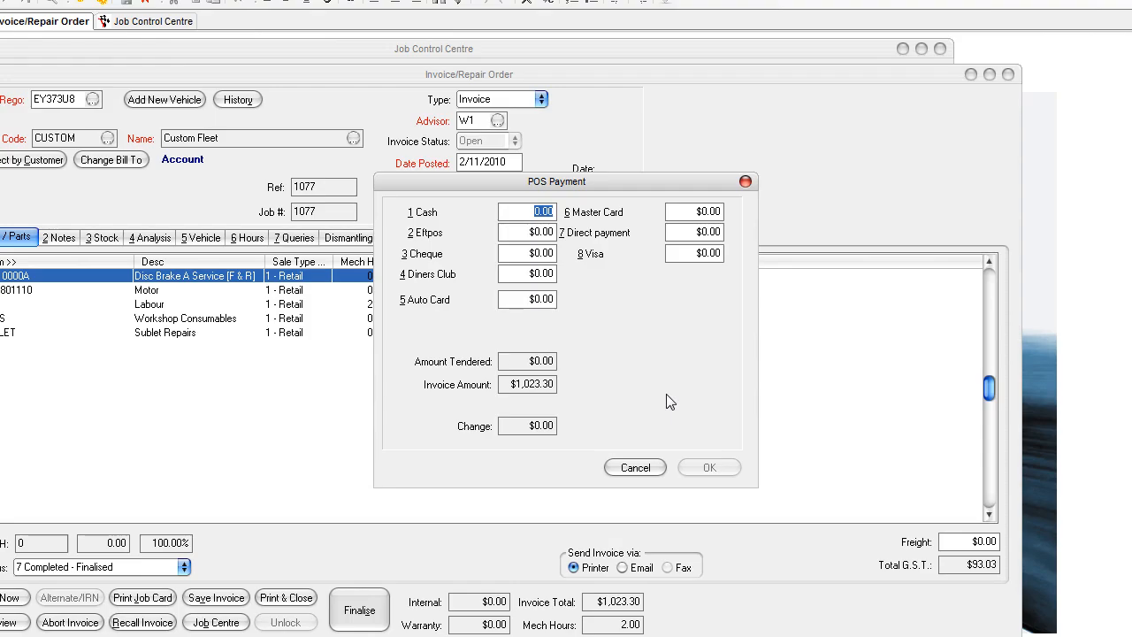
mouse_move(619, 375)
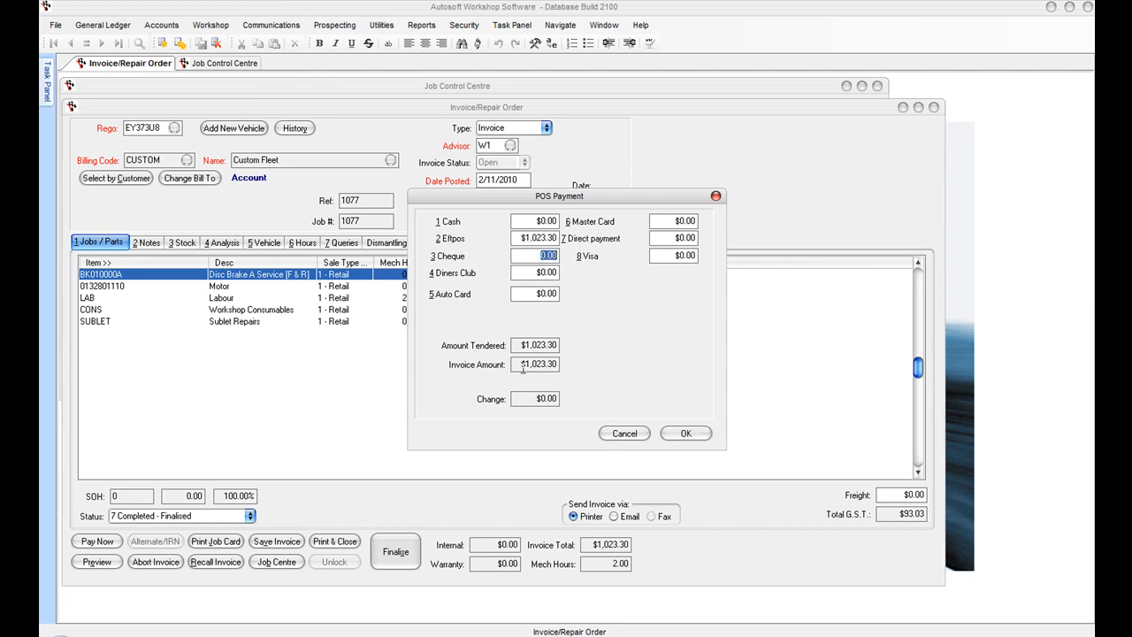
mouse_move(690, 392)
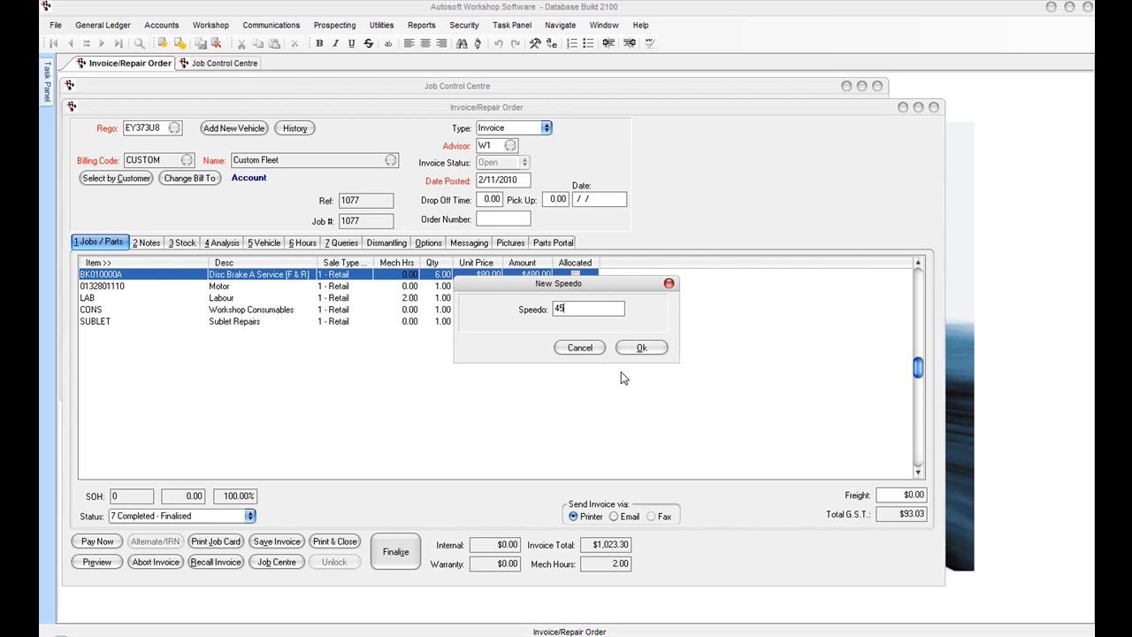
click(640, 346)
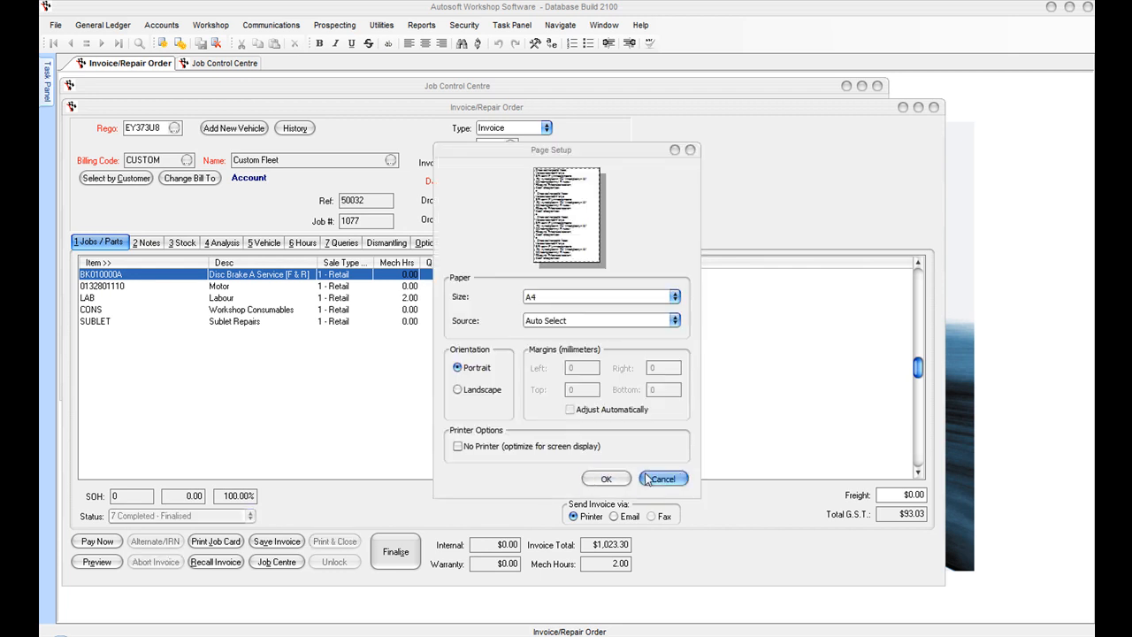
click(661, 478)
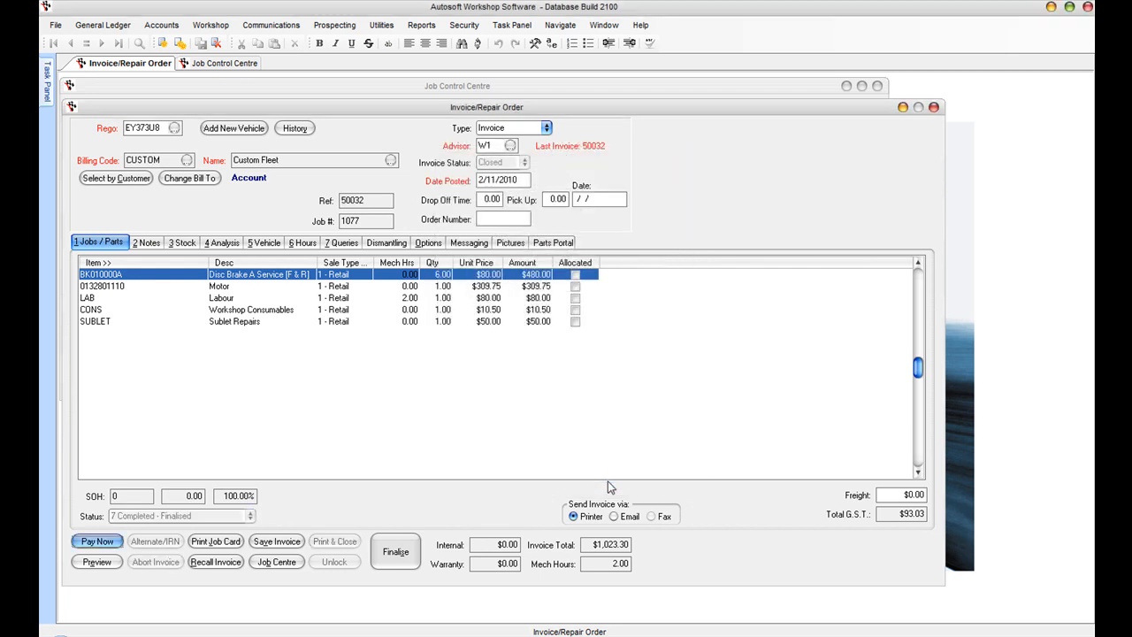
click(293, 128)
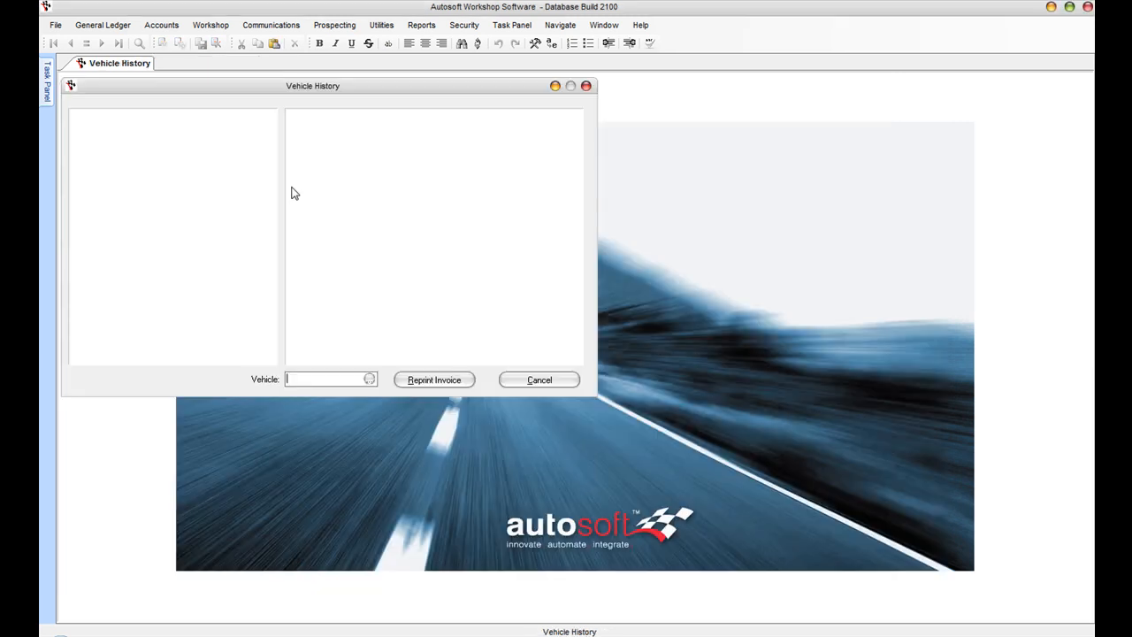
mouse_move(188, 100)
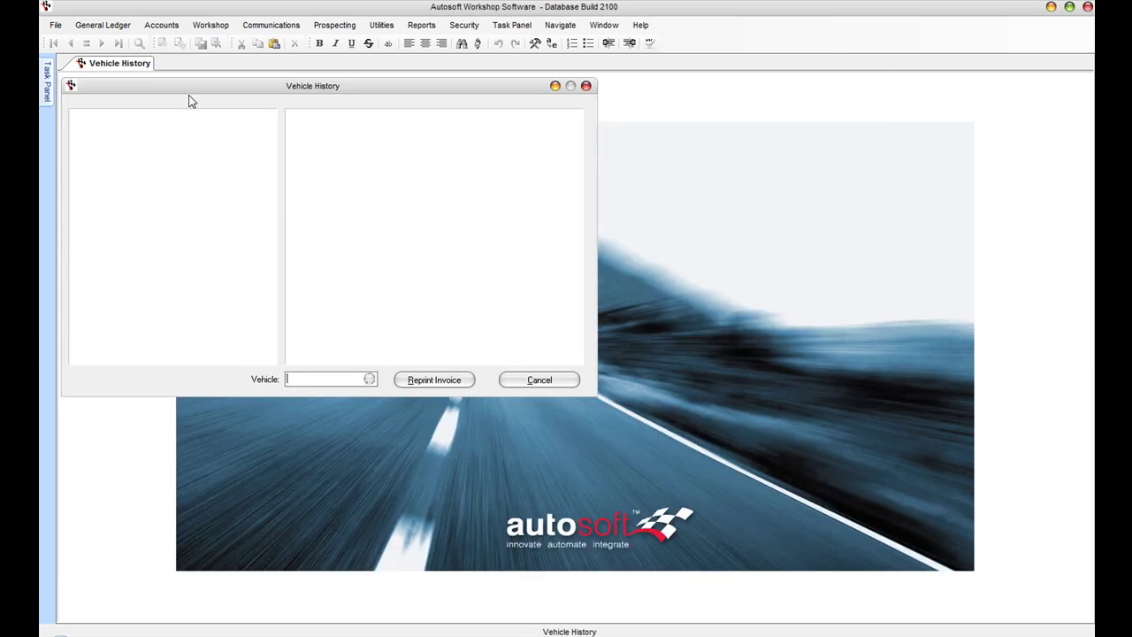
mouse_move(316, 104)
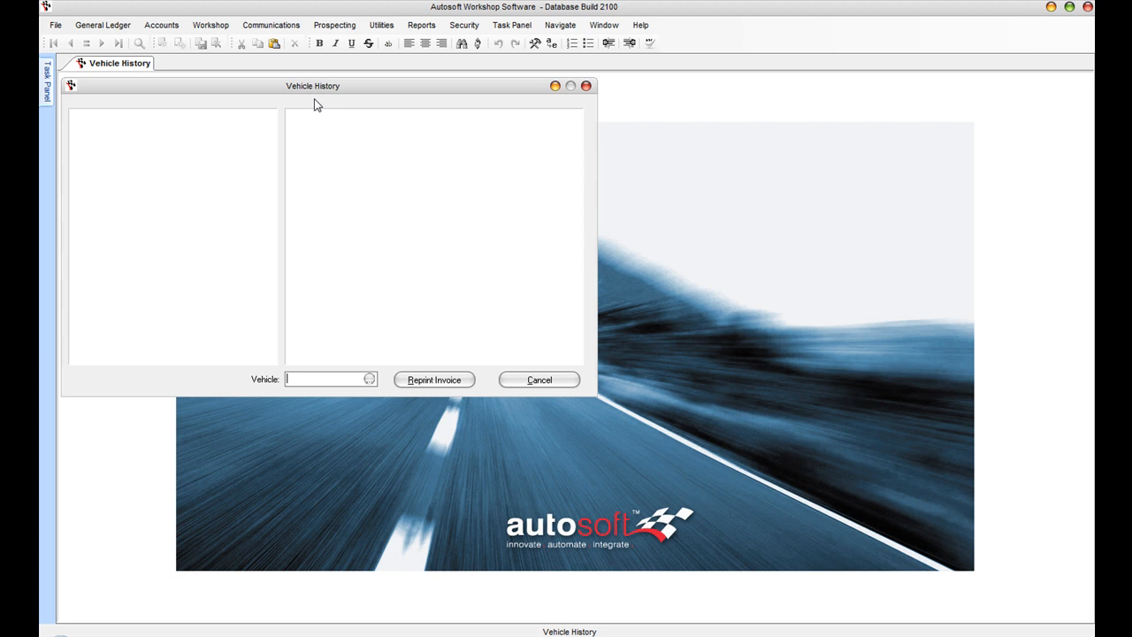
mouse_move(368, 378)
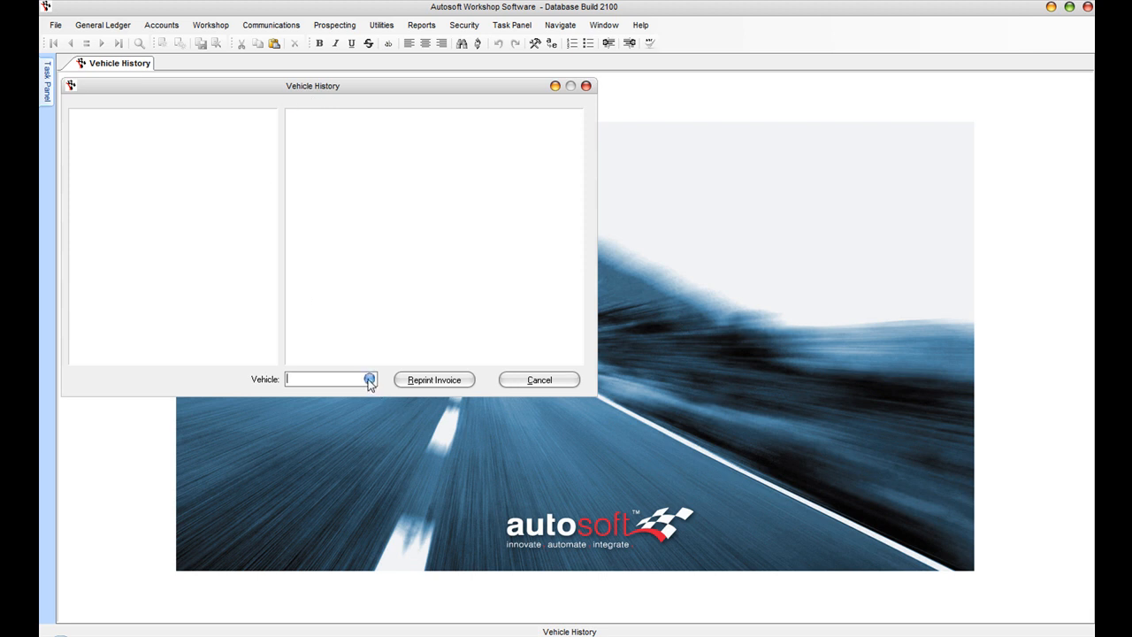
click(370, 379)
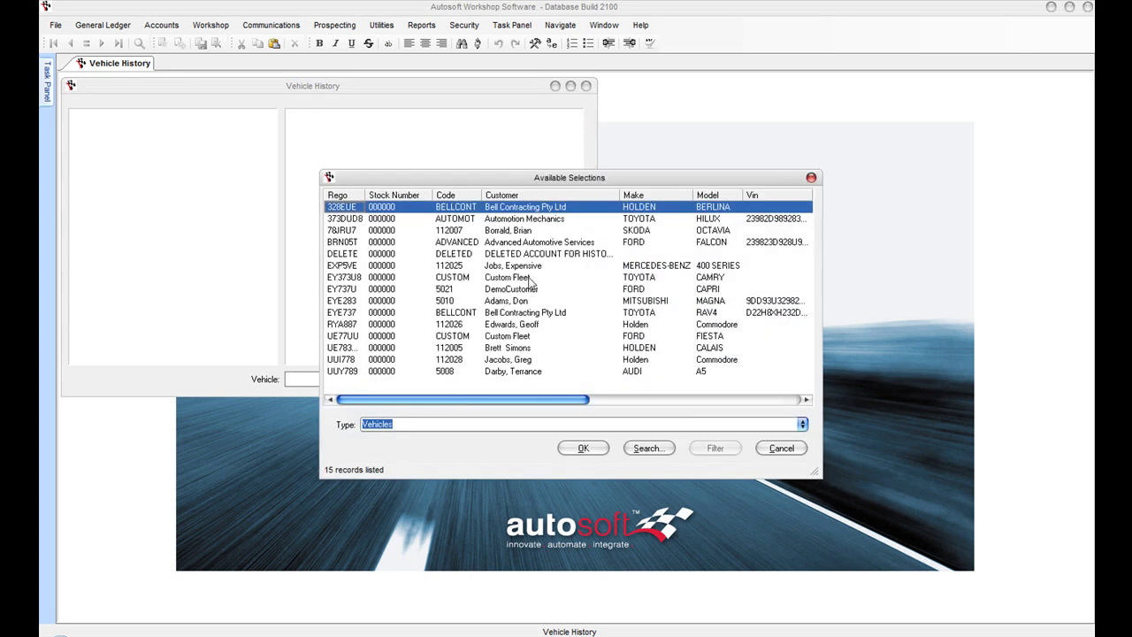
click(511, 275)
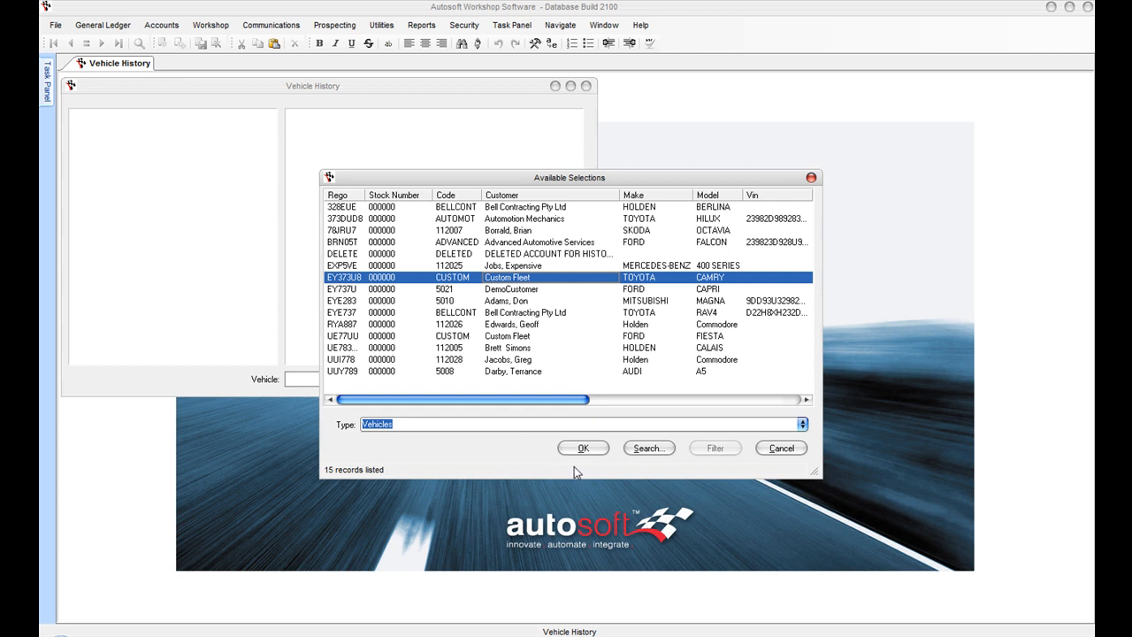
click(583, 448)
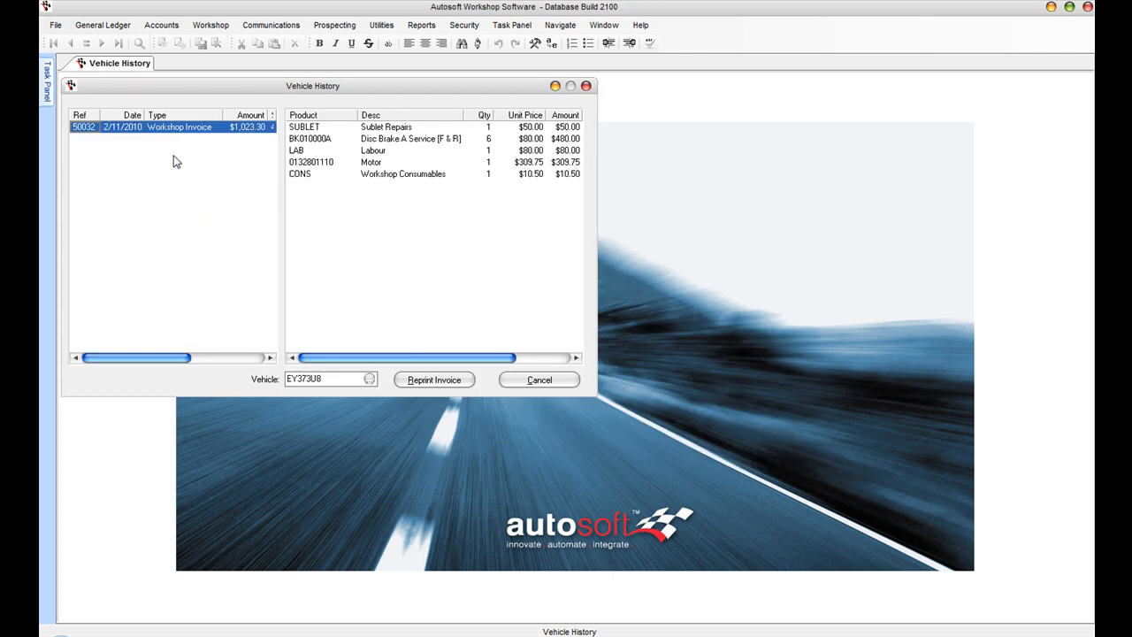
mouse_move(103, 135)
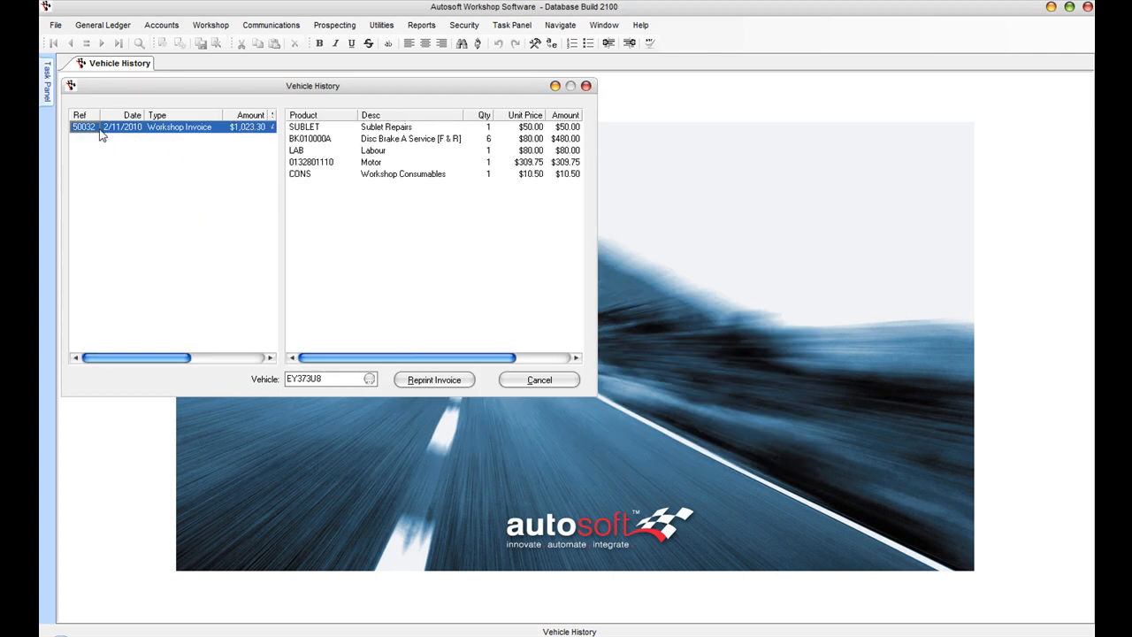
mouse_move(168, 127)
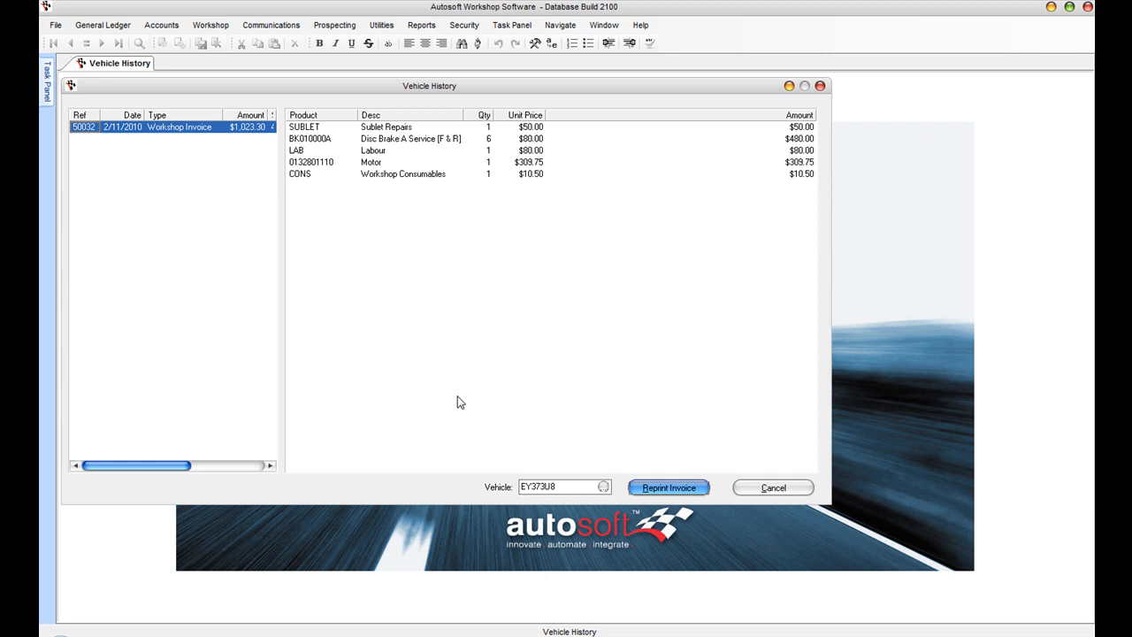
click(668, 488)
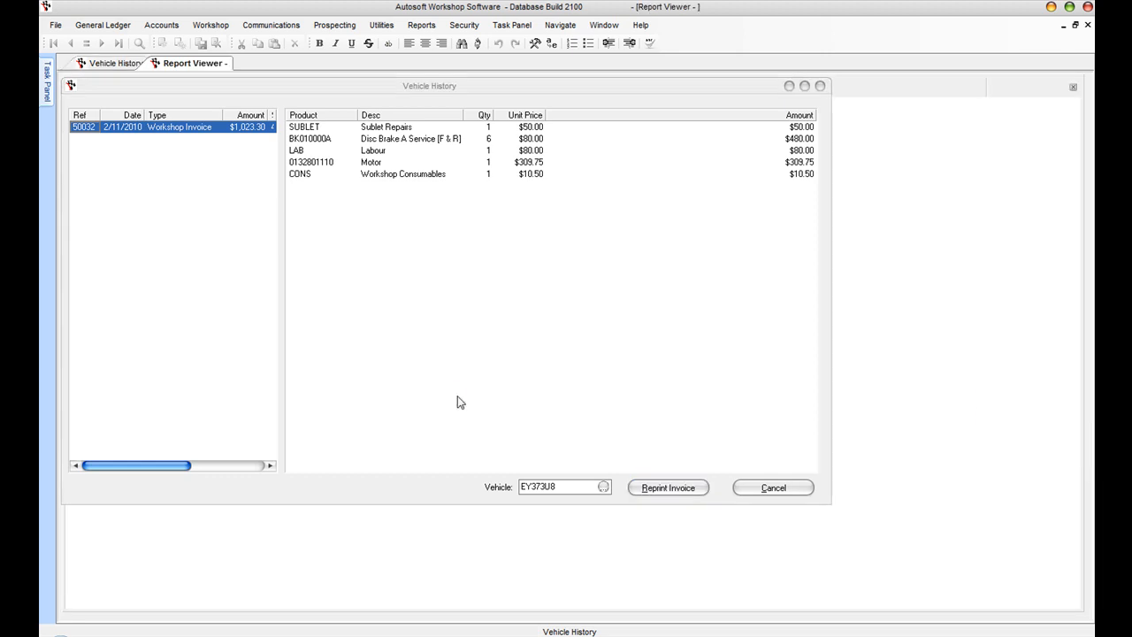
Step: View reprinted tax invoice 50032, then go via the Workshop menu to the Vehicle Master File
click(667, 488)
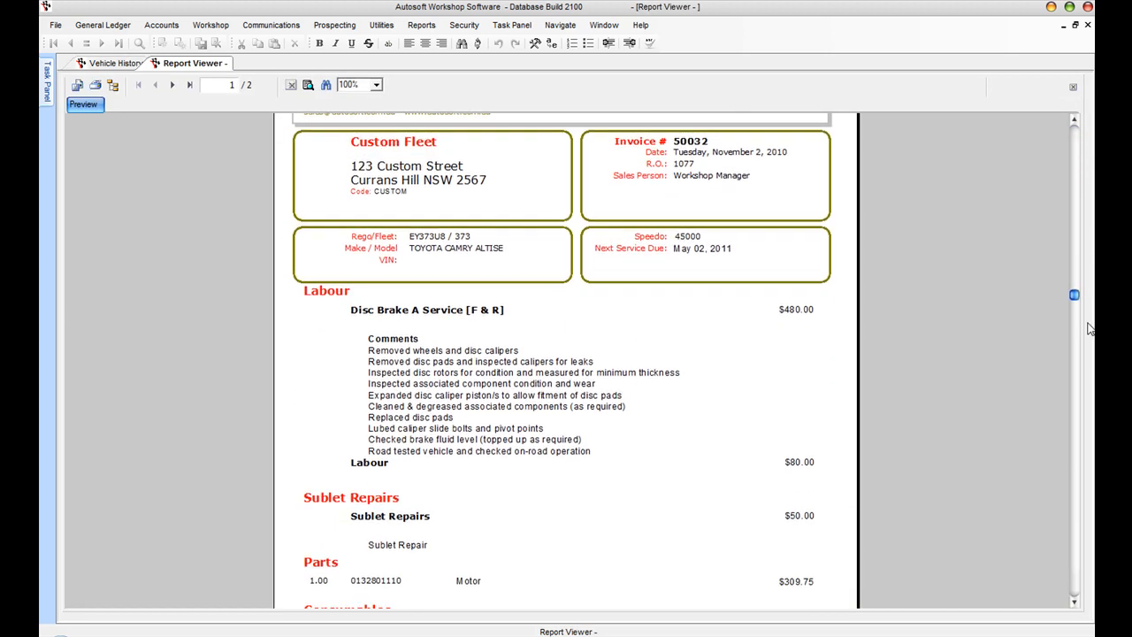
click(161, 25)
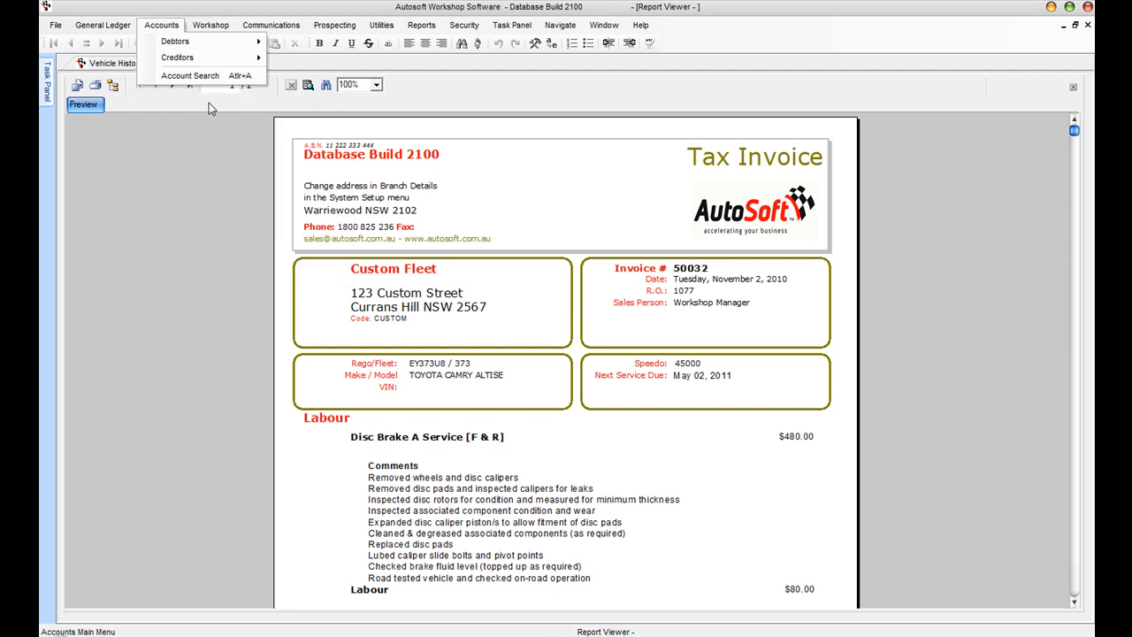
click(211, 24)
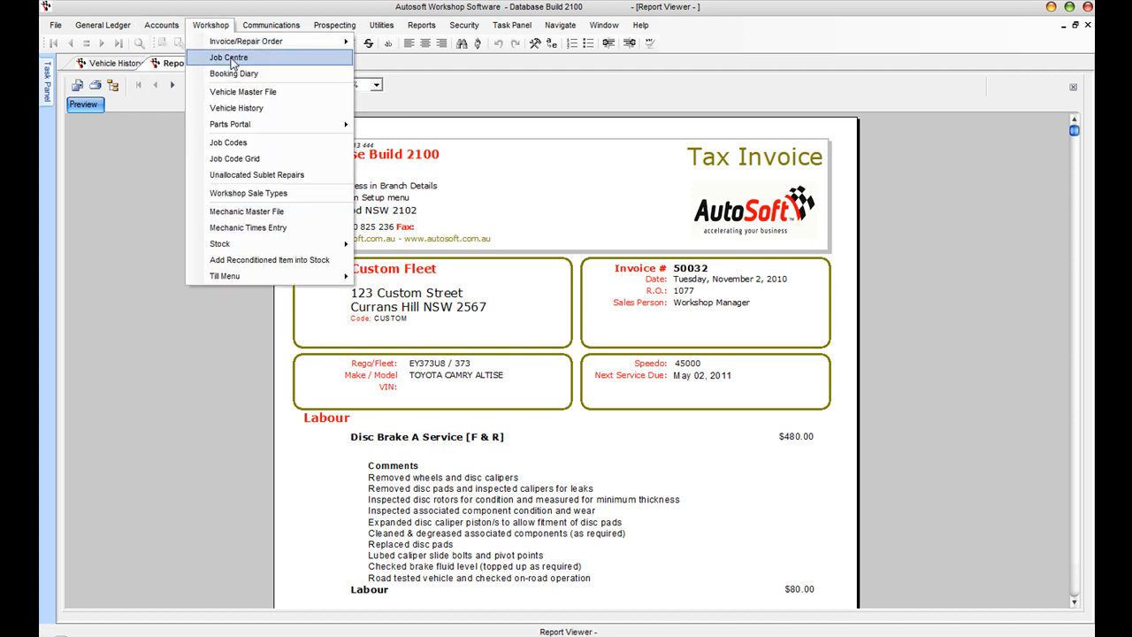
click(242, 92)
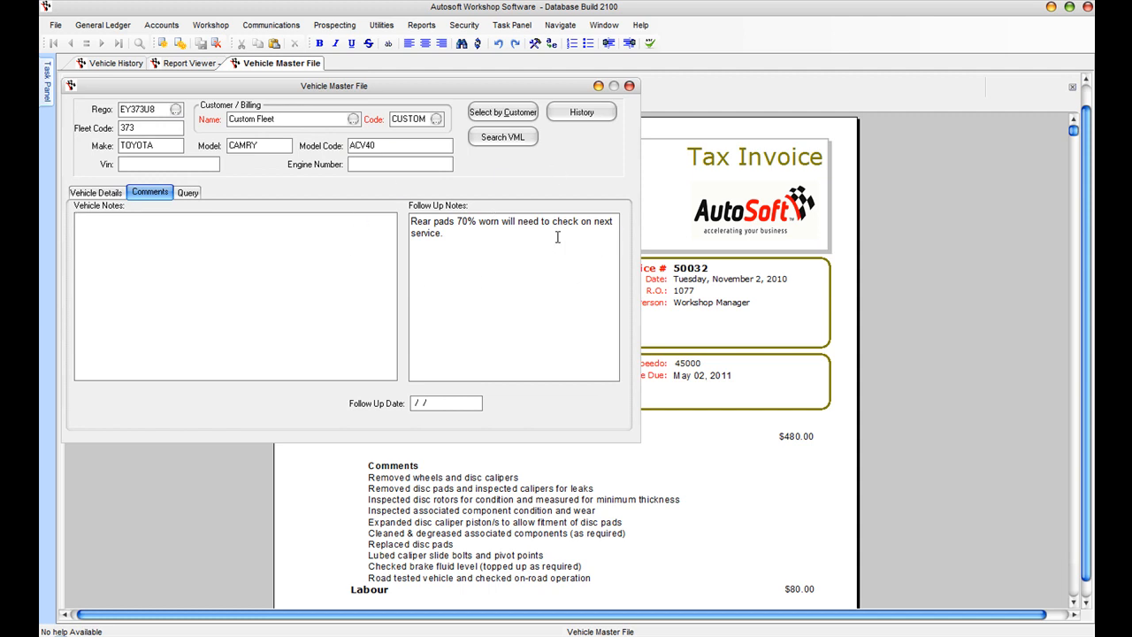
mouse_move(416, 246)
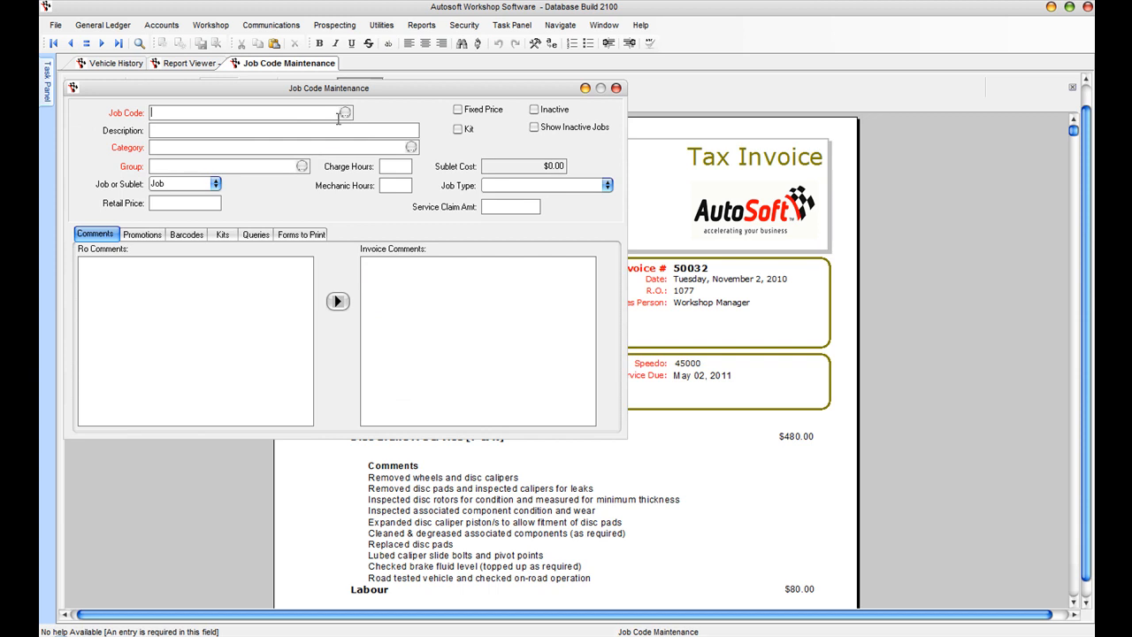
Step: Look up job code BK010000A Disc Brake A Service and enlarge the window to show its comments
click(345, 113)
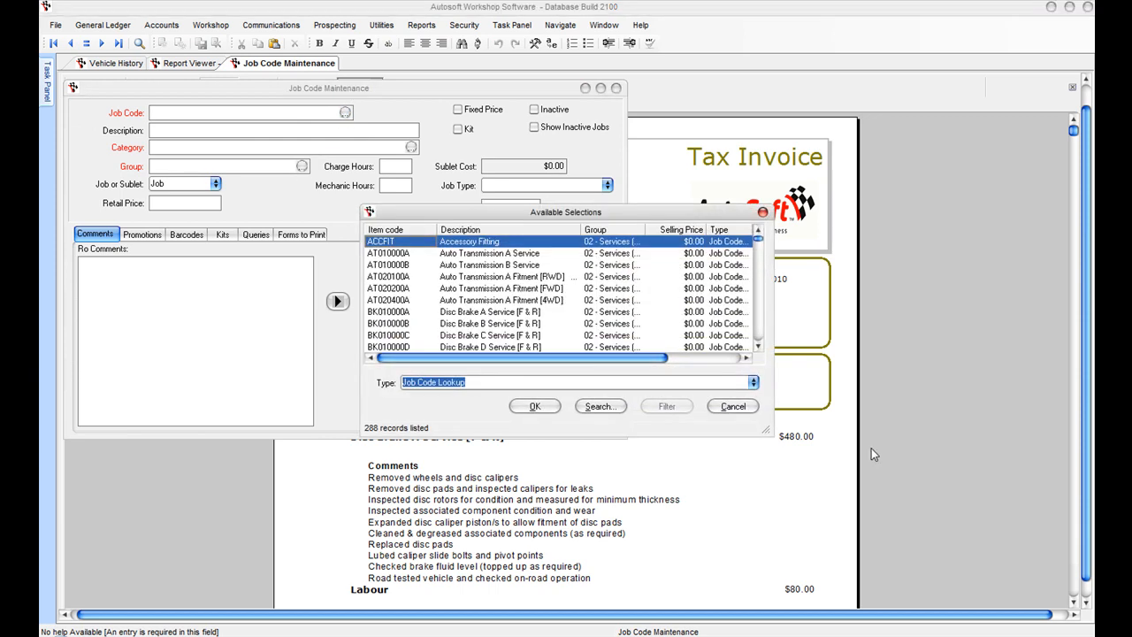
mouse_move(467, 319)
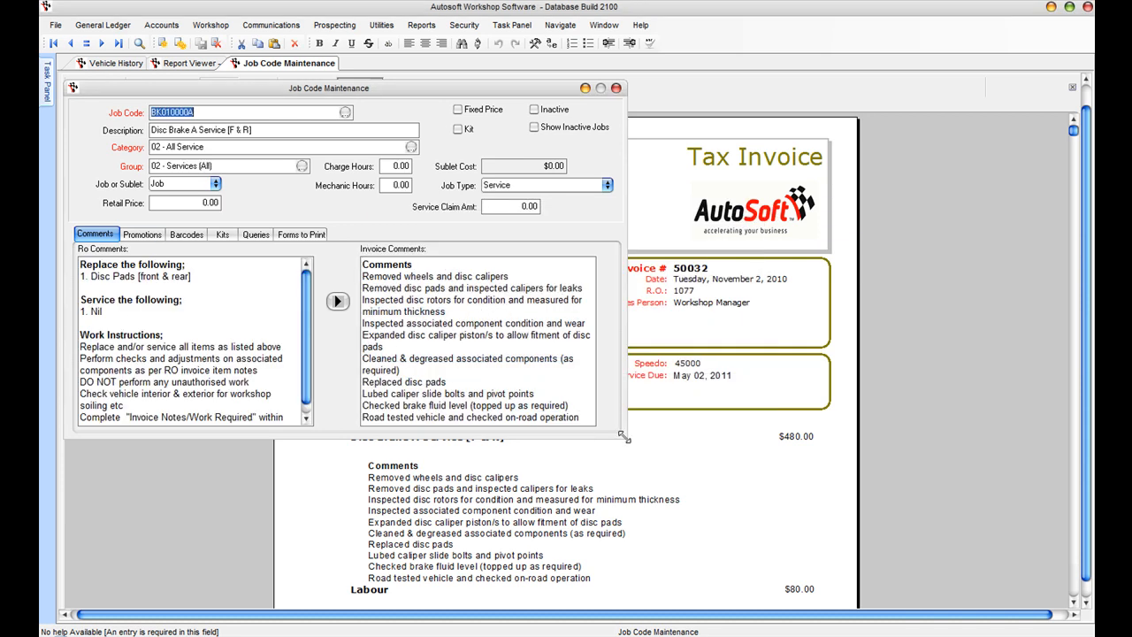
drag(622, 439, 814, 566)
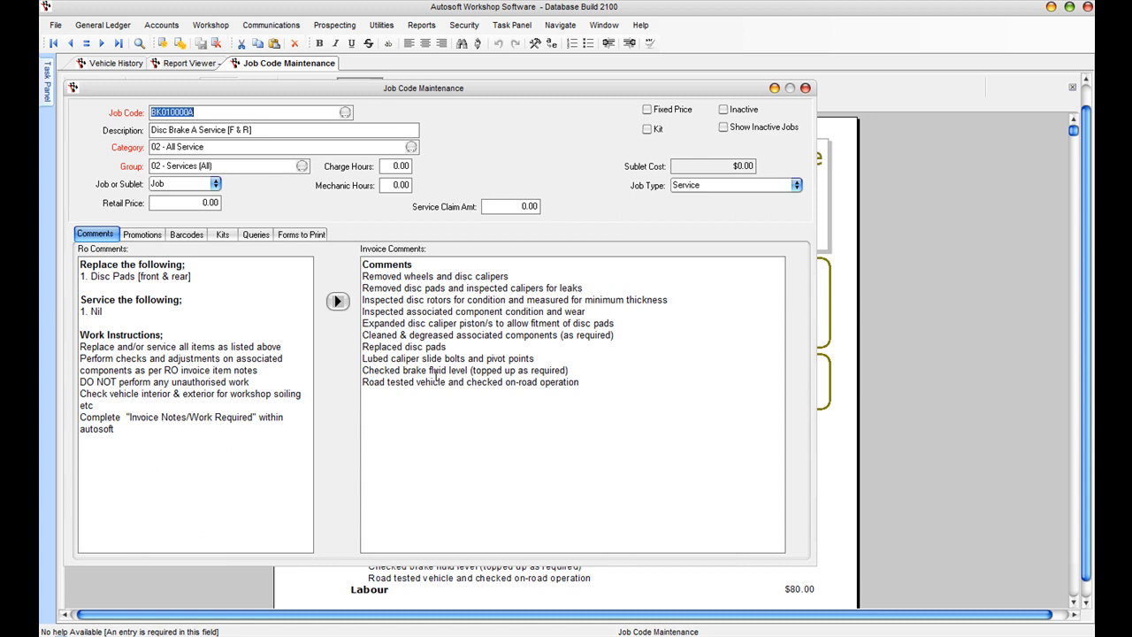
mouse_move(212, 165)
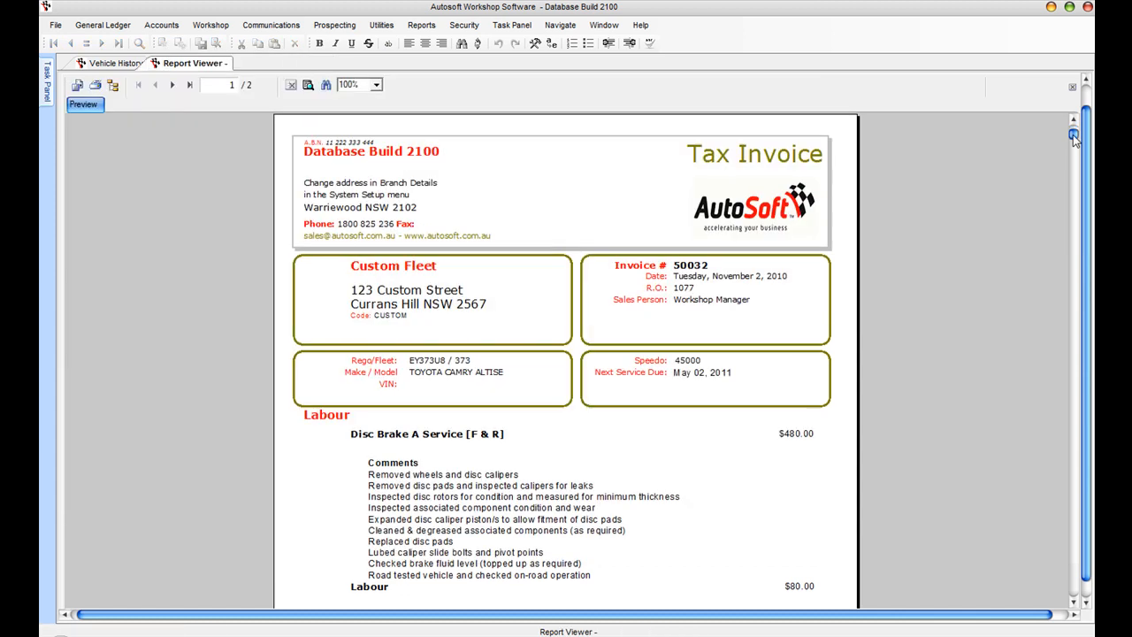
Step: Scroll through the invoice 50032 preview before closing back to the empty home screen
scroll(down, 3)
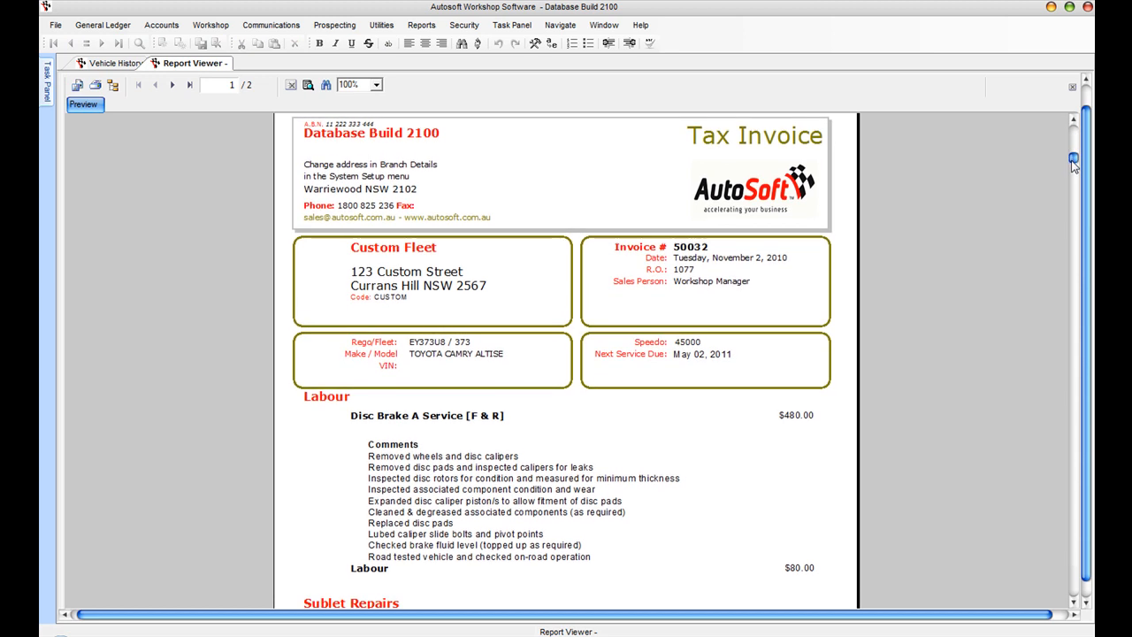
scroll(down, 3)
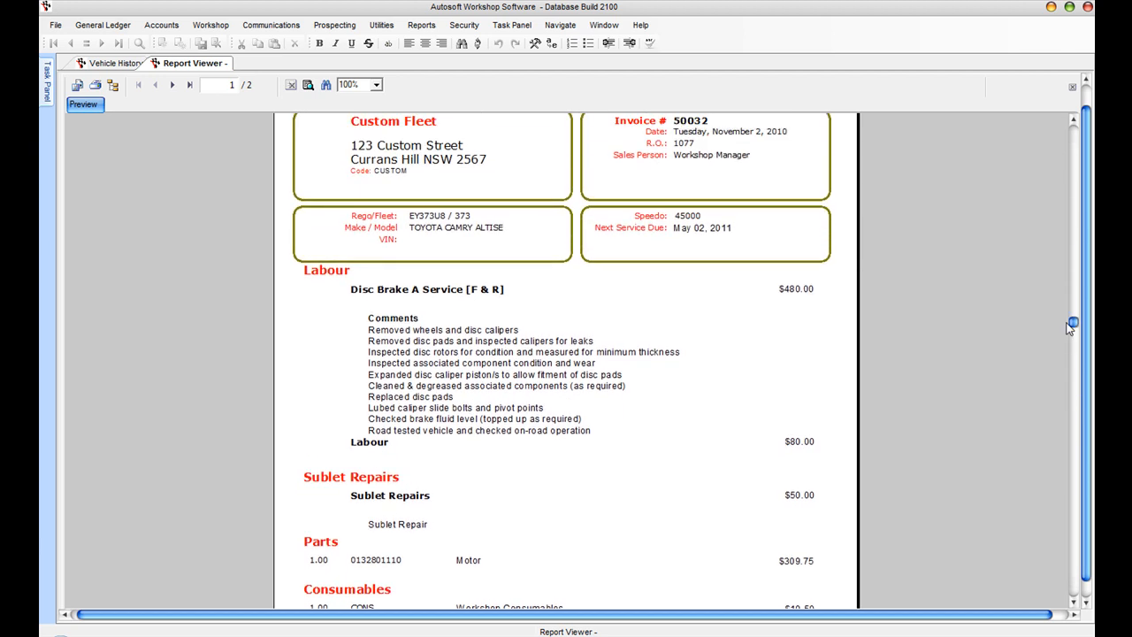
scroll(up, 3)
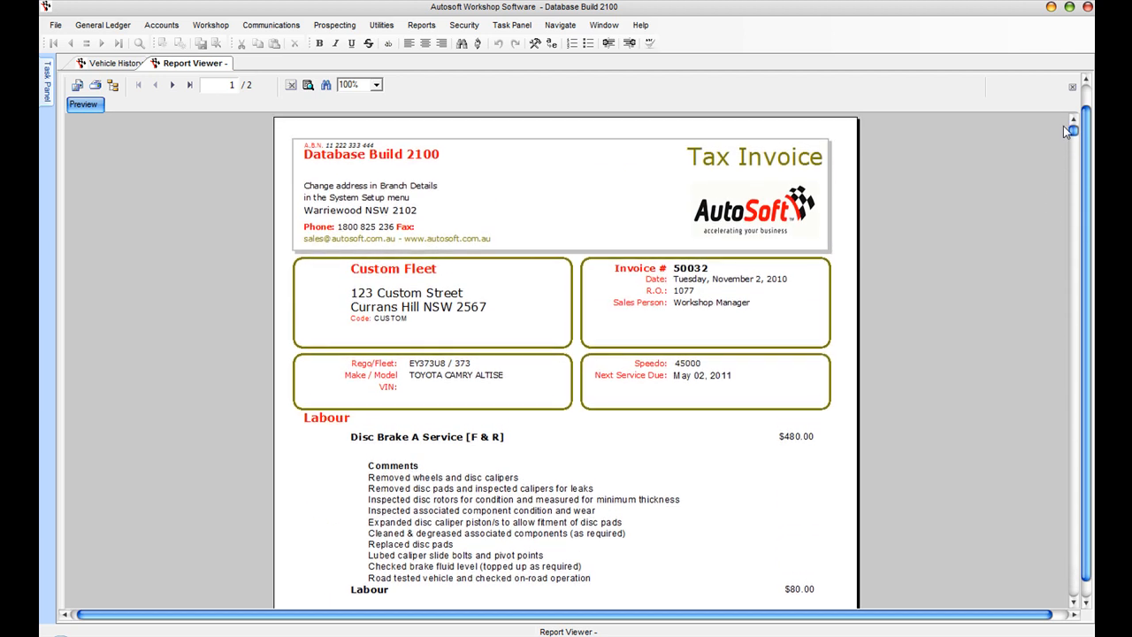
mouse_move(127, 156)
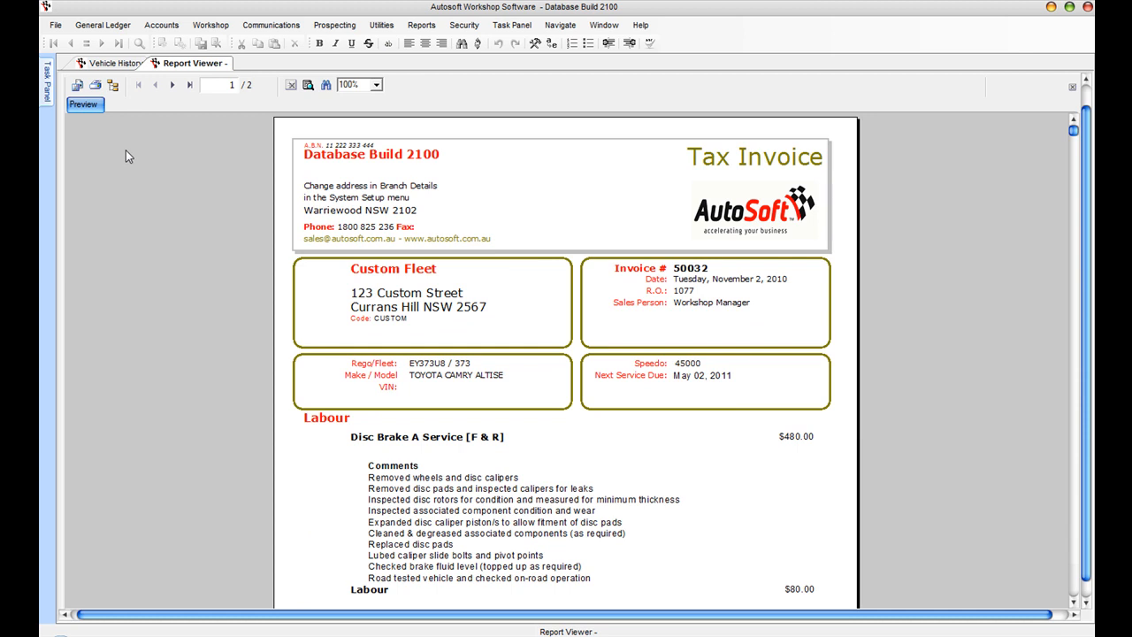
mouse_move(297, 237)
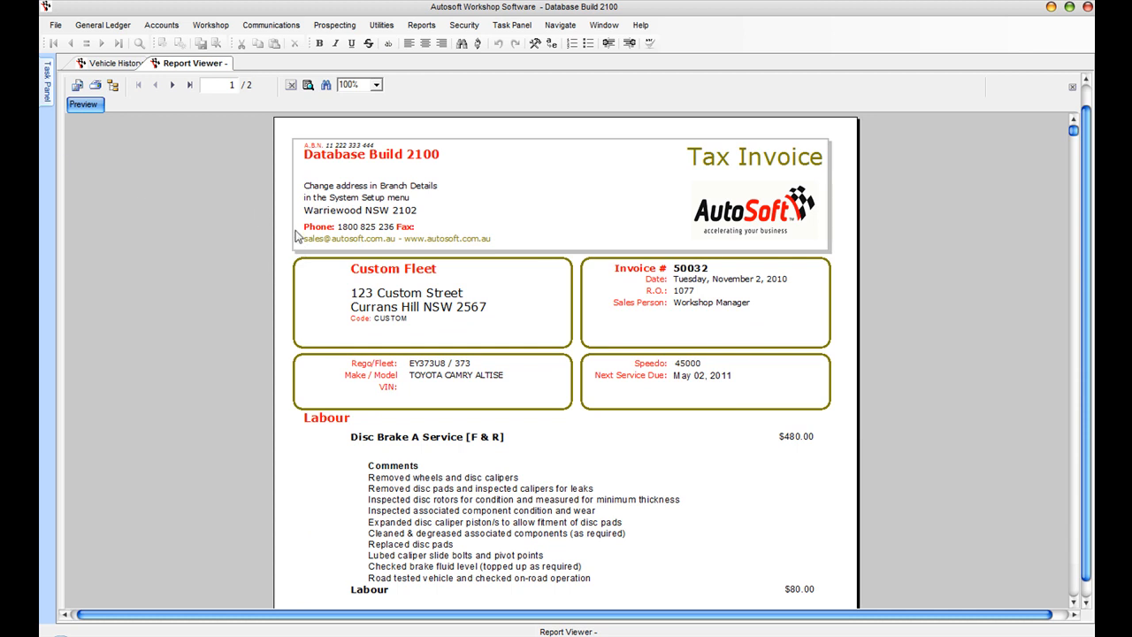
mouse_move(122, 170)
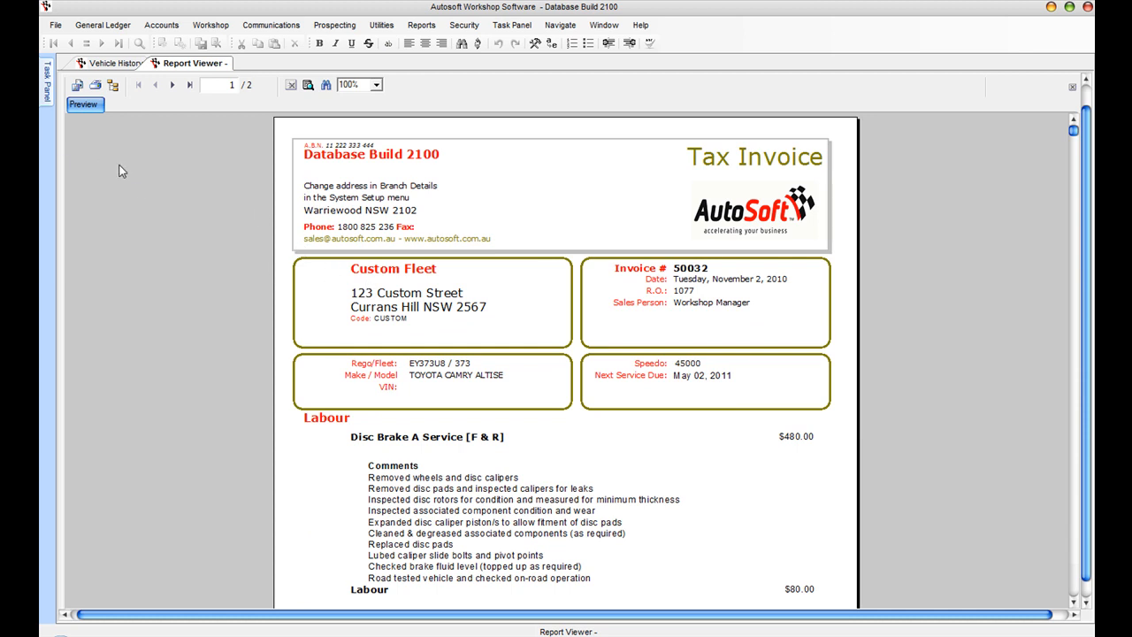
mouse_move(293, 133)
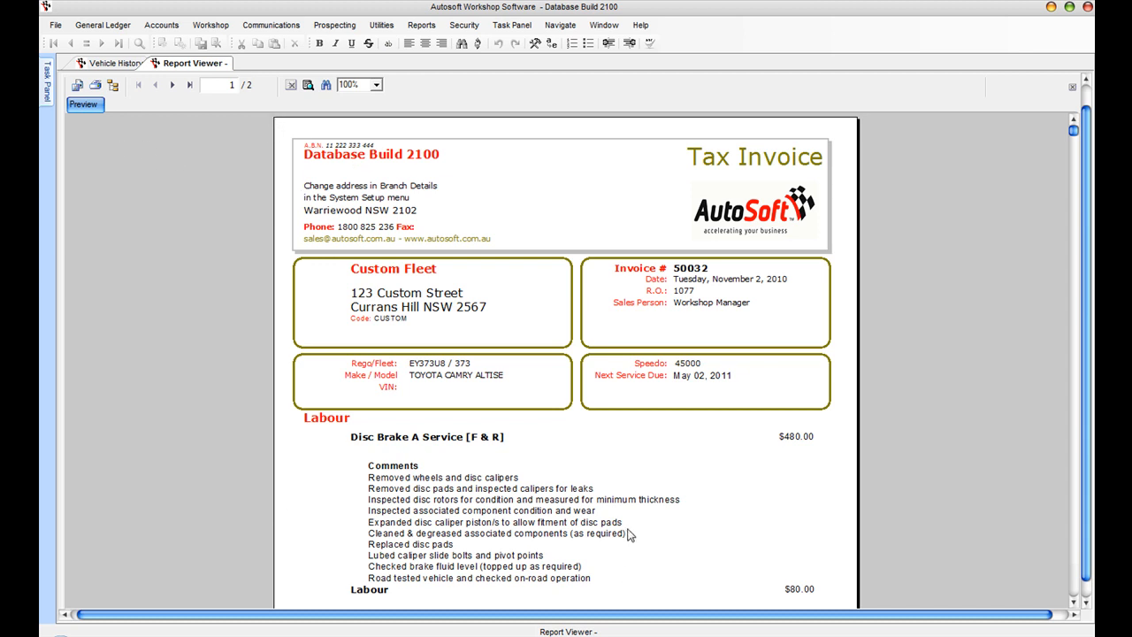
scroll(up, 3)
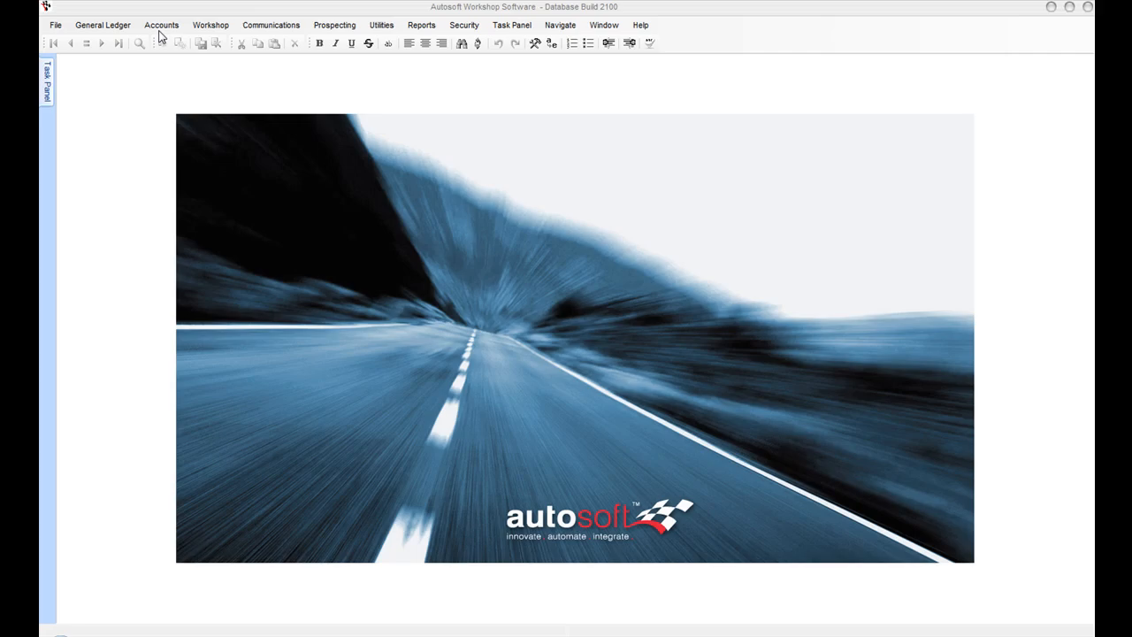
click(161, 25)
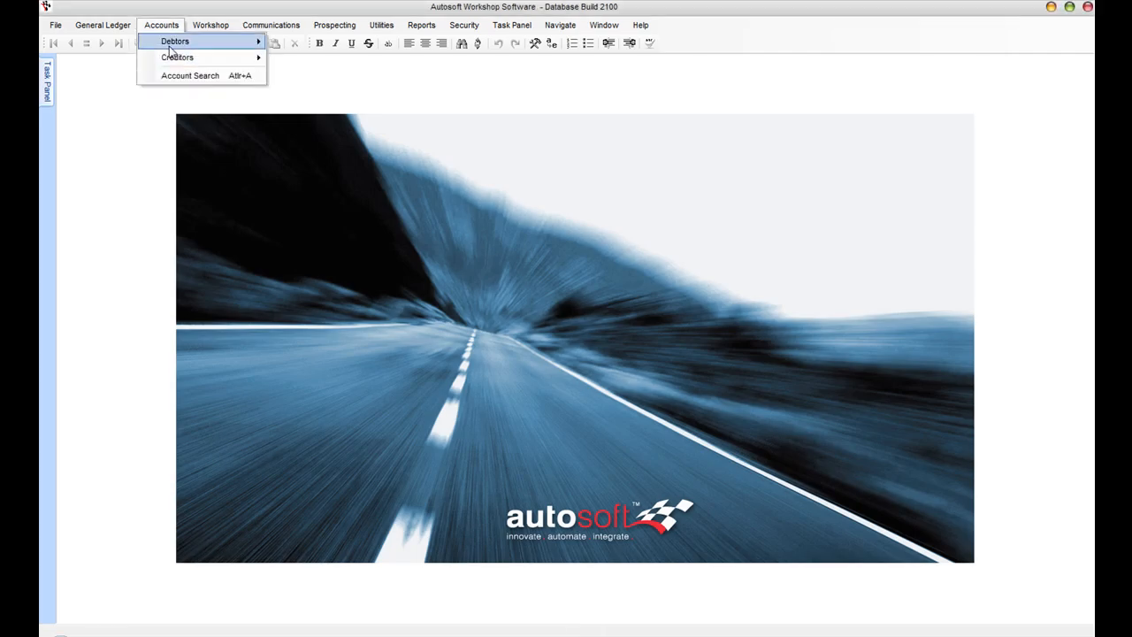
click(174, 41)
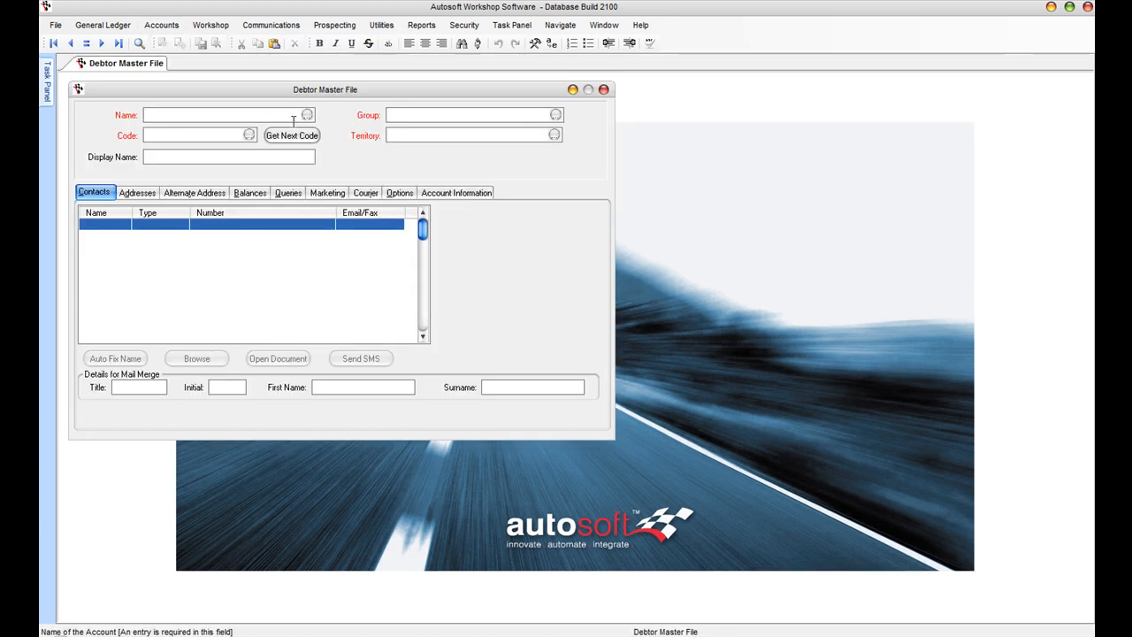
click(307, 115)
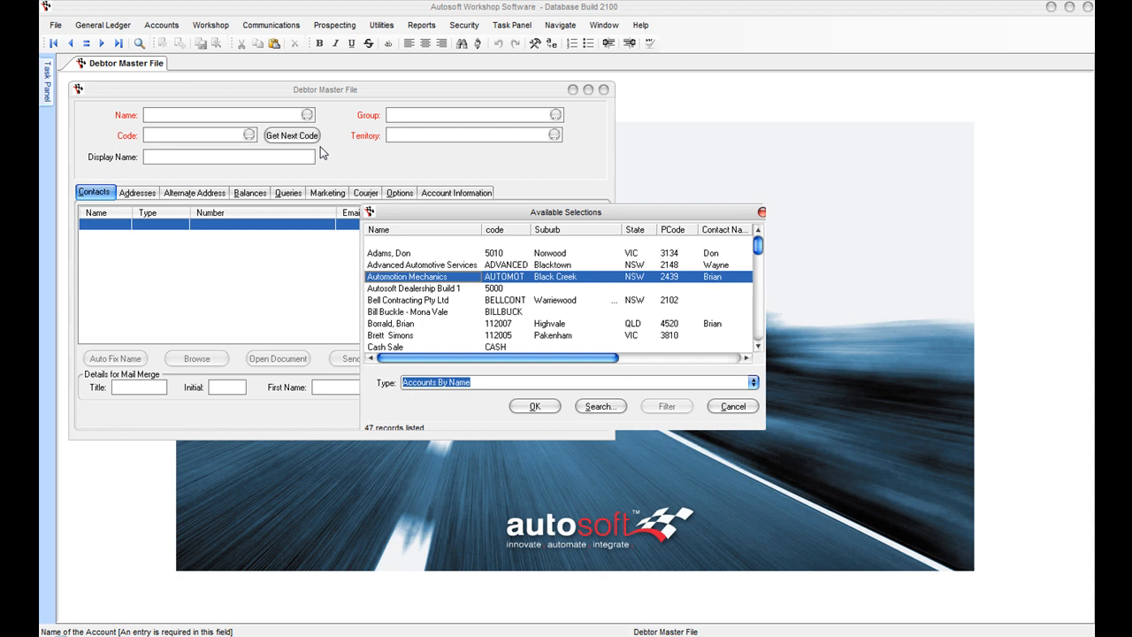
click(391, 321)
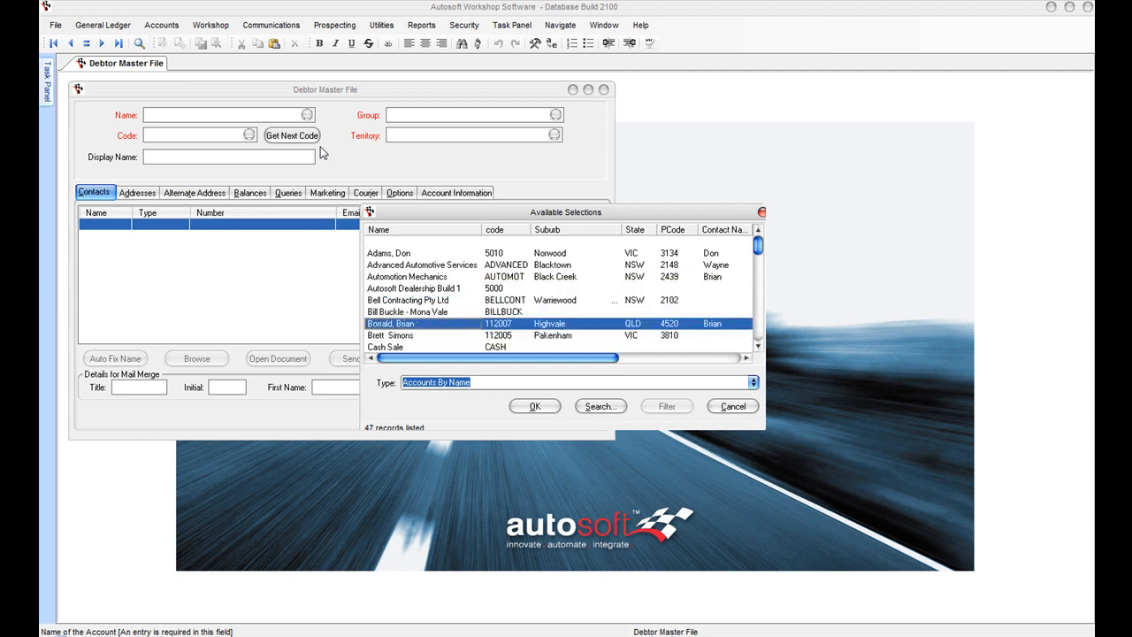
click(534, 405)
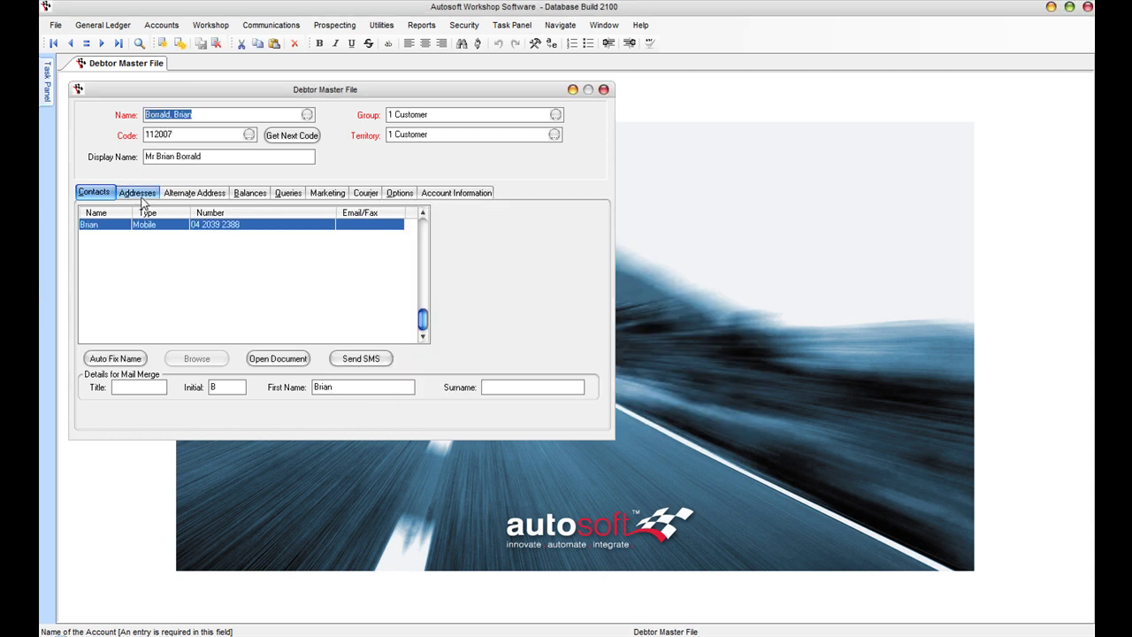
Step: Review the debtor's $1,184.05 aged balances and account options, then start the Report Console
click(249, 191)
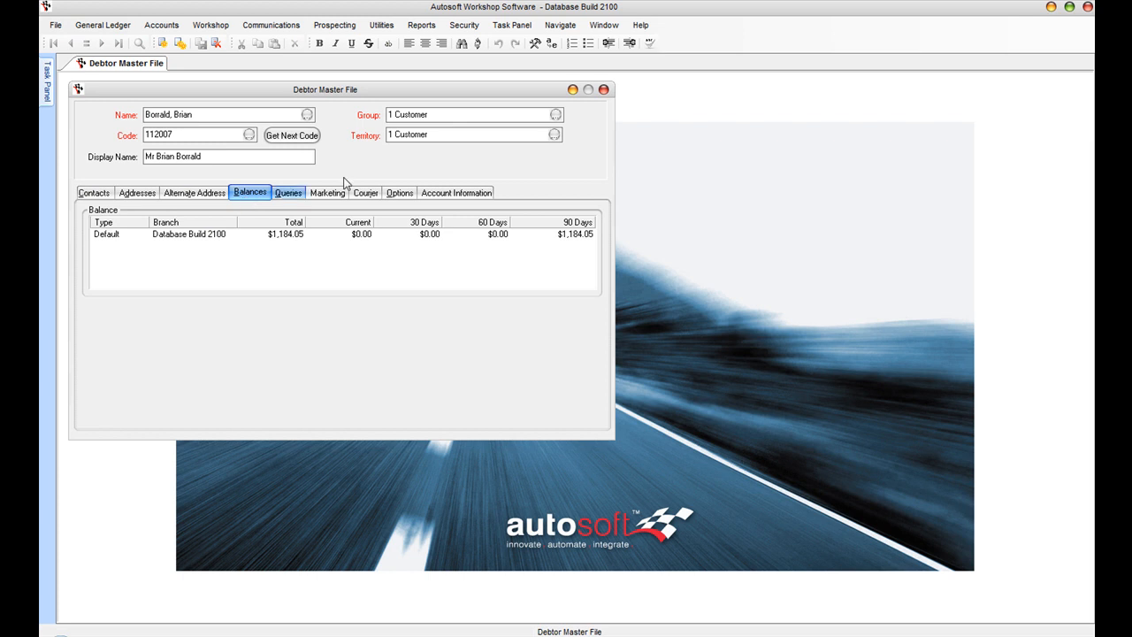
mouse_move(361, 232)
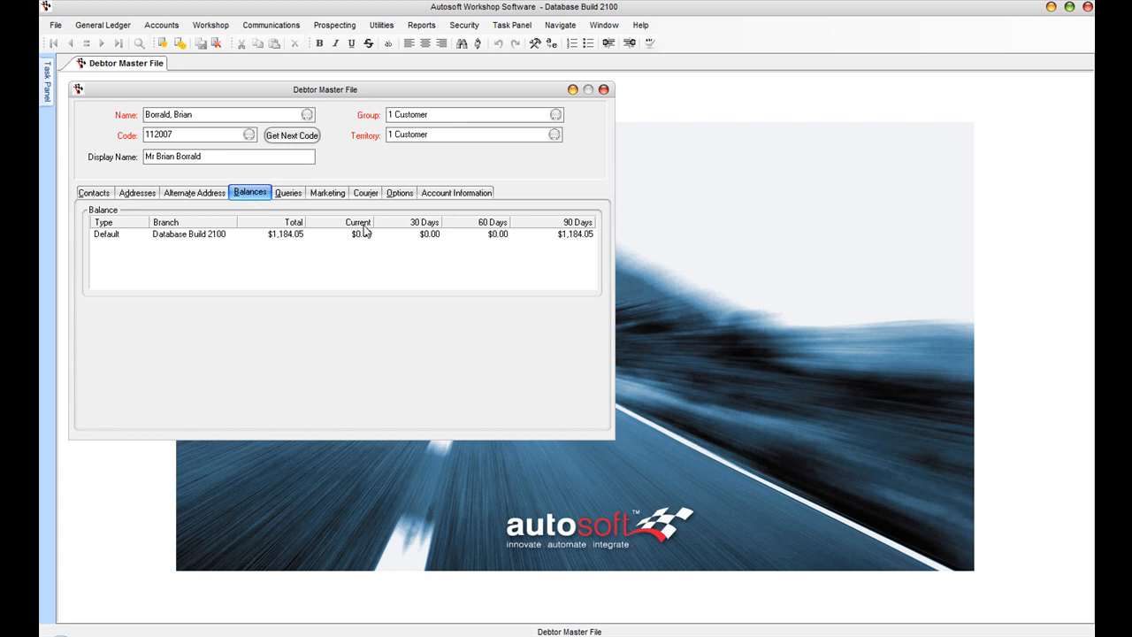
mouse_move(307, 219)
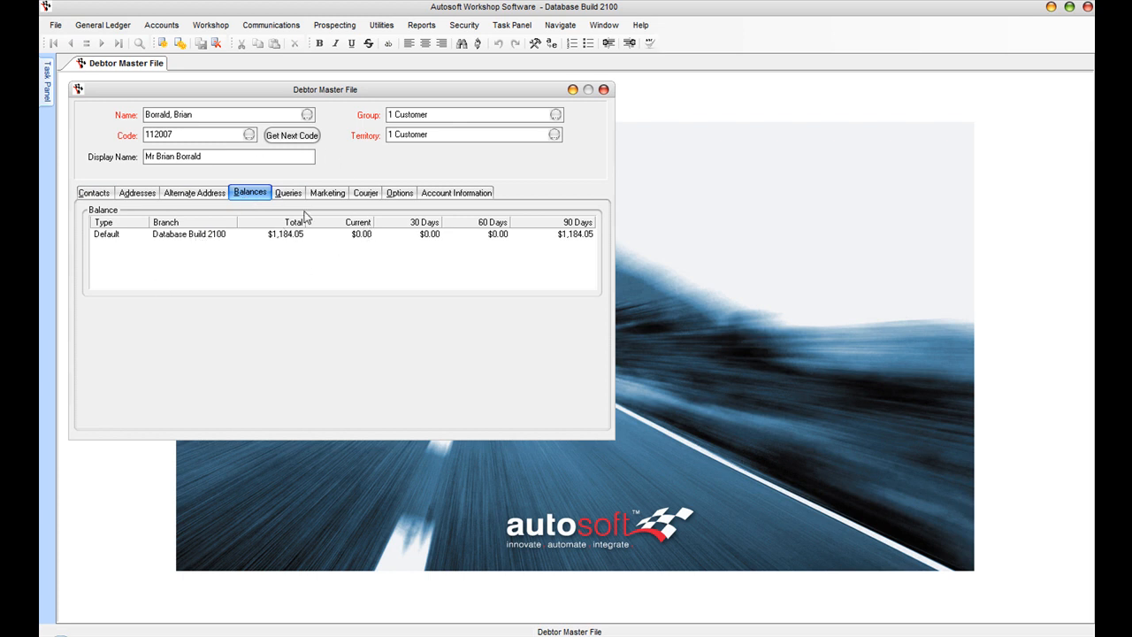
click(400, 191)
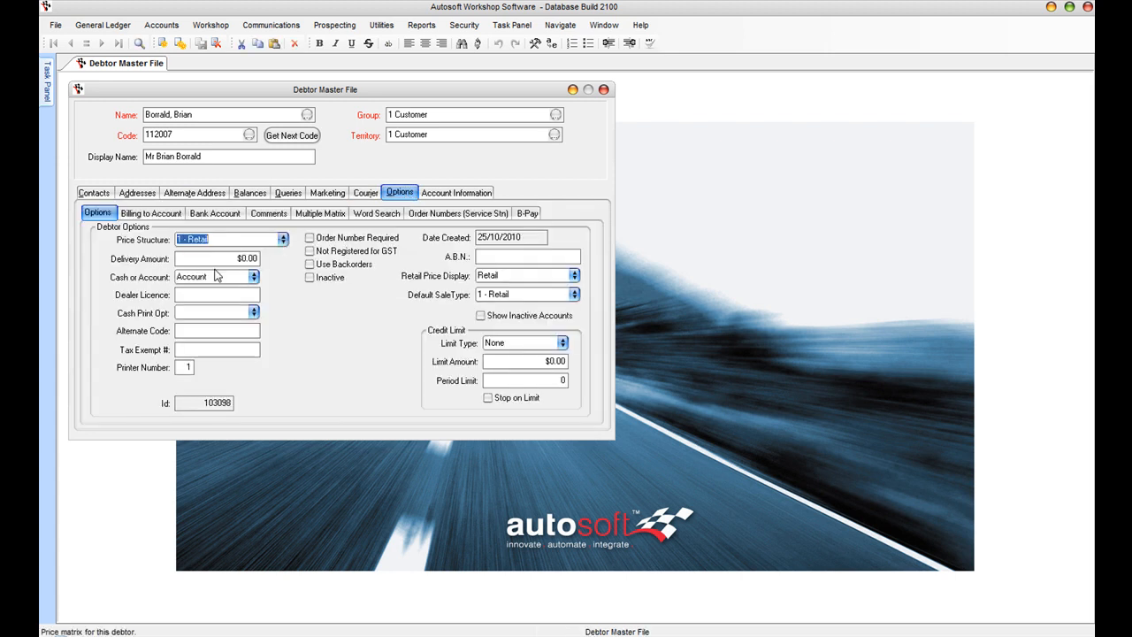
click(421, 25)
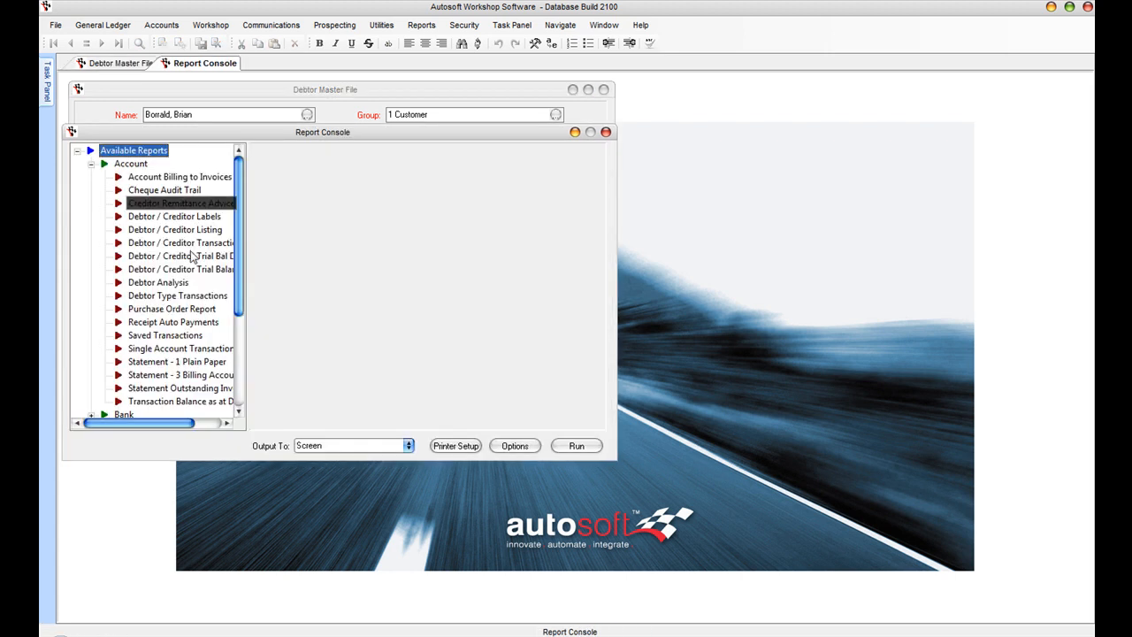
Step: Run the Debtor Trial Balance for all branches as at 2/11/2010, totalling $43,299.20
click(181, 269)
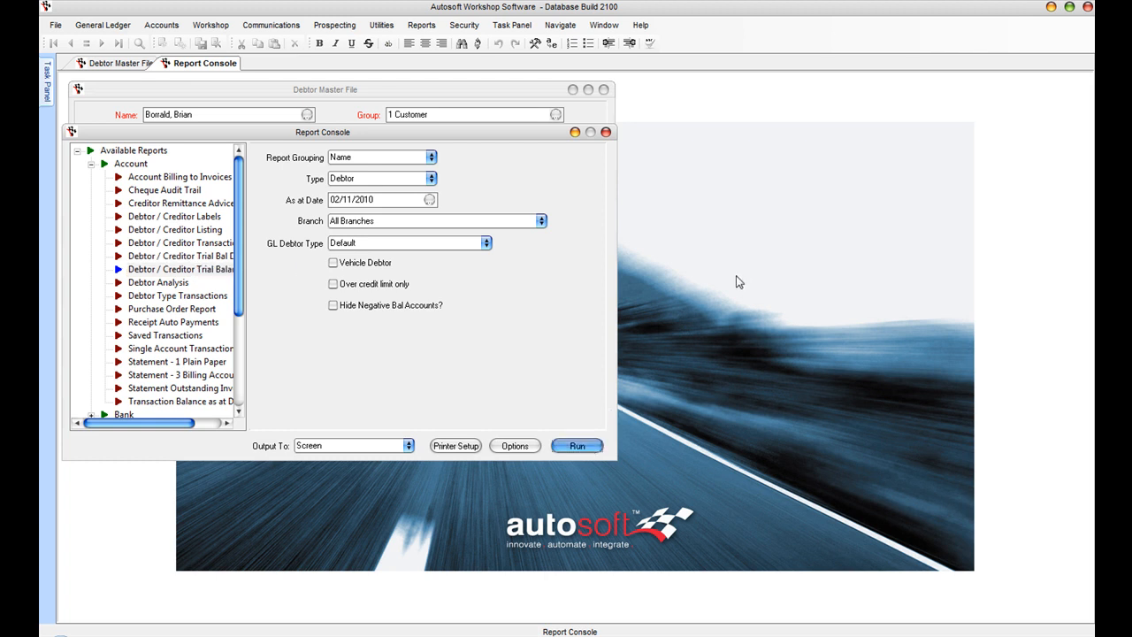
click(576, 446)
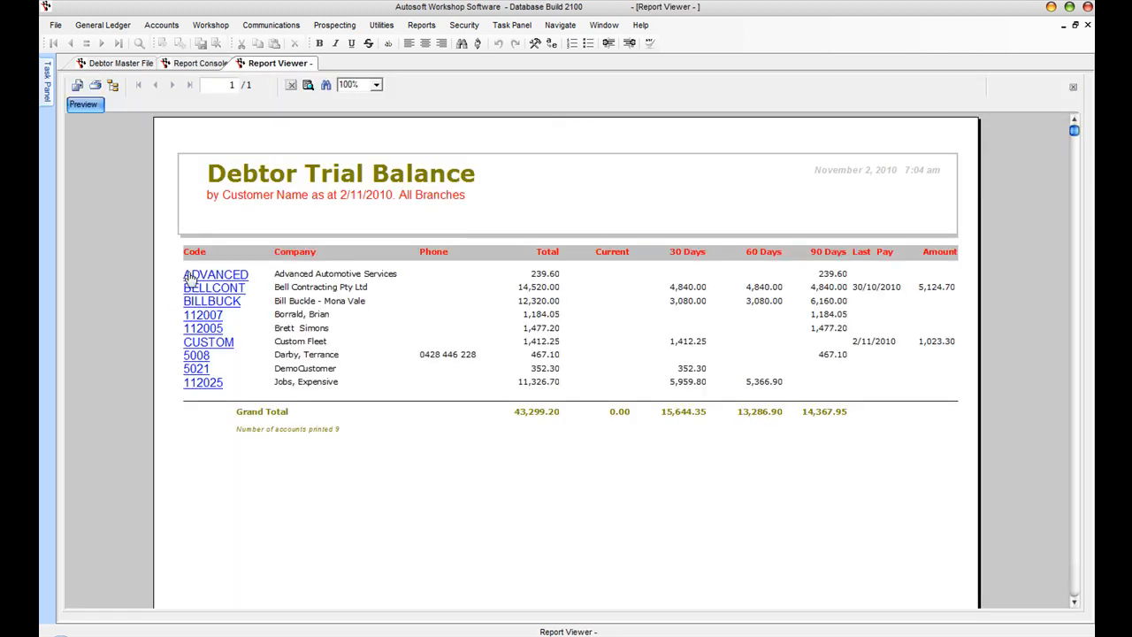
mouse_move(714, 308)
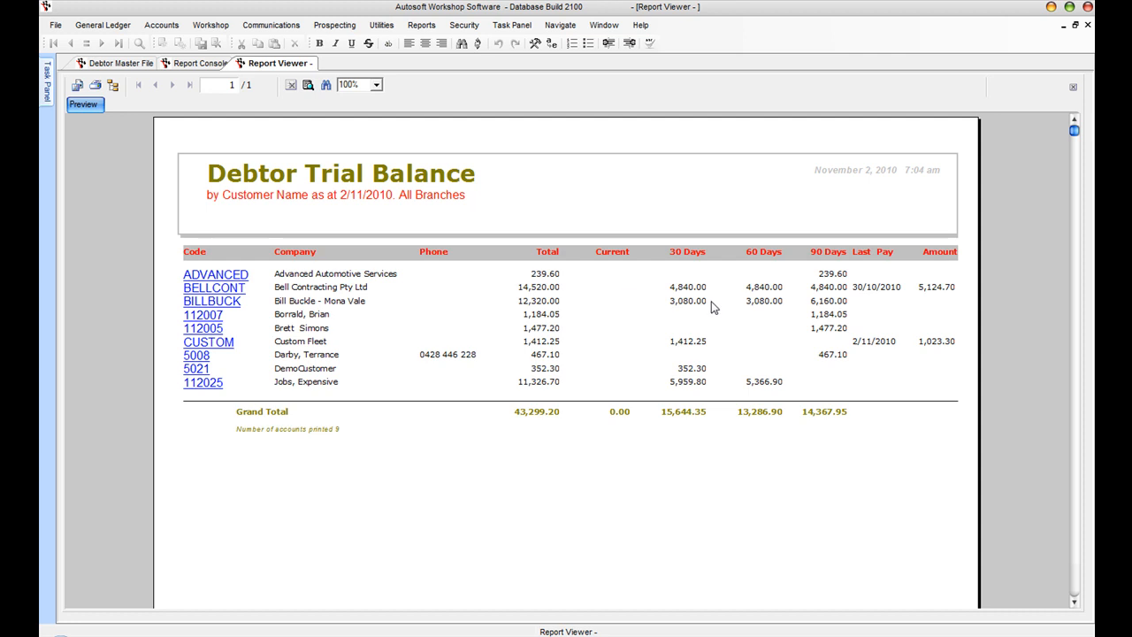
click(161, 25)
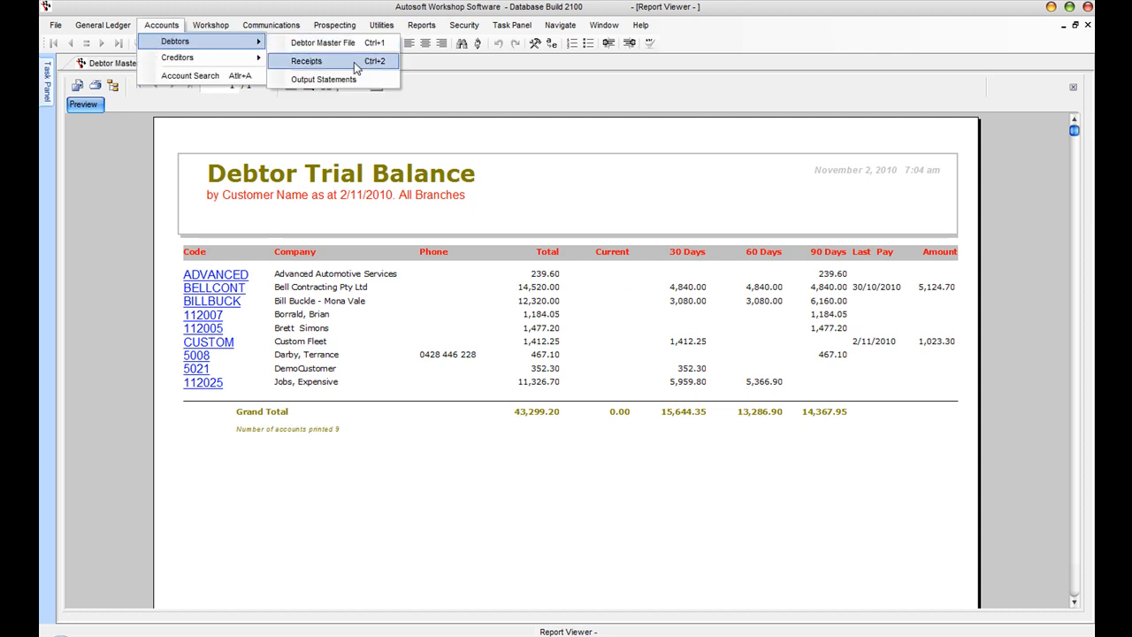
Step: Receipt a $5,366.90 cheque from debtor 112025 Jobs, Expensive, allocated to its outstanding invoice and finalised
click(308, 60)
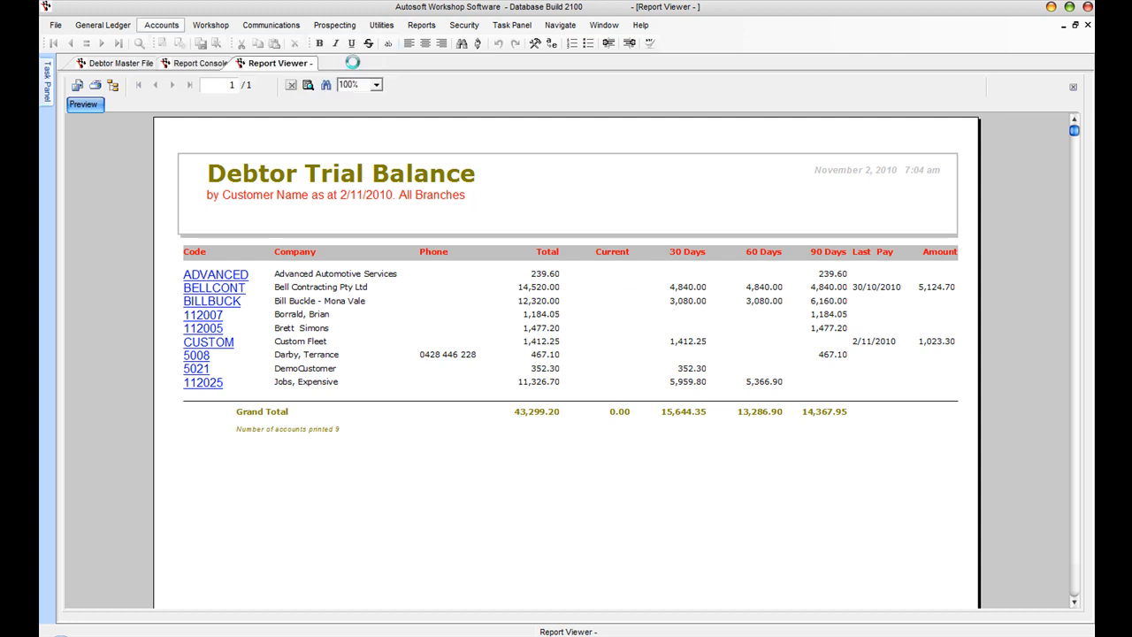
click(202, 382)
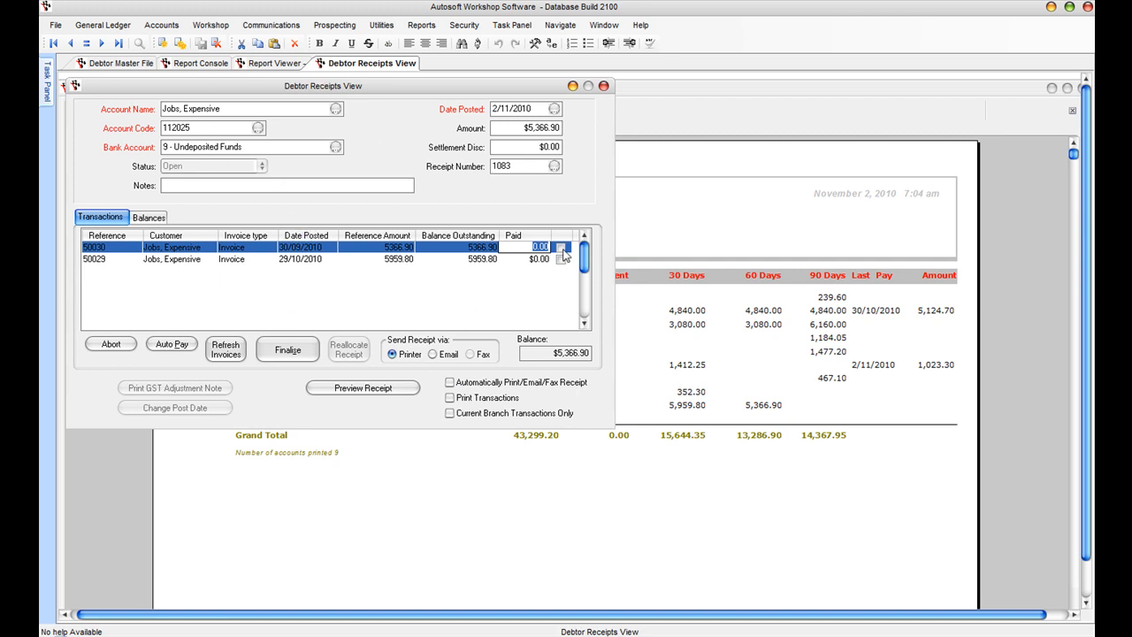
click(560, 248)
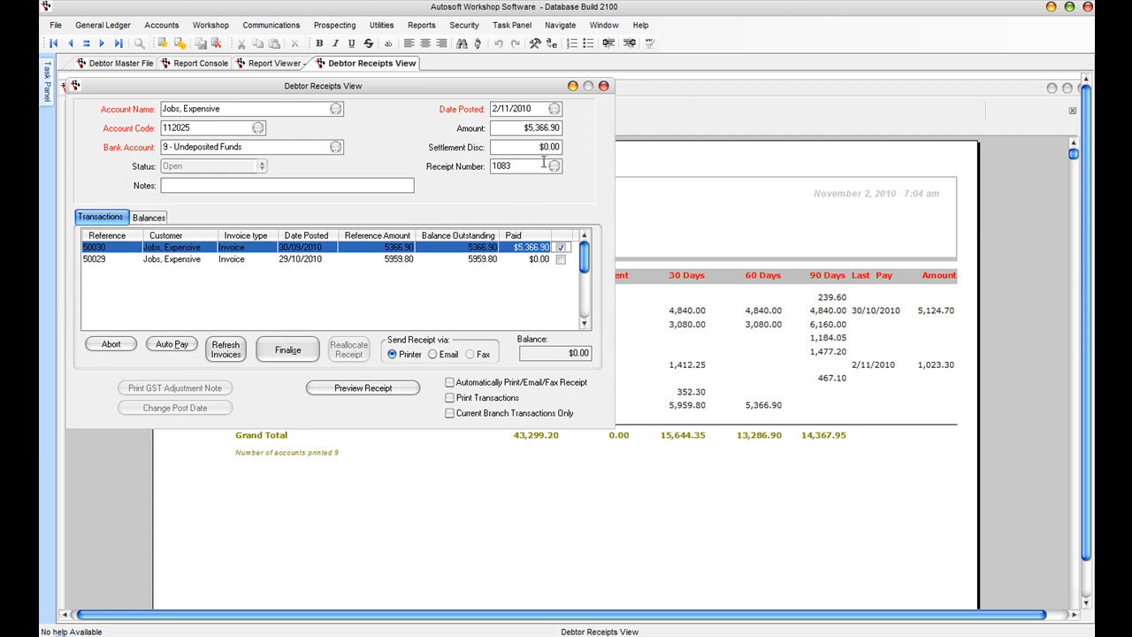
mouse_move(580, 125)
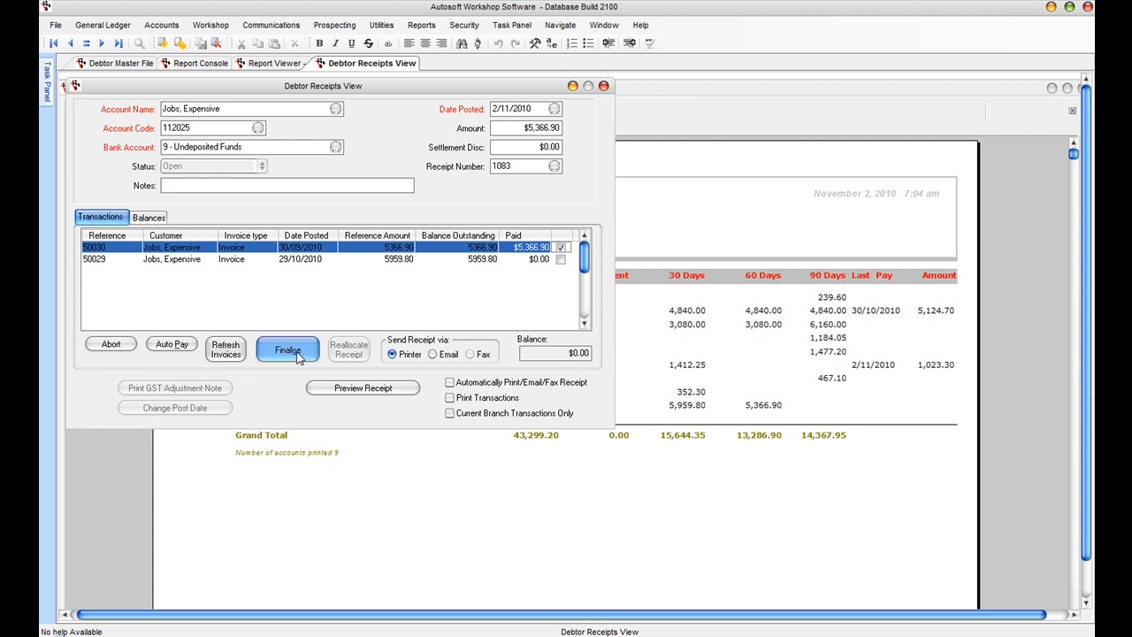
click(287, 348)
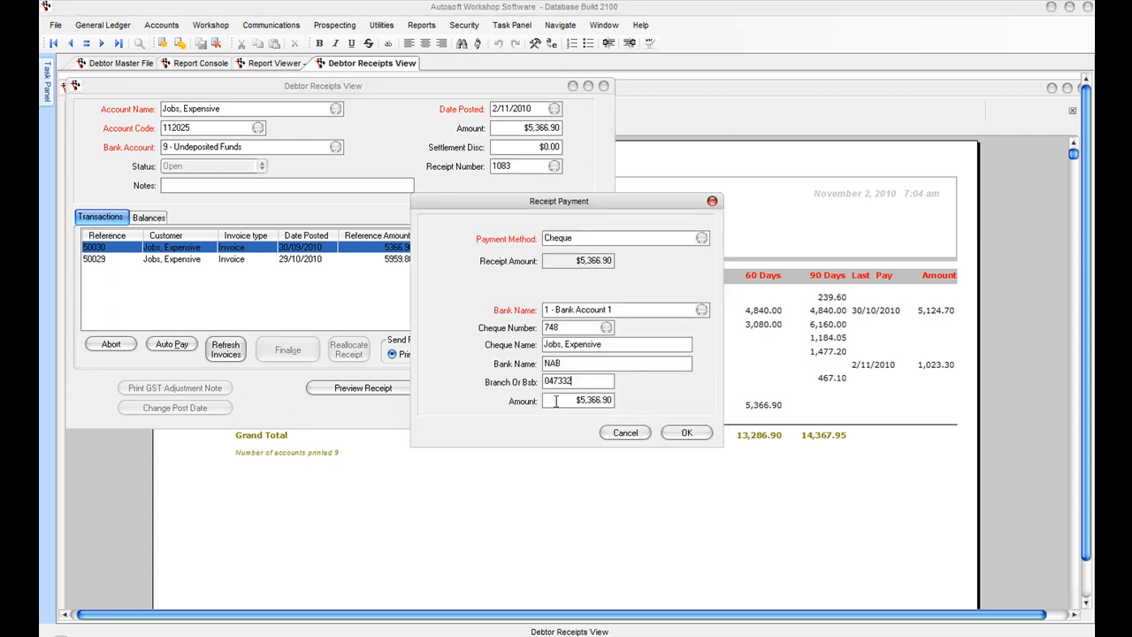
mouse_move(517, 275)
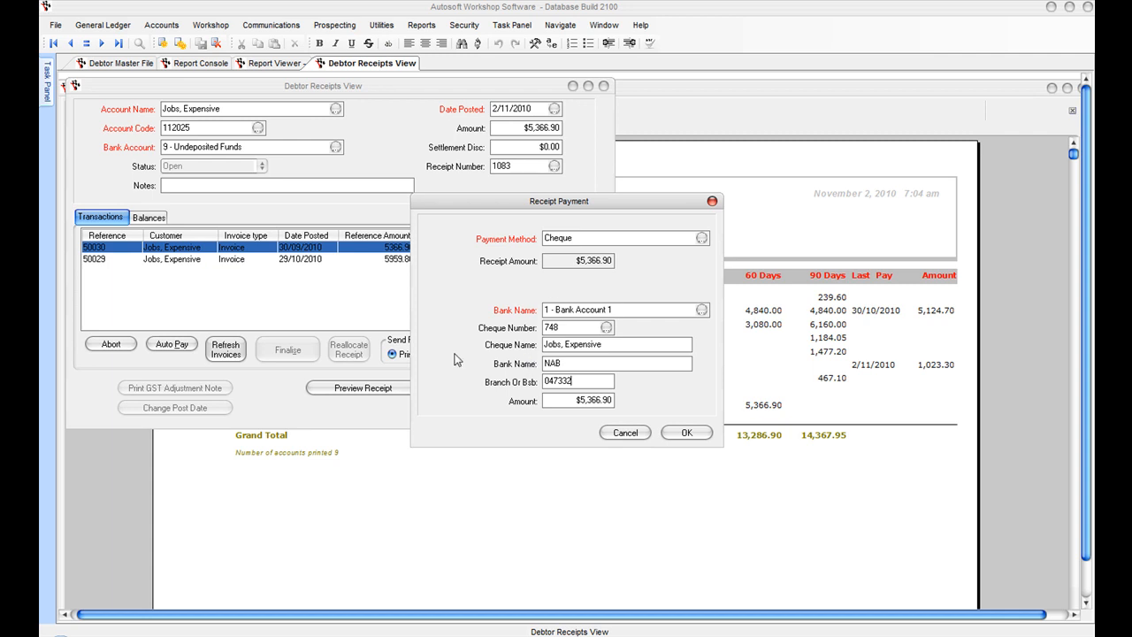
click(161, 25)
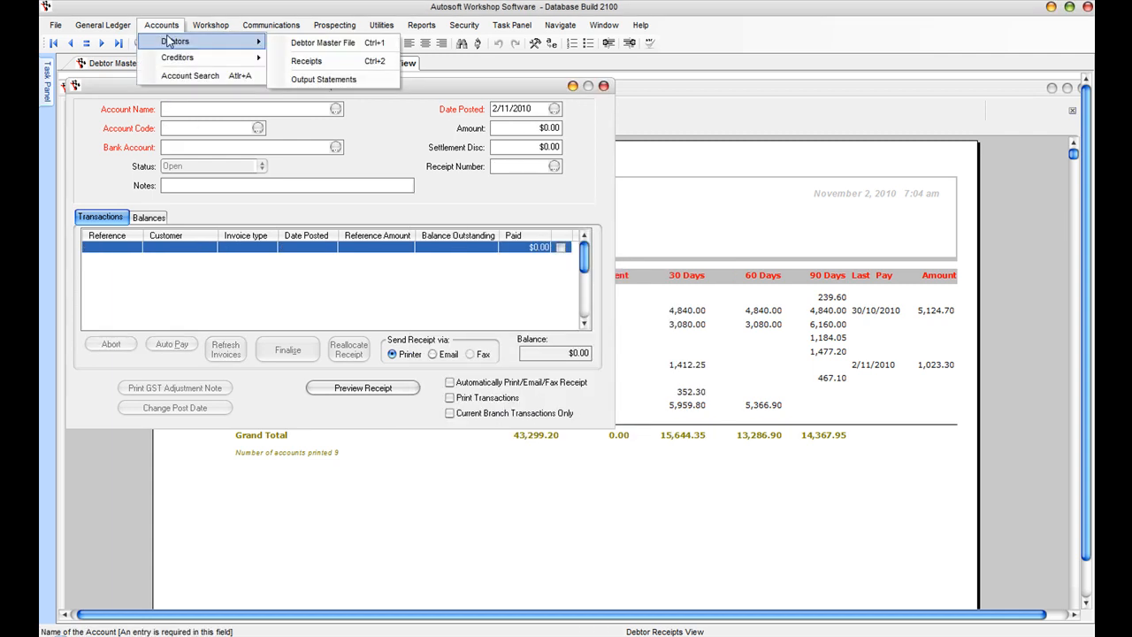
mouse_move(322, 42)
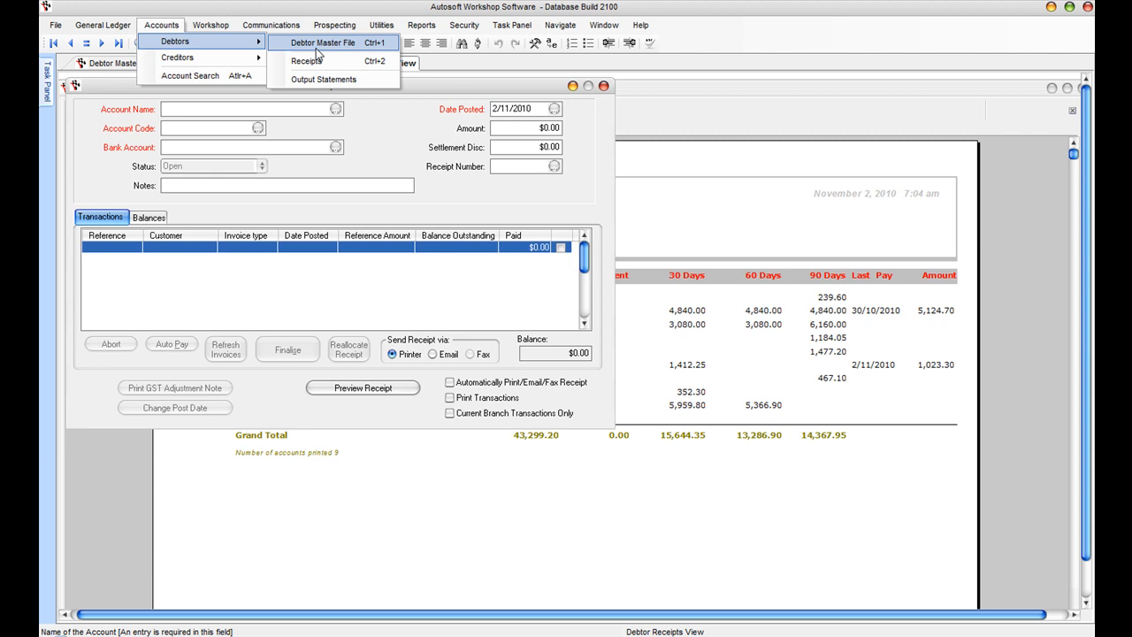
mouse_move(310, 60)
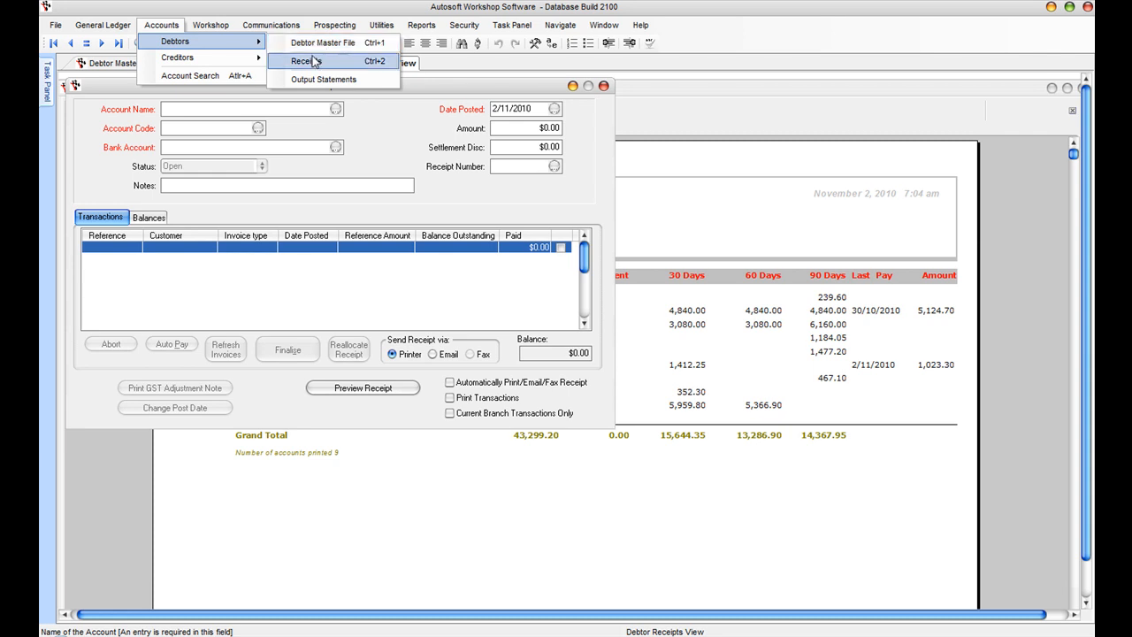
Step: Build the debtor list in Statement Output and keep the delivery method as print
click(323, 78)
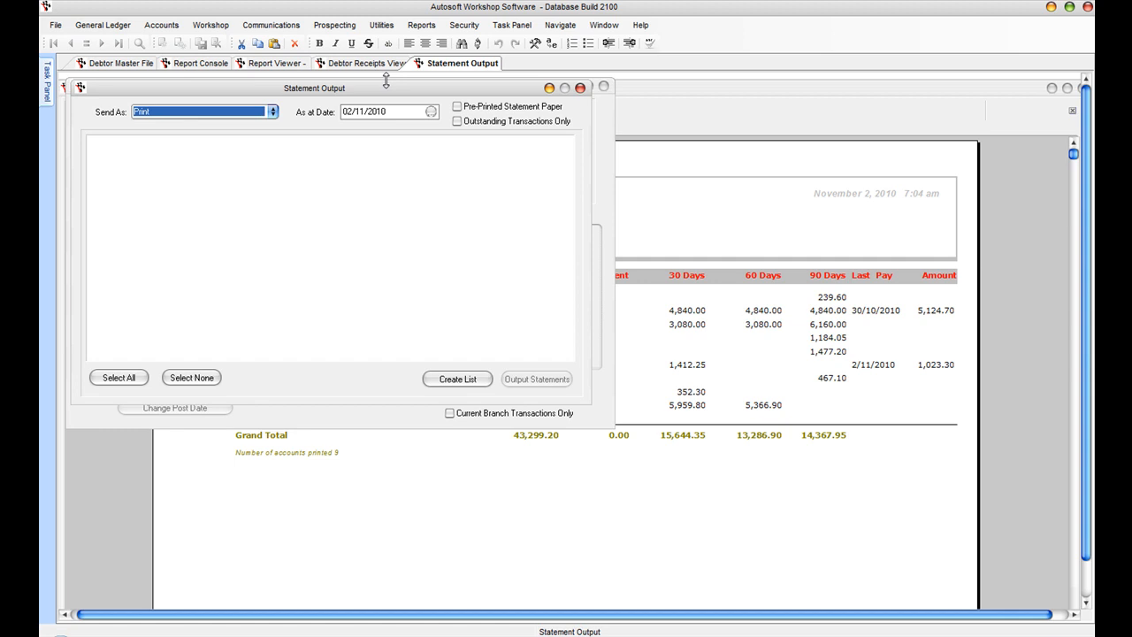
click(456, 378)
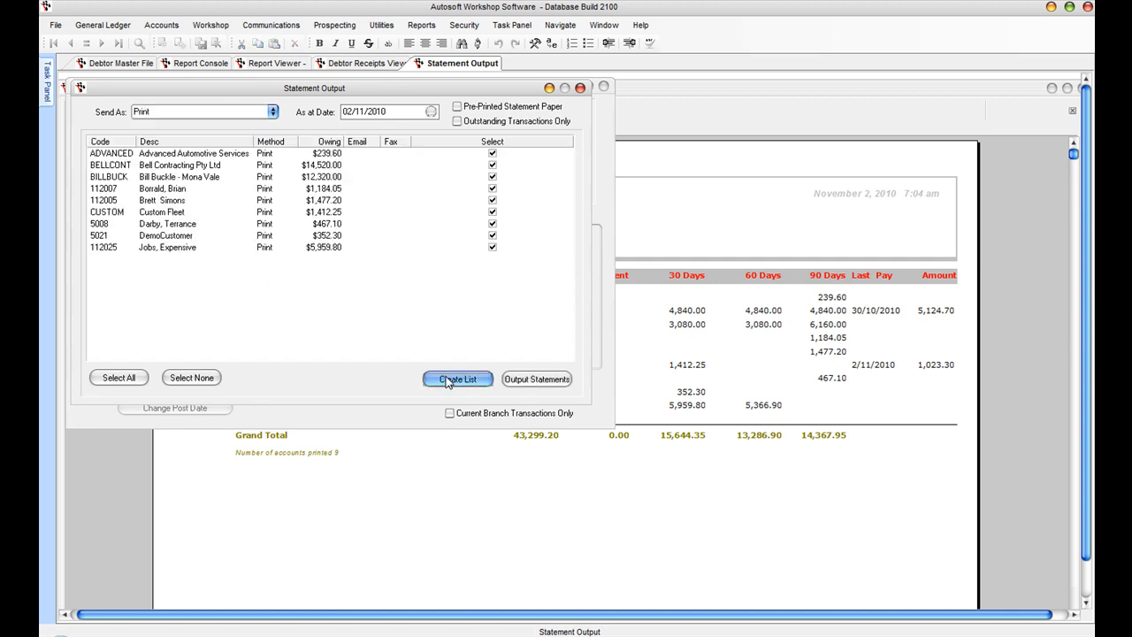
mouse_move(291, 237)
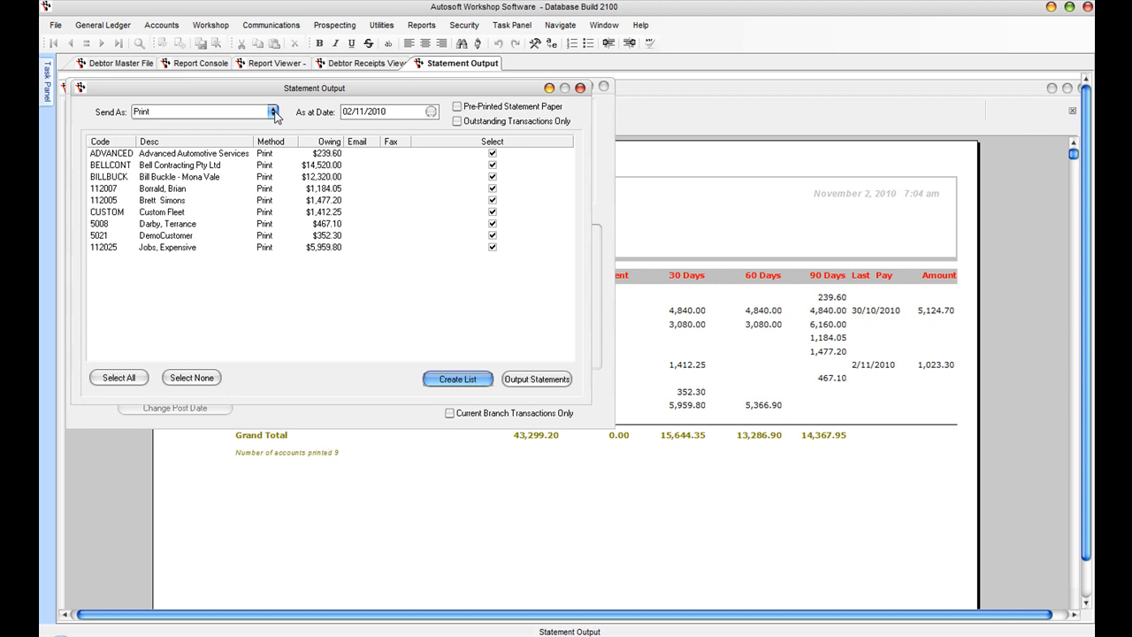
click(272, 112)
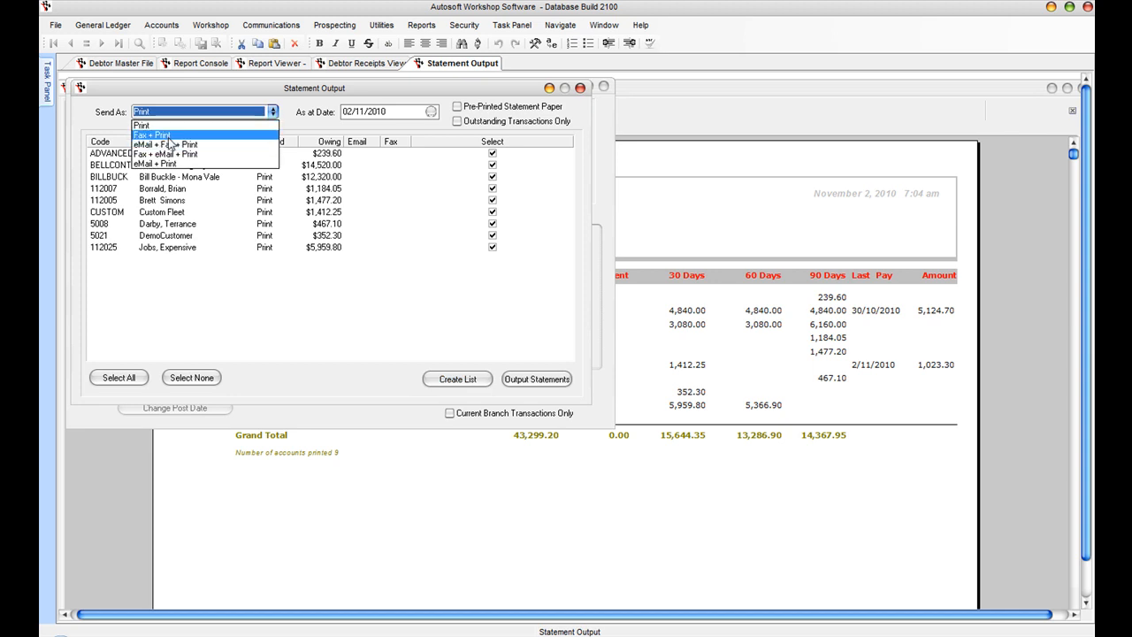
mouse_move(201, 143)
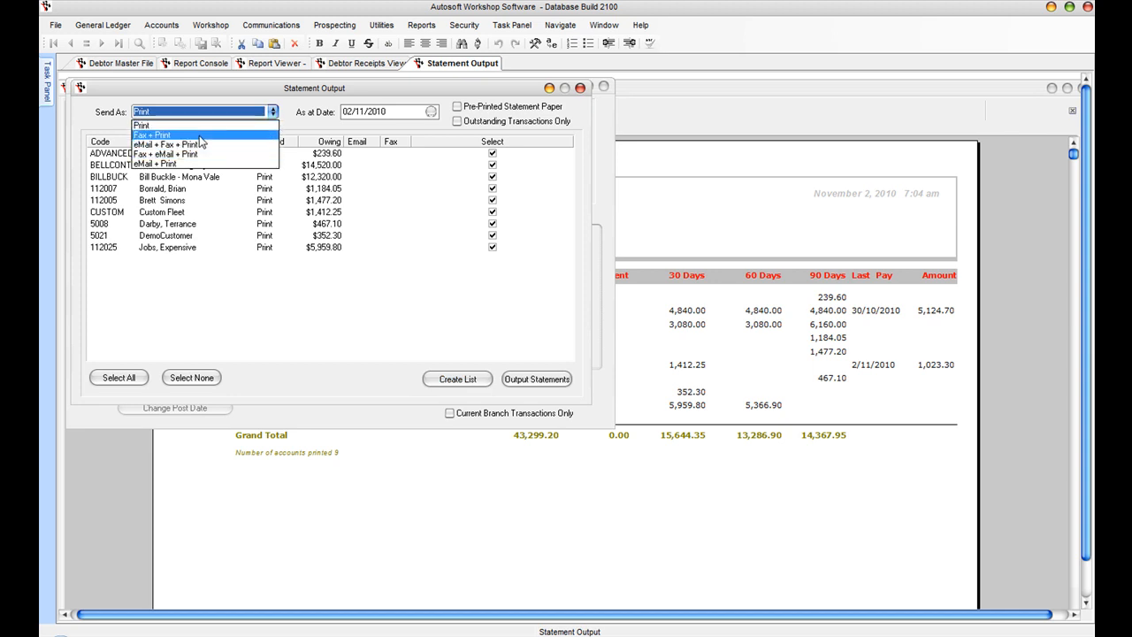
mouse_move(150, 125)
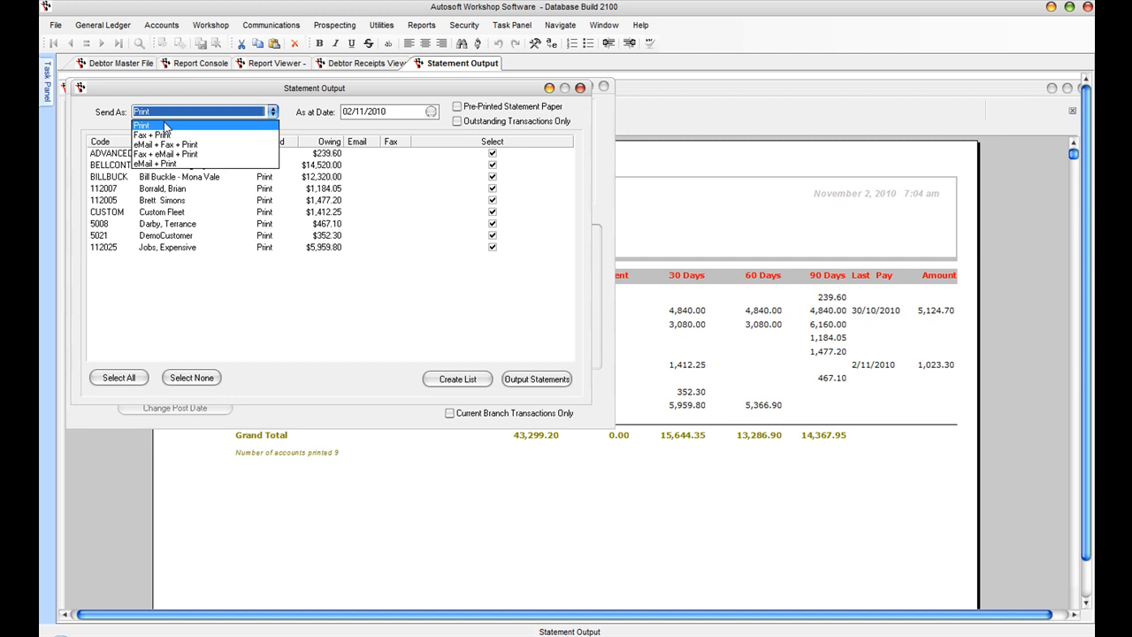
click(142, 124)
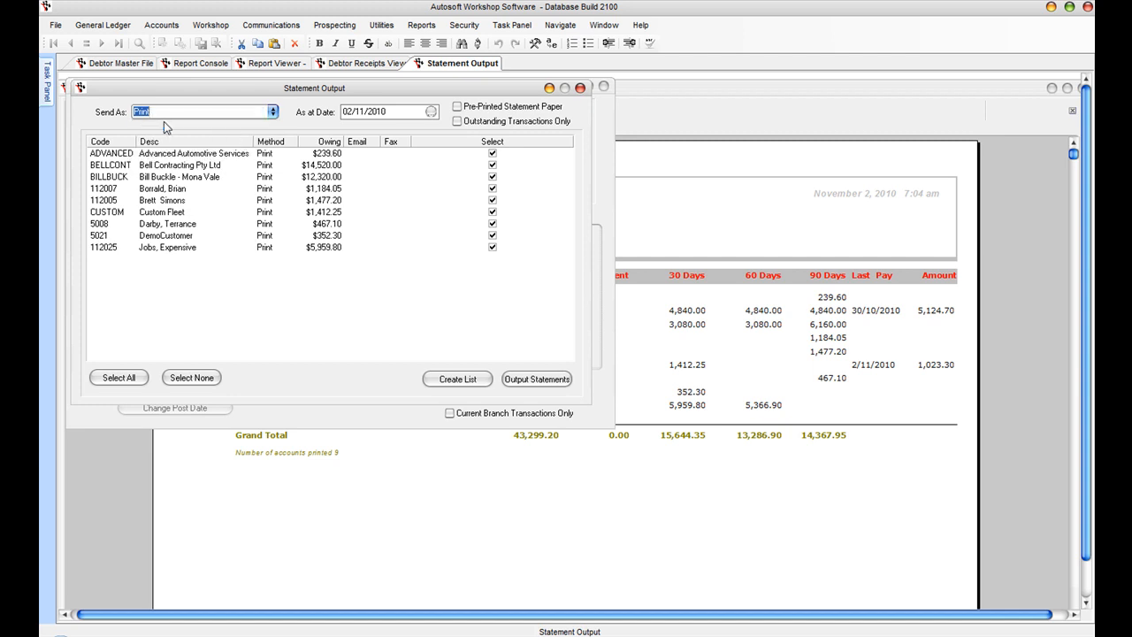
mouse_move(474, 100)
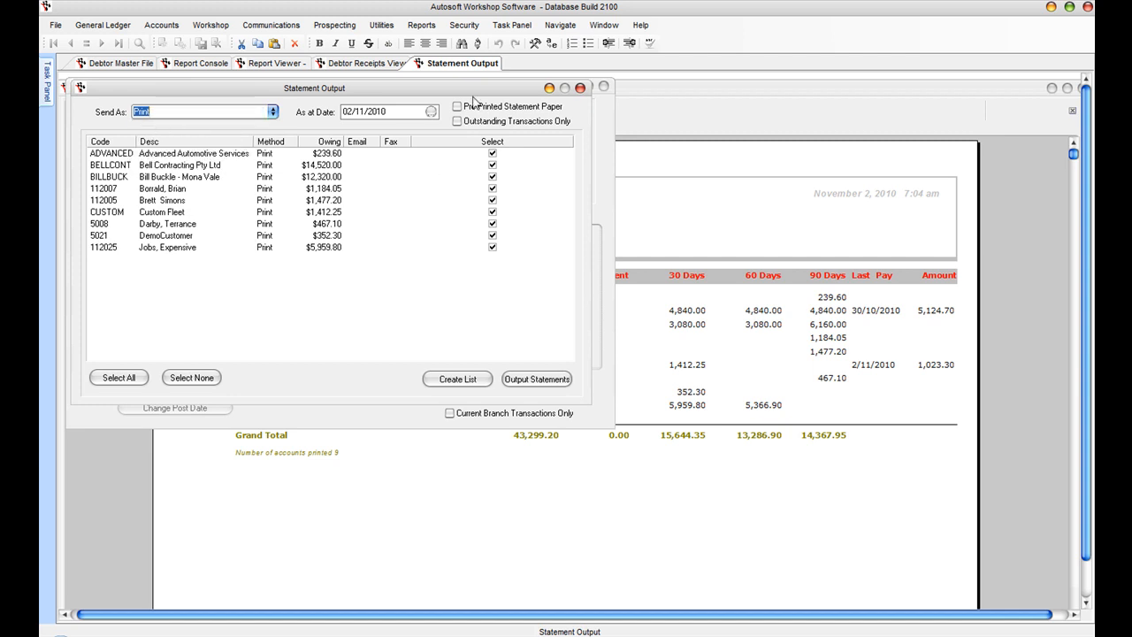
Step: Output plain-paper statements limited to outstanding transactions only for the listed debtors
click(457, 106)
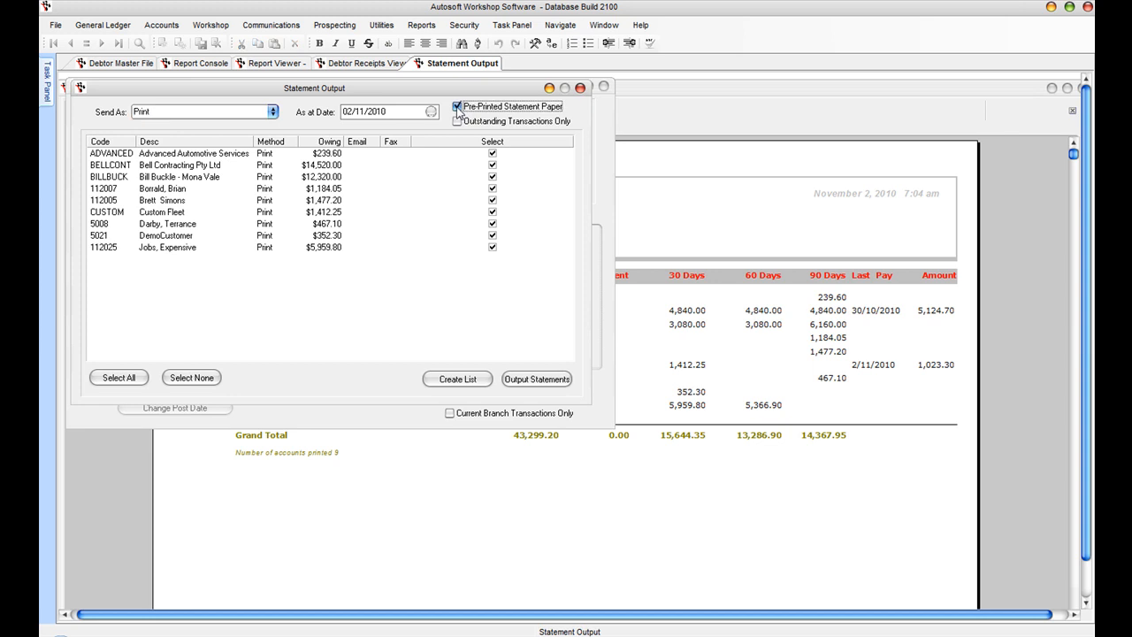
click(458, 106)
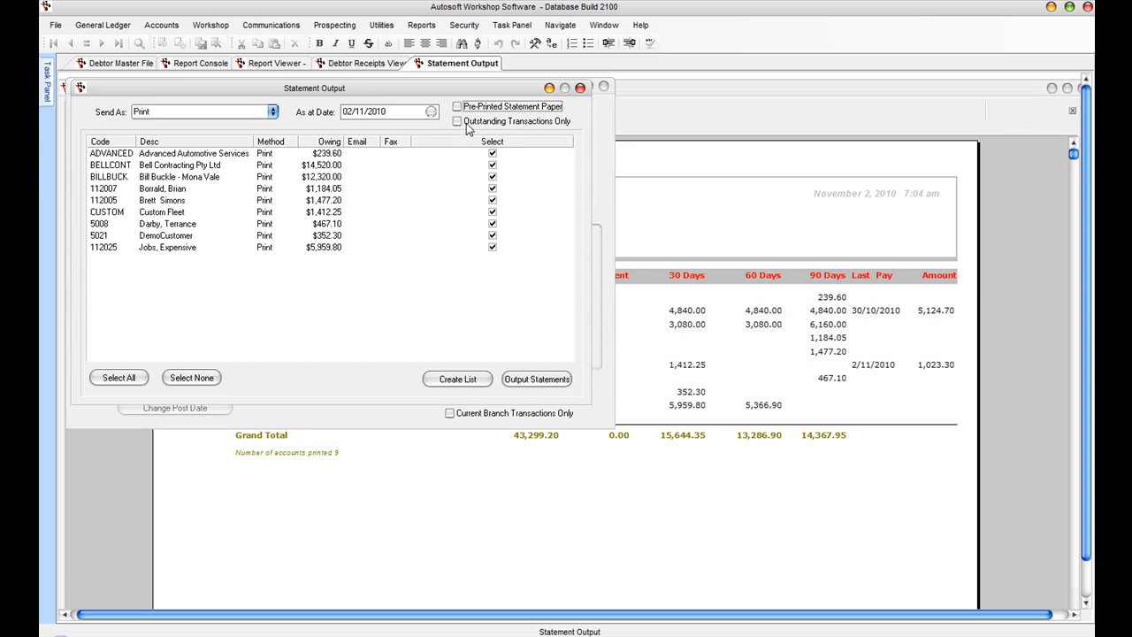
click(457, 121)
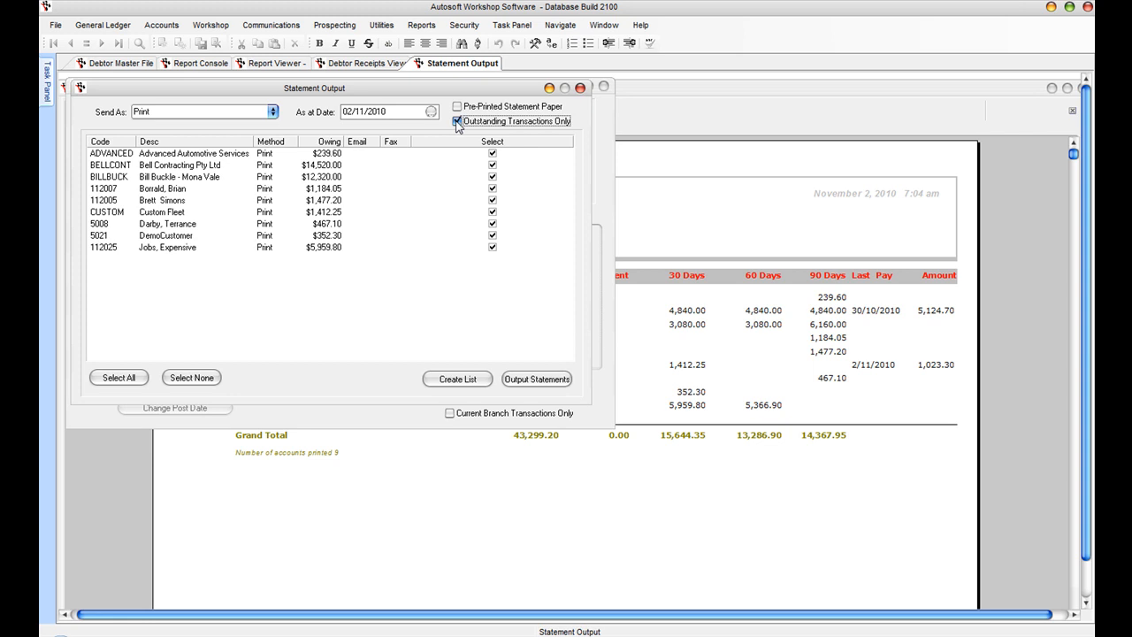
click(536, 379)
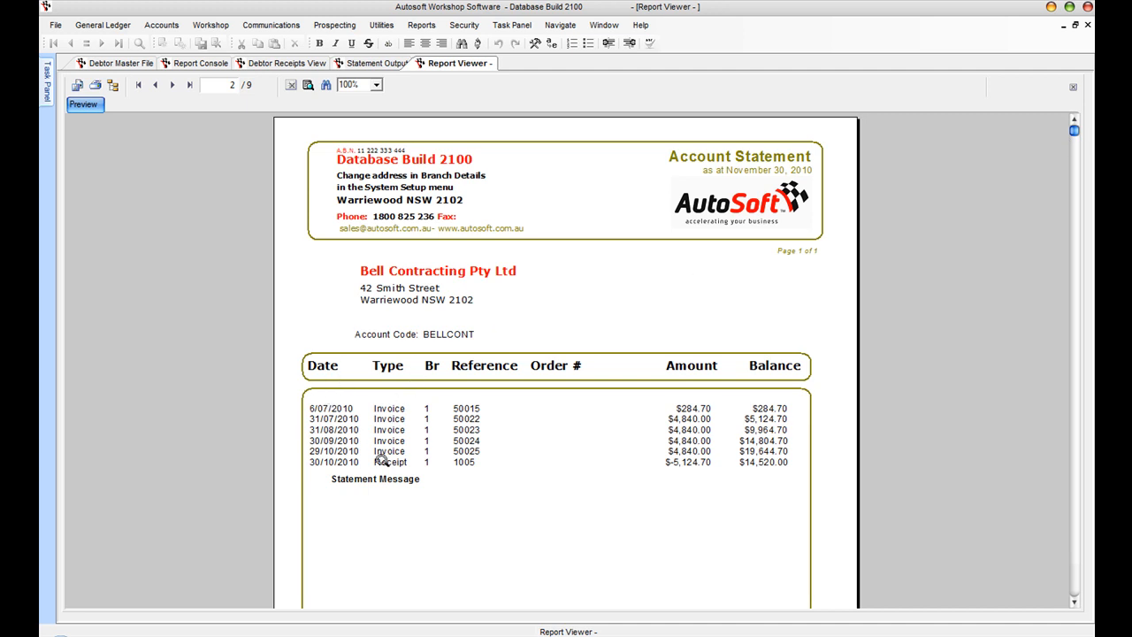
mouse_move(781, 476)
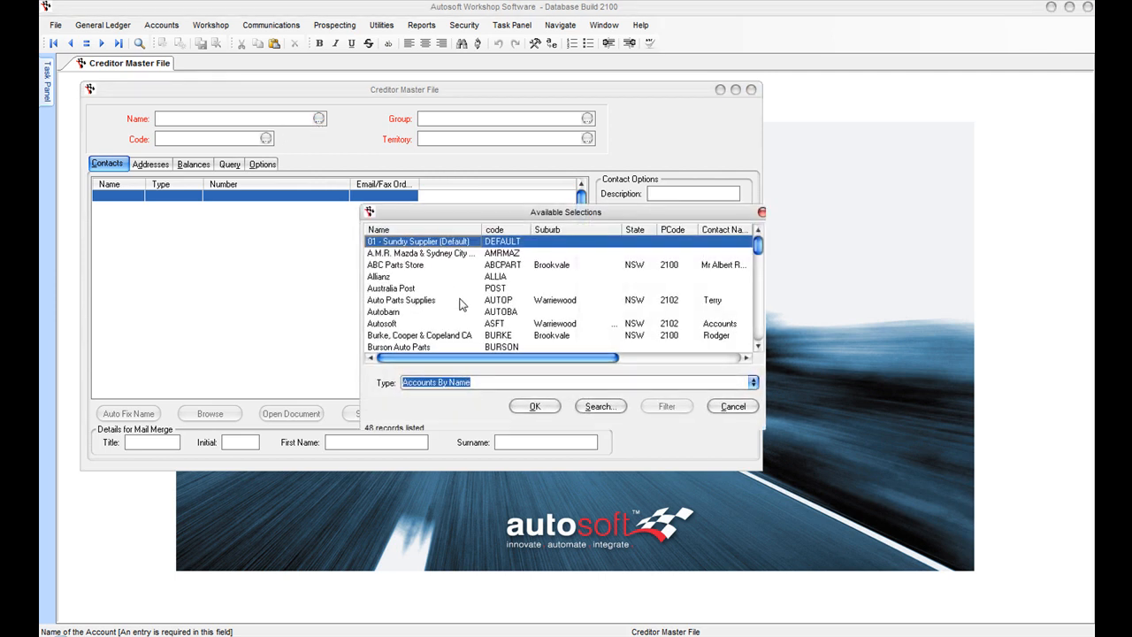
Step: Look up Auto Parts Supplies' creditor record and start an enlarged Creditor Invoice form
click(391, 288)
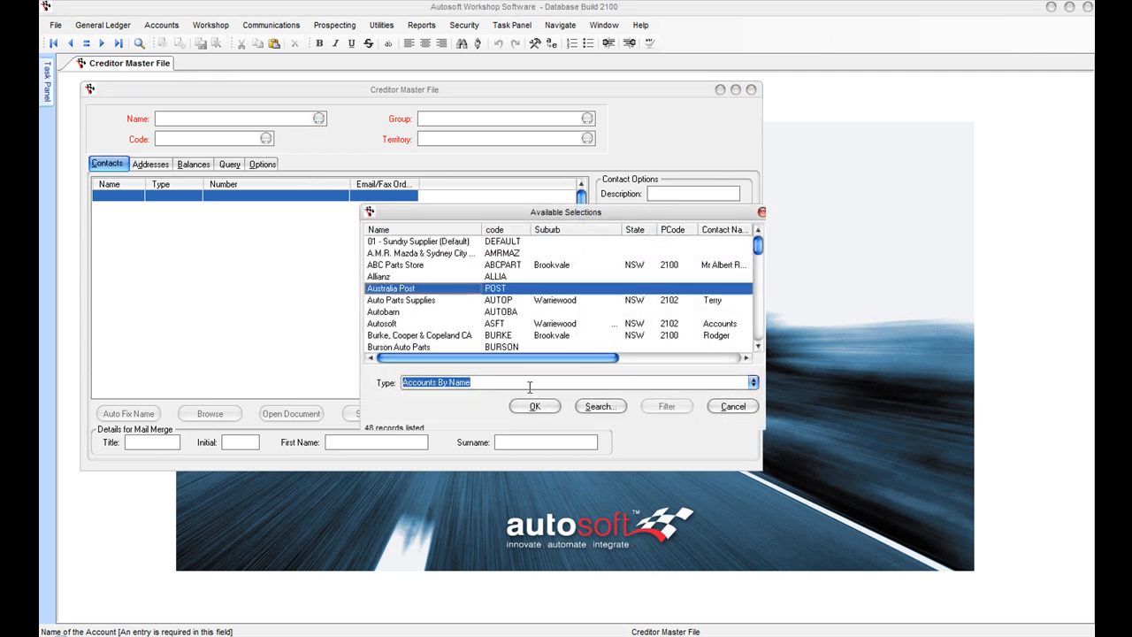
click(399, 301)
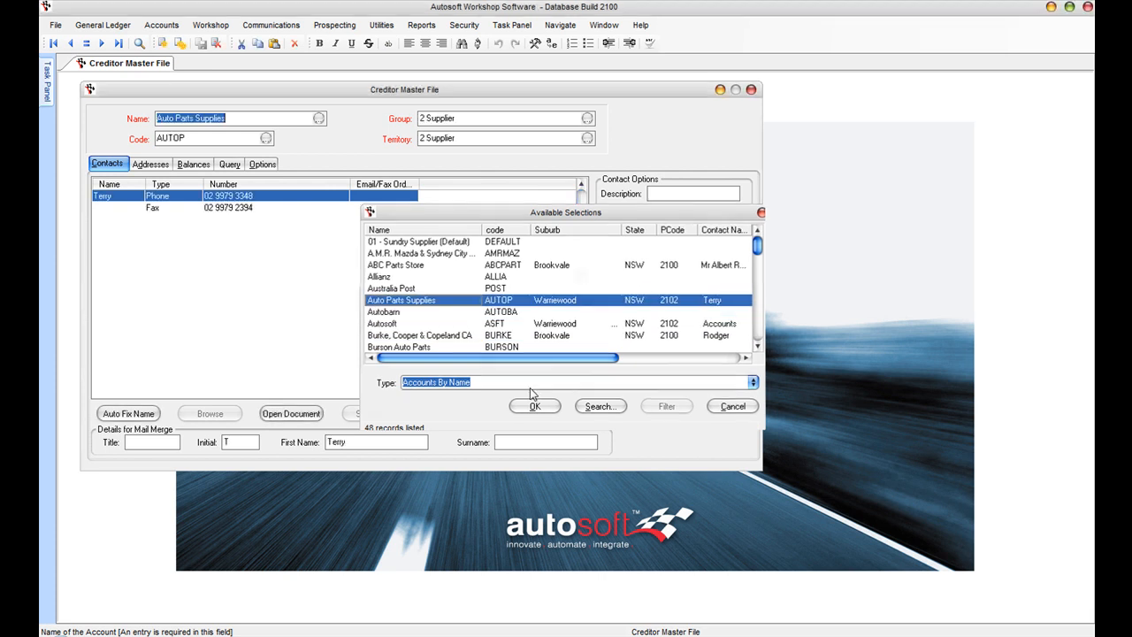
click(534, 405)
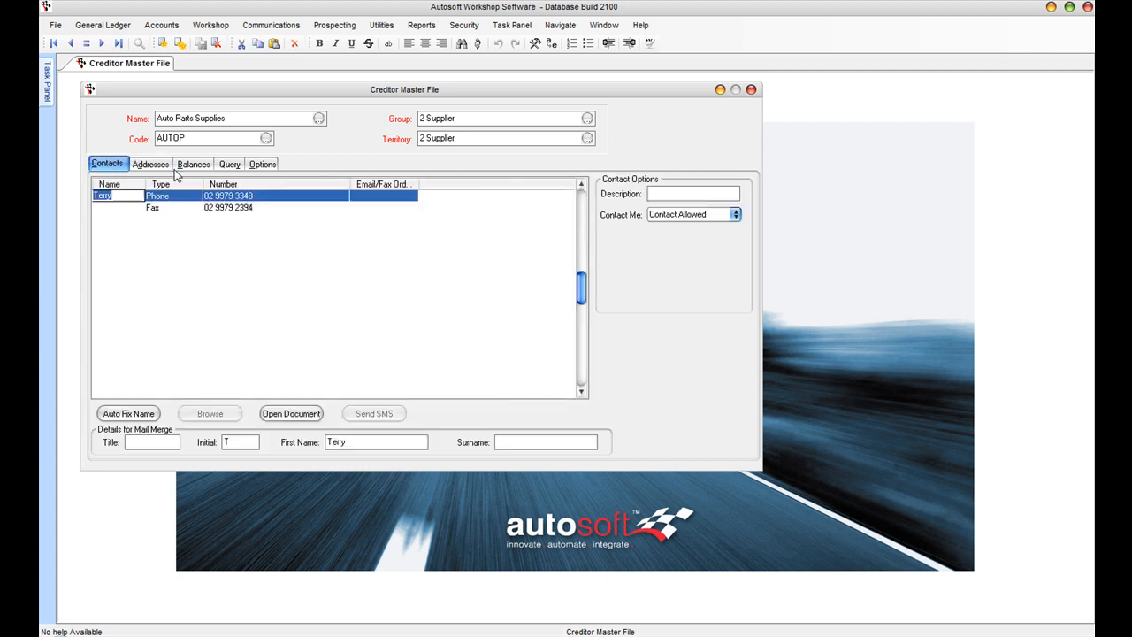
click(229, 163)
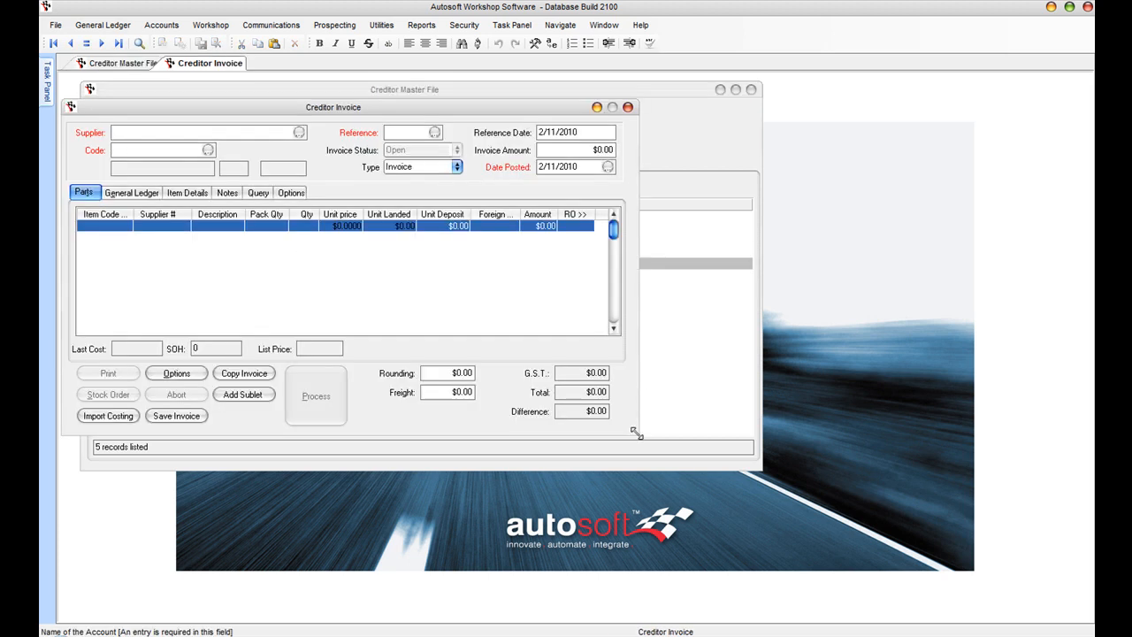
drag(635, 431, 826, 548)
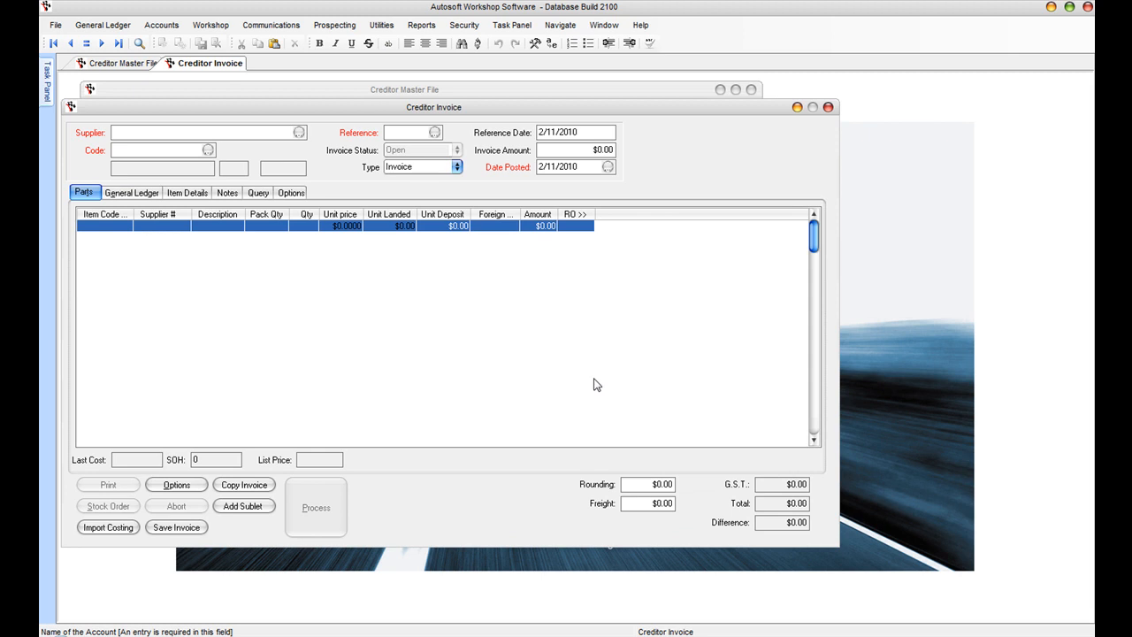
mouse_move(422, 158)
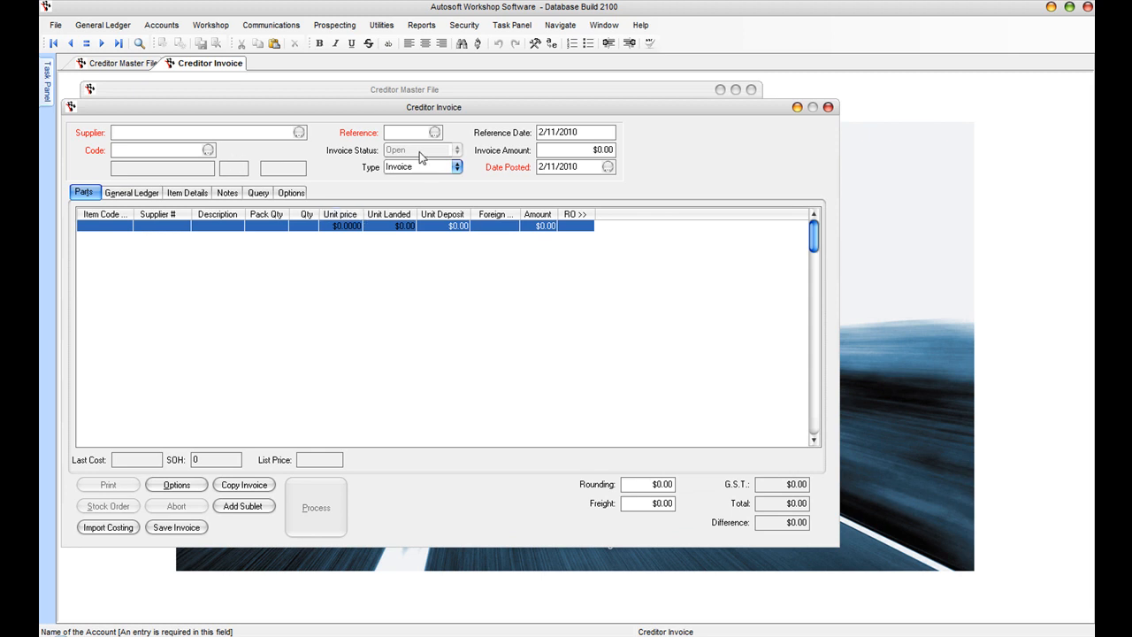
mouse_move(422, 247)
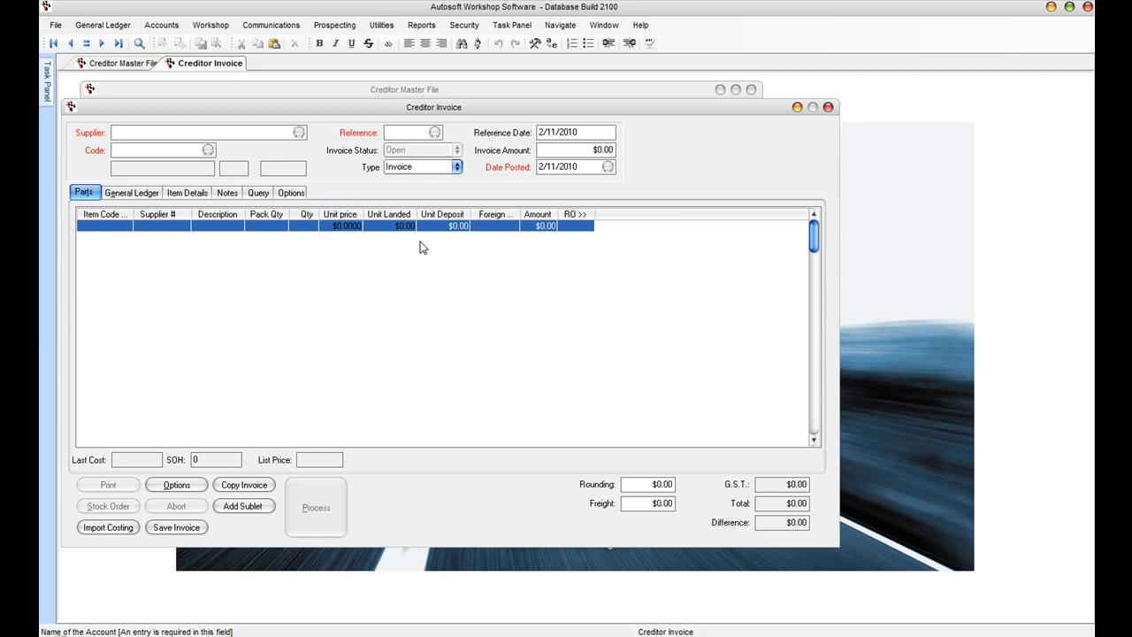
Step: Set supplier The parts shop, reference 2378, and add an Idle Speed Actuator line at $29.95
click(299, 131)
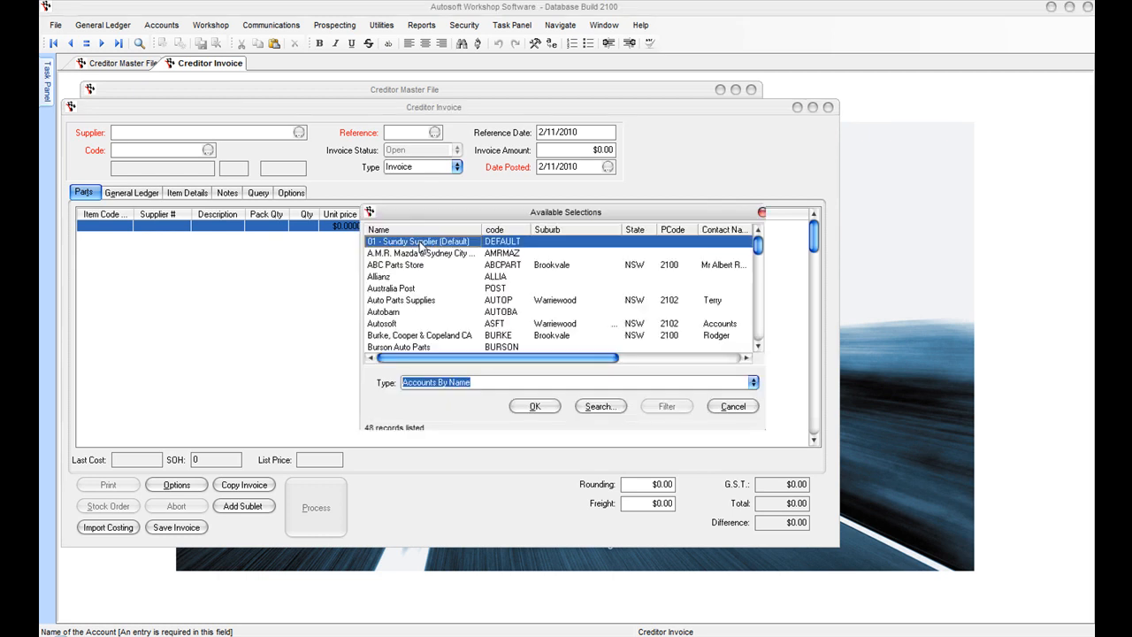
click(534, 405)
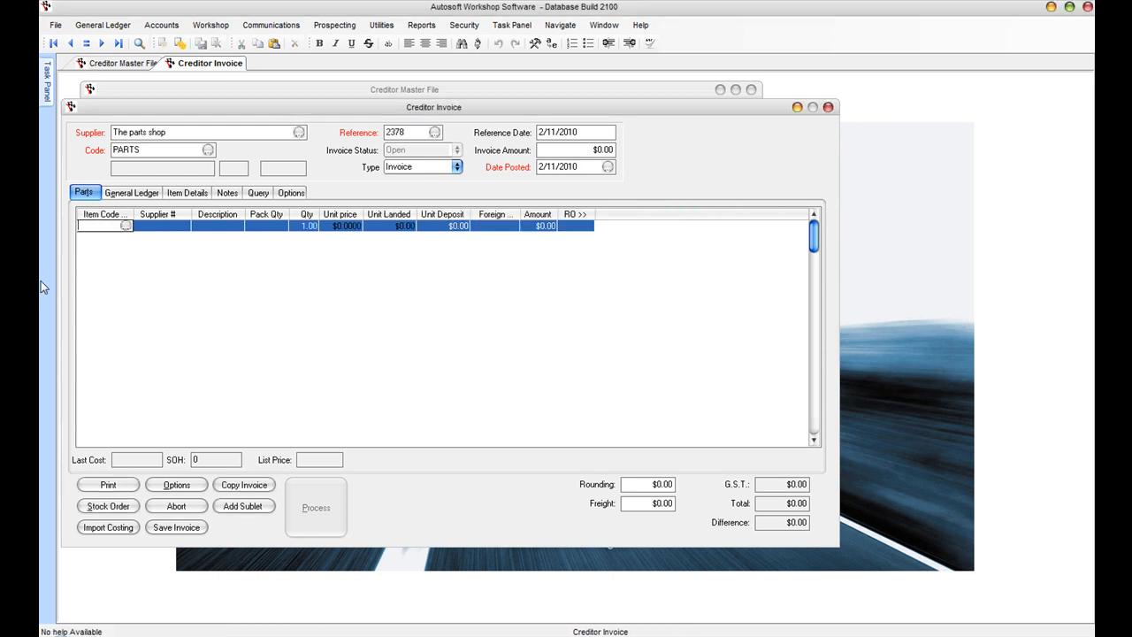
click(126, 227)
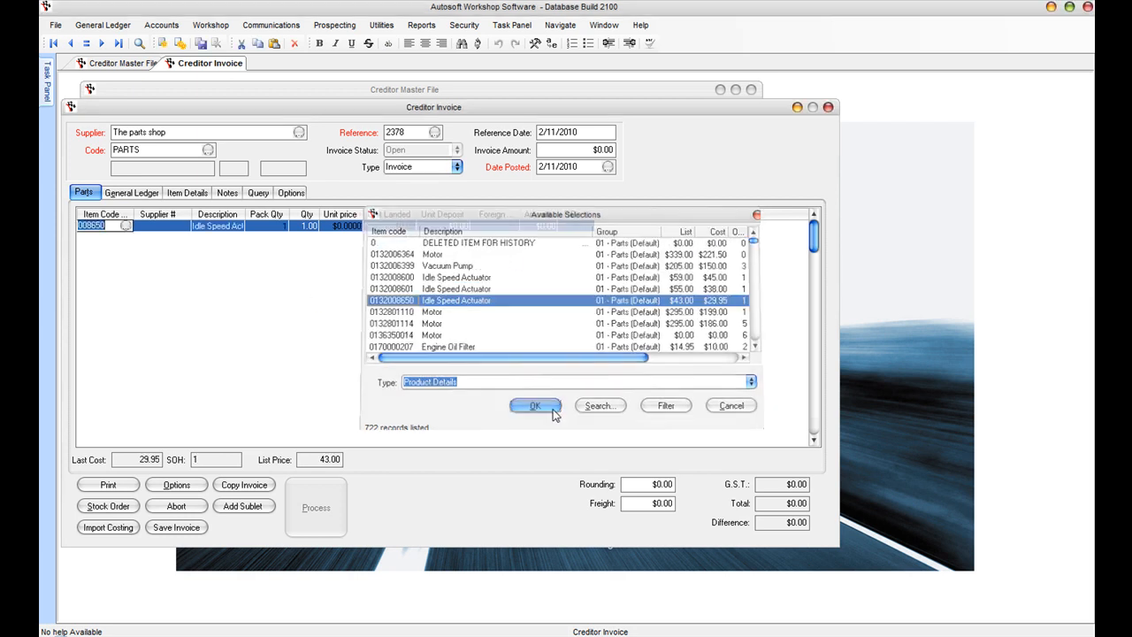
click(534, 405)
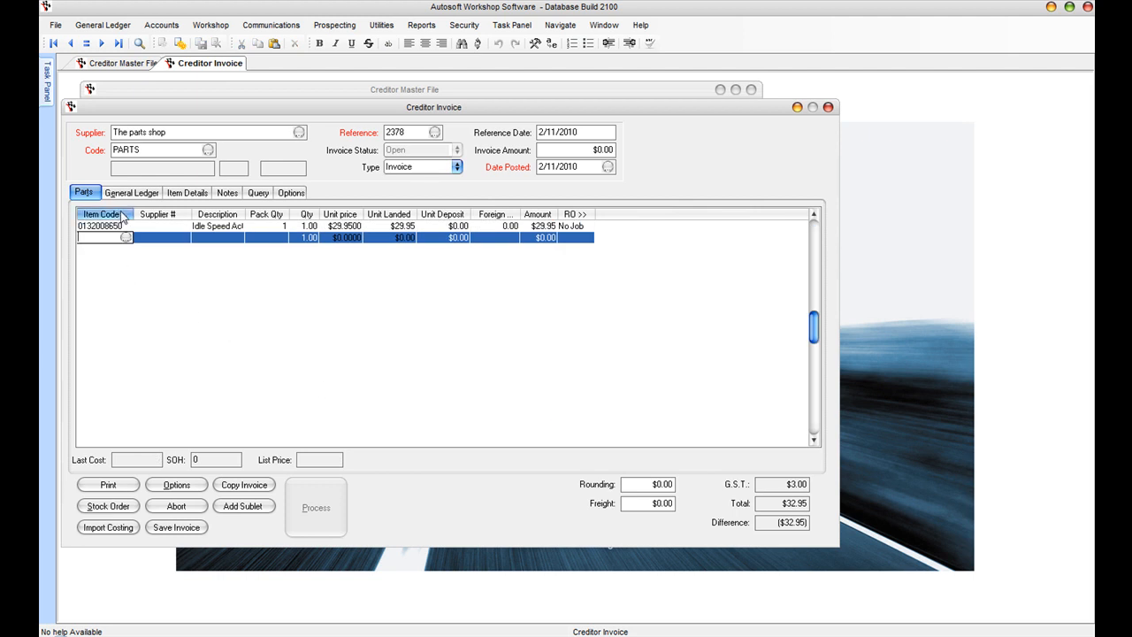
Step: Add a $50.00 line to GL account 5420 Motor Vehicle Lease, bringing the invoice to $87.95
click(131, 191)
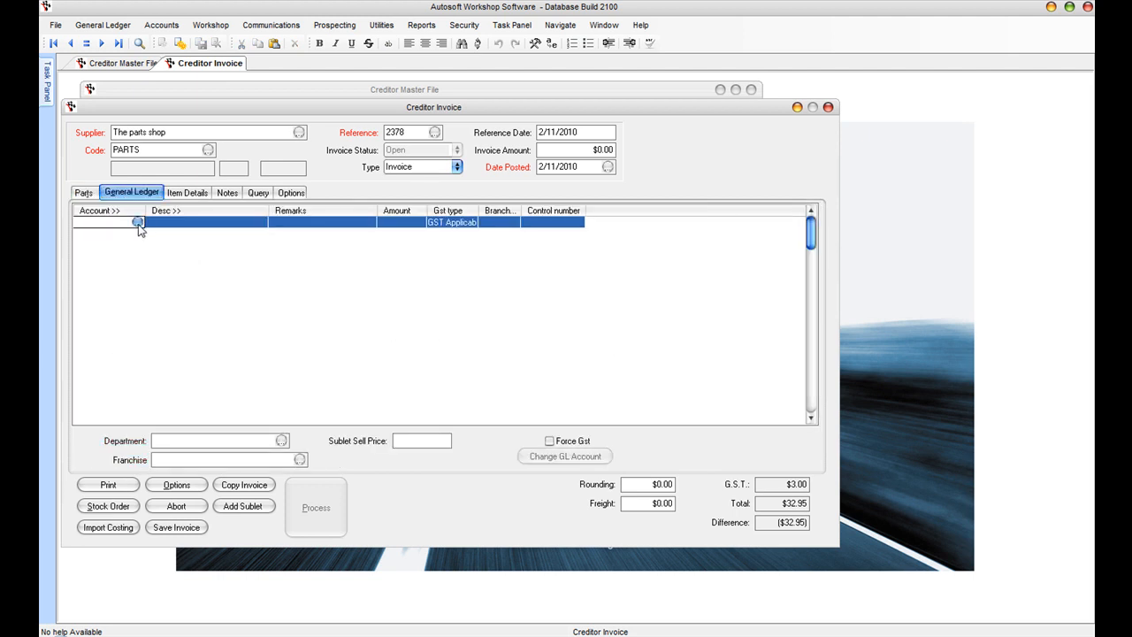
click(138, 223)
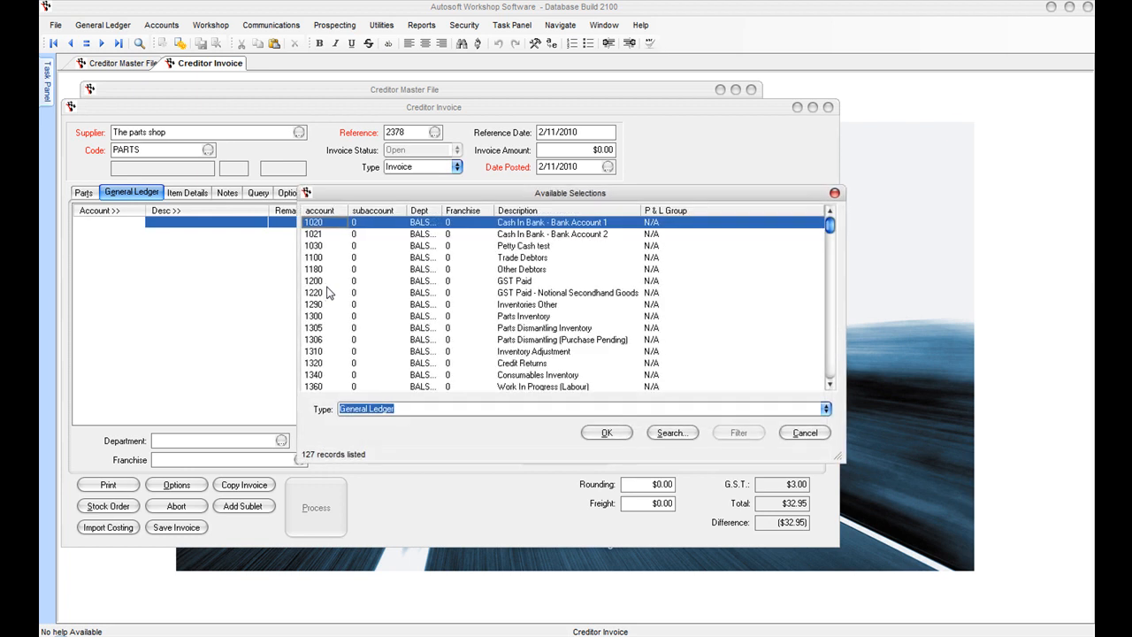
scroll(down, 3)
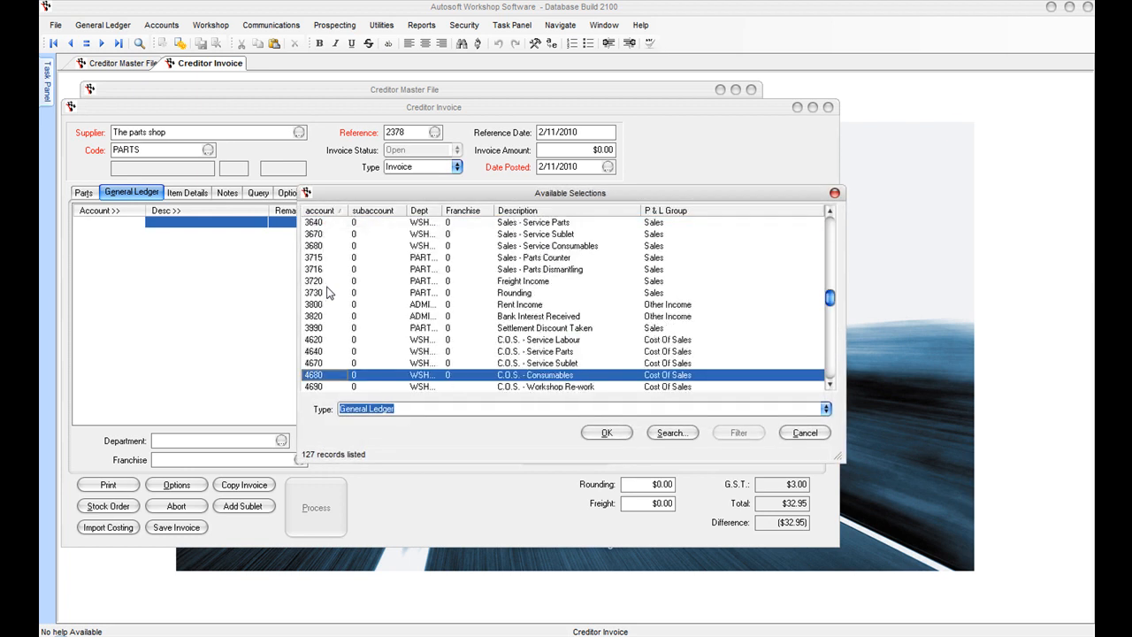
click(605, 431)
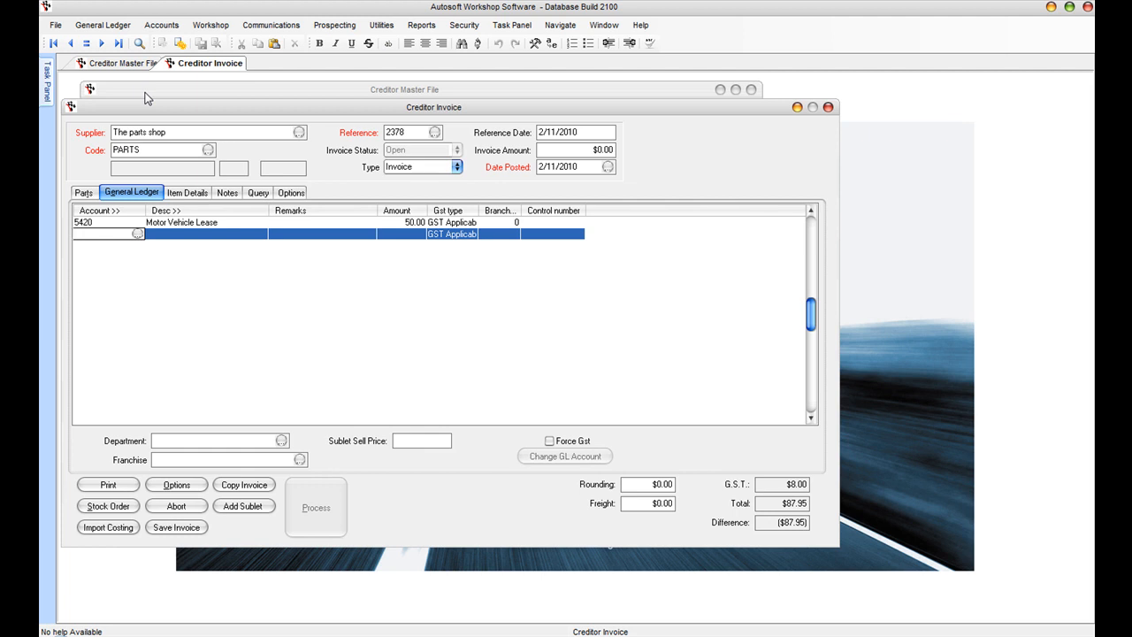
mouse_move(247, 259)
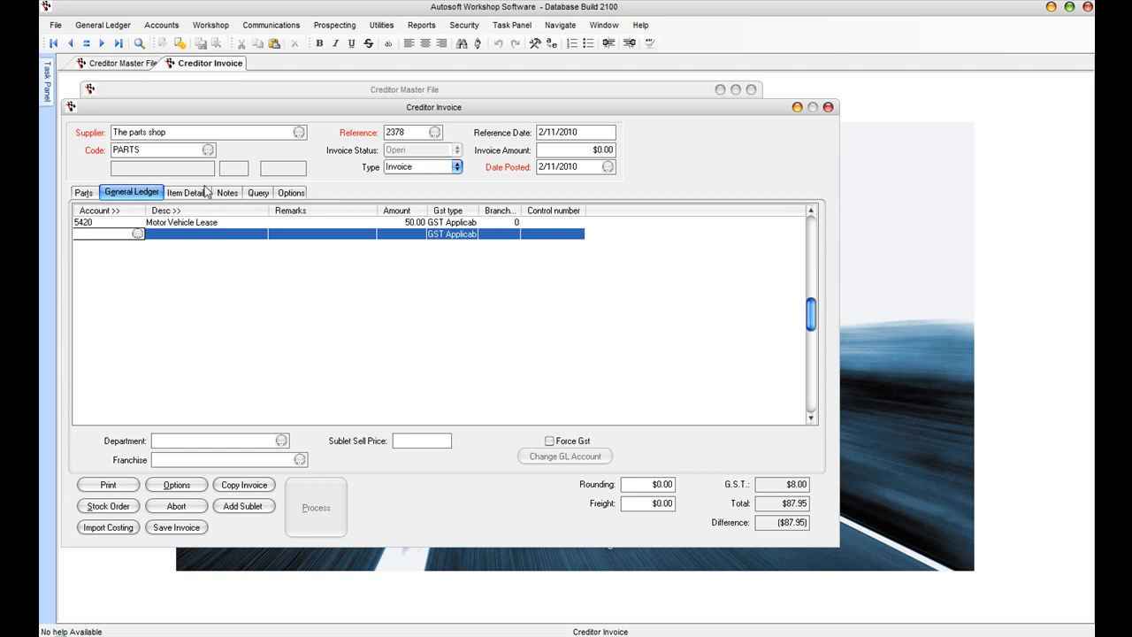
click(83, 191)
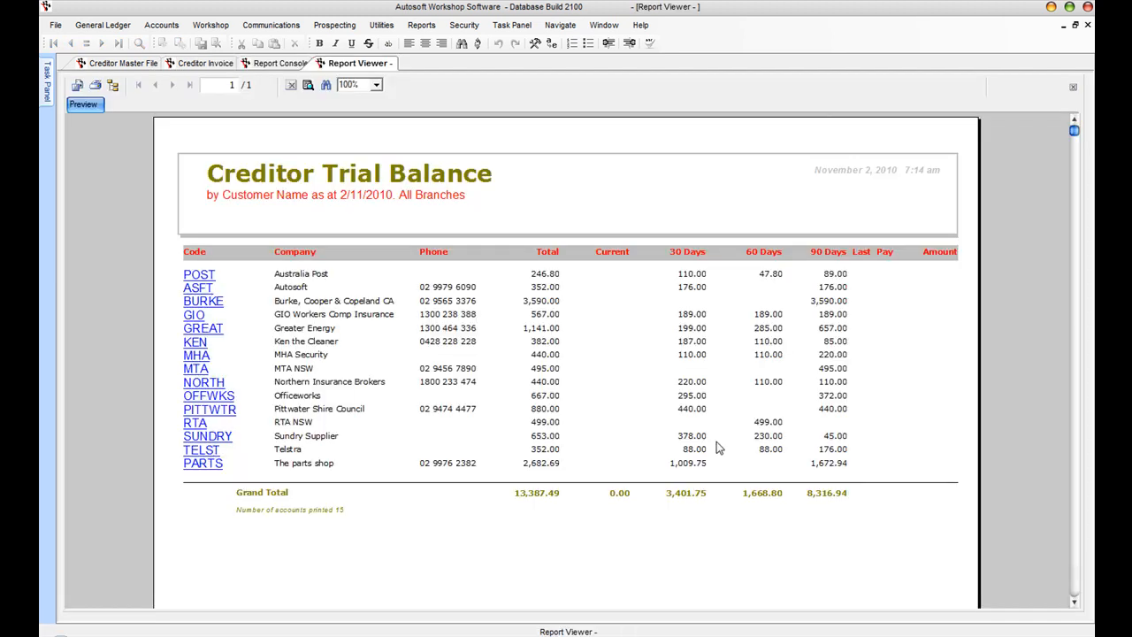
mouse_move(778, 293)
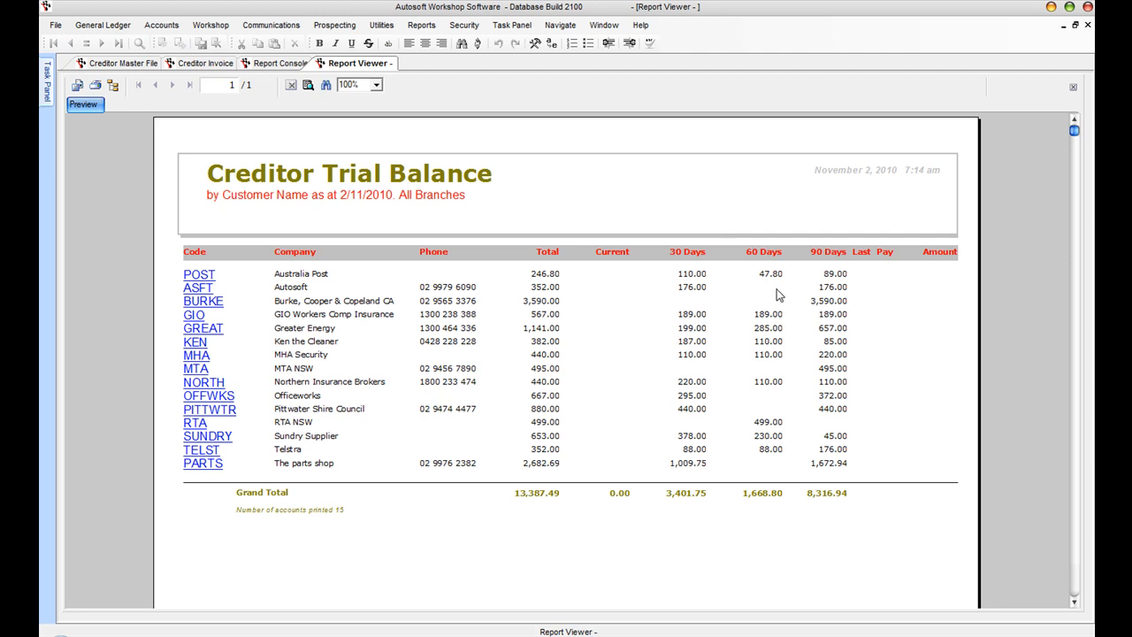
mouse_move(732, 308)
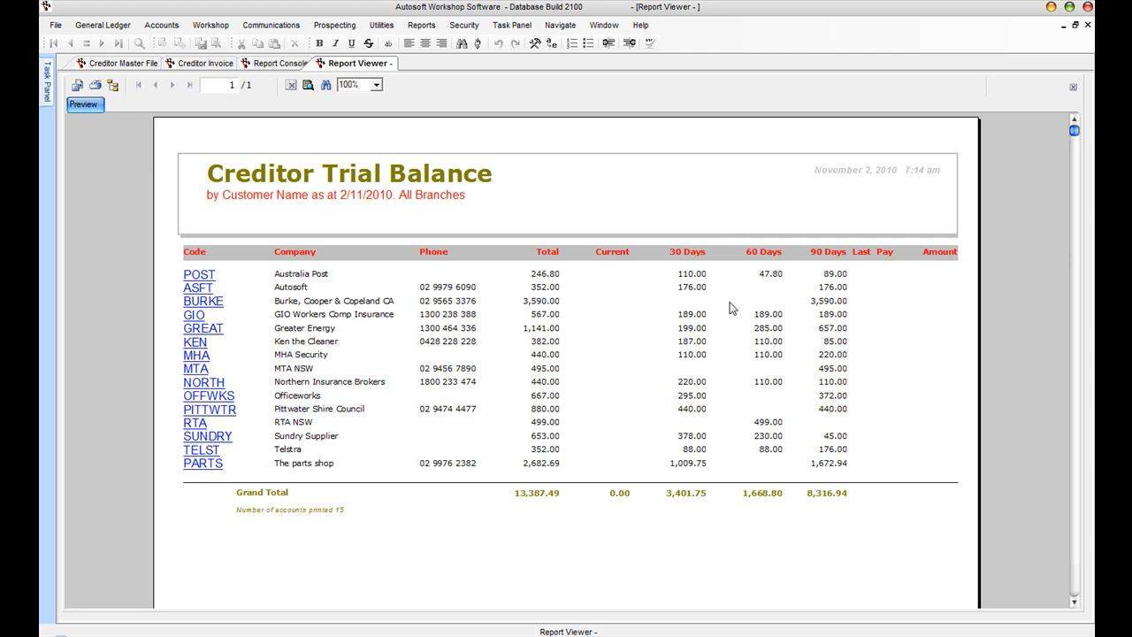
mouse_move(198, 475)
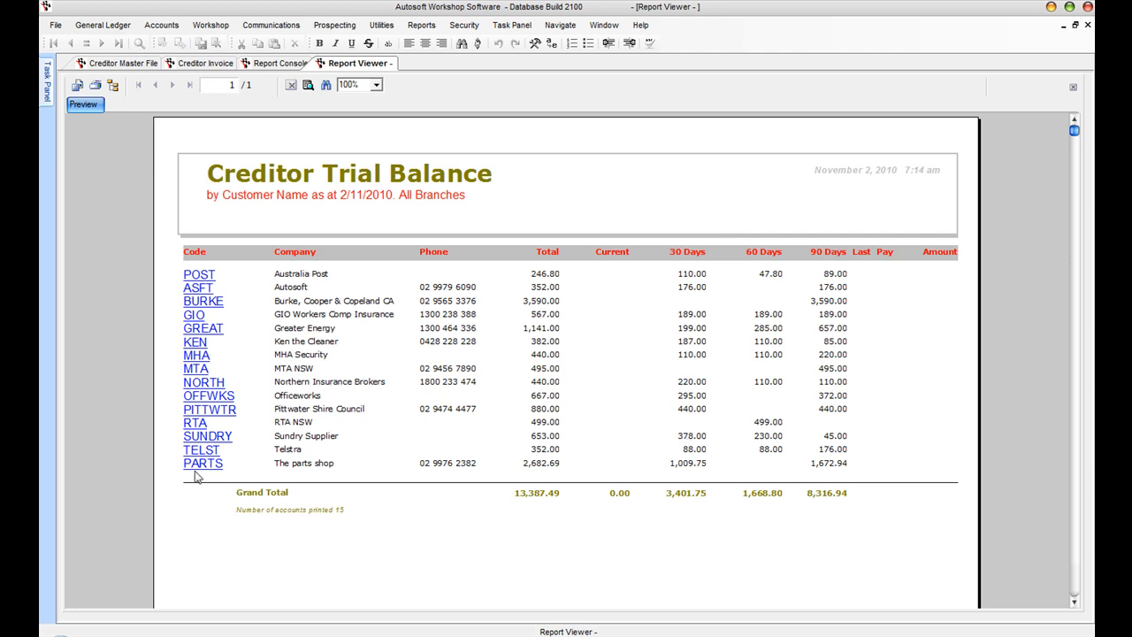
mouse_move(201, 470)
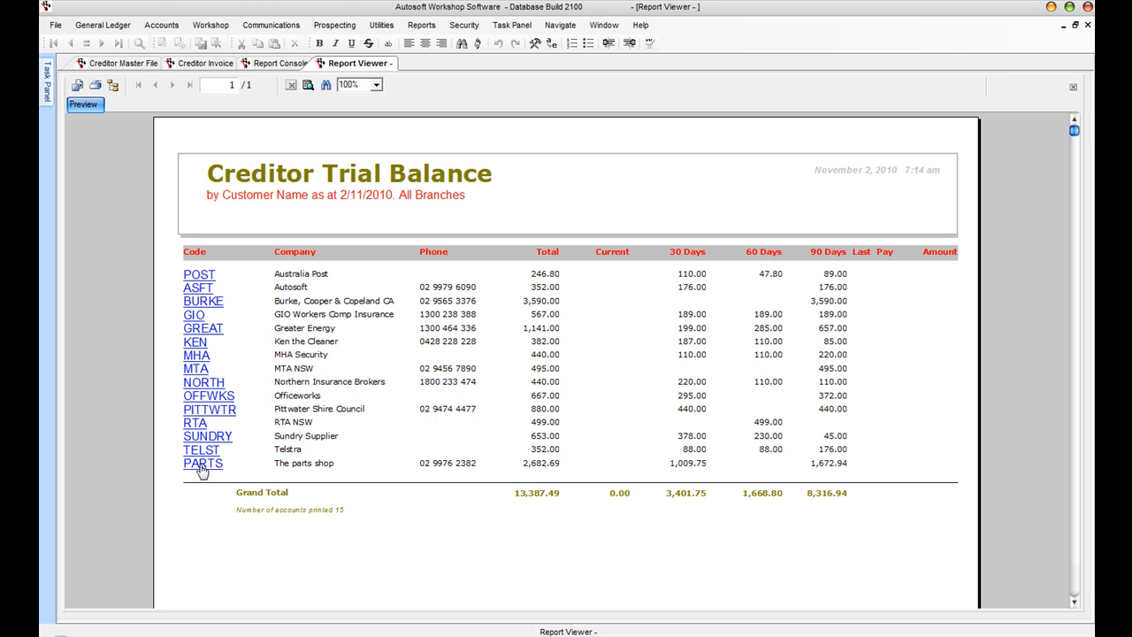
Step: Drill into The parts shop (PARTS) account transactions, two invoices totalling $2,682.69
click(201, 464)
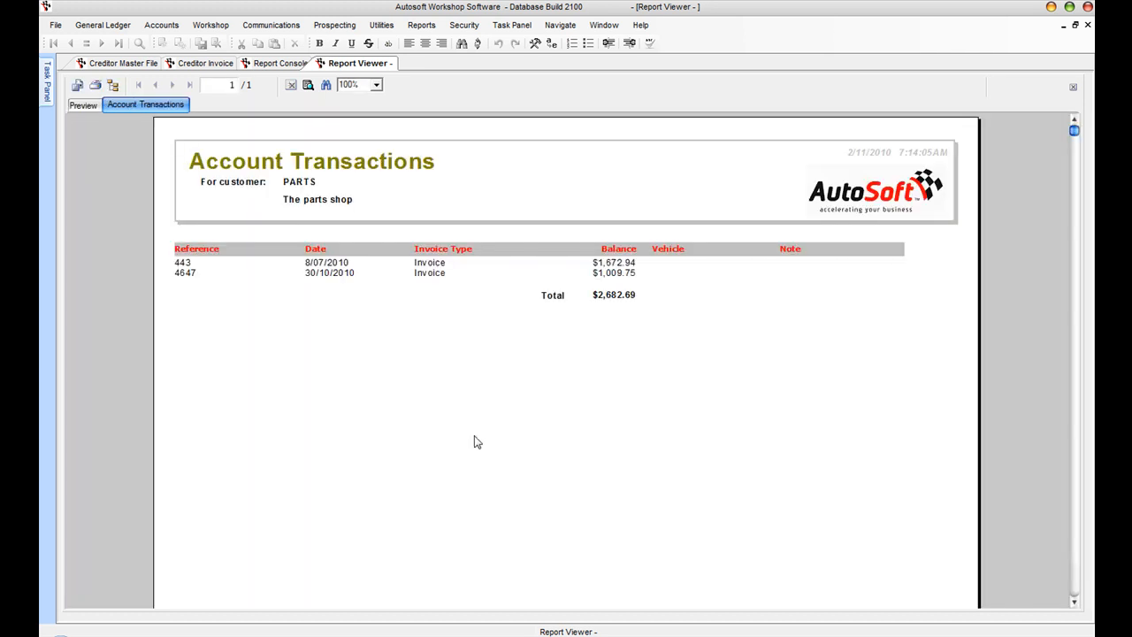
mouse_move(251, 261)
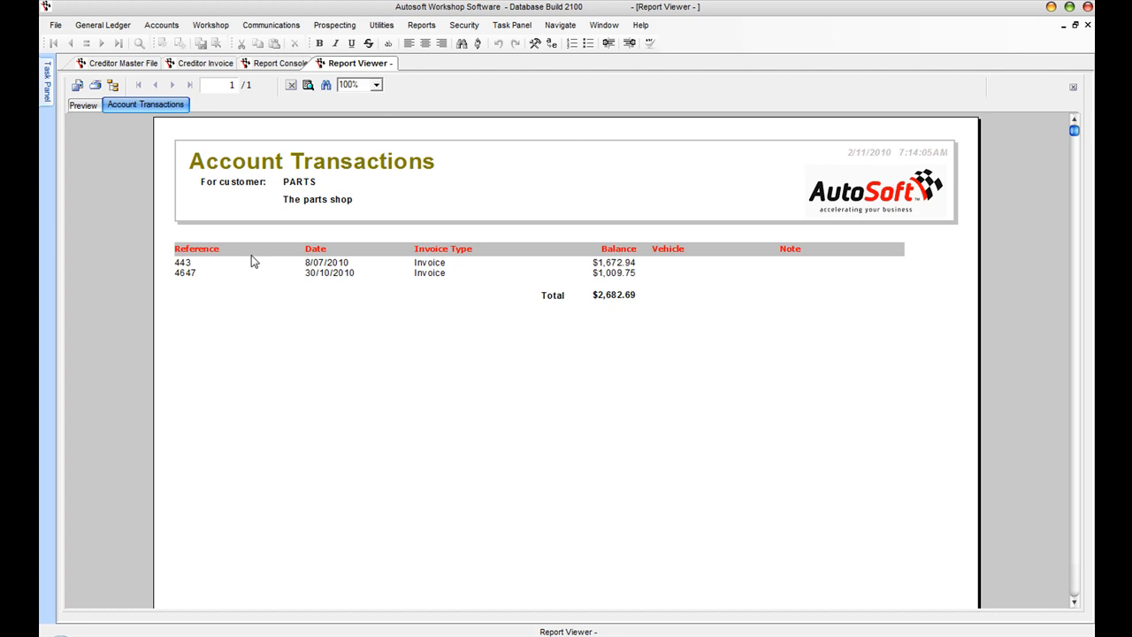
mouse_move(622, 284)
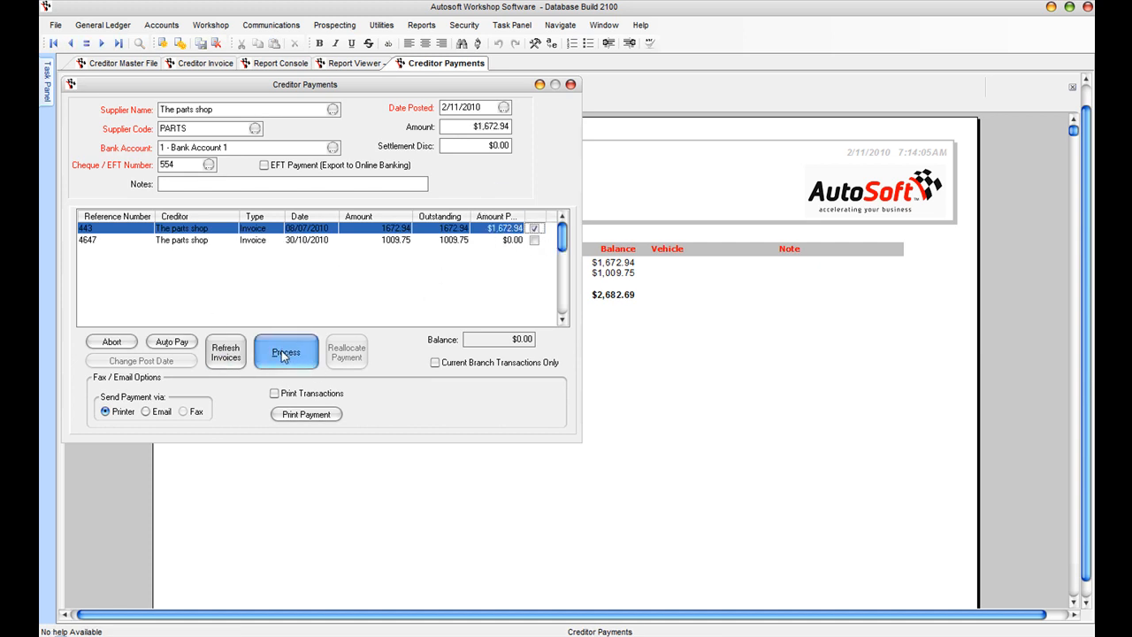
Step: Process the $1,672.94 payment to The parts shop from Bank Account 1 with cheque 554
click(287, 350)
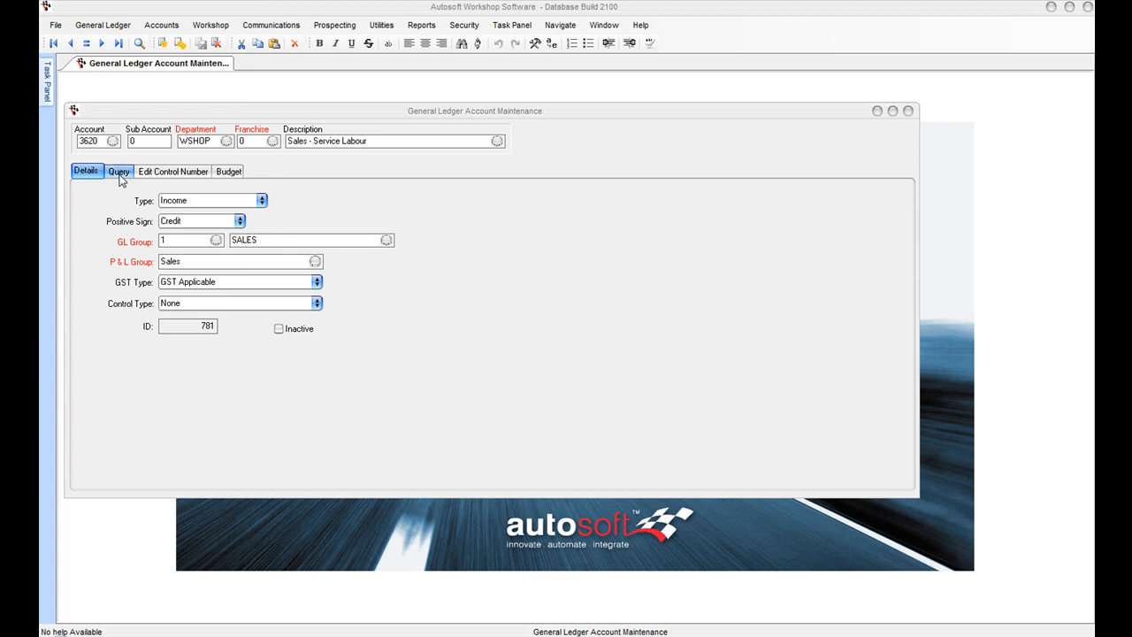
Step: Run the GL Transaction History query for account 3620 and drill into the 8/07/2010 workshop invoice
click(117, 170)
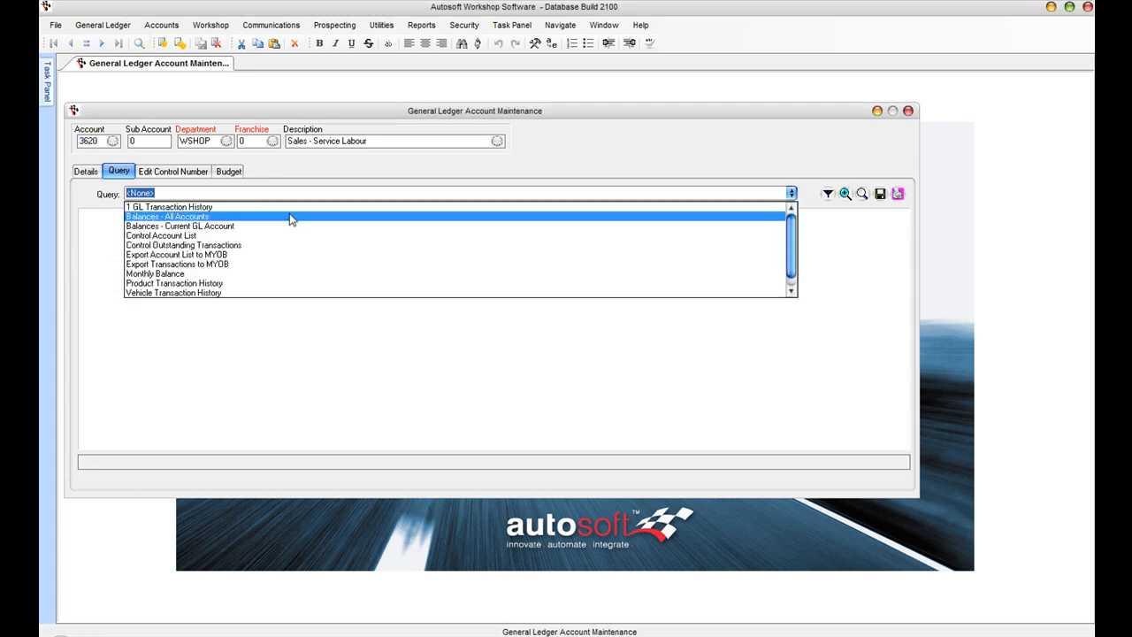
click(168, 205)
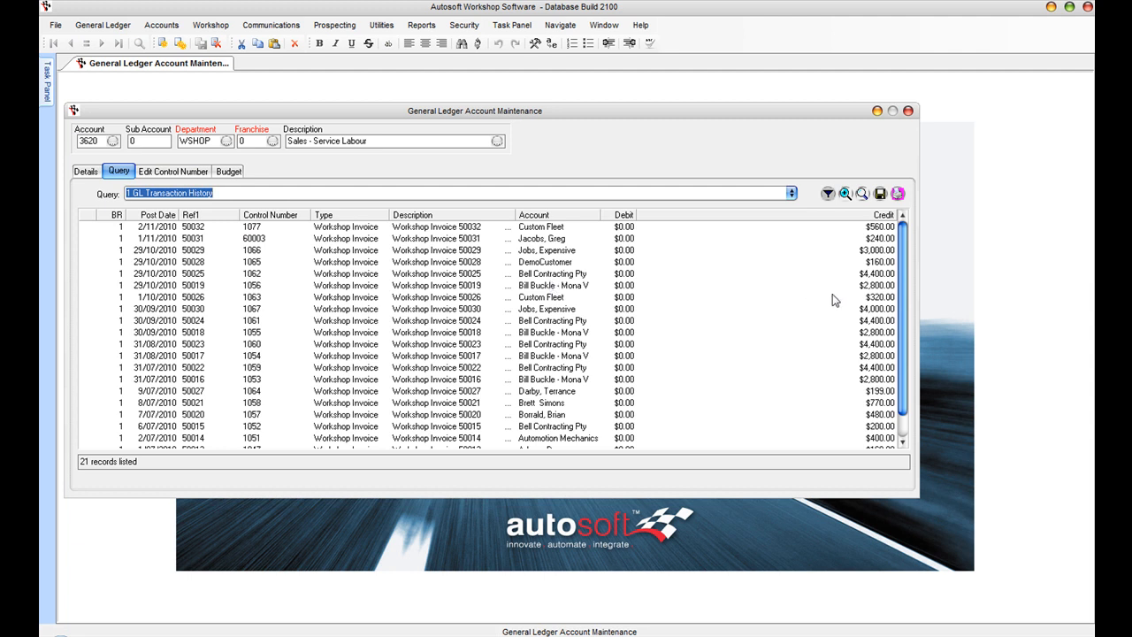
mouse_move(421, 159)
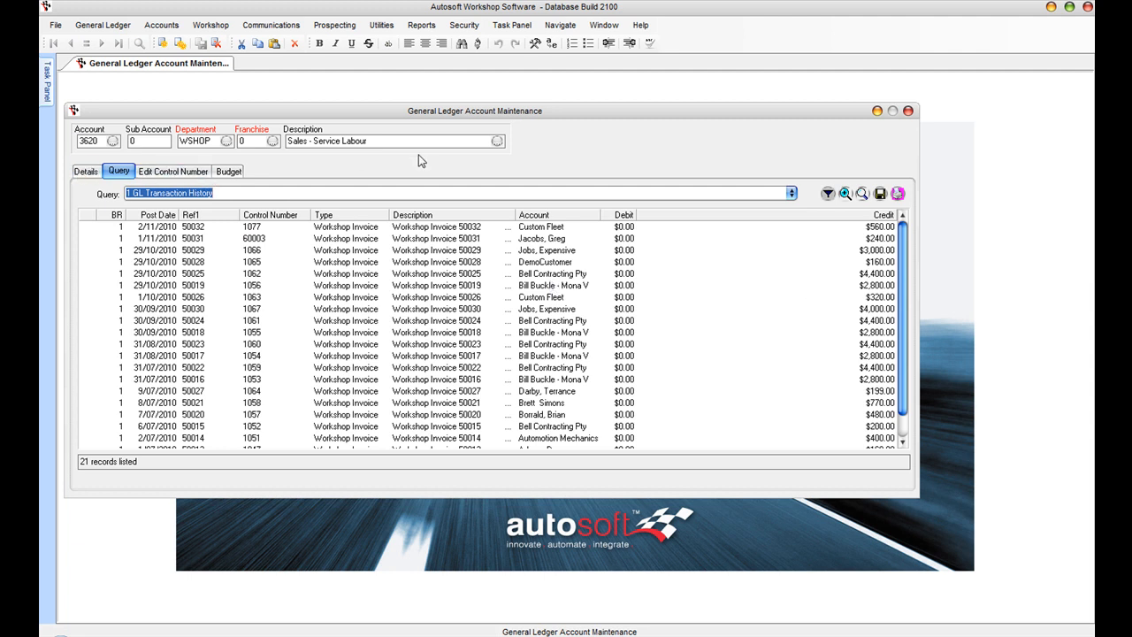
scroll(down, 3)
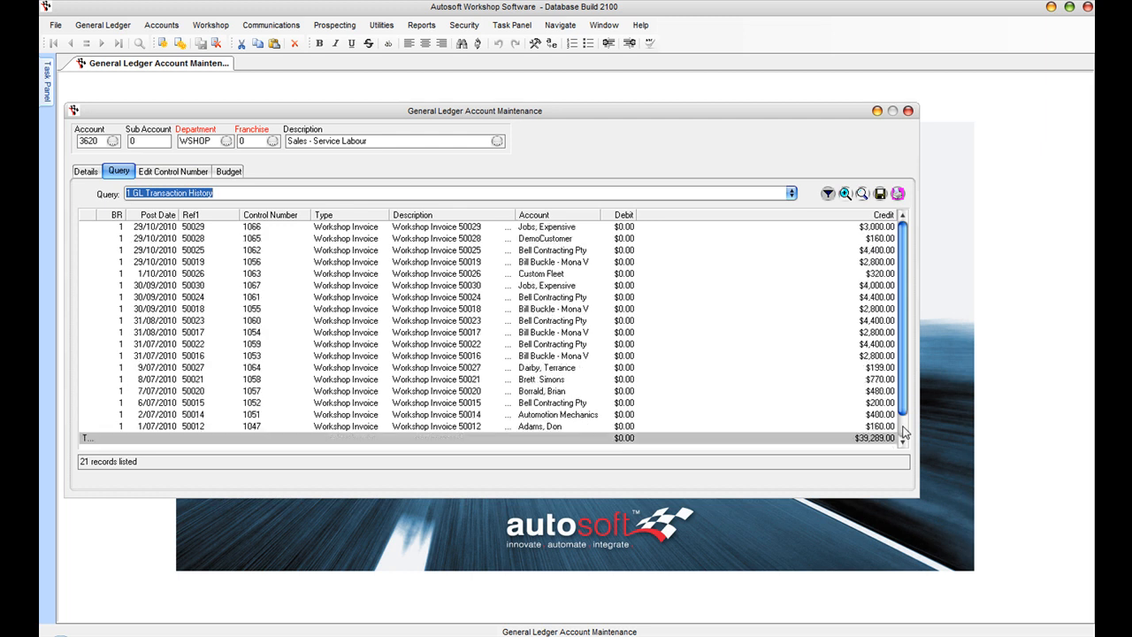
scroll(up, 3)
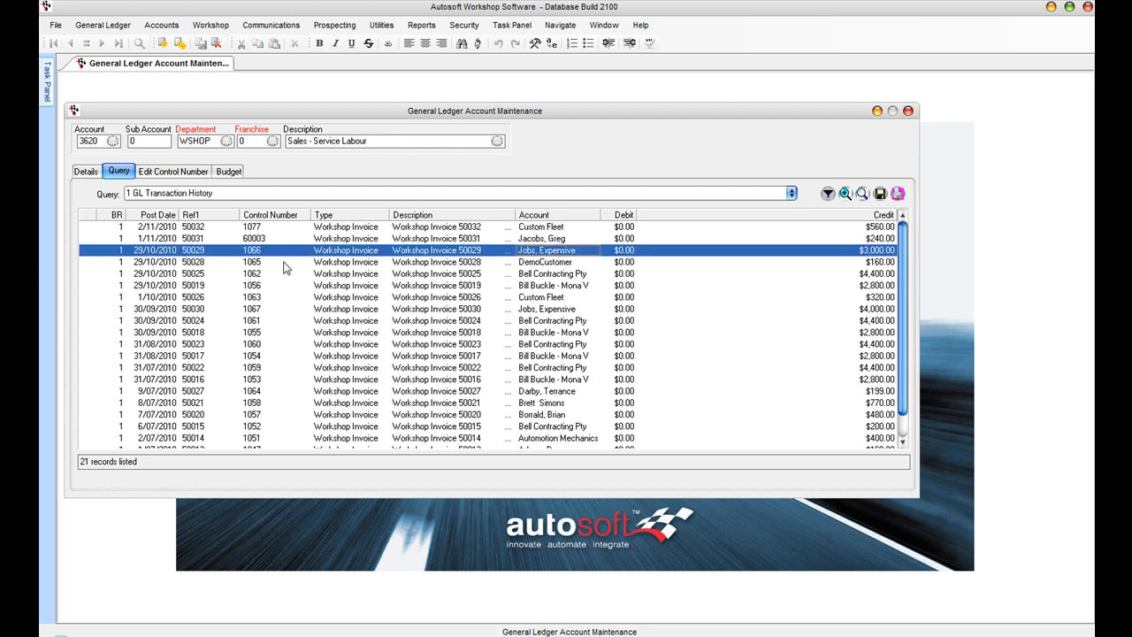
mouse_move(881, 257)
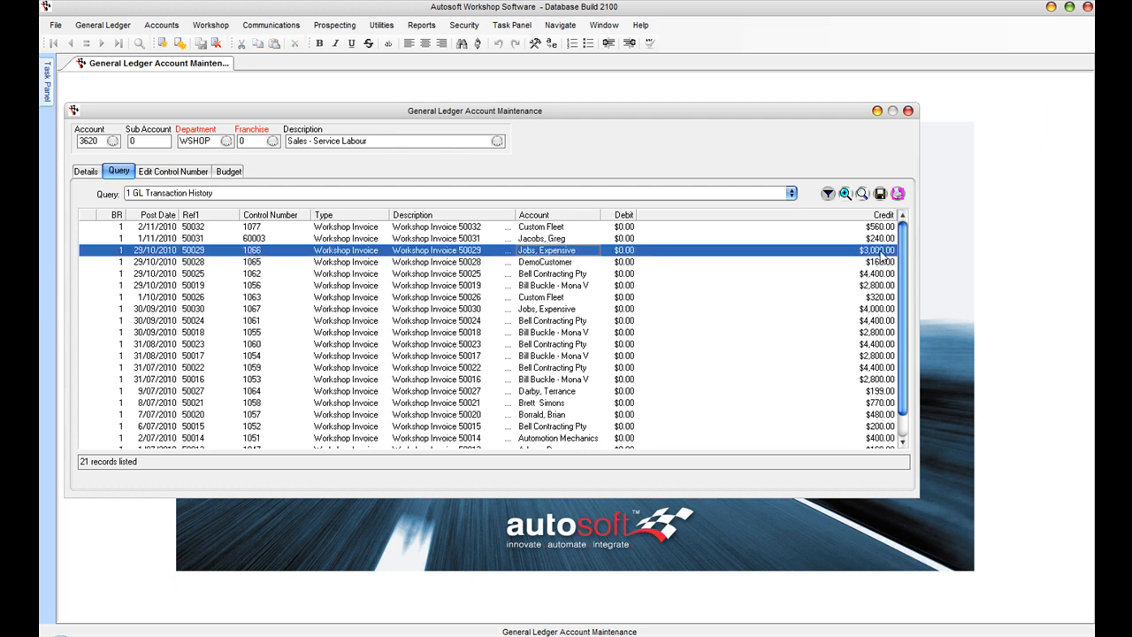
click(486, 403)
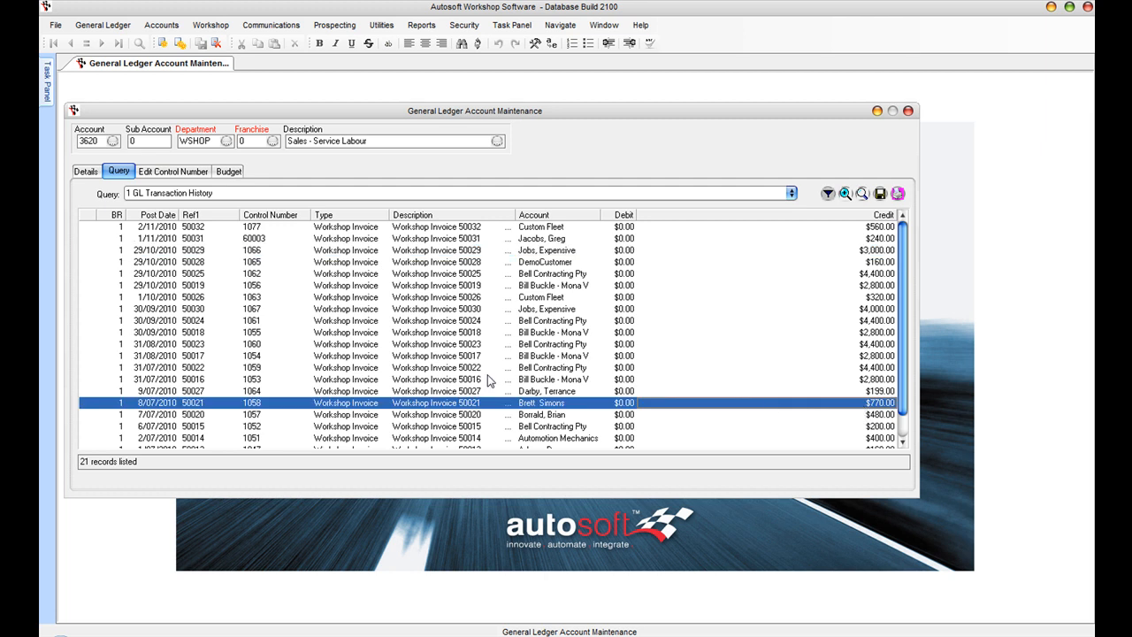
mouse_move(460, 410)
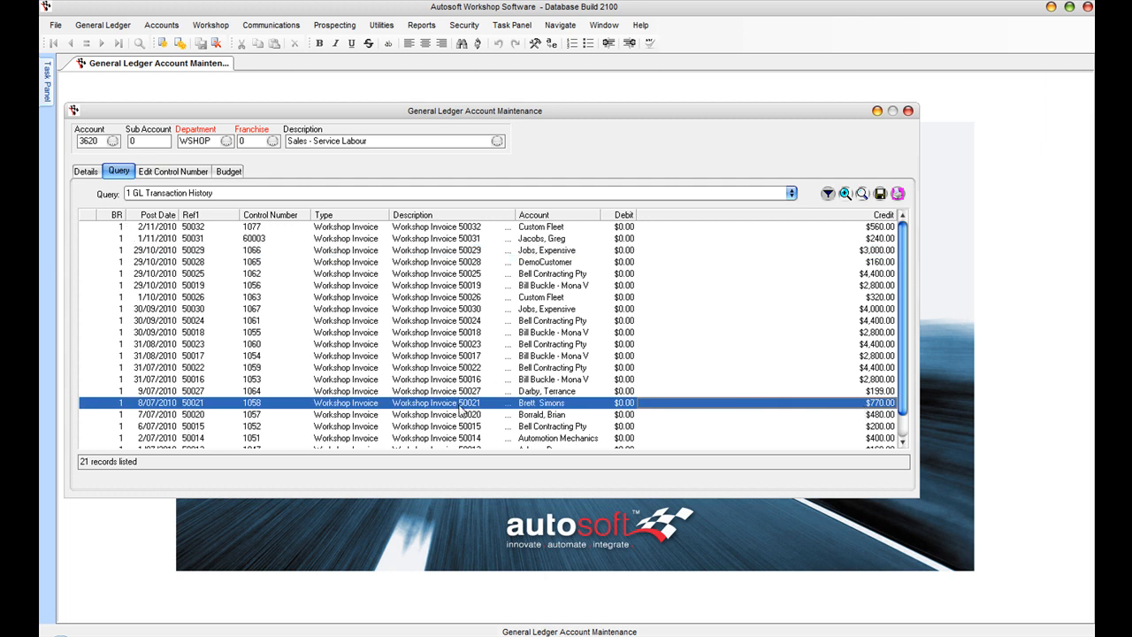
double_click(435, 403)
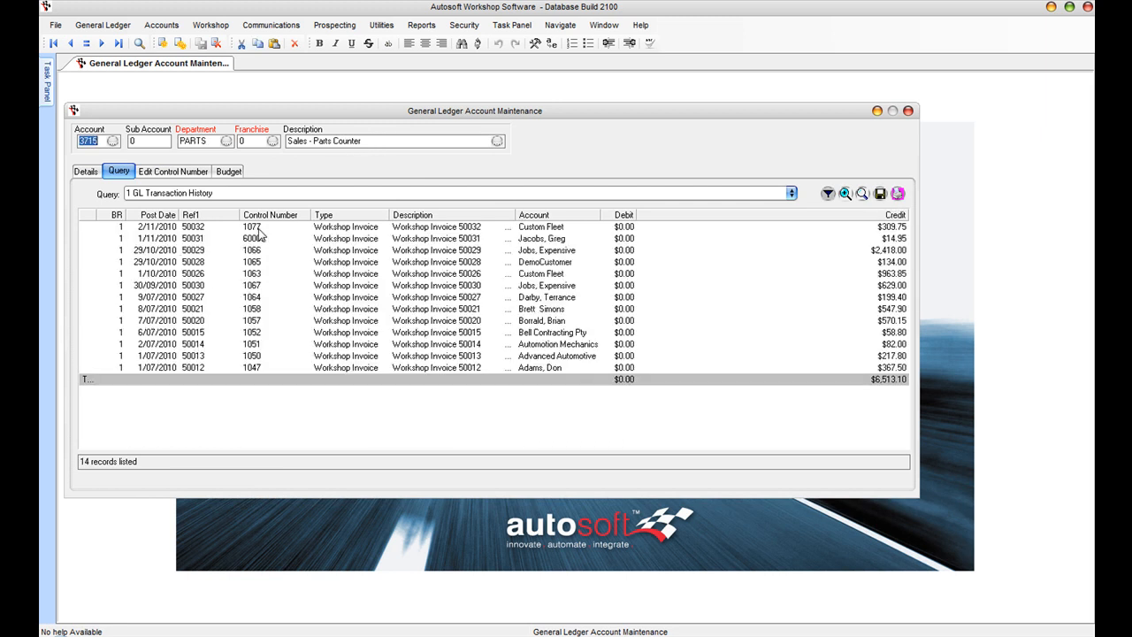
Step: Look up ledger accounts from the invoice line and pick 5000 Accountancy Fees
click(435, 297)
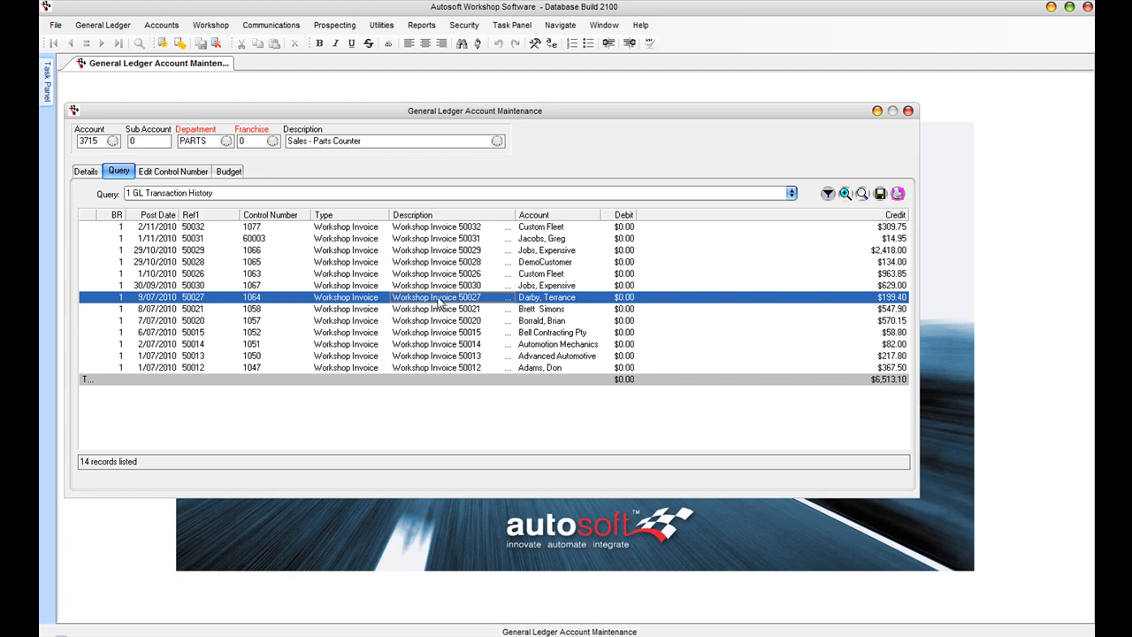
mouse_move(739, 488)
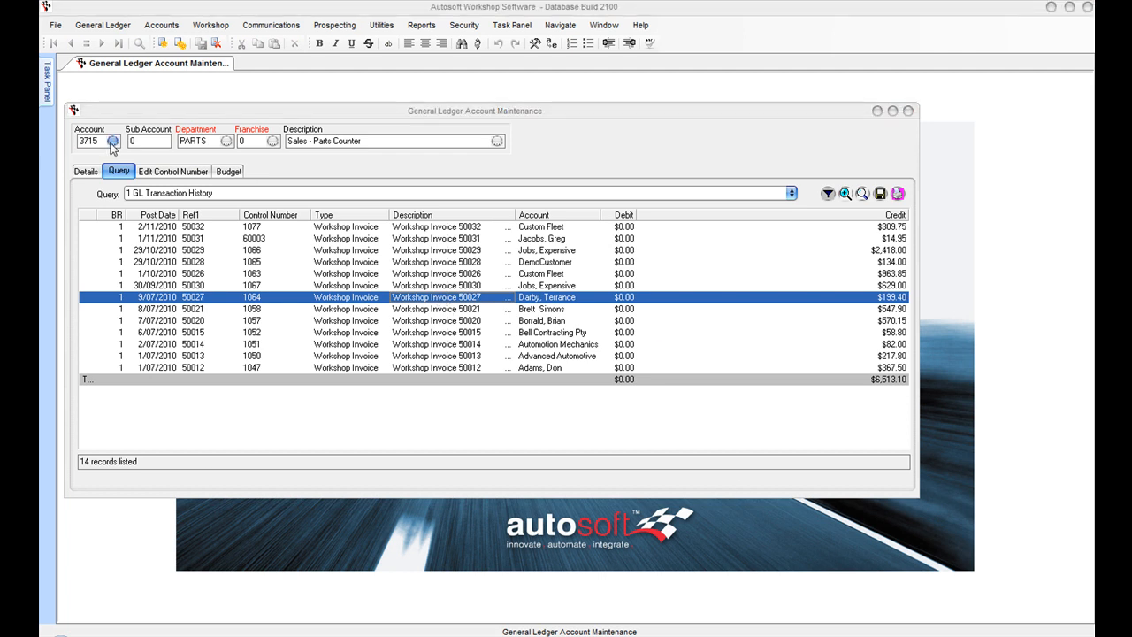
click(113, 141)
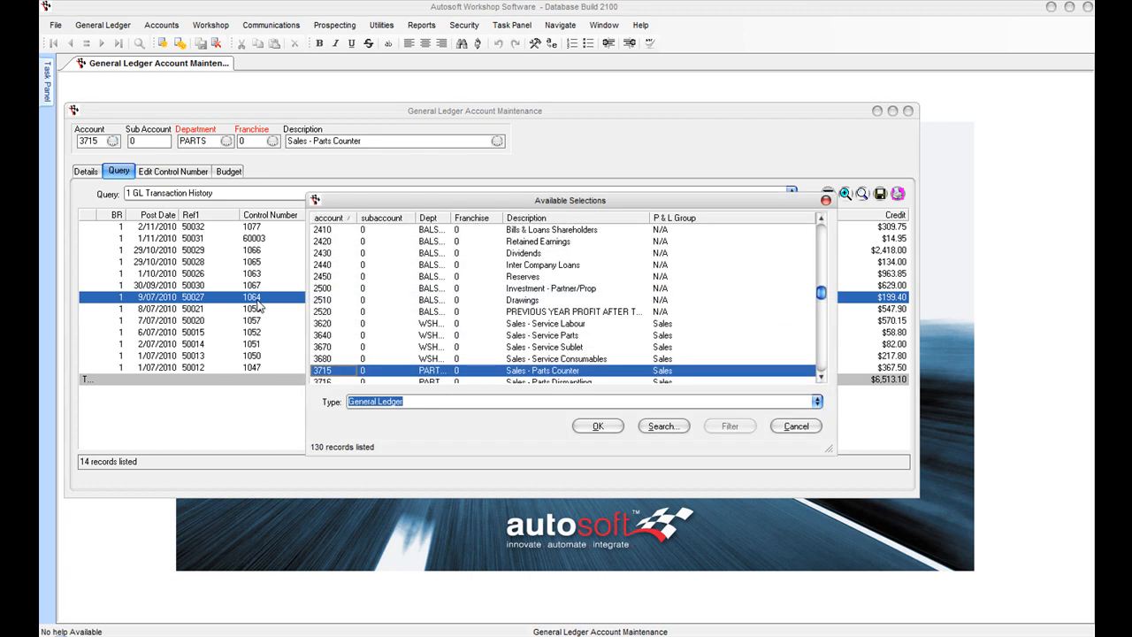
scroll(down, 3)
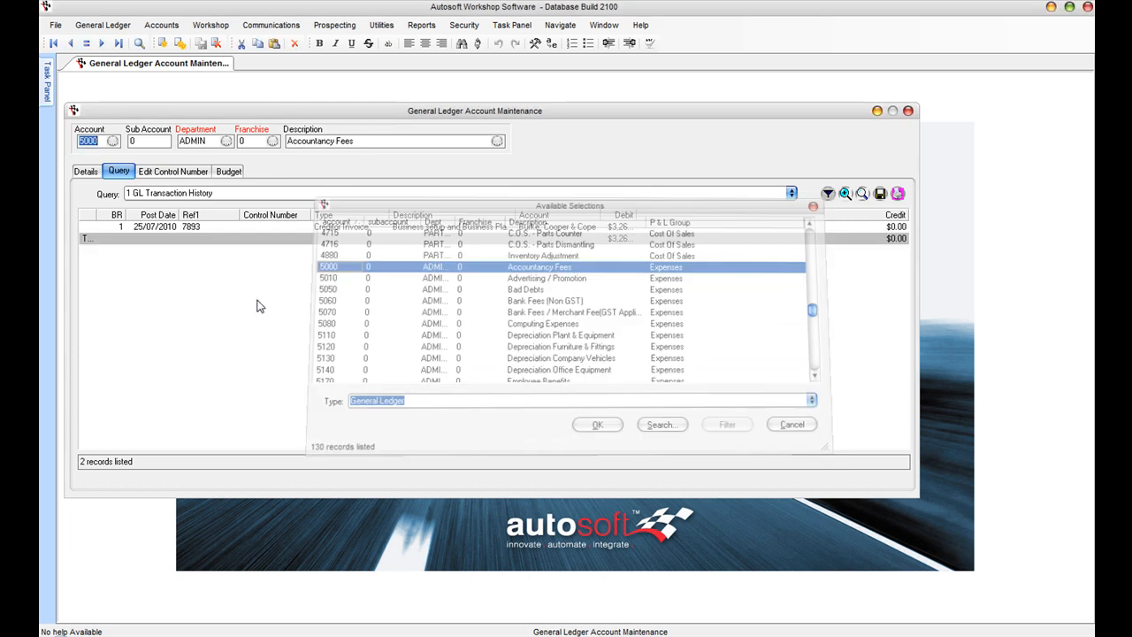
click(598, 425)
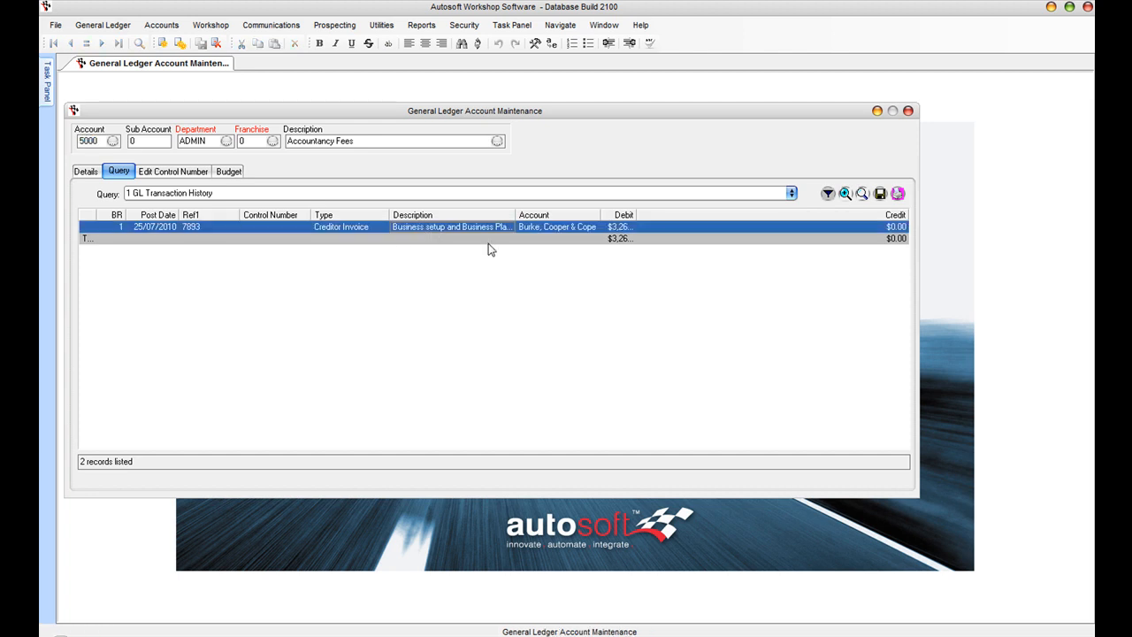
mouse_move(145, 347)
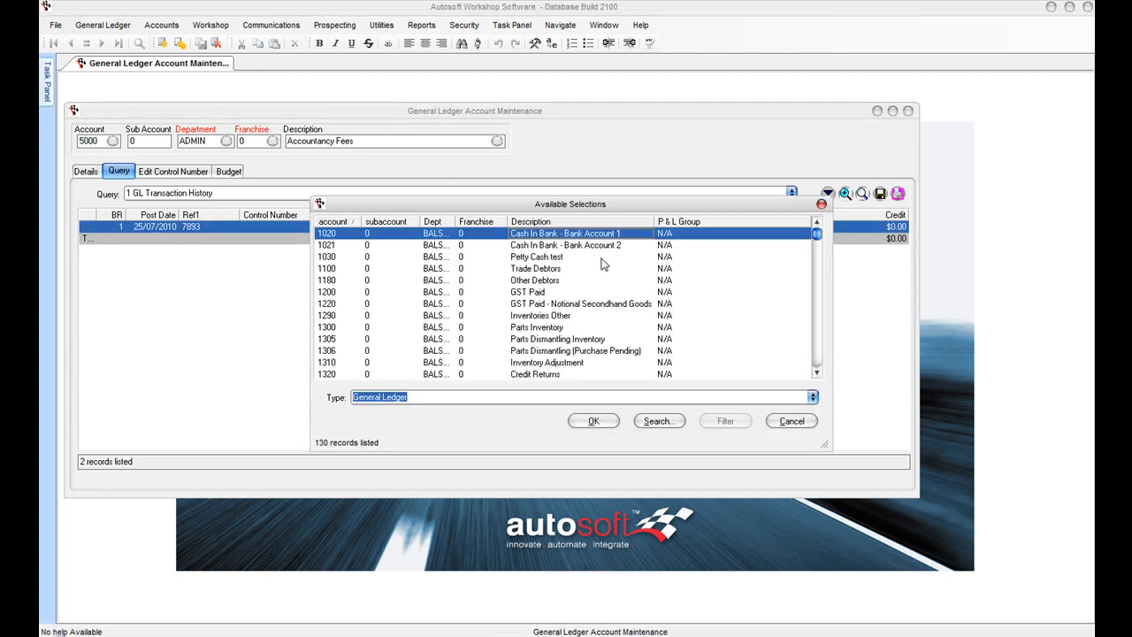
mouse_move(458, 247)
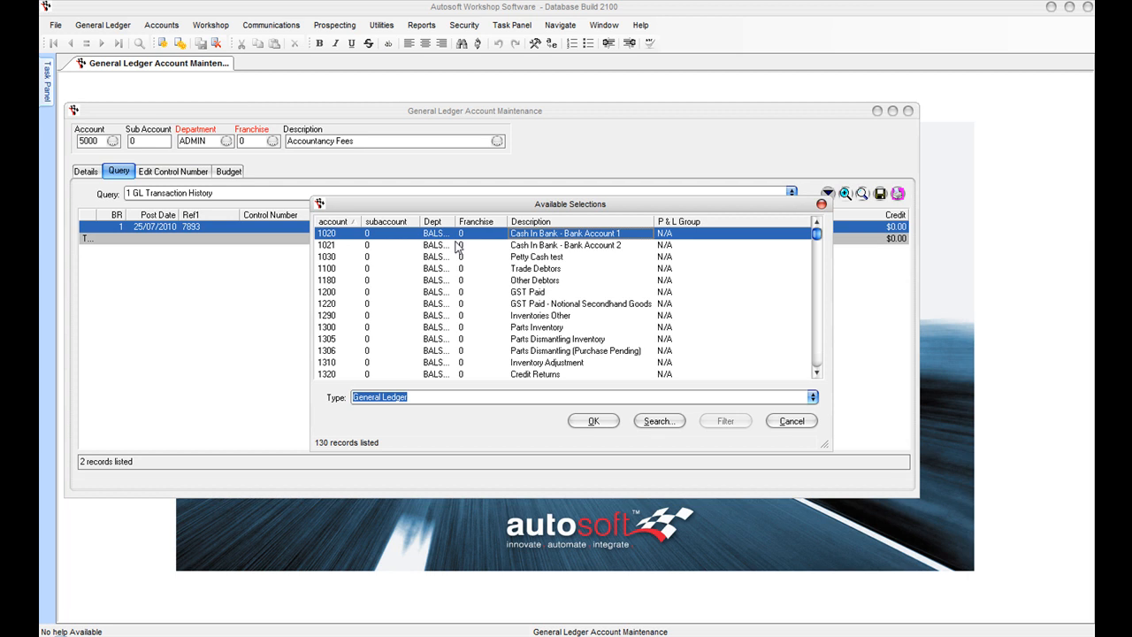
mouse_move(511, 398)
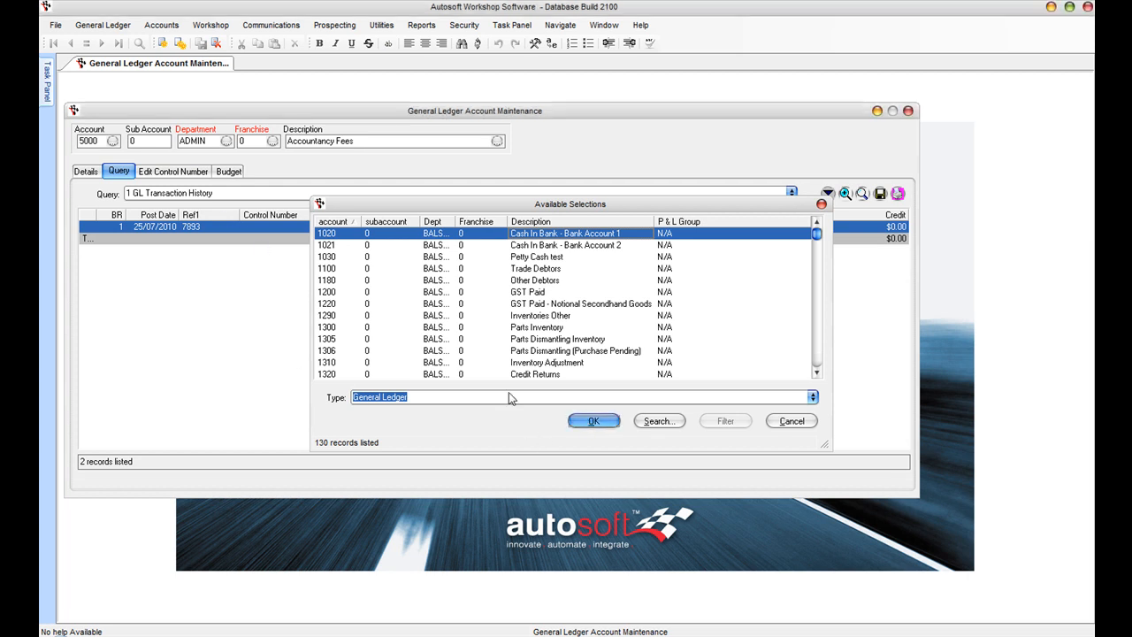
Step: Select 1020 Cash In Bank - Bank Account 1 and highlight its 30/10/2010 deposit transaction
click(594, 421)
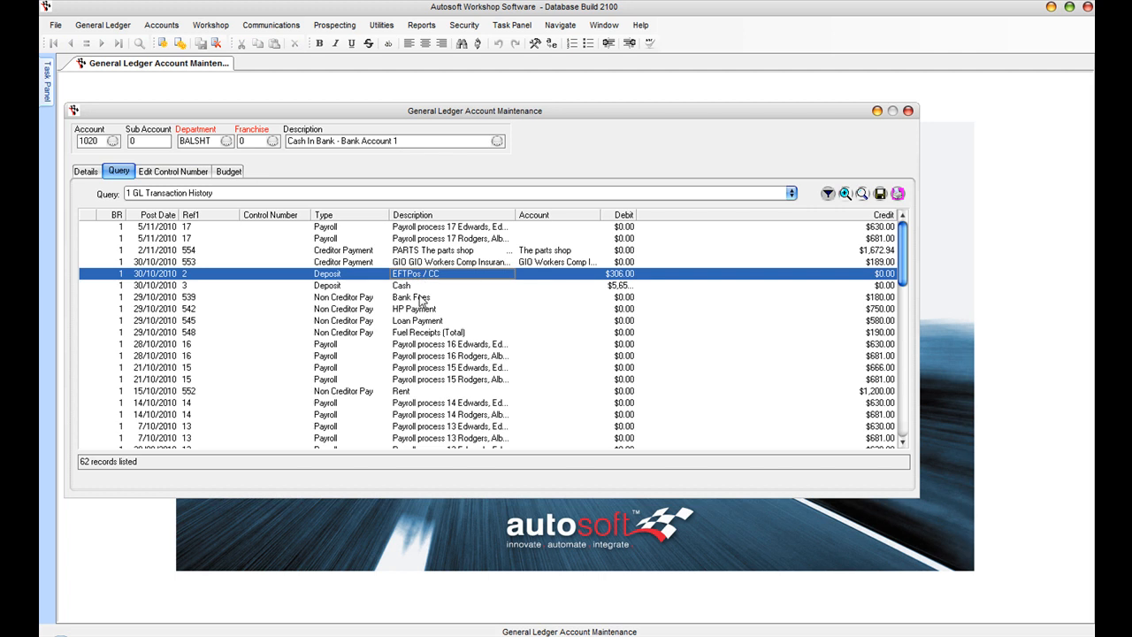
click(449, 378)
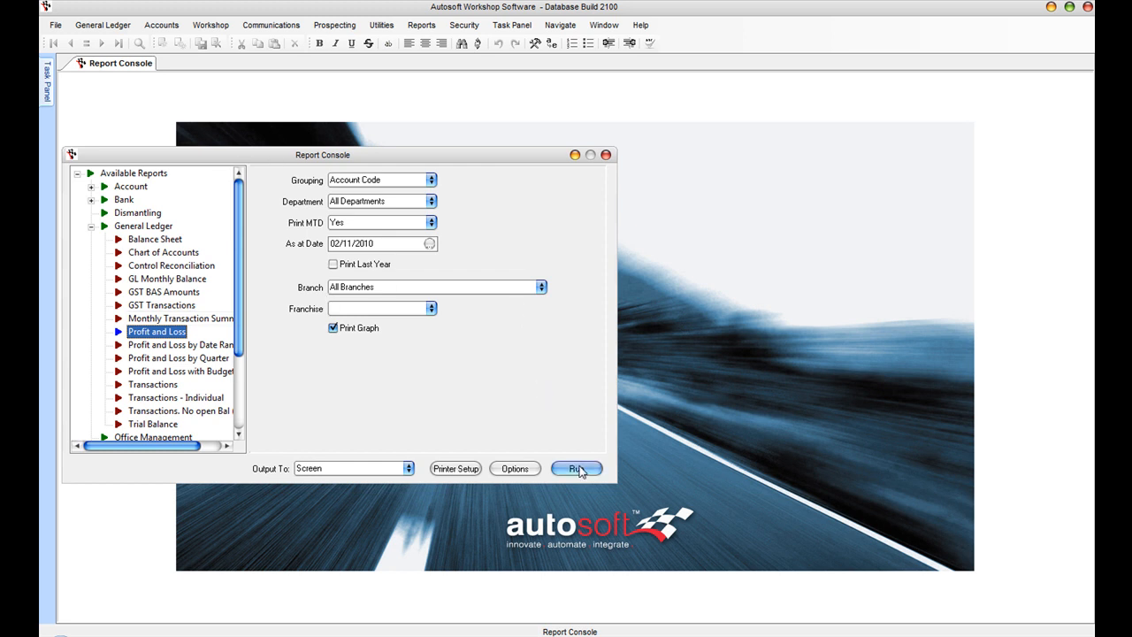
Step: Run the General Ledger Profit and Loss report as at 2/11/2010 for all departments and branches
click(577, 467)
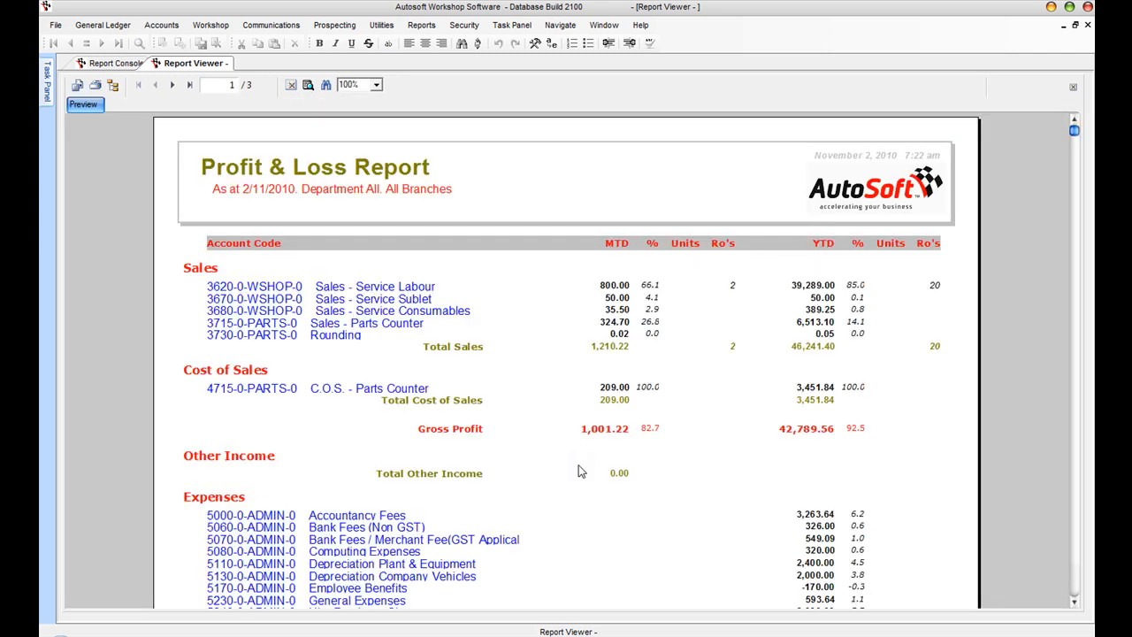
mouse_move(619, 253)
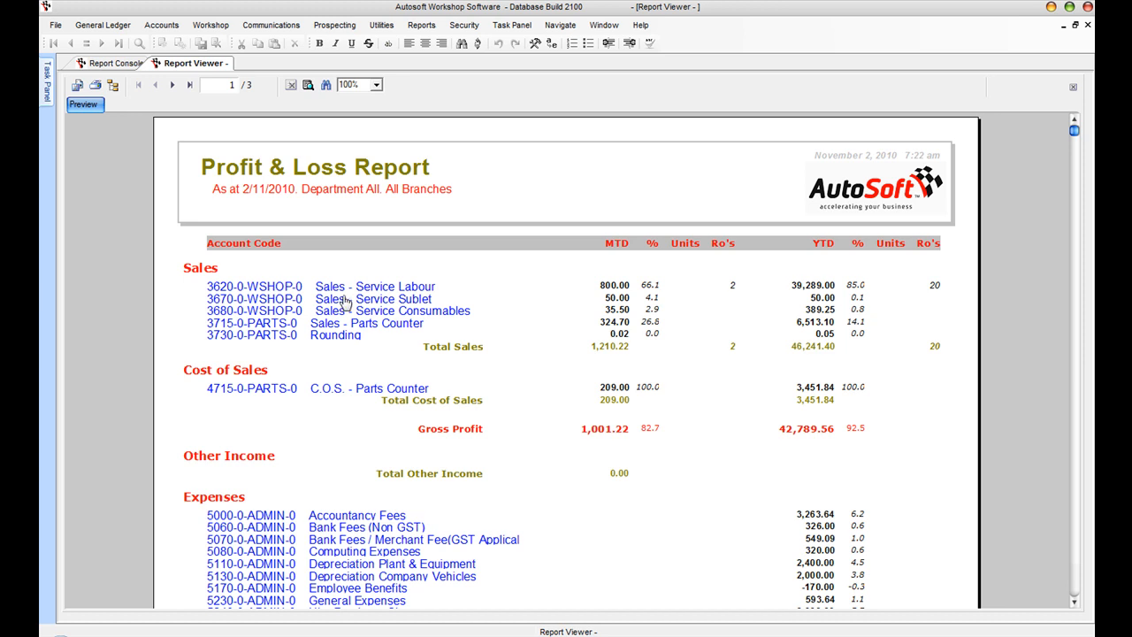
mouse_move(237, 142)
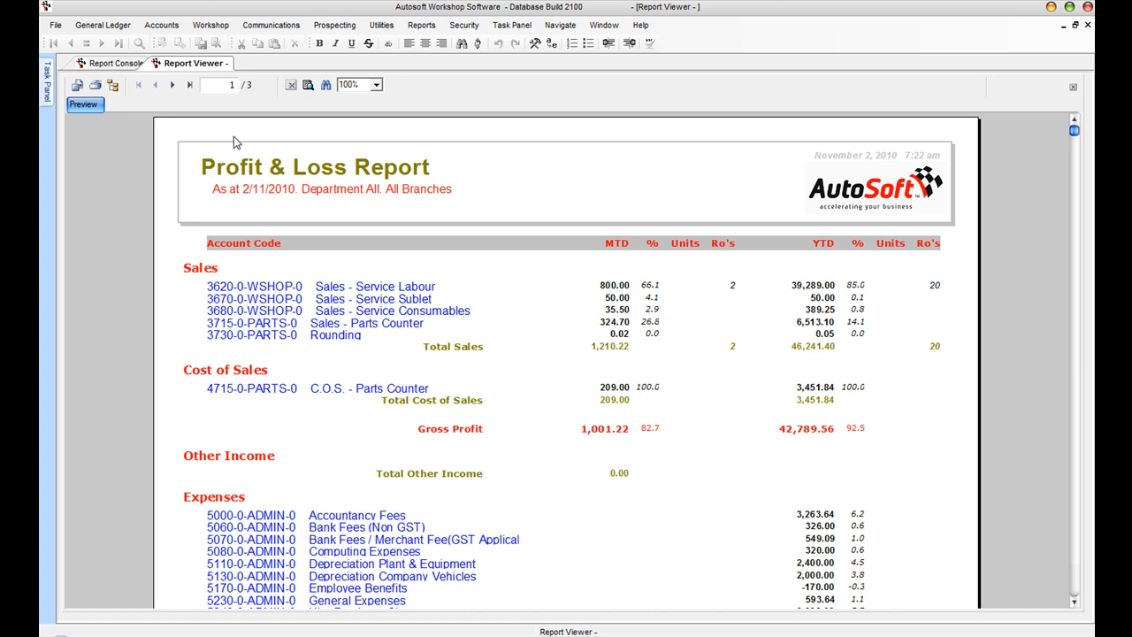
mouse_move(973, 113)
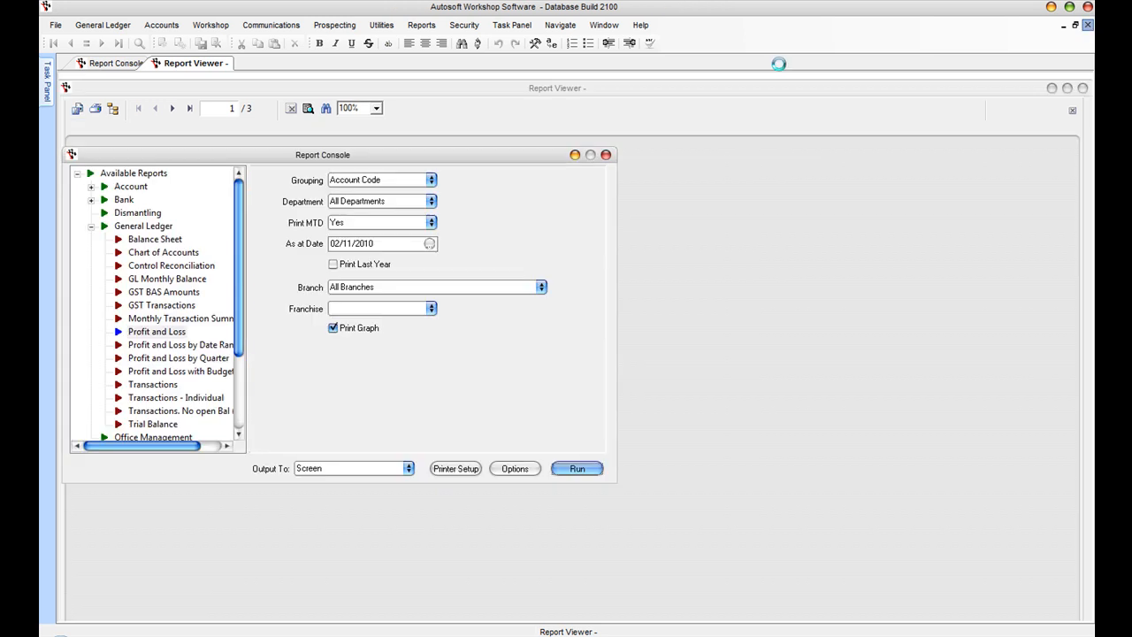
Step: Bring up the Select Date calendar for the Profit and Loss as-at date in October 2010
click(430, 244)
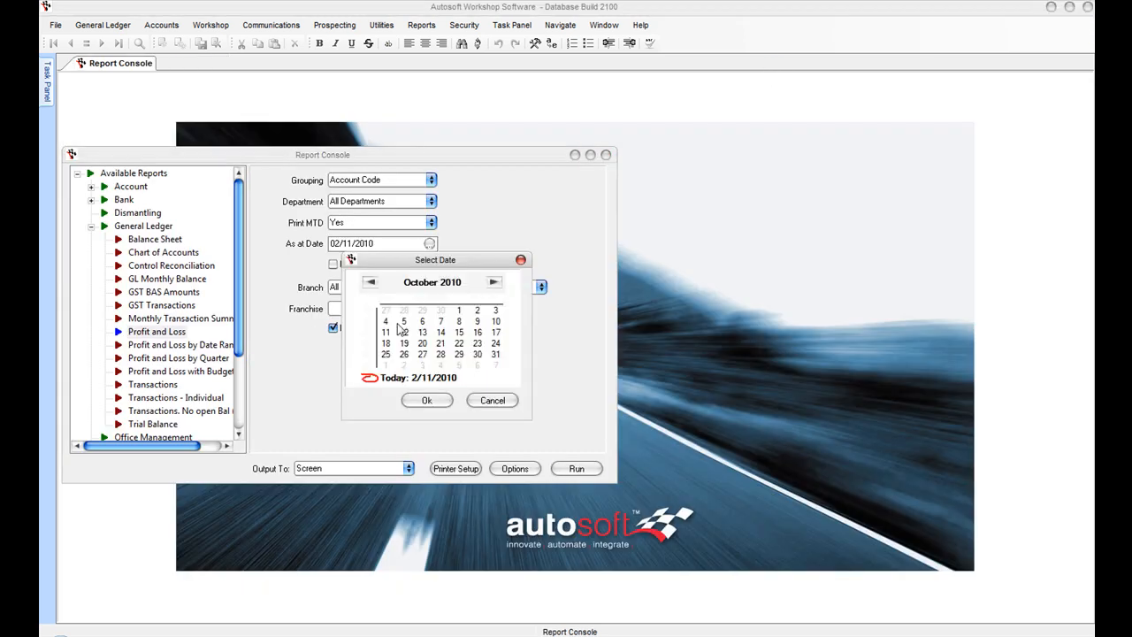
mouse_move(417, 396)
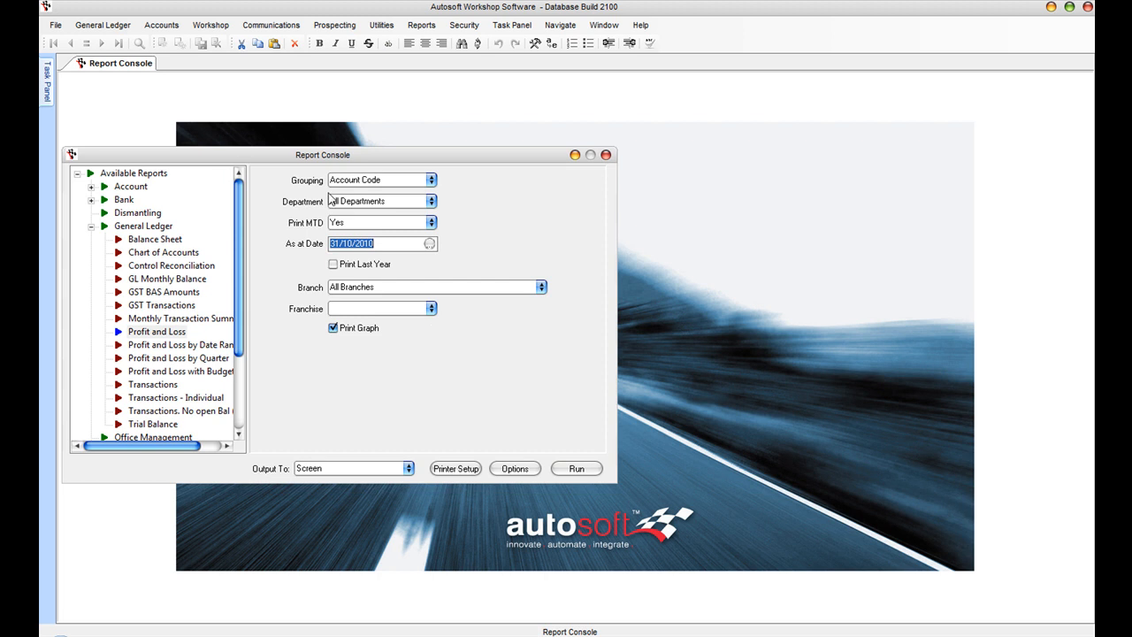
click(577, 467)
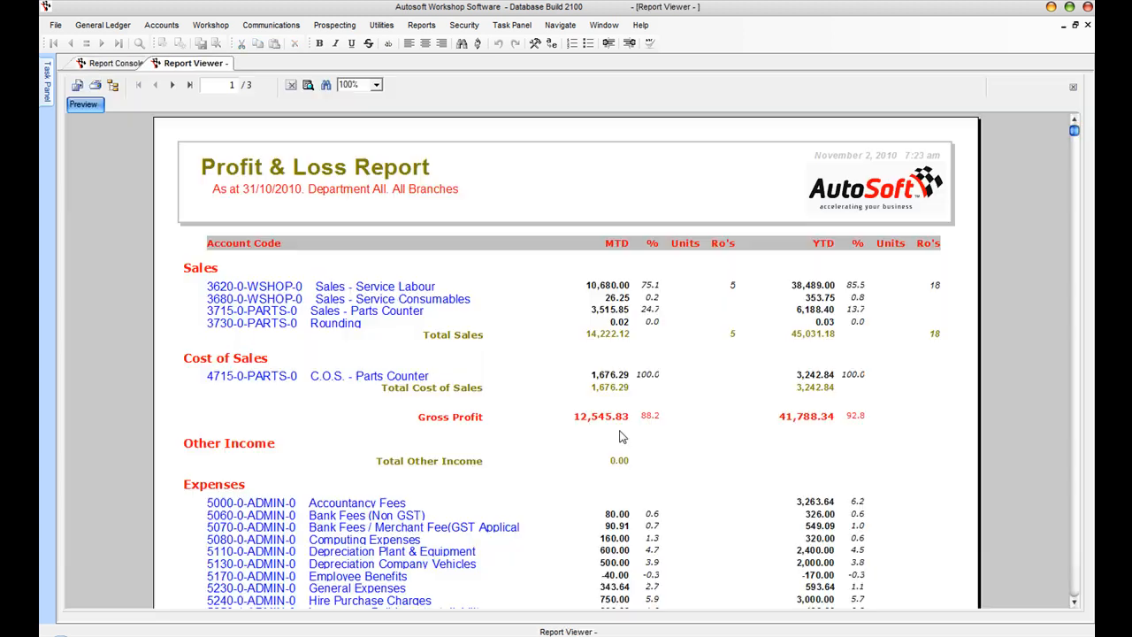
mouse_move(609, 433)
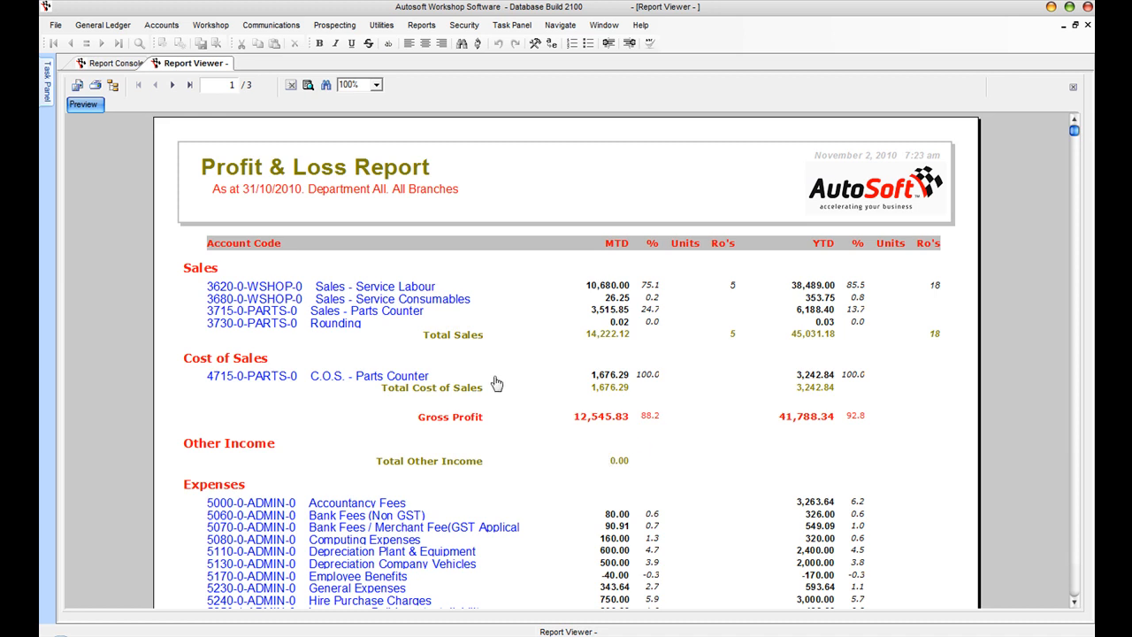
mouse_move(618, 407)
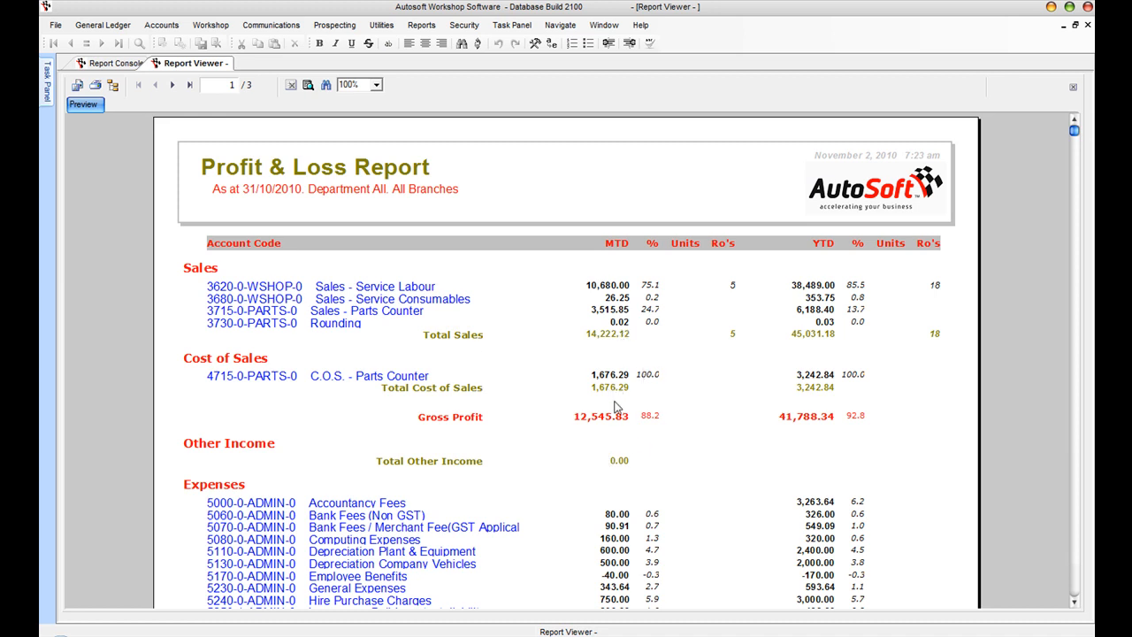
mouse_move(1061, 513)
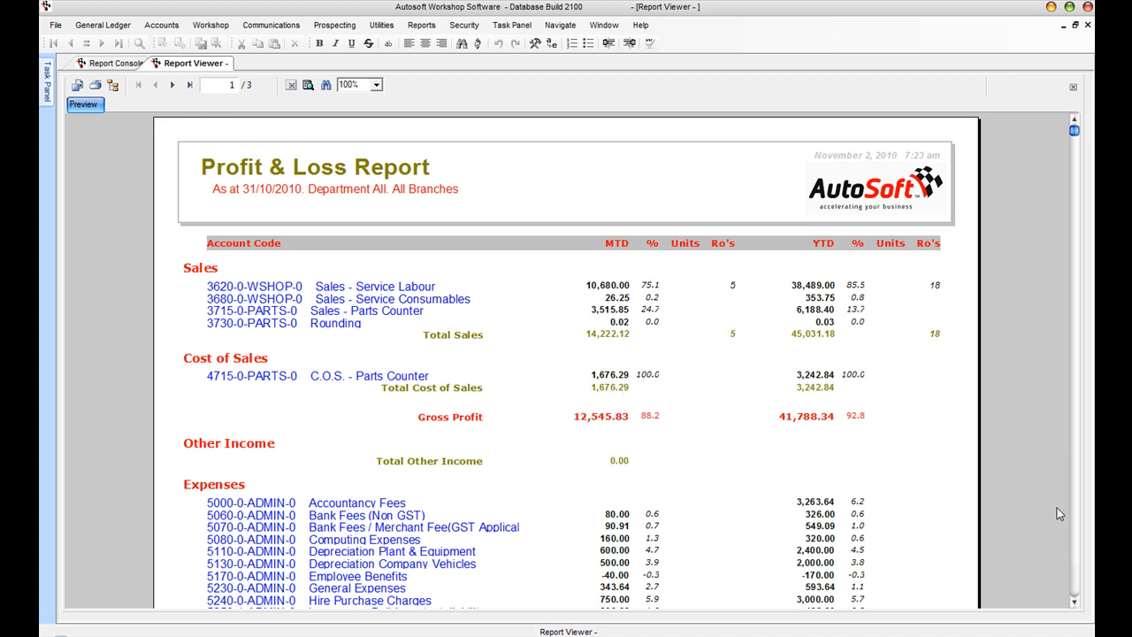
click(171, 85)
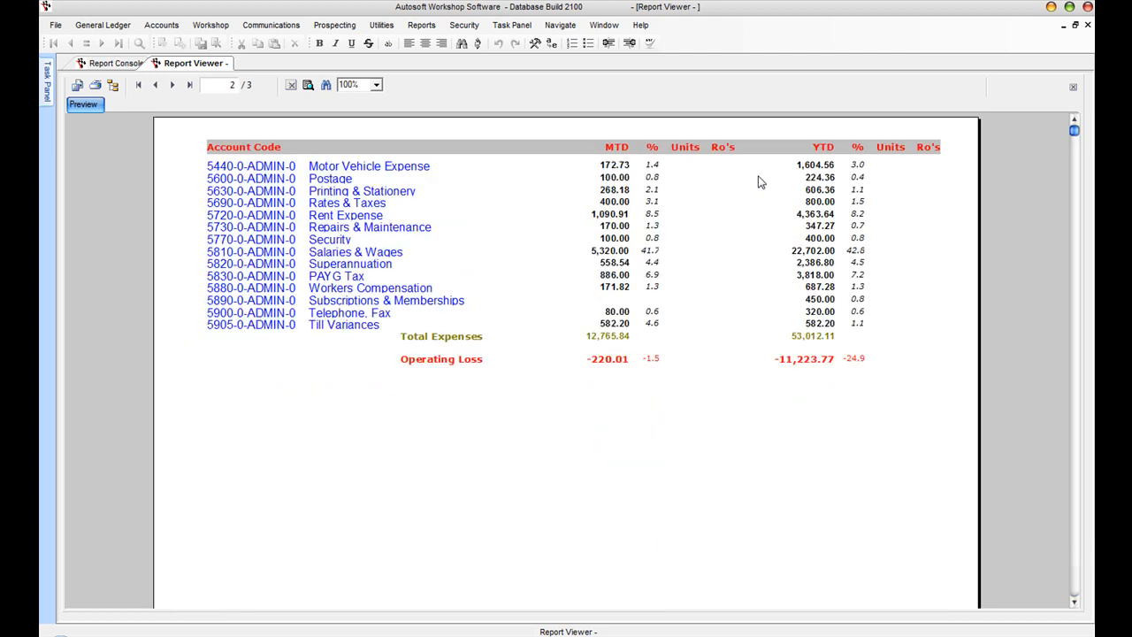
mouse_move(325, 177)
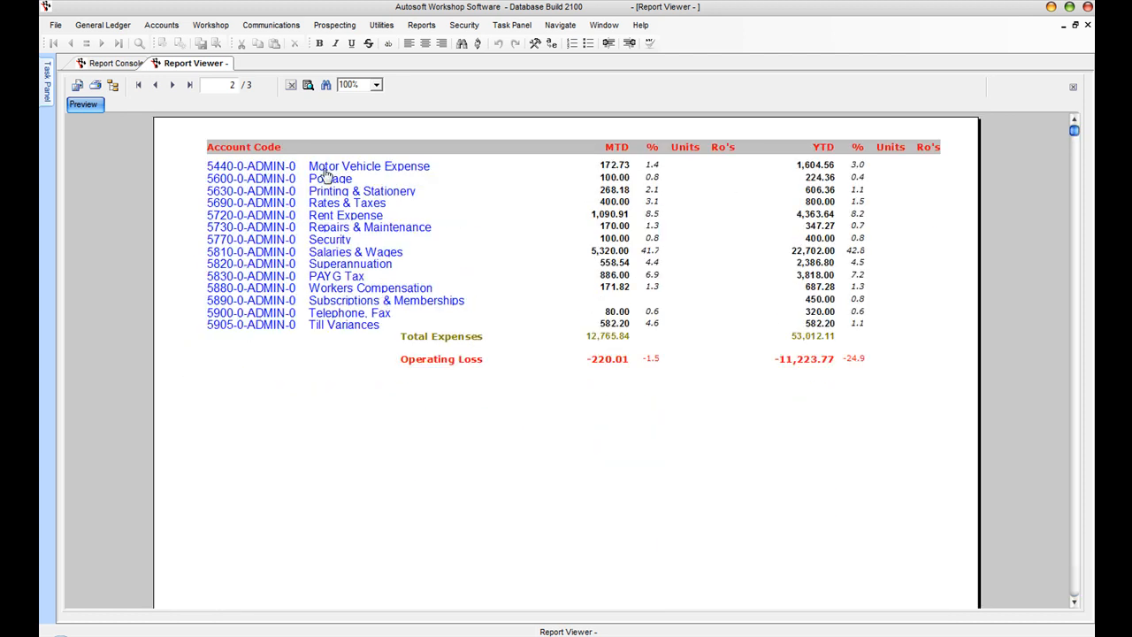
click(171, 85)
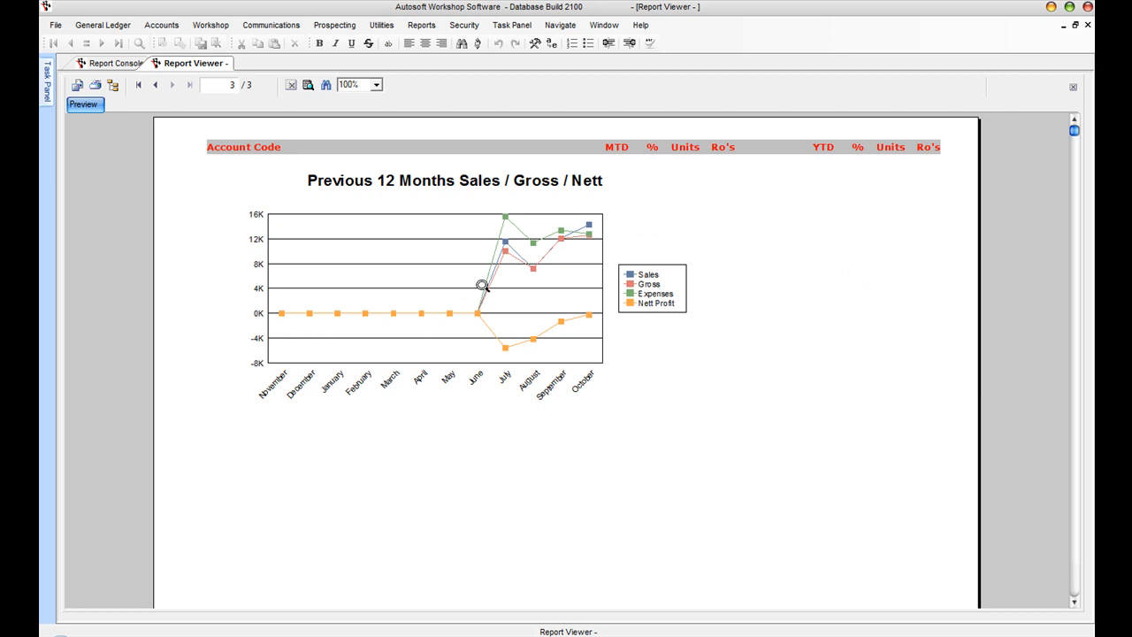
mouse_move(511, 306)
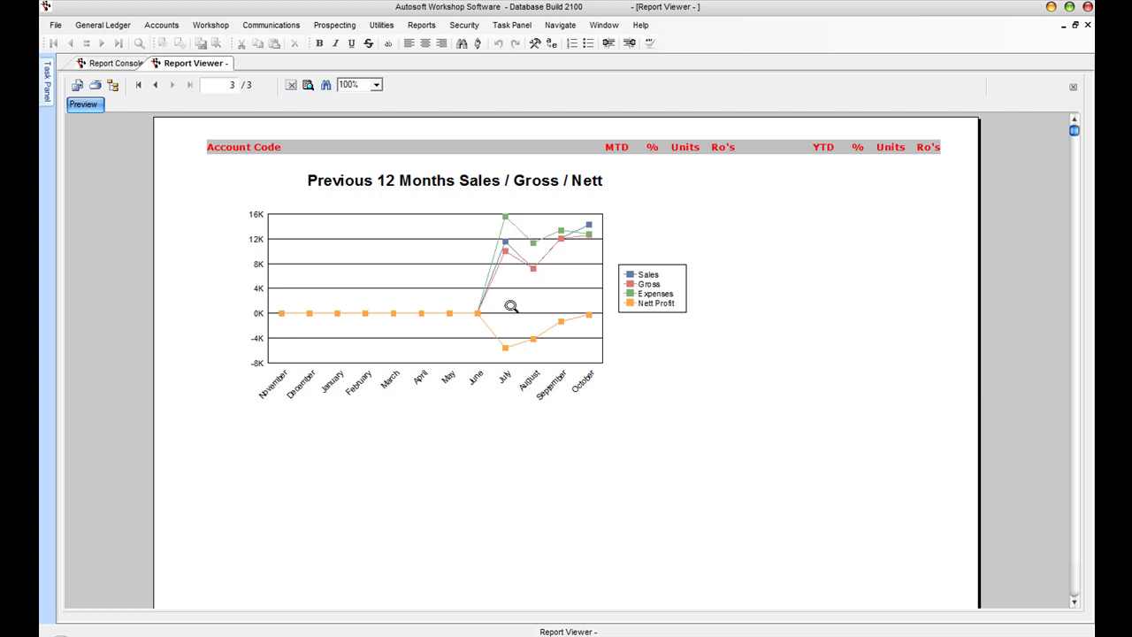
mouse_move(586, 345)
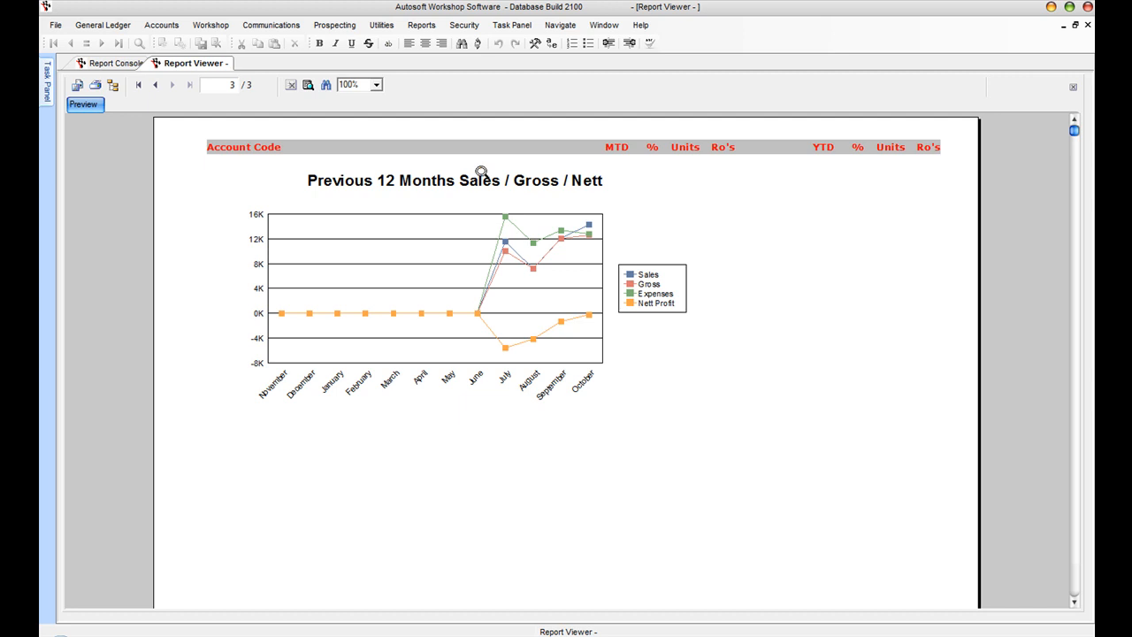
Step: Run the GST BAS Amounts report for 01/07/2010–30/09/2010 with GST type Accruals
click(115, 63)
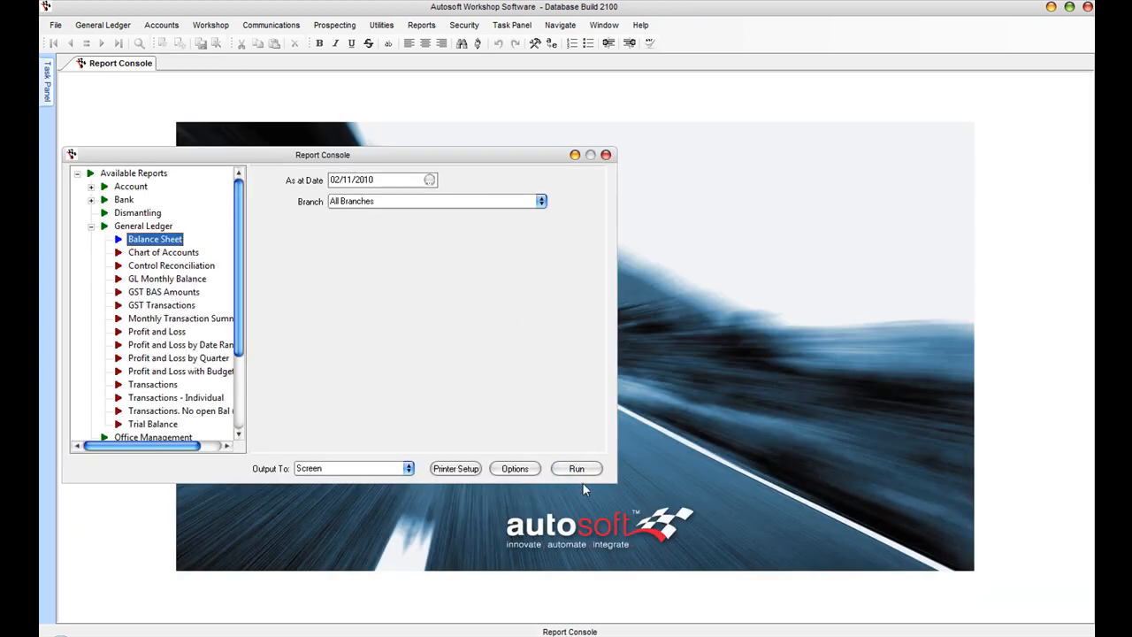
click(576, 467)
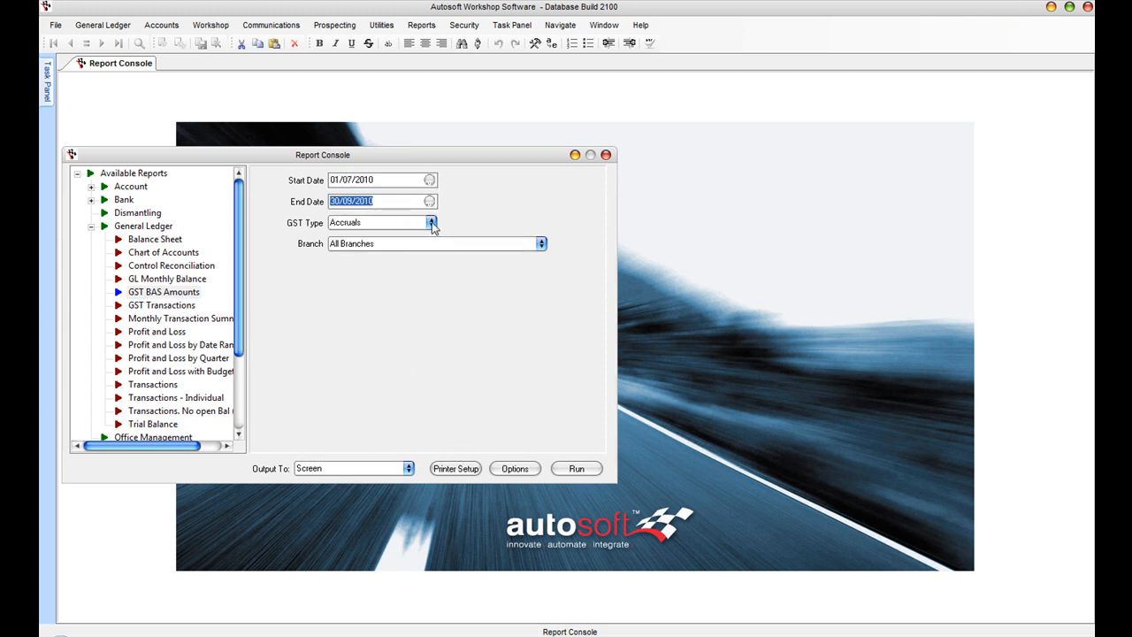
click(432, 223)
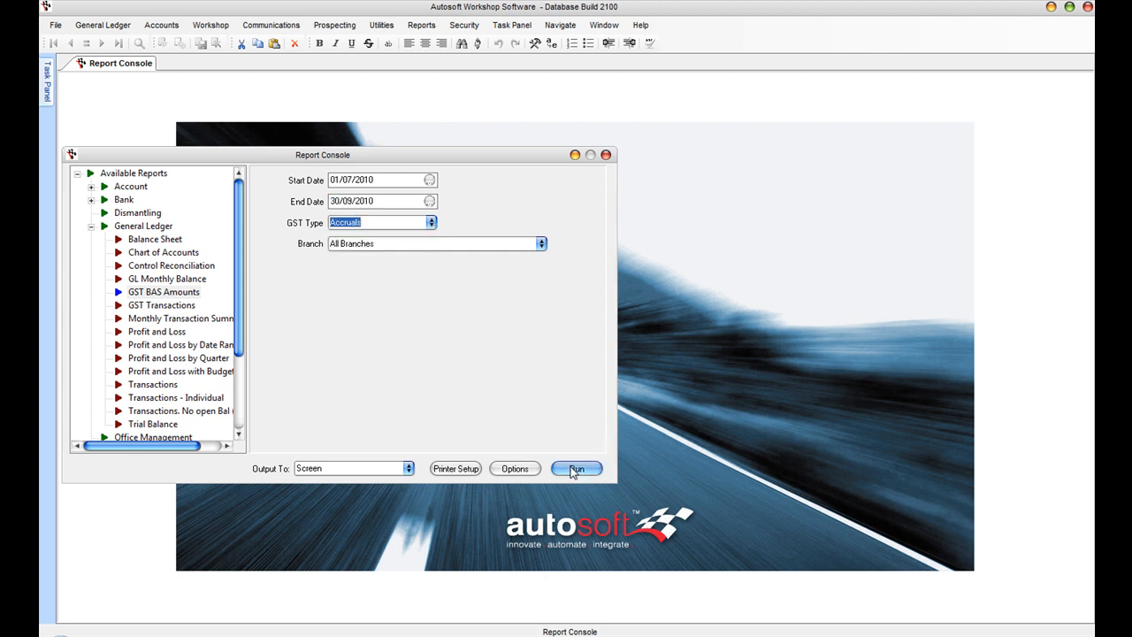
click(577, 468)
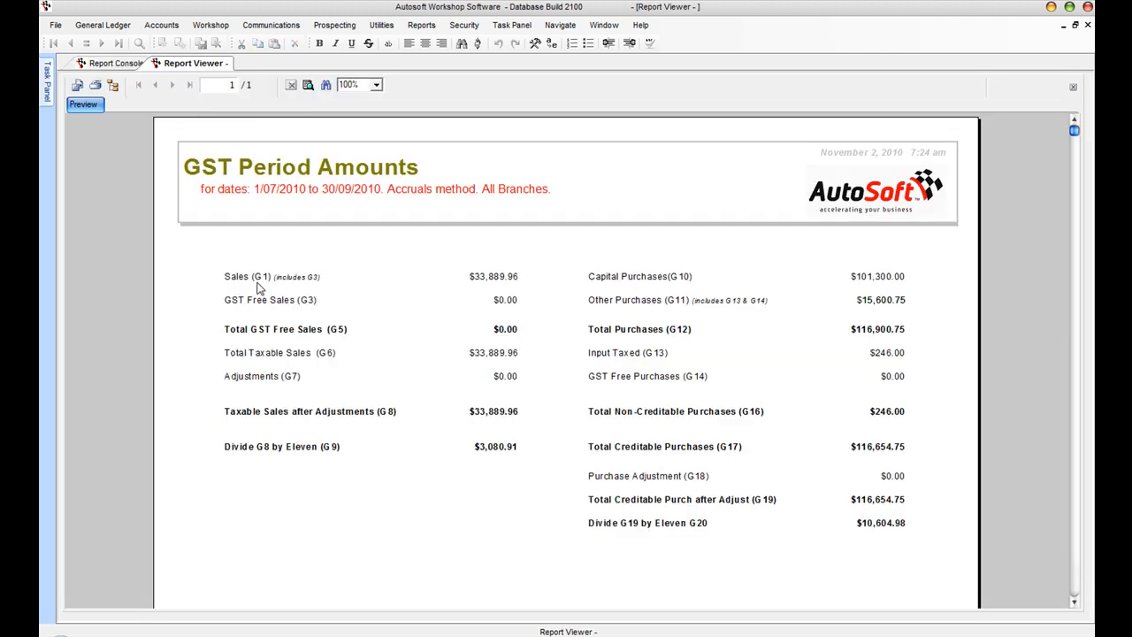
mouse_move(310, 304)
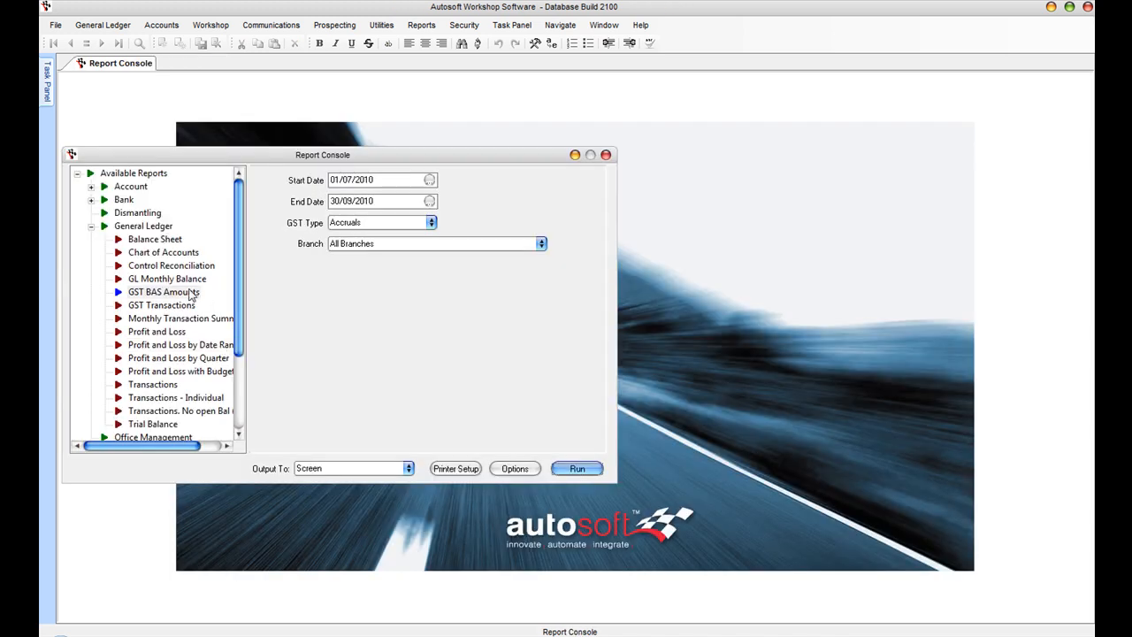
Step: Run the GST Transactions report for 01/07/2010–30/09/2010 with type Sales (G1)
click(163, 304)
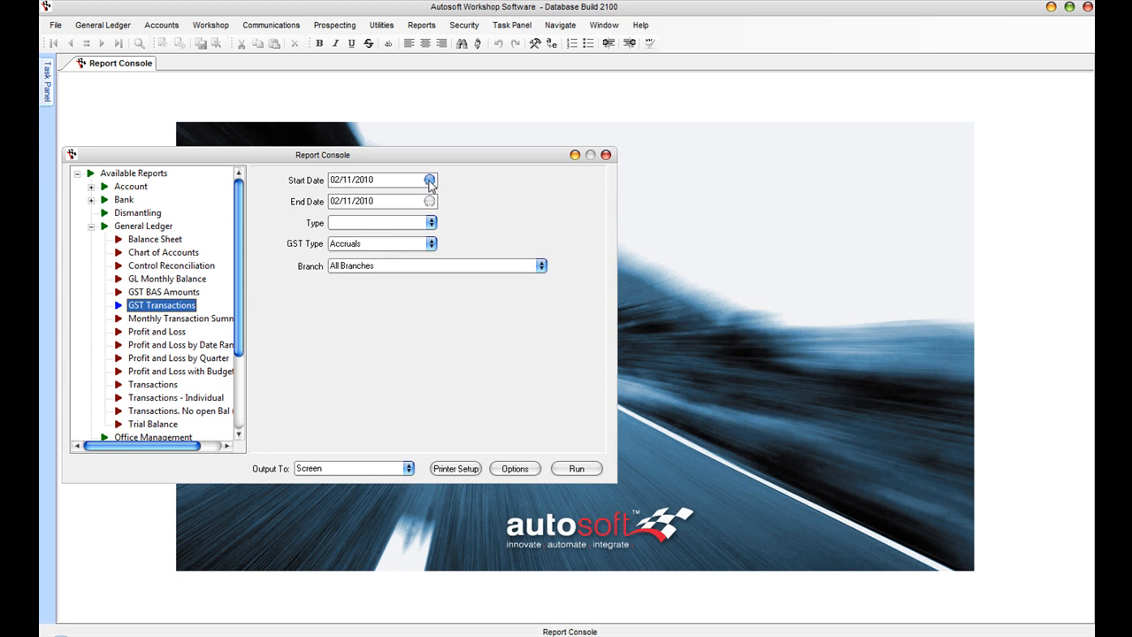
click(430, 180)
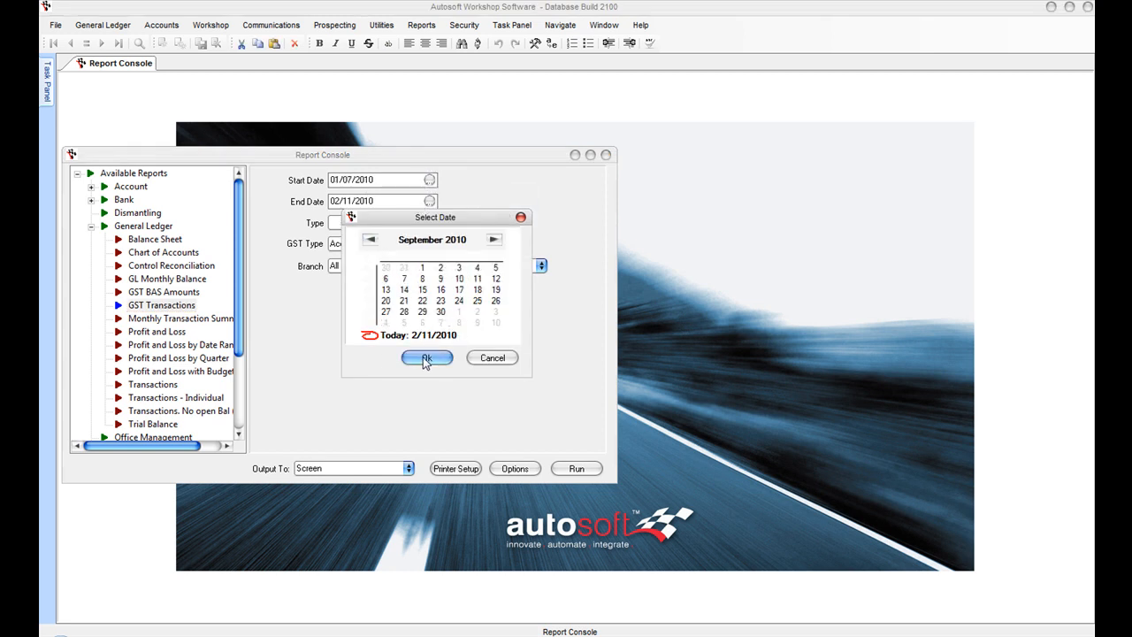
click(426, 358)
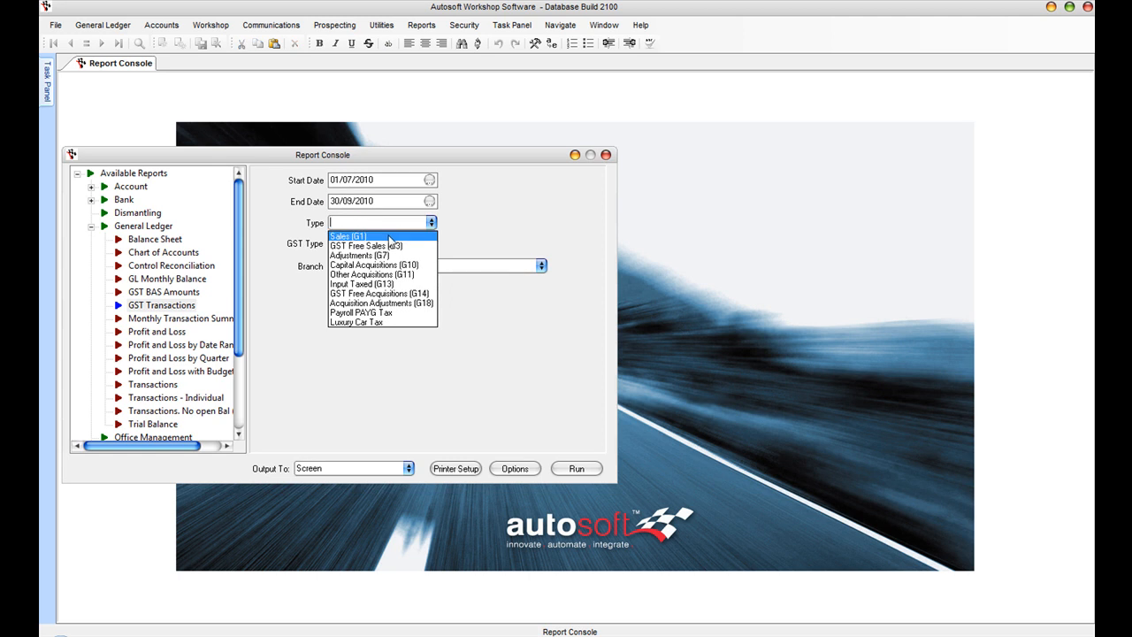
click(347, 235)
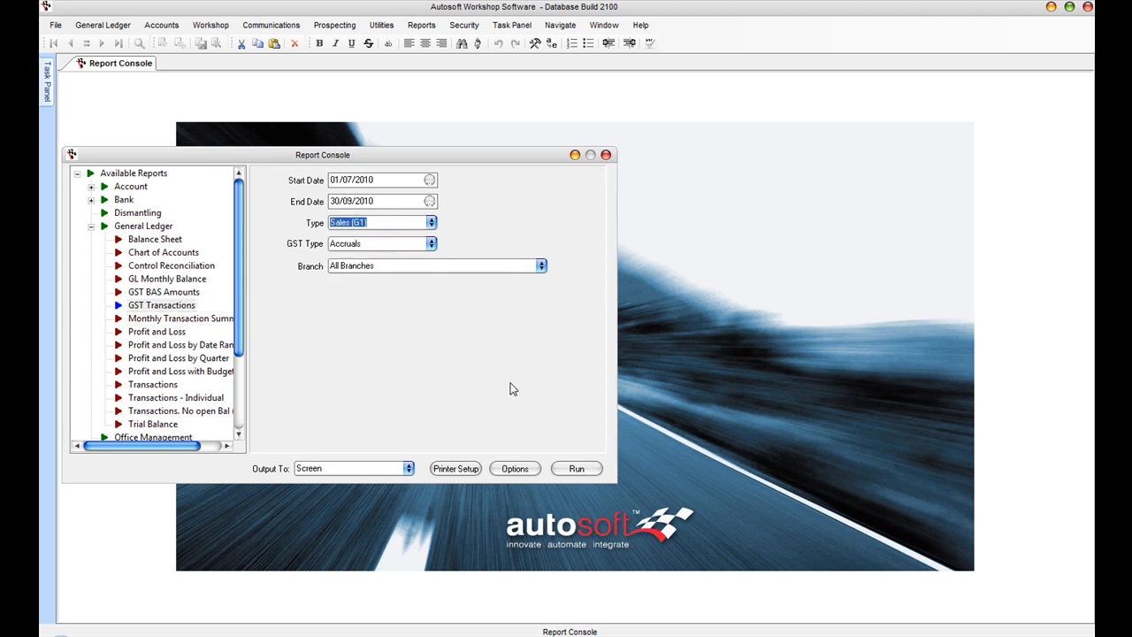
click(576, 466)
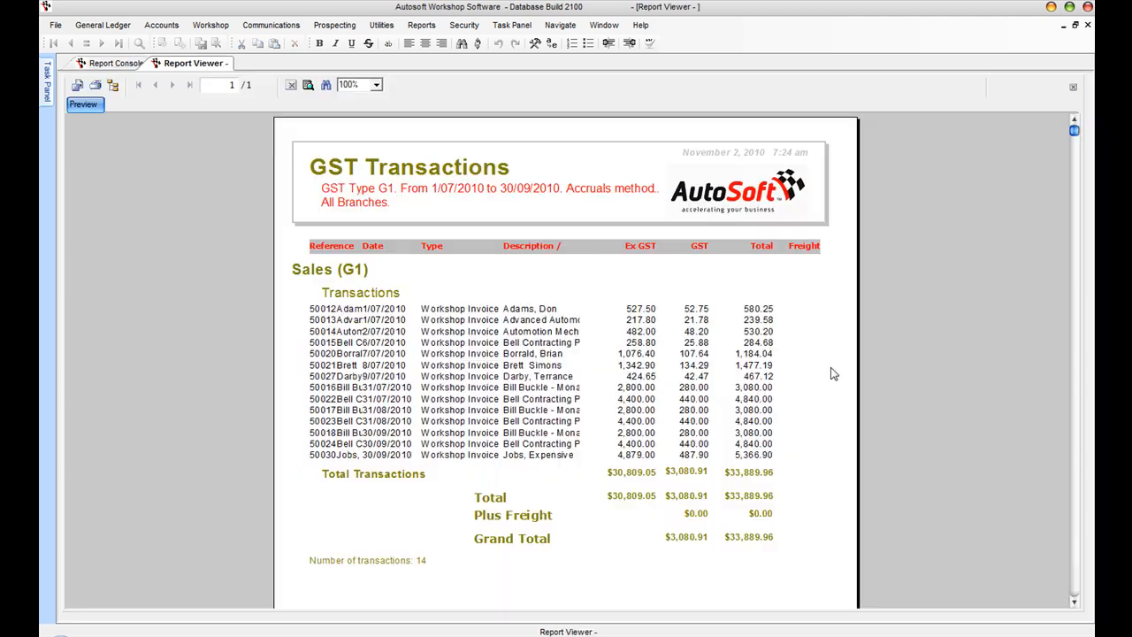
mouse_move(304, 317)
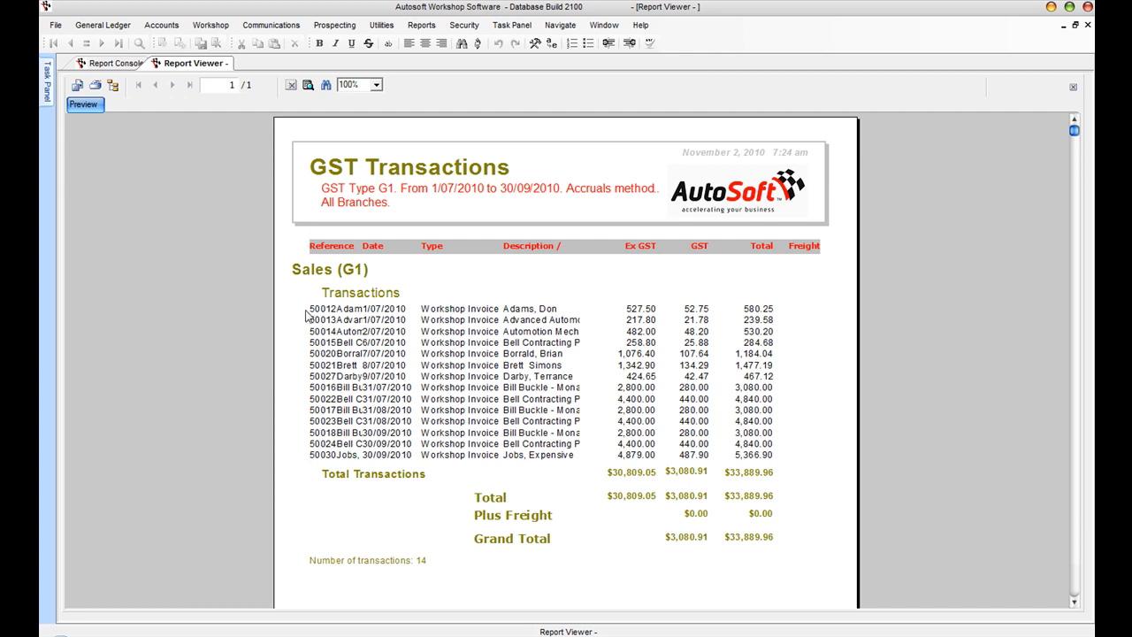
mouse_move(656, 313)
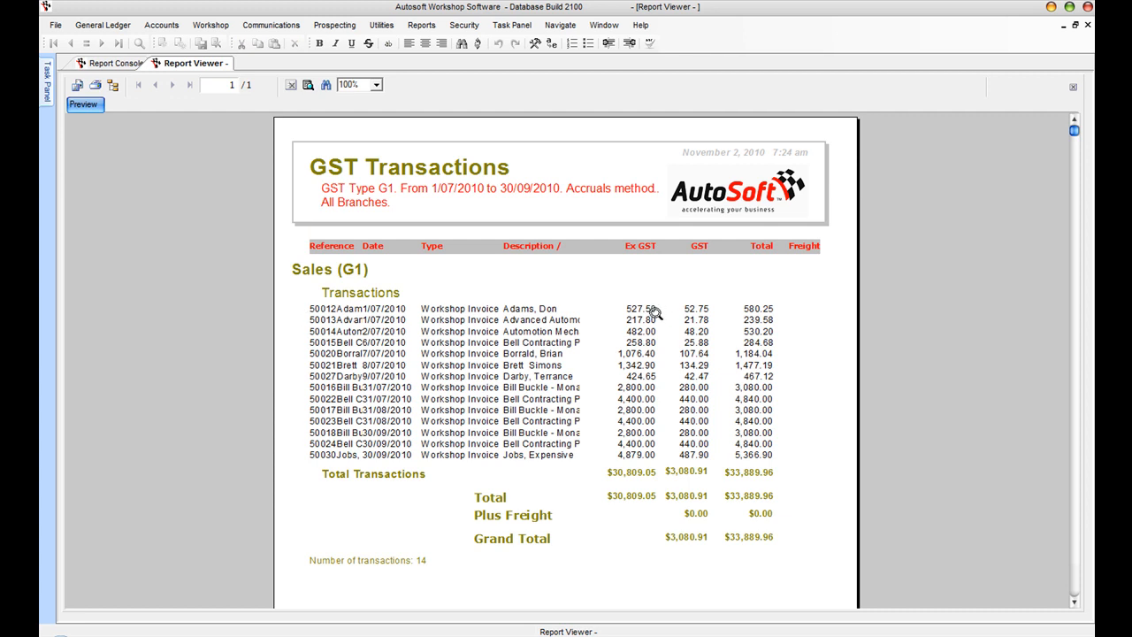
mouse_move(740, 460)
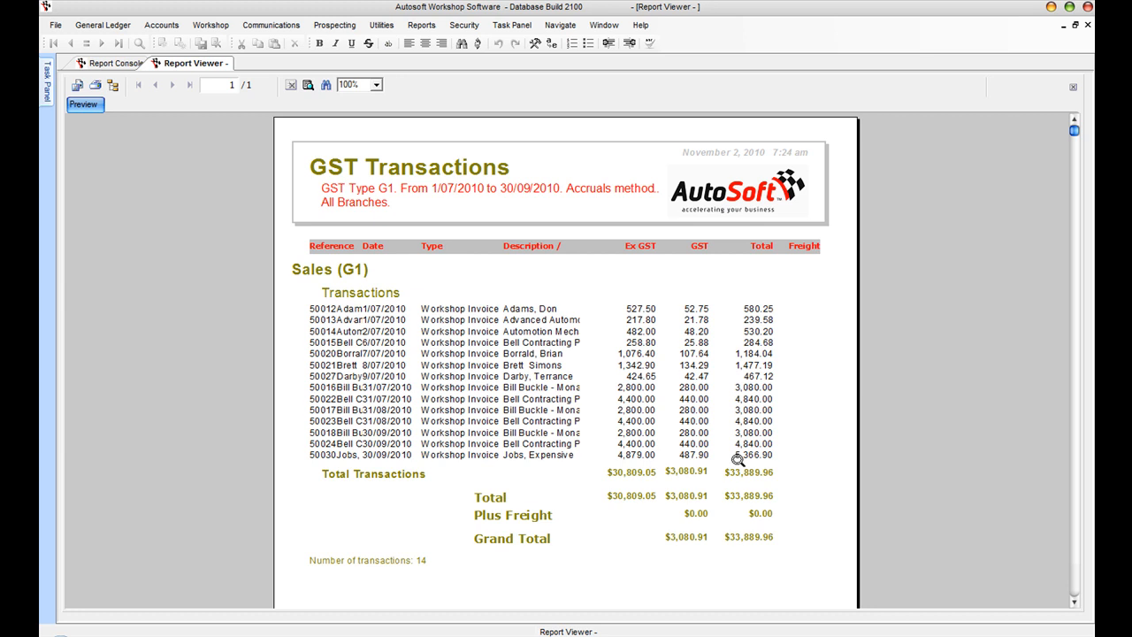
mouse_move(695, 485)
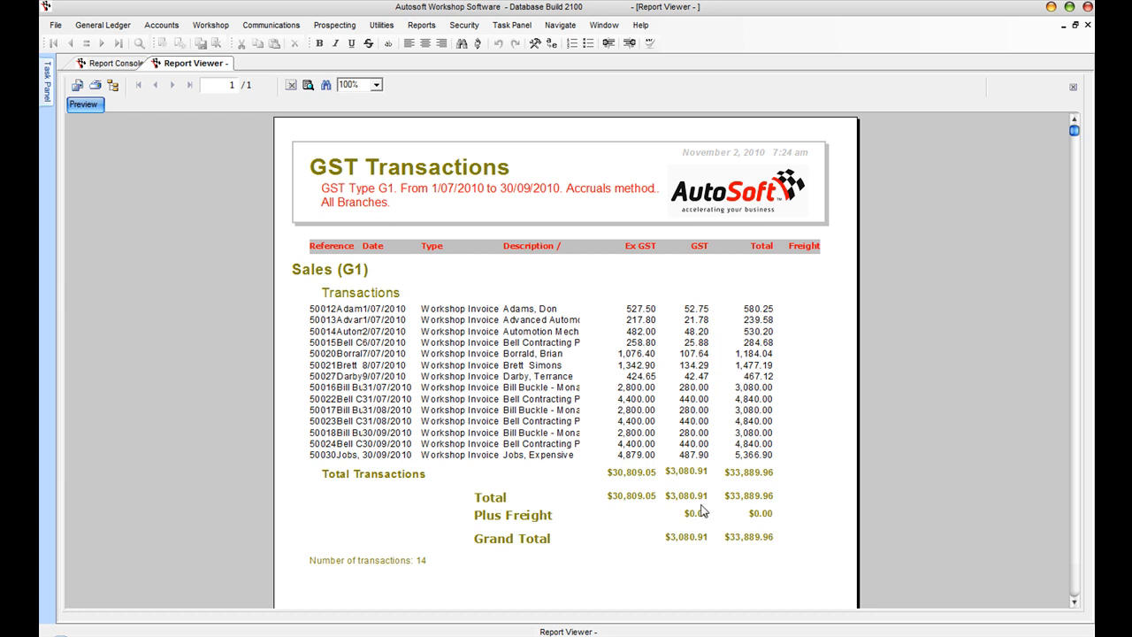
mouse_move(702, 511)
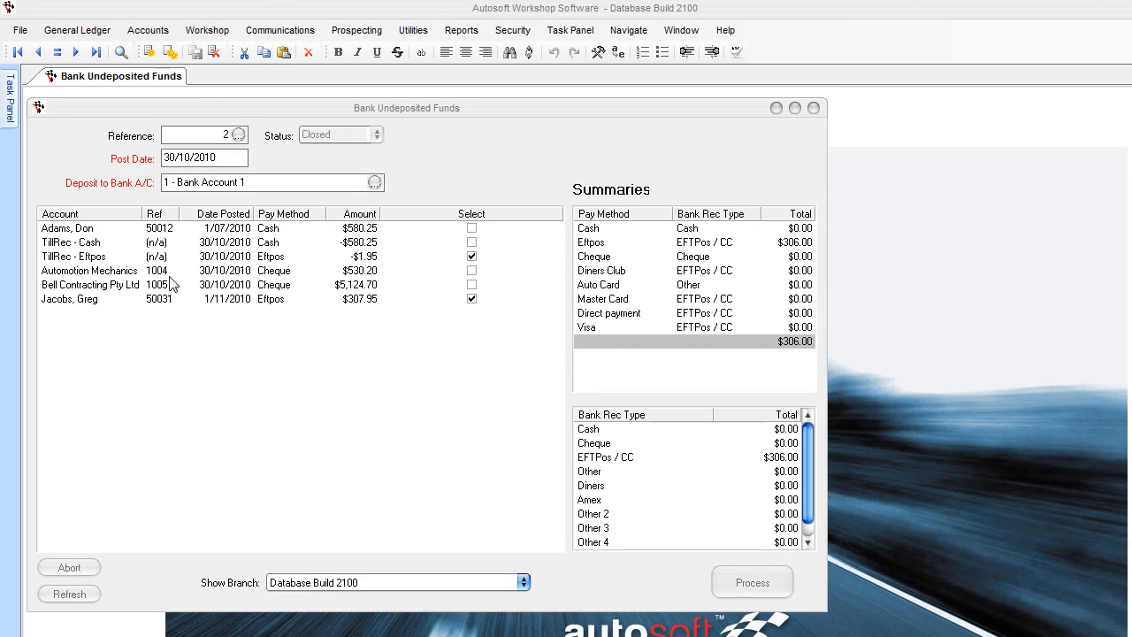
mouse_move(69, 290)
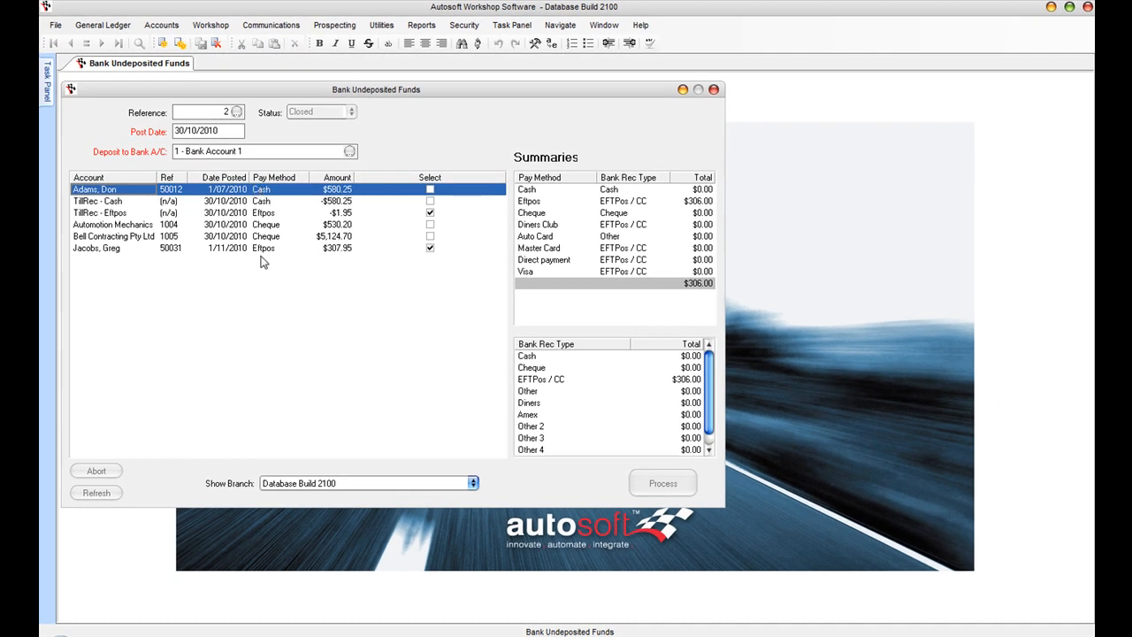
mouse_move(251, 251)
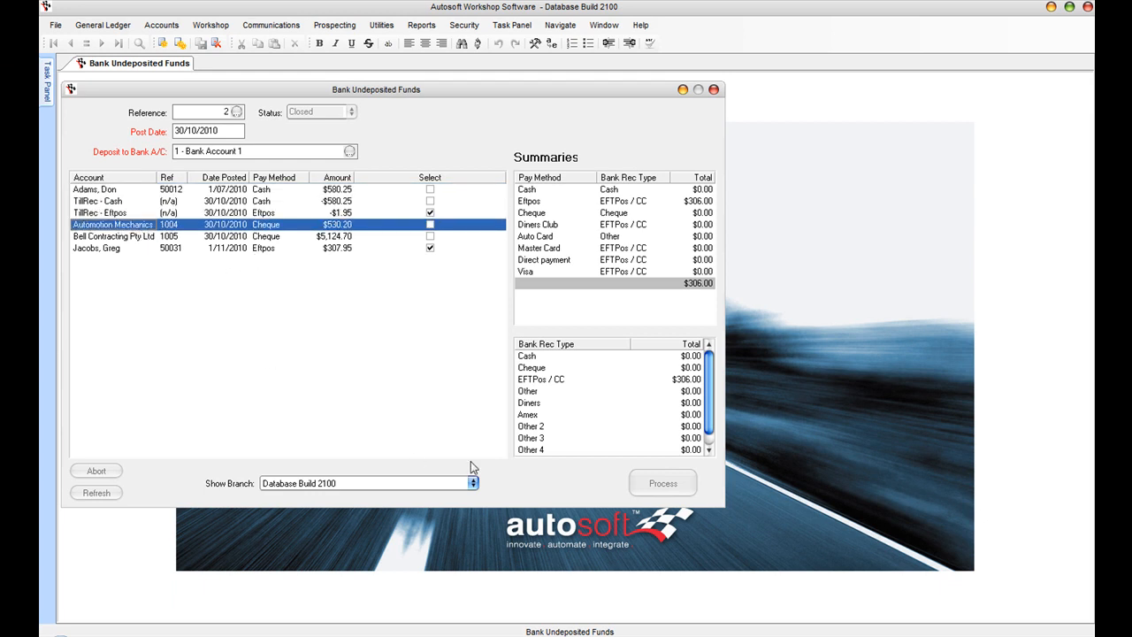
mouse_move(499, 166)
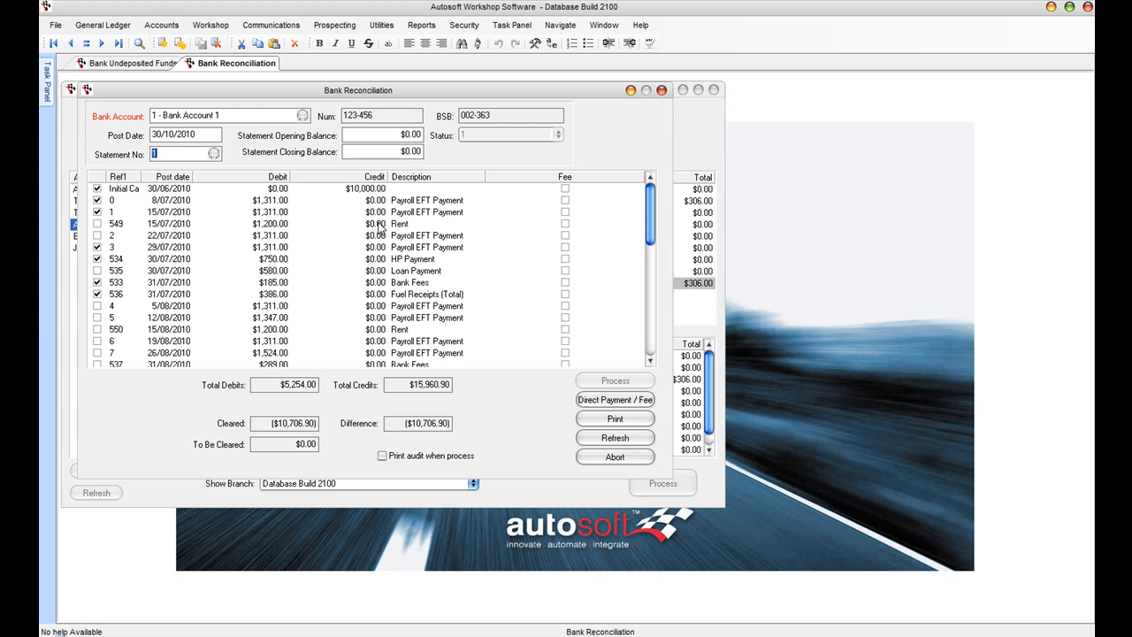
mouse_move(228, 203)
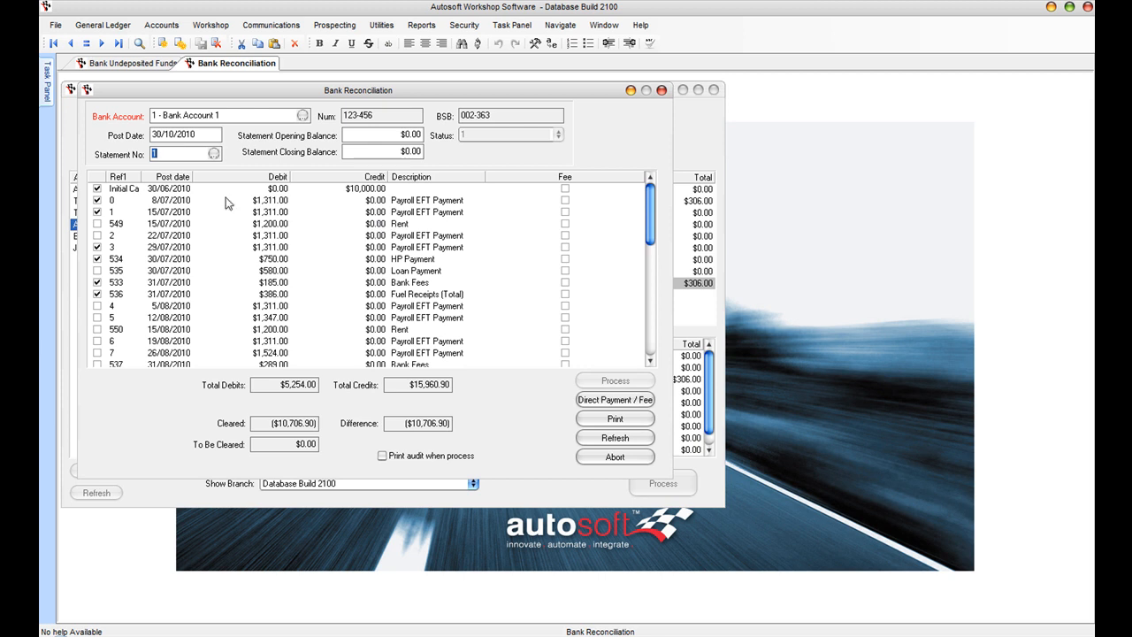
mouse_move(145, 233)
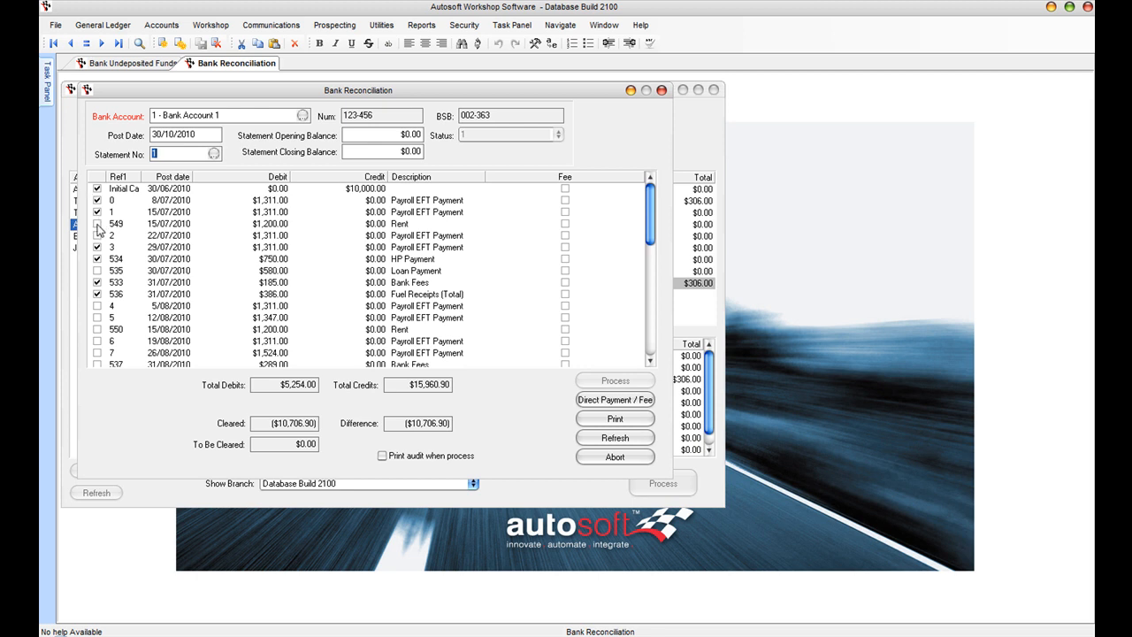
Step: Tick reference 549 (Rent) as cleared and preview the Bank Reconciliation Report for Bank Account 1
click(97, 223)
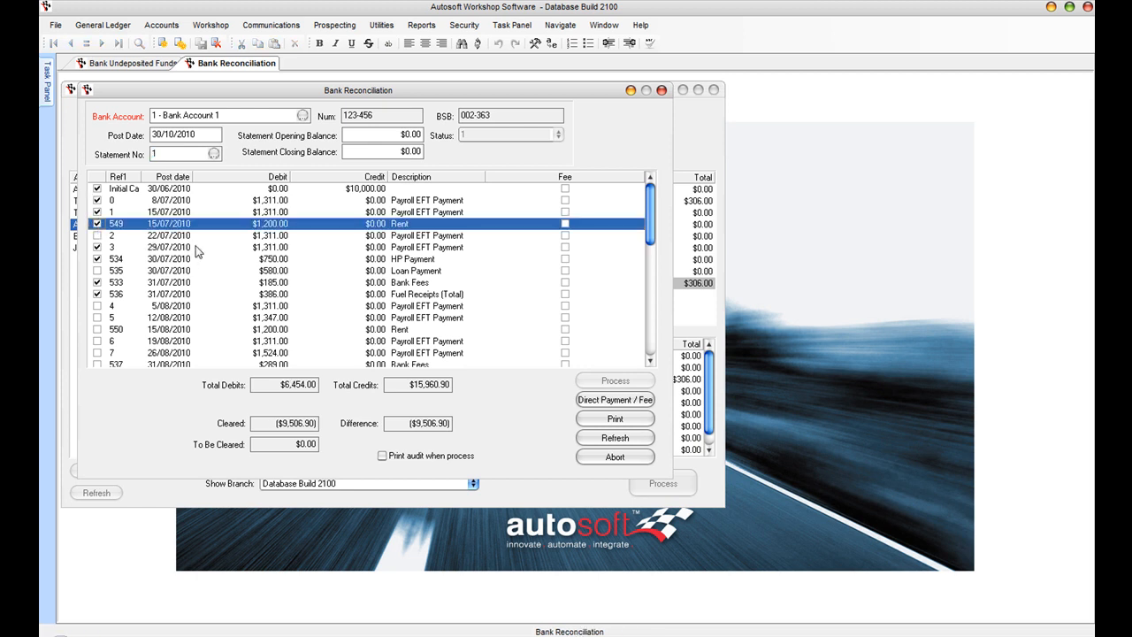
mouse_move(276, 370)
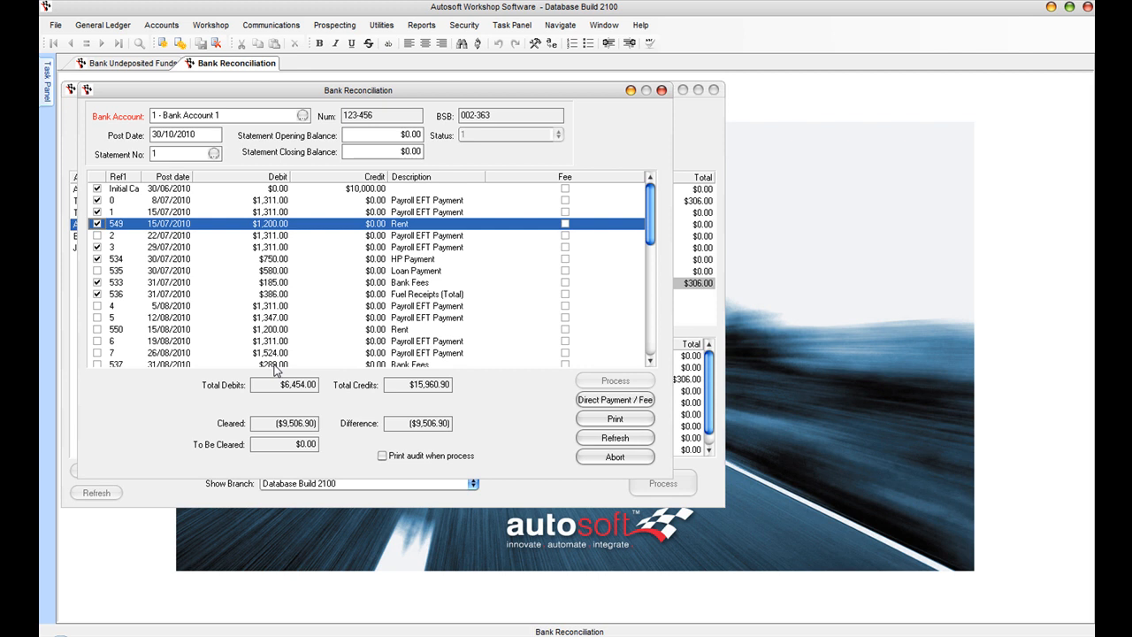
click(615, 418)
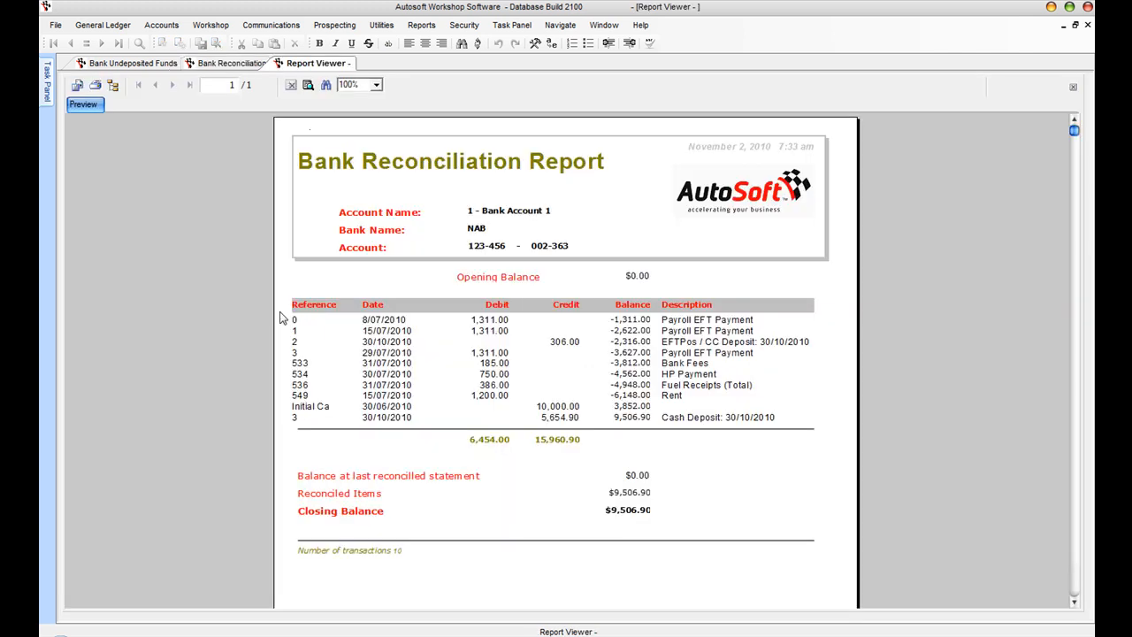
mouse_move(416, 177)
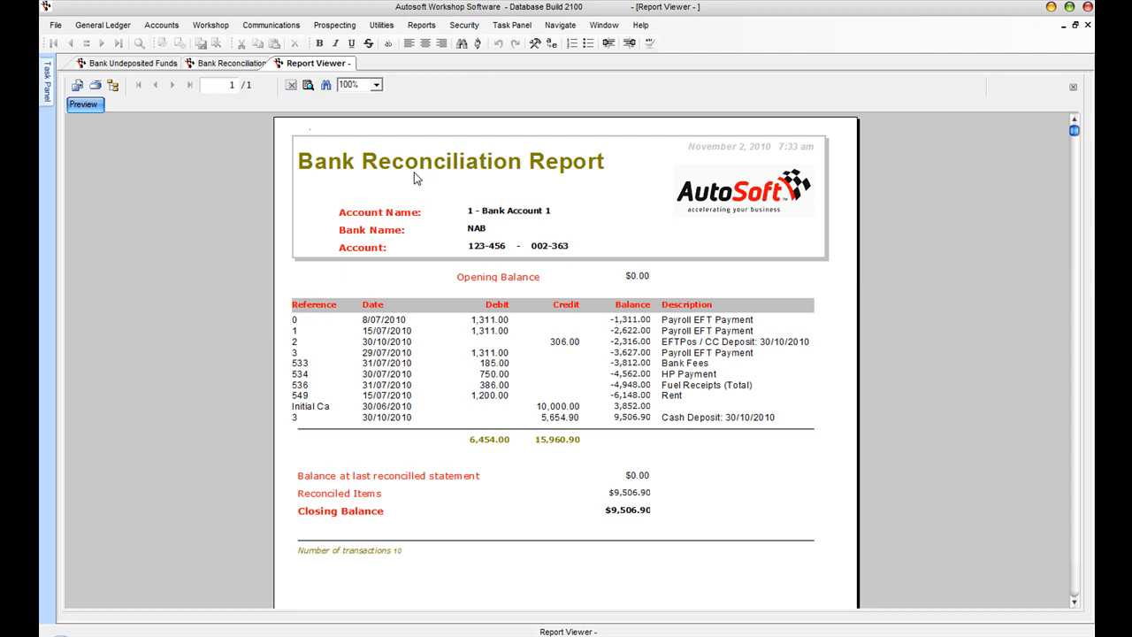